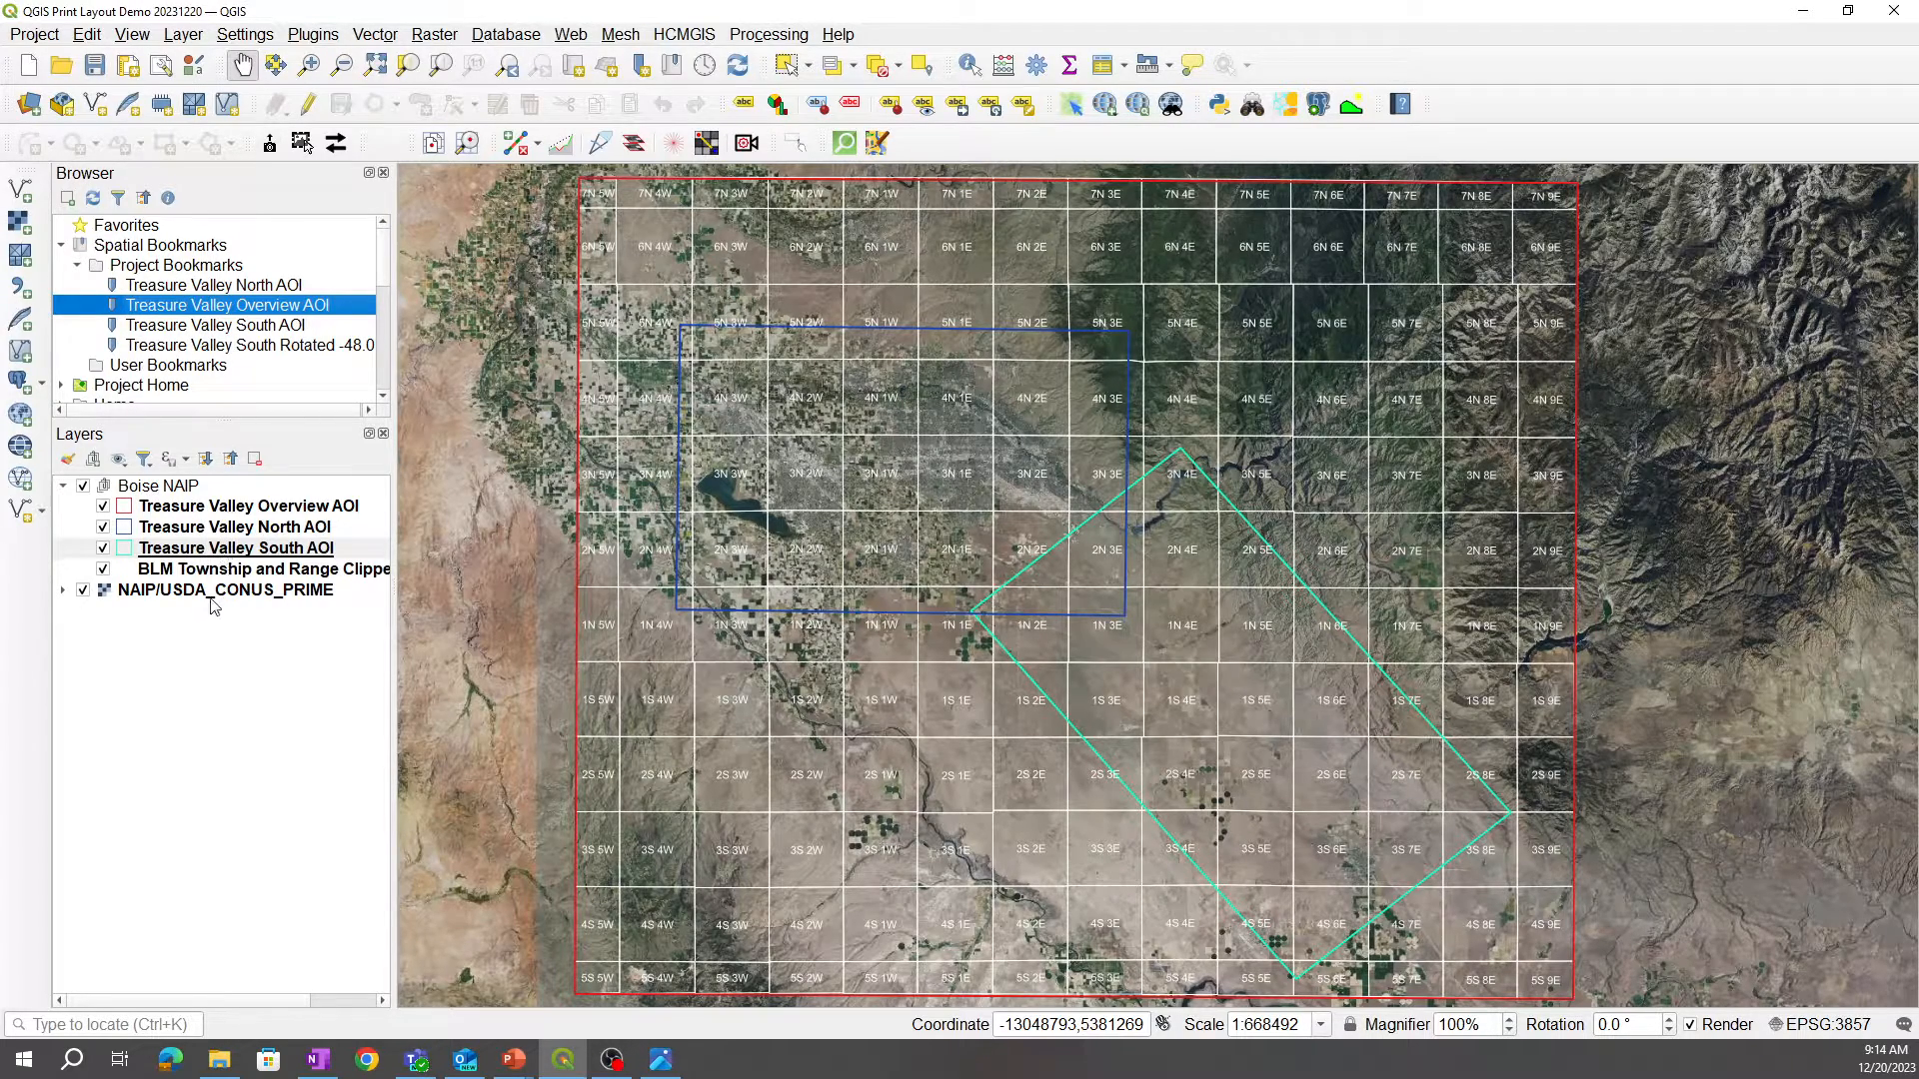
mouse_move(222, 590)
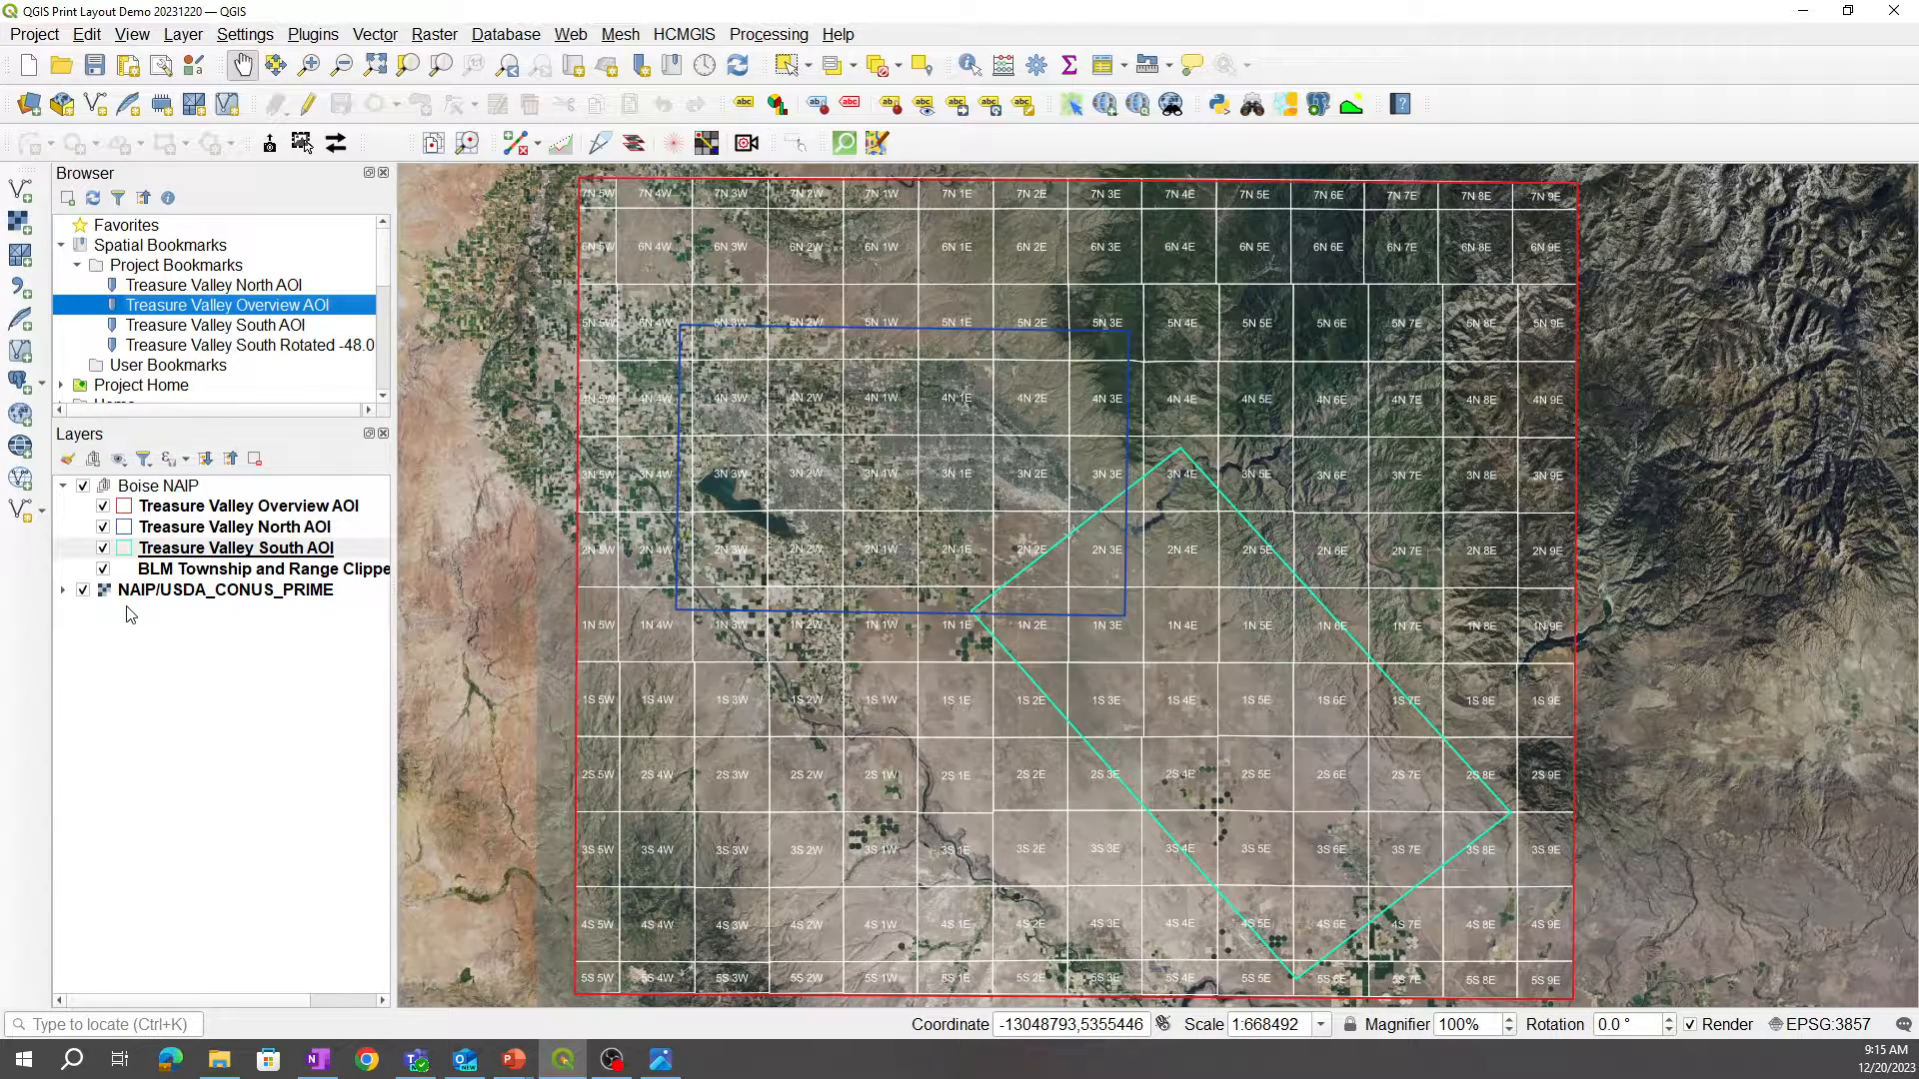
mouse_move(168, 620)
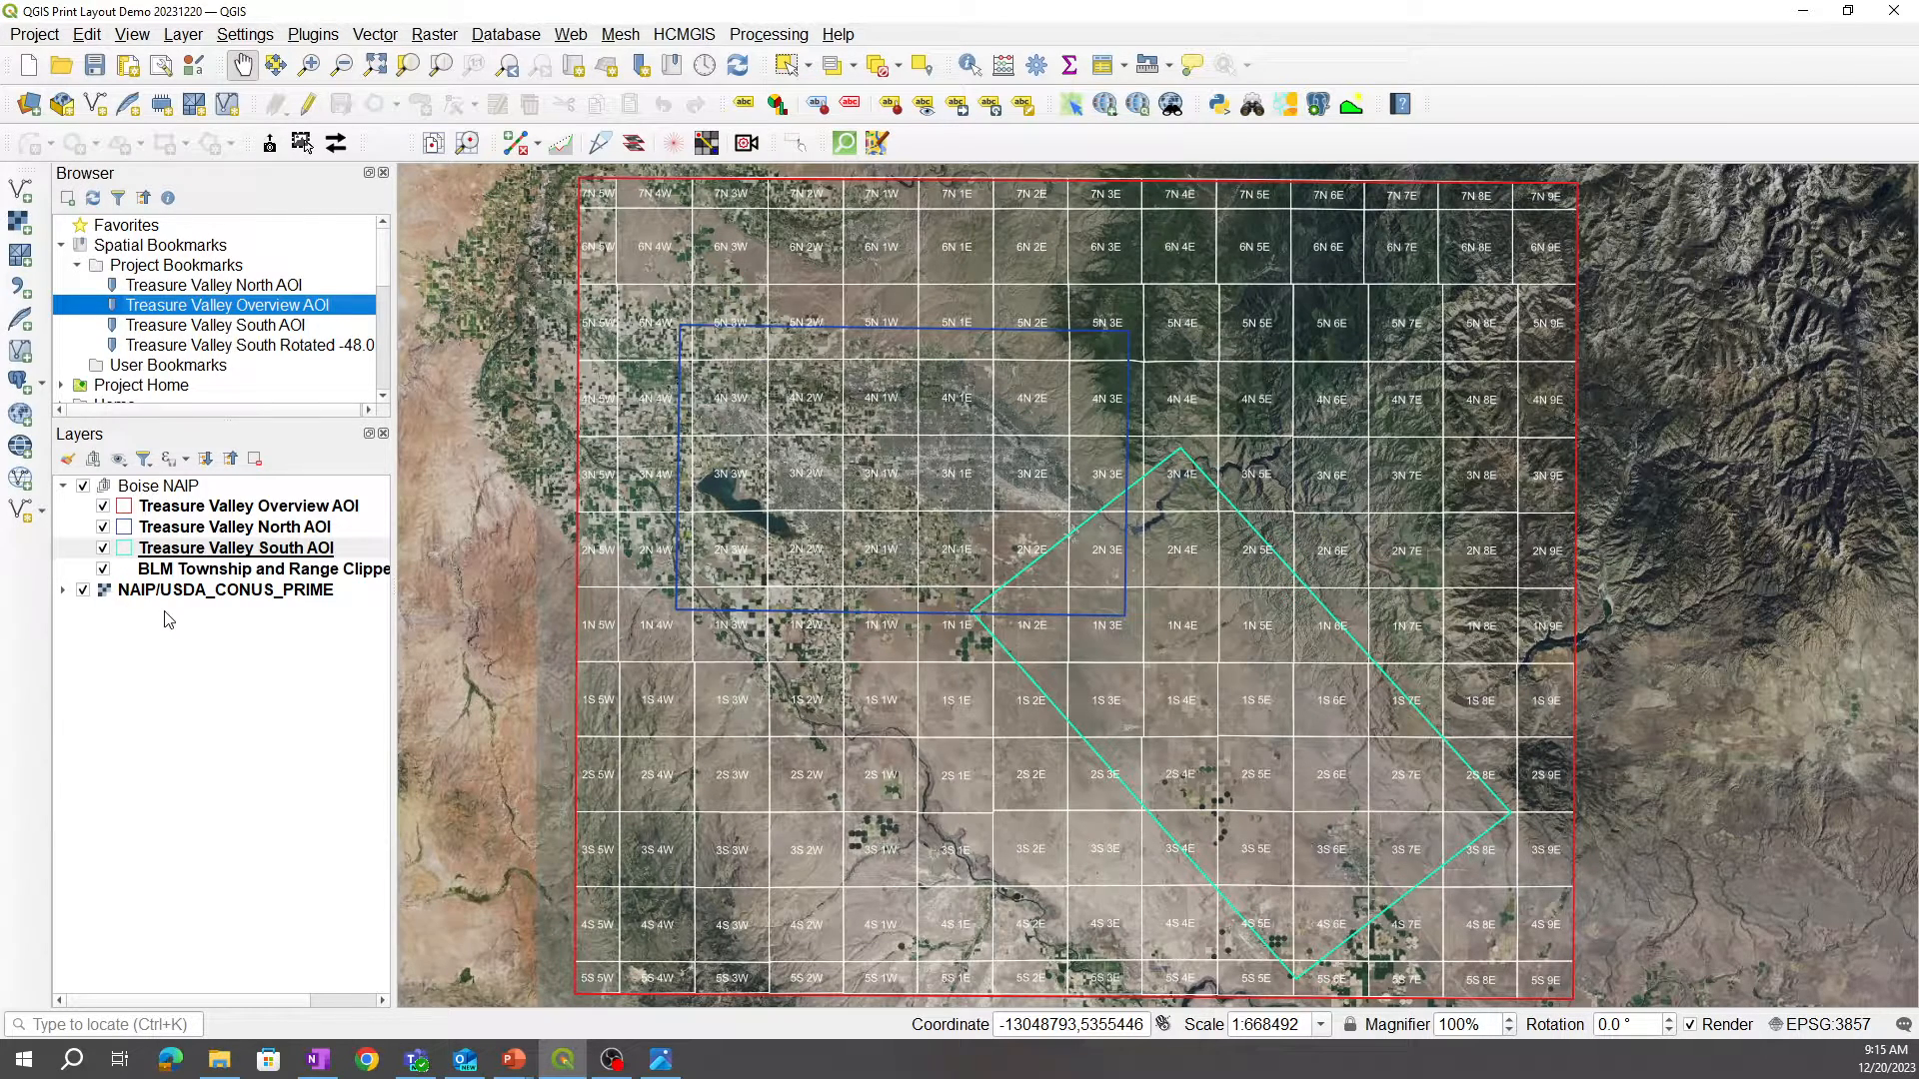
mouse_move(208, 633)
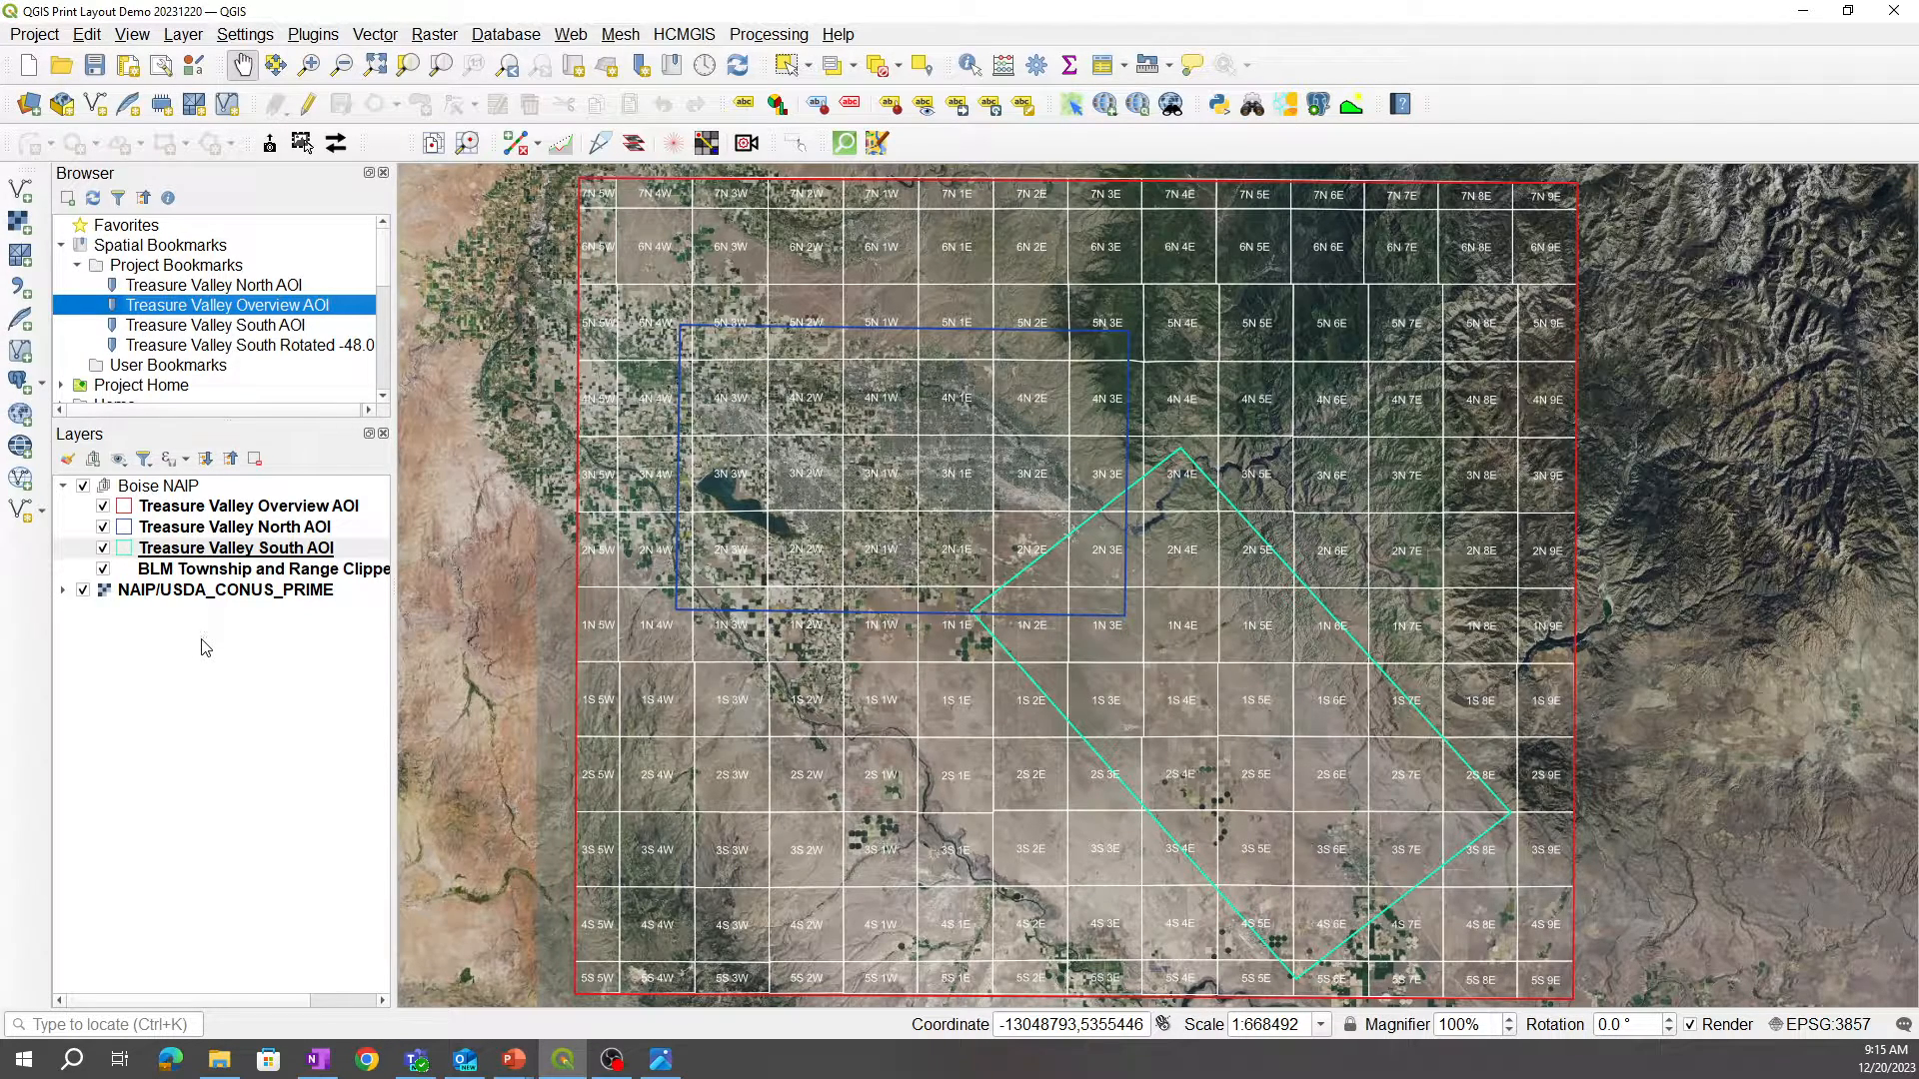
Step: Inspect the NAIP imagery up close, then zoom to the Treasure Valley Overview AOI layer extent
left_click(103, 506)
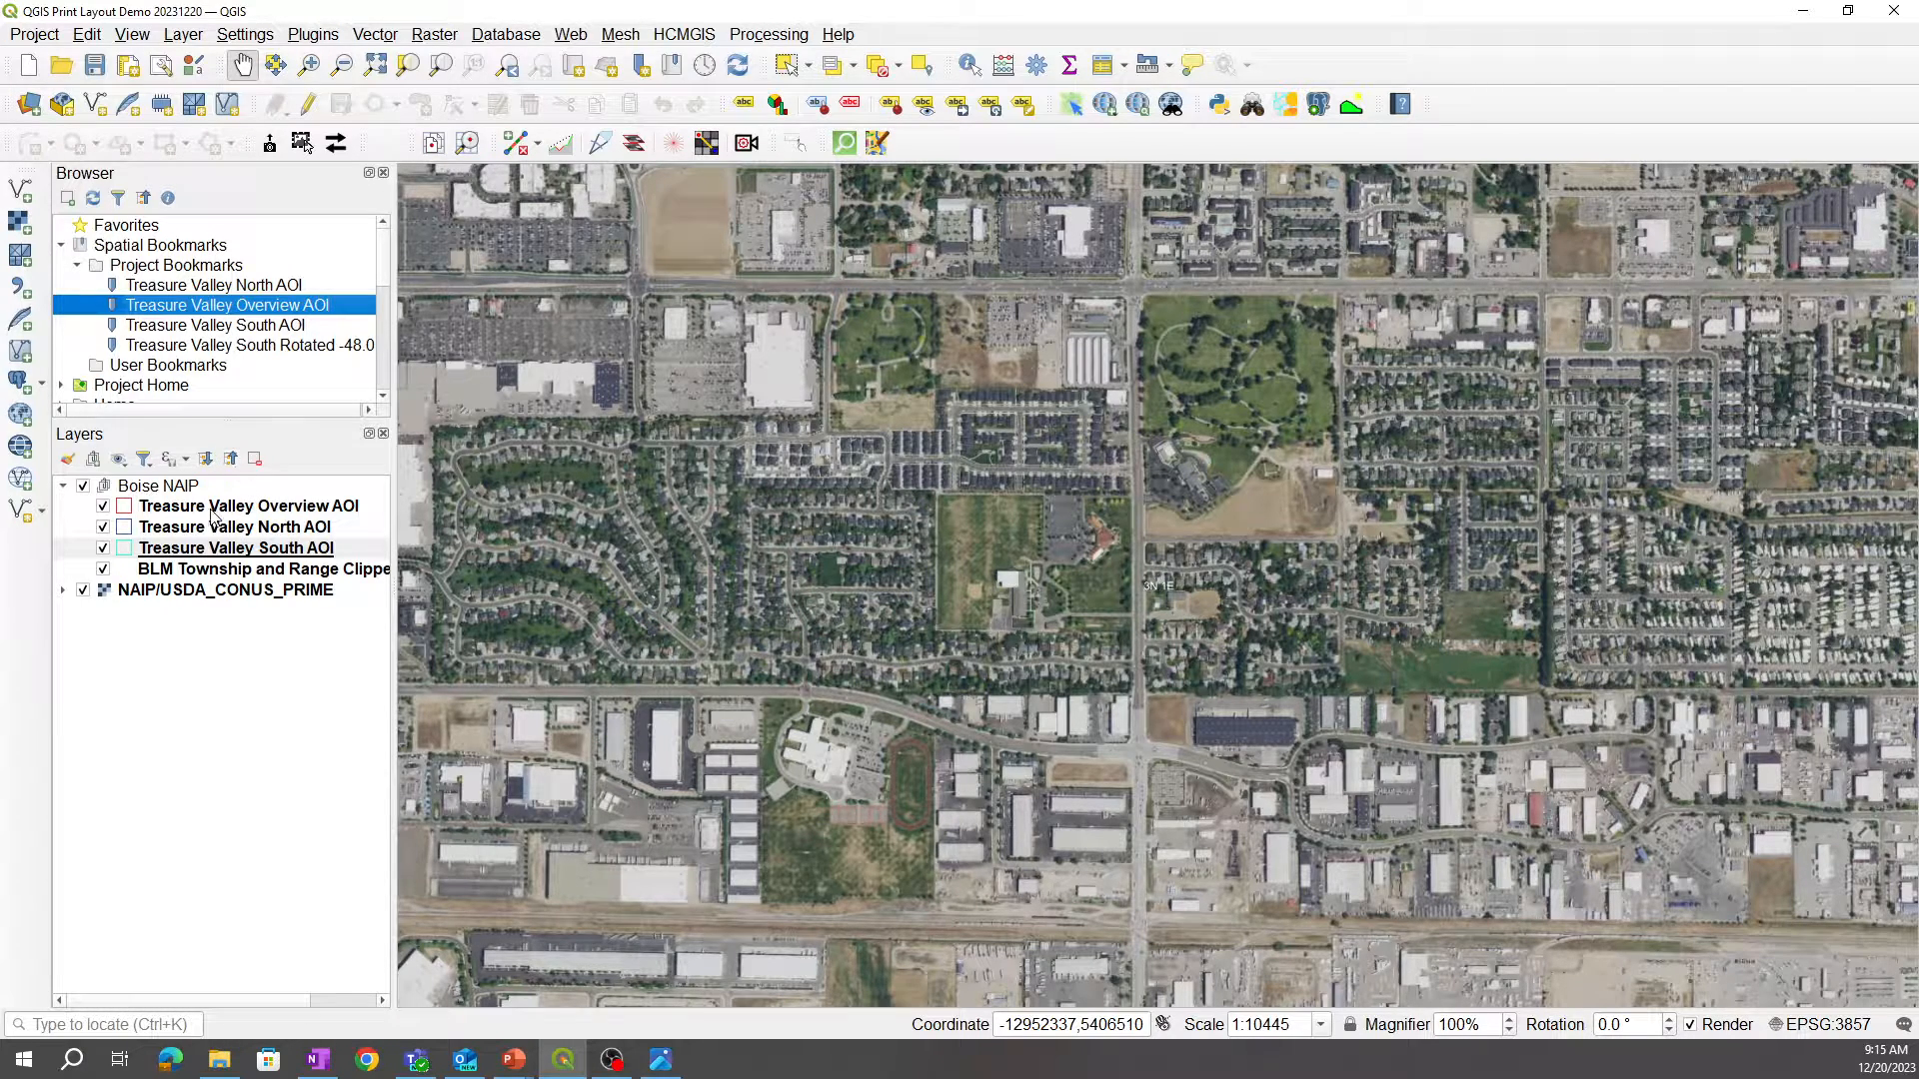
left_click(248, 505)
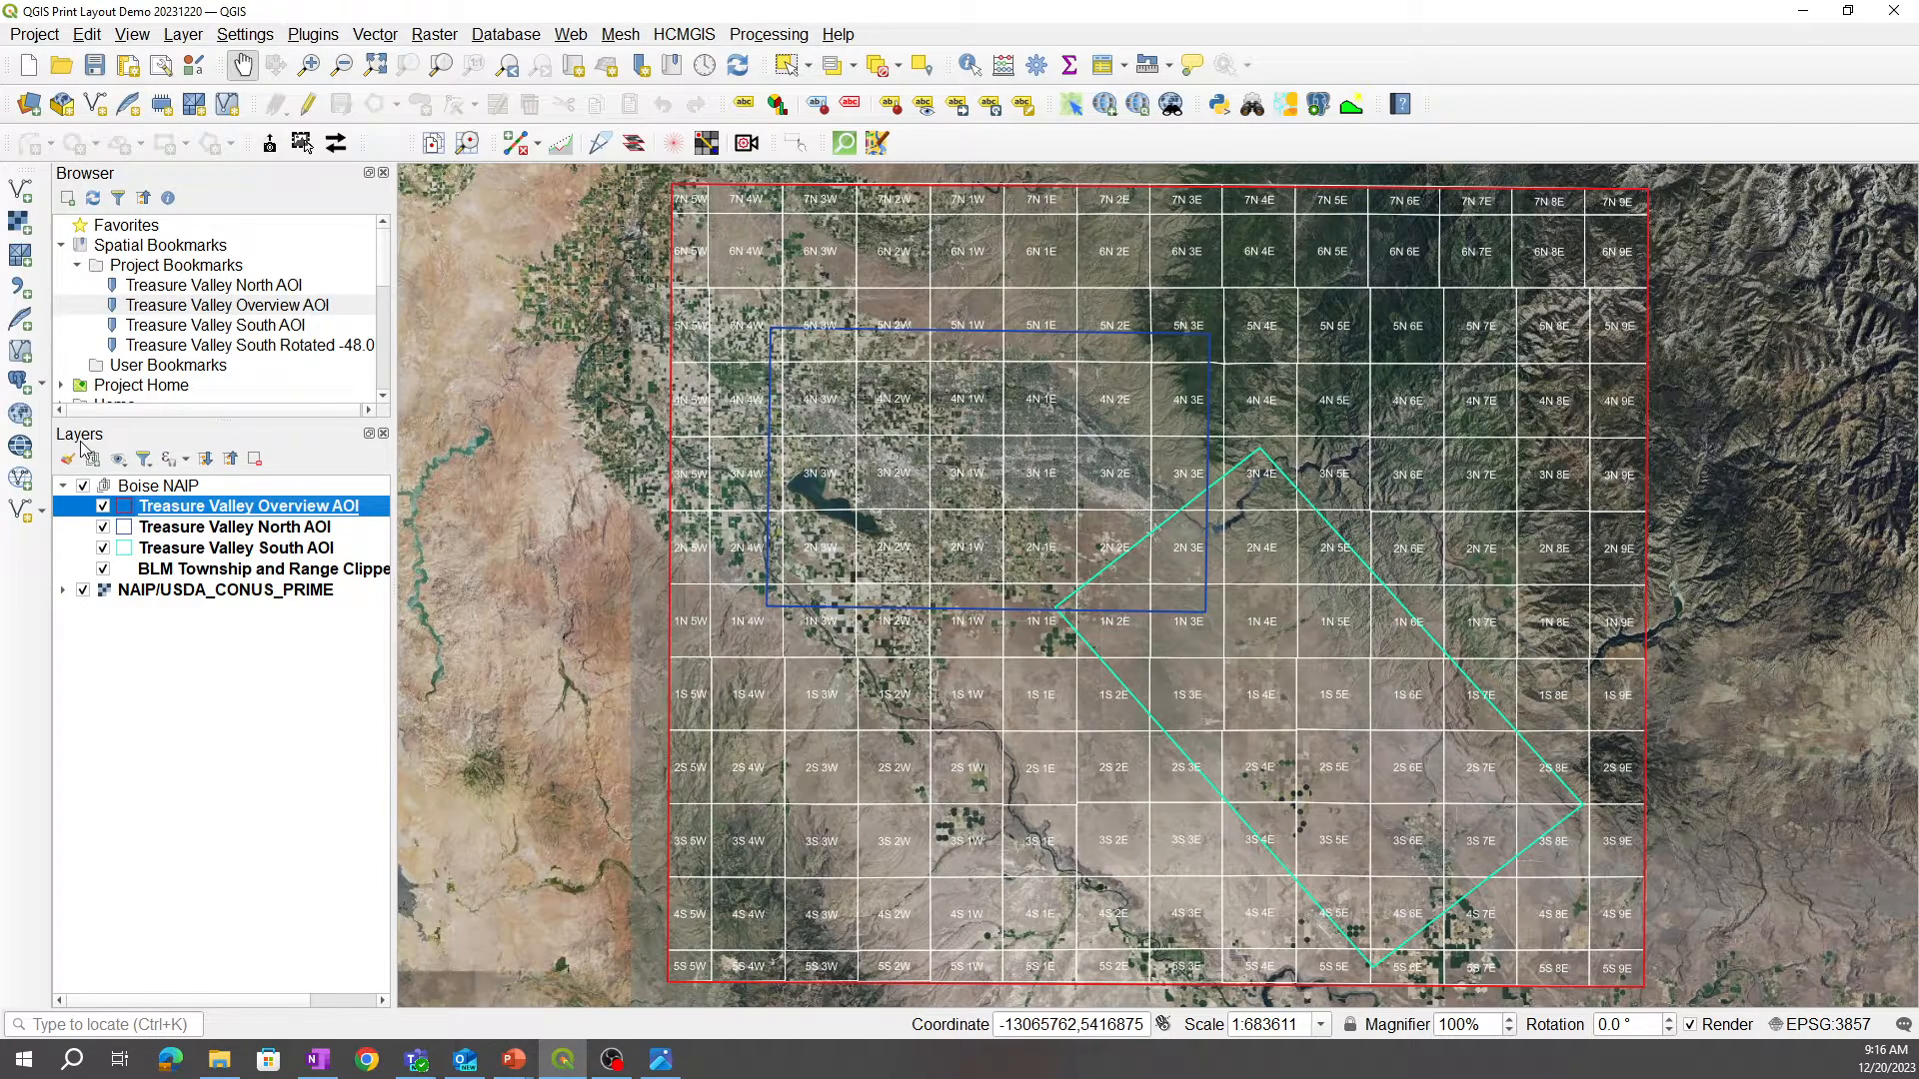
mouse_move(131, 505)
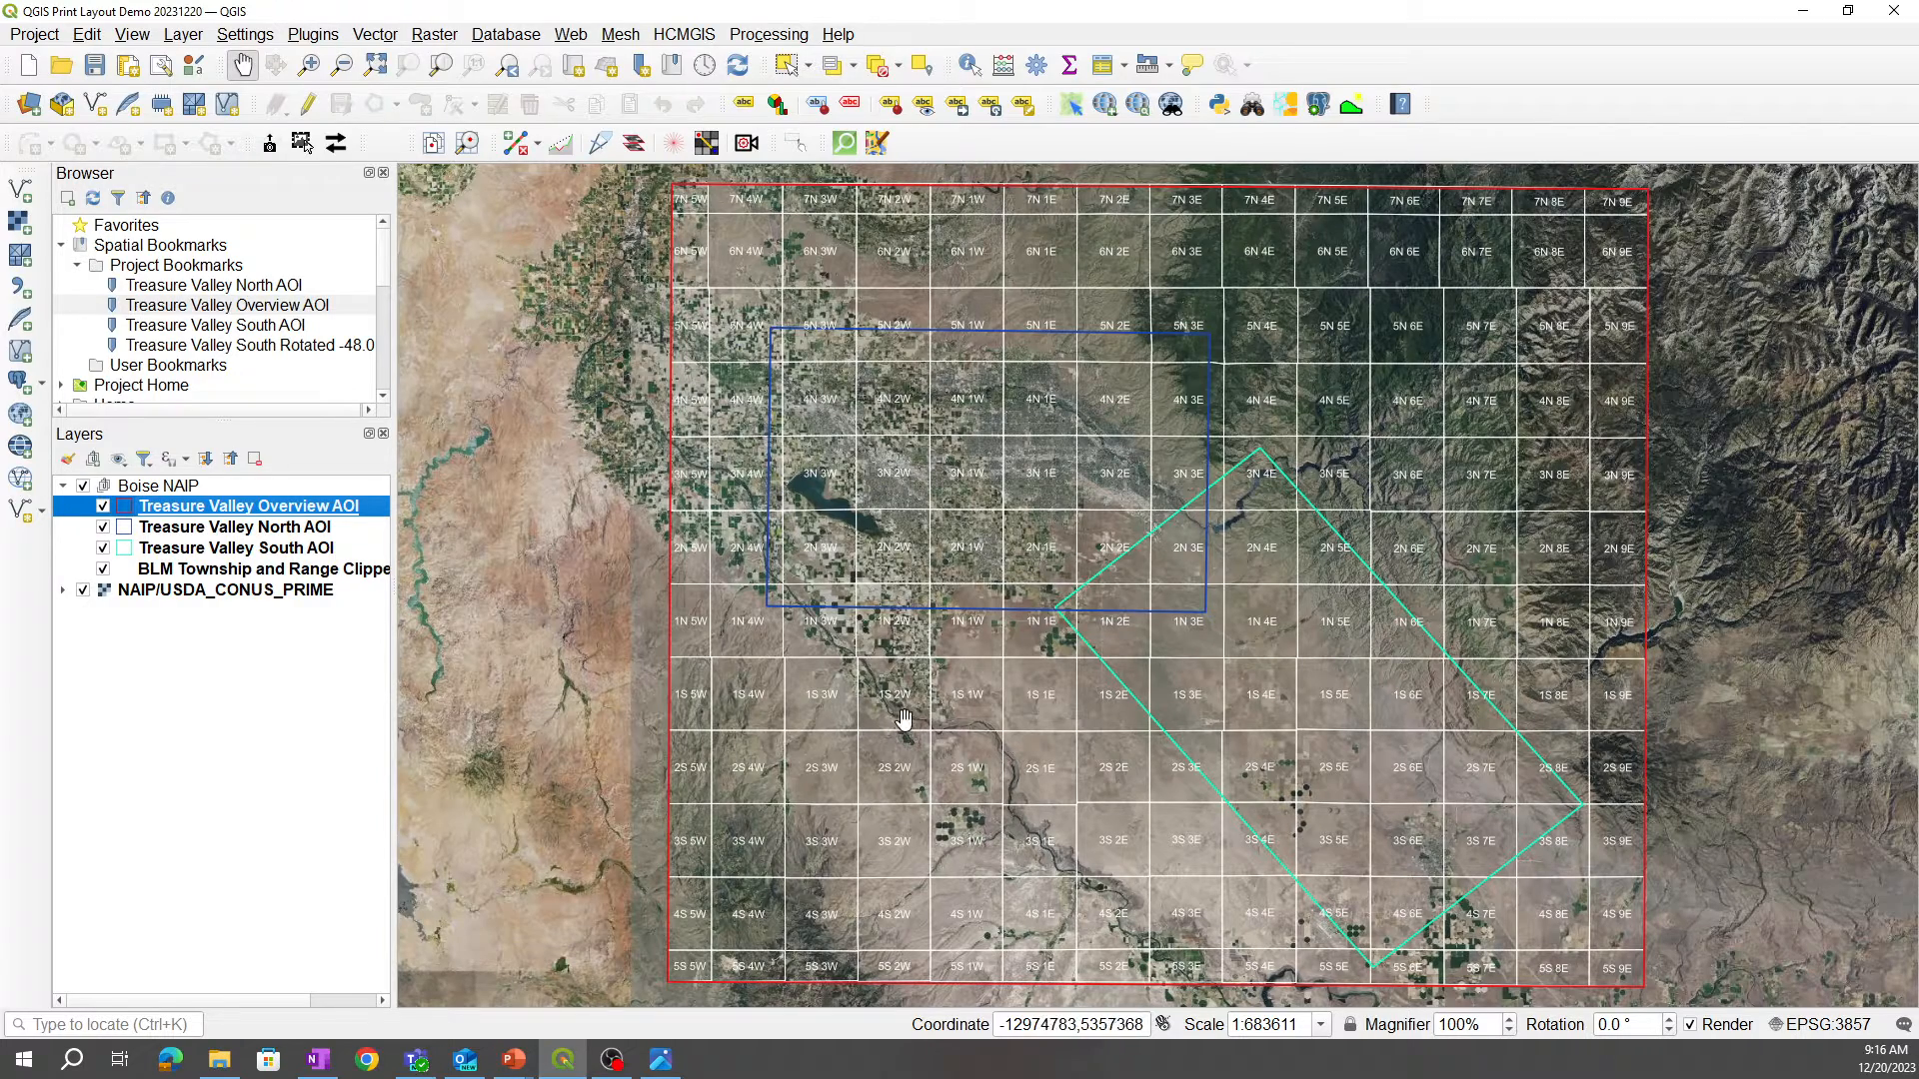
mouse_move(980, 716)
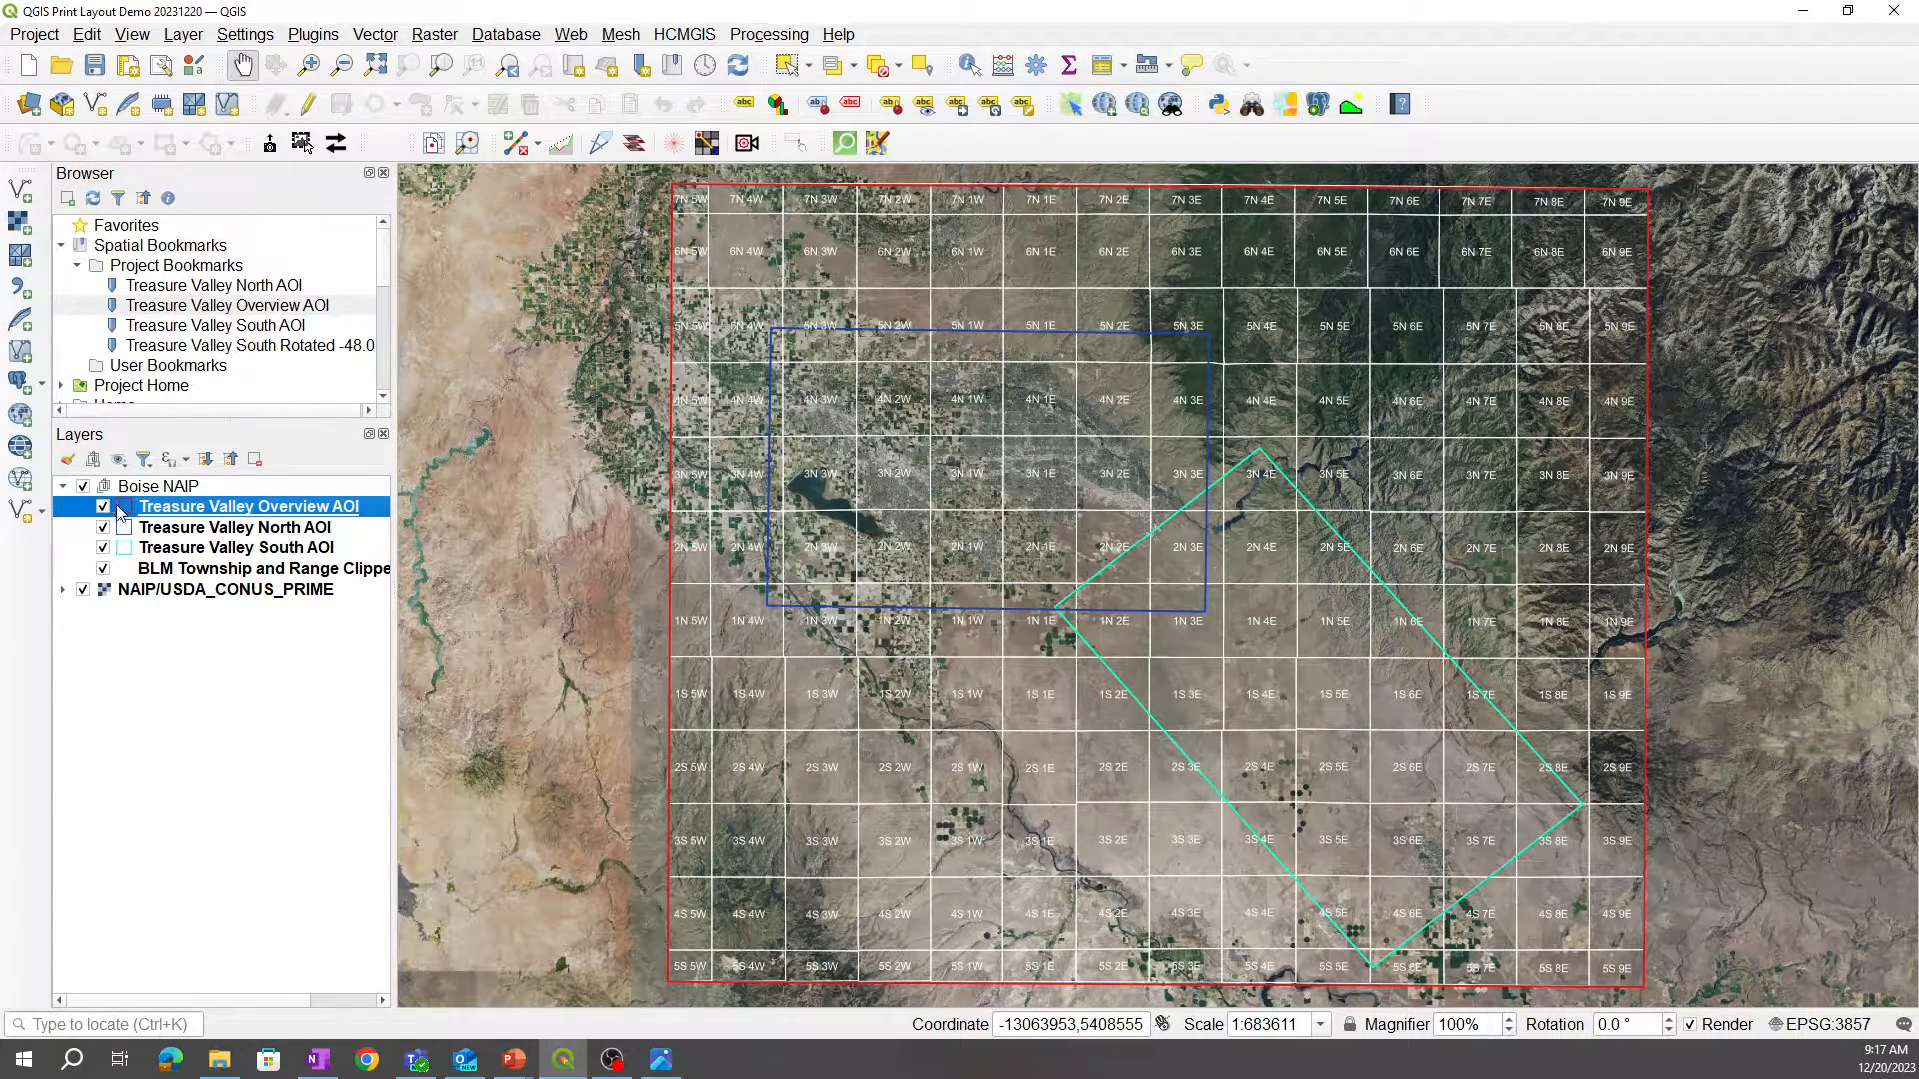
left_click(82, 589)
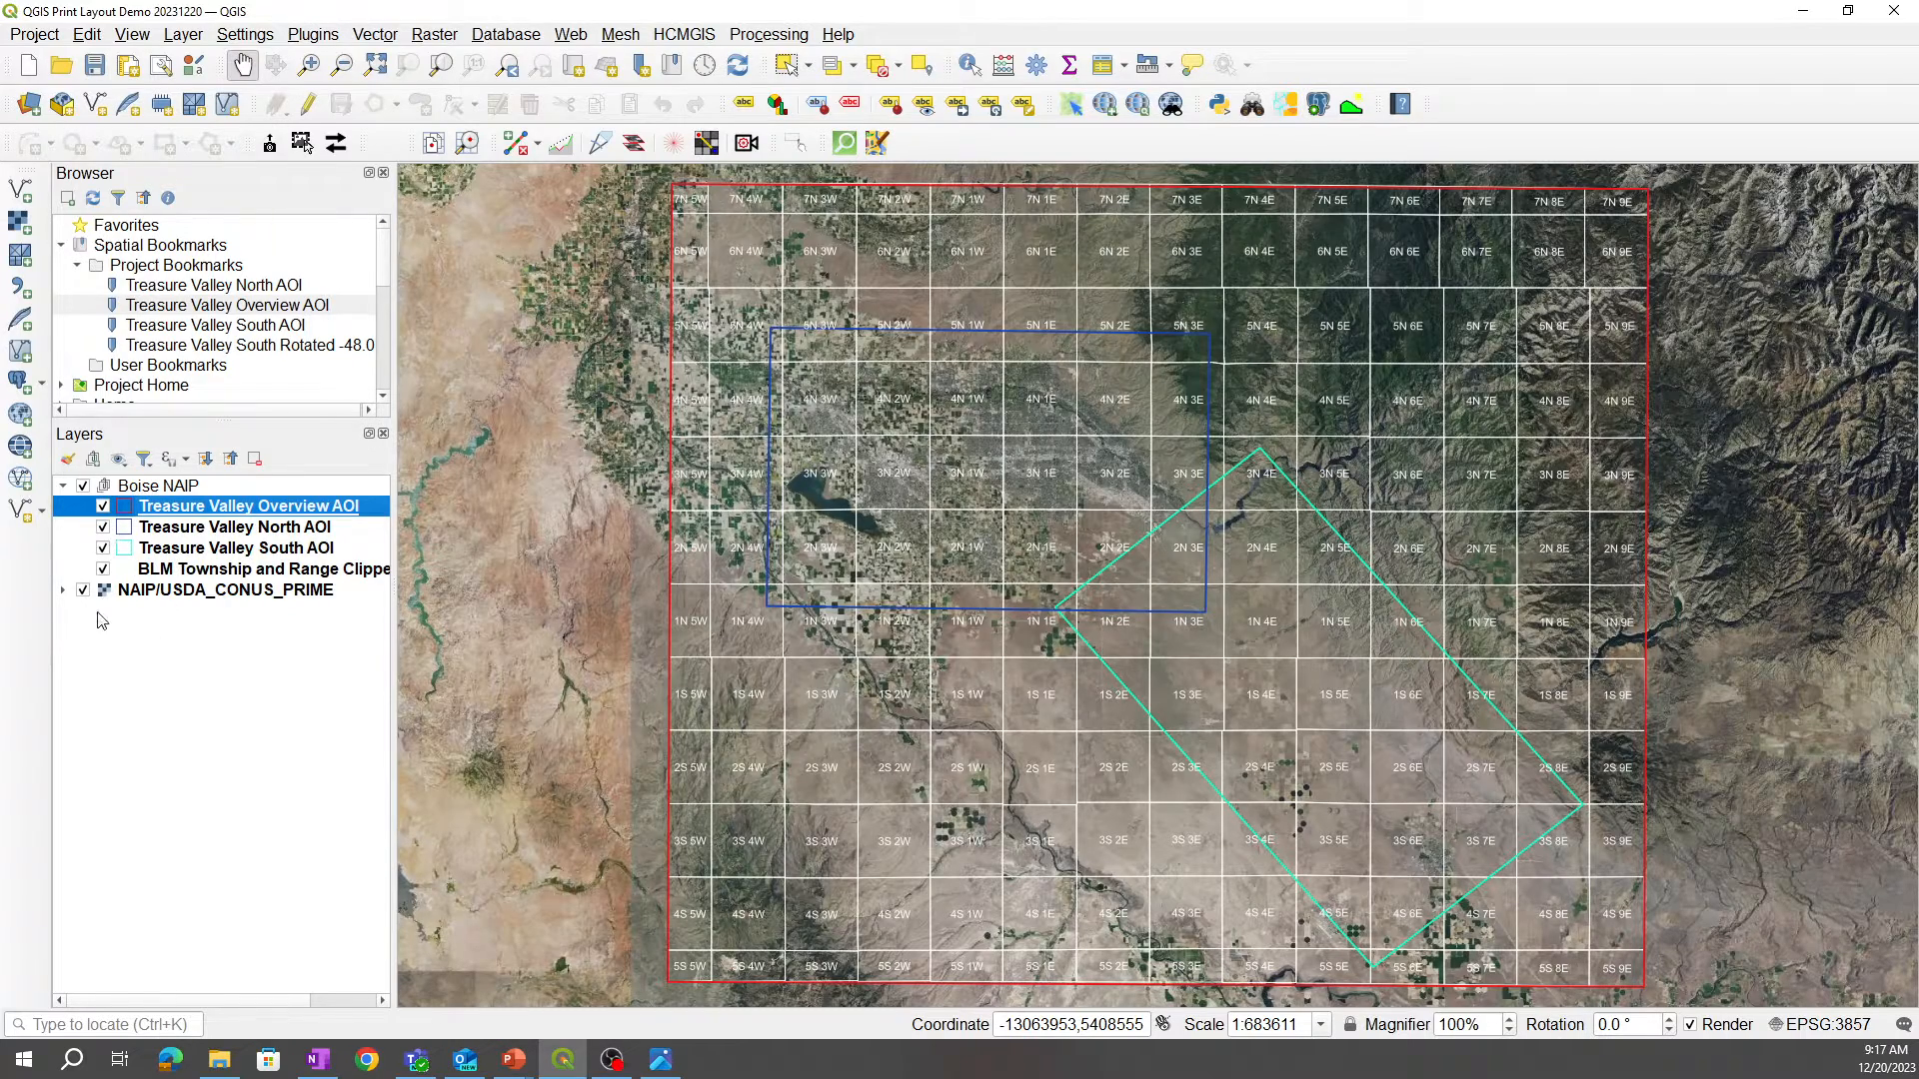
mouse_move(264, 567)
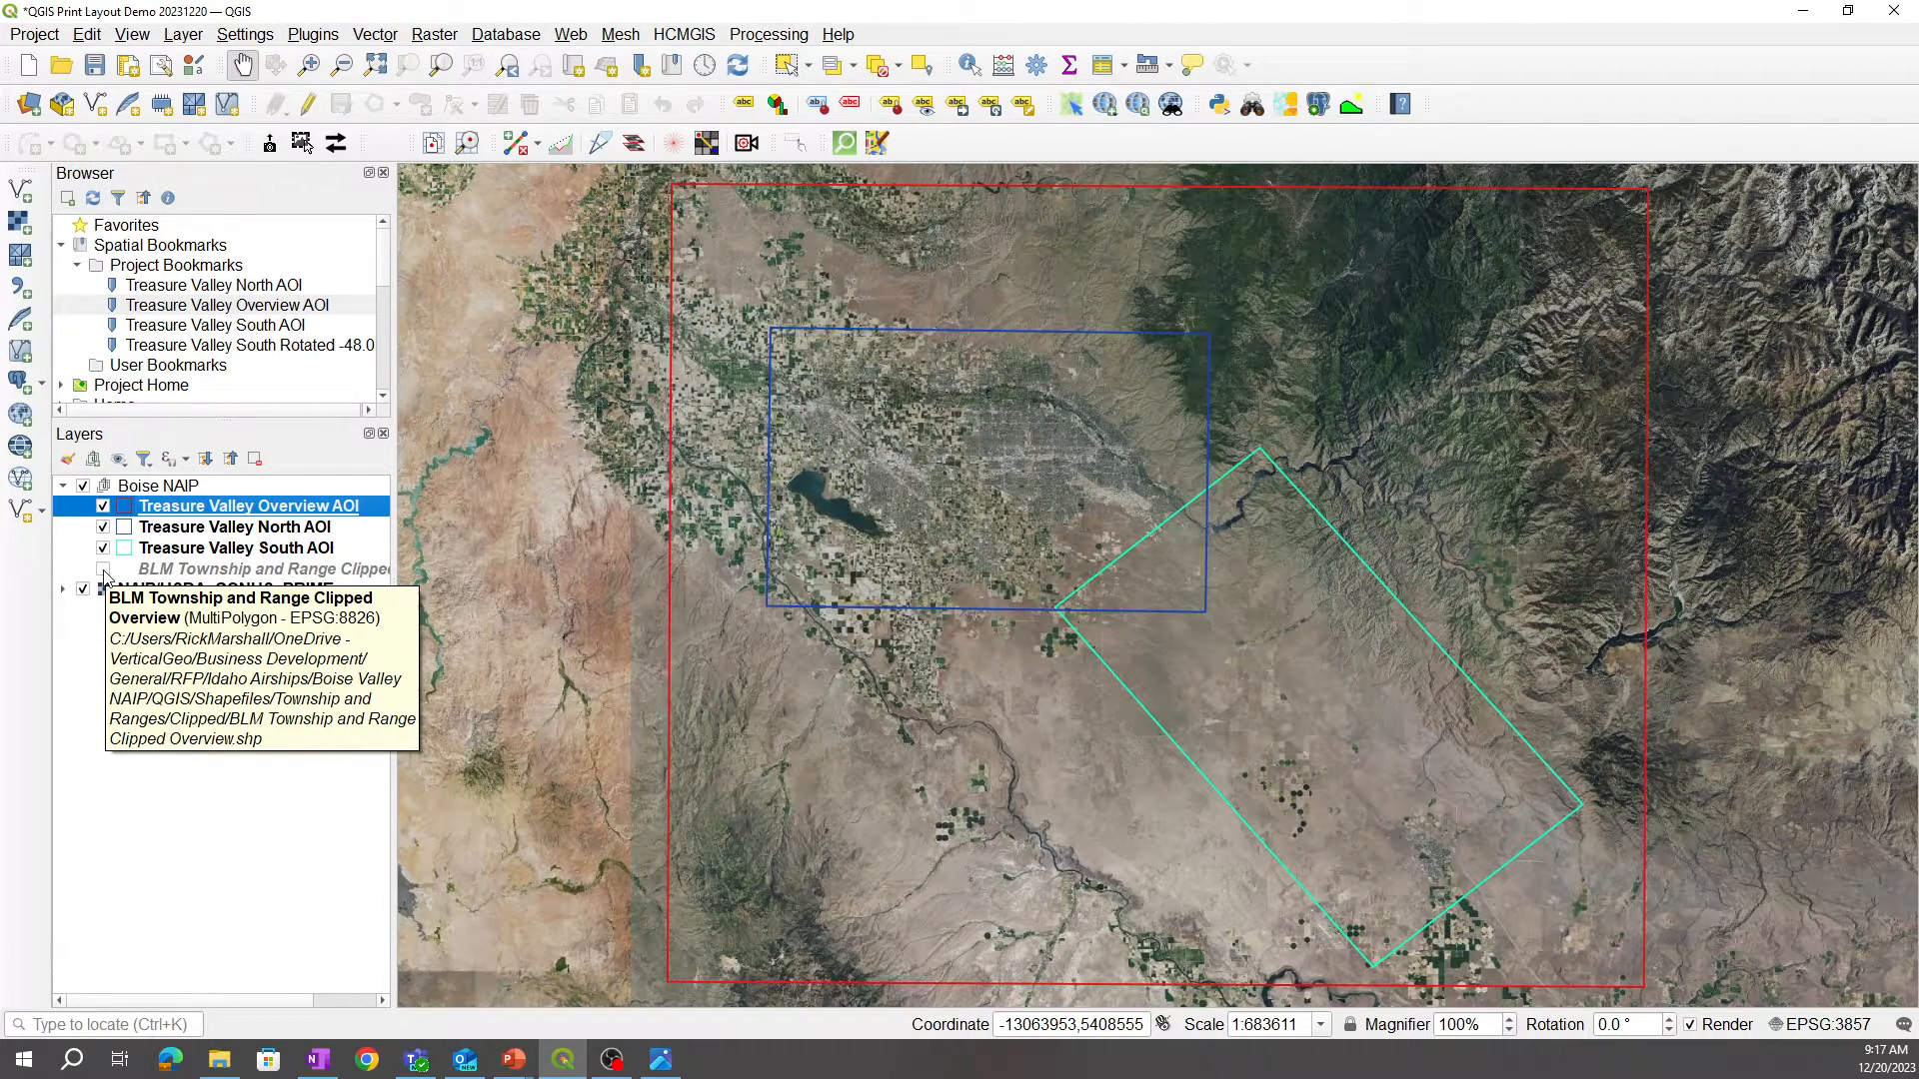
left_click(102, 567)
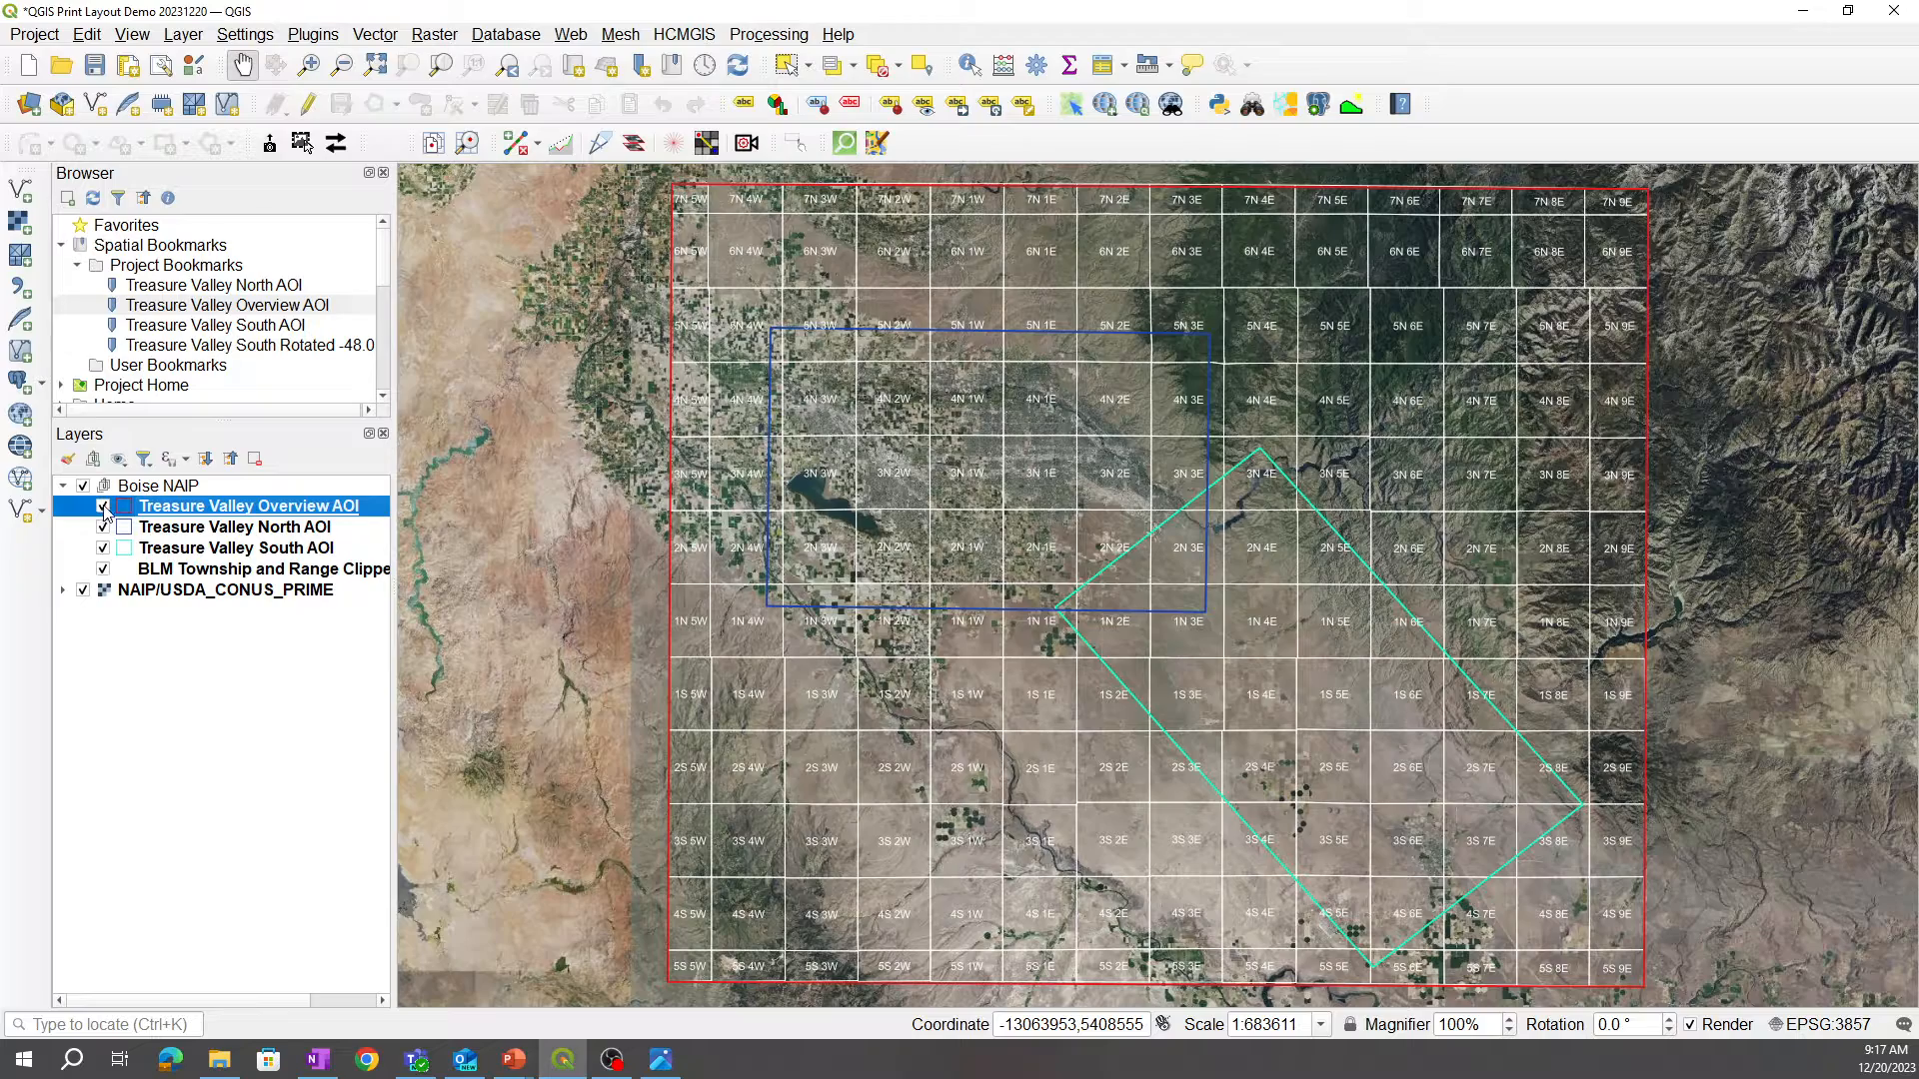
left_click(102, 505)
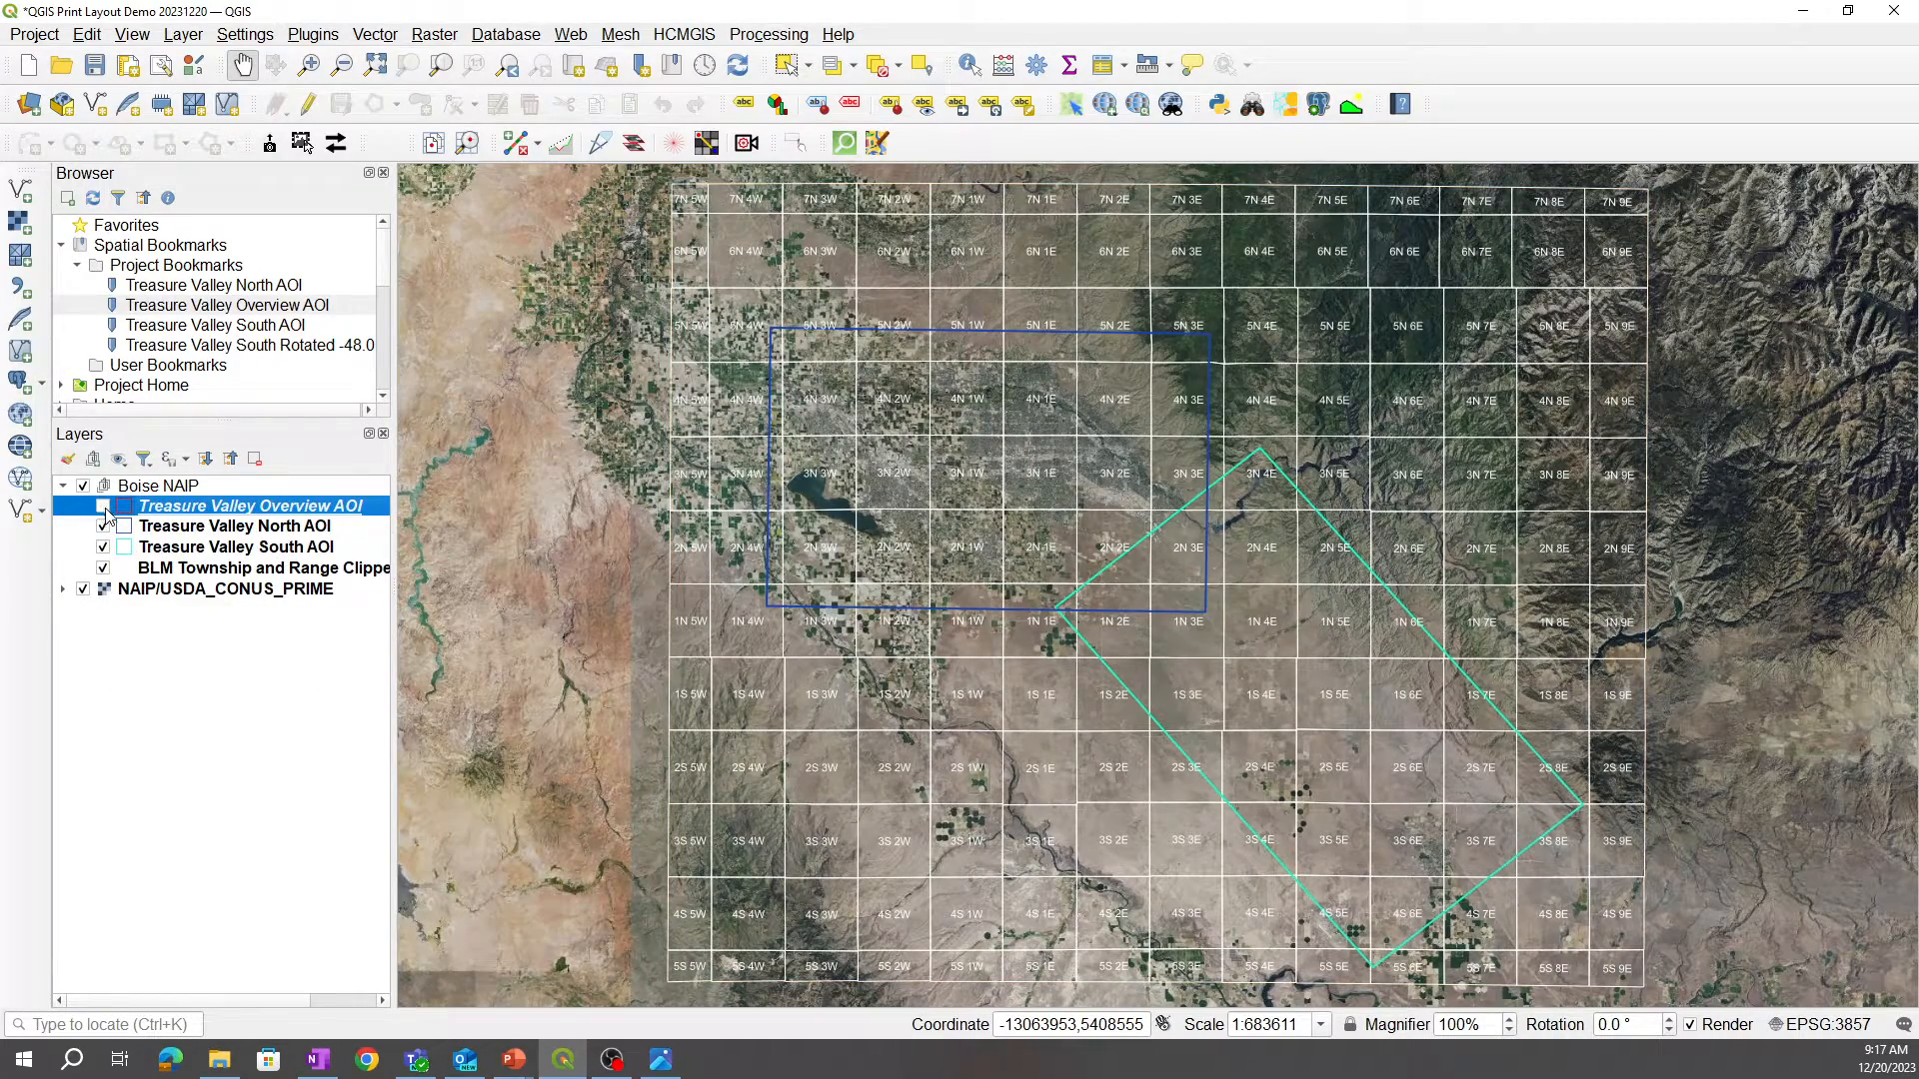
left_click(104, 506)
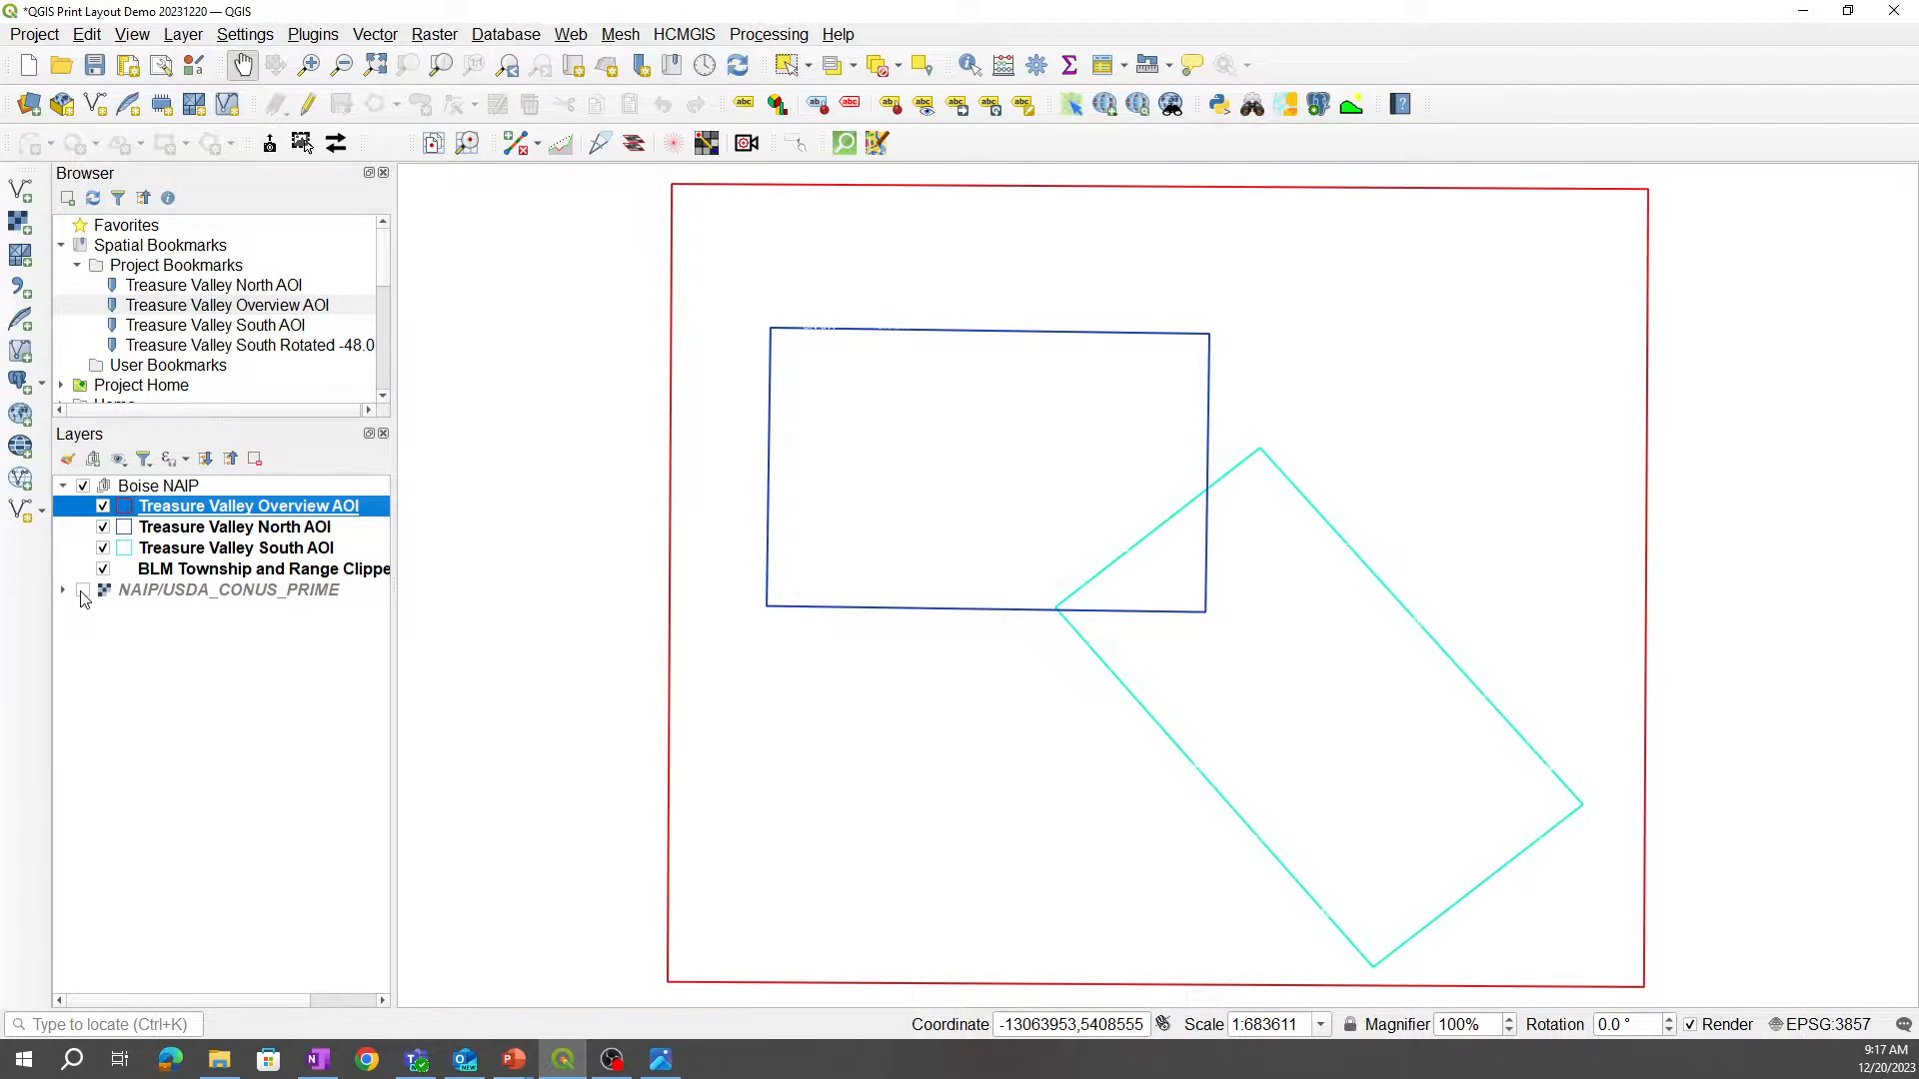
left_click(102, 590)
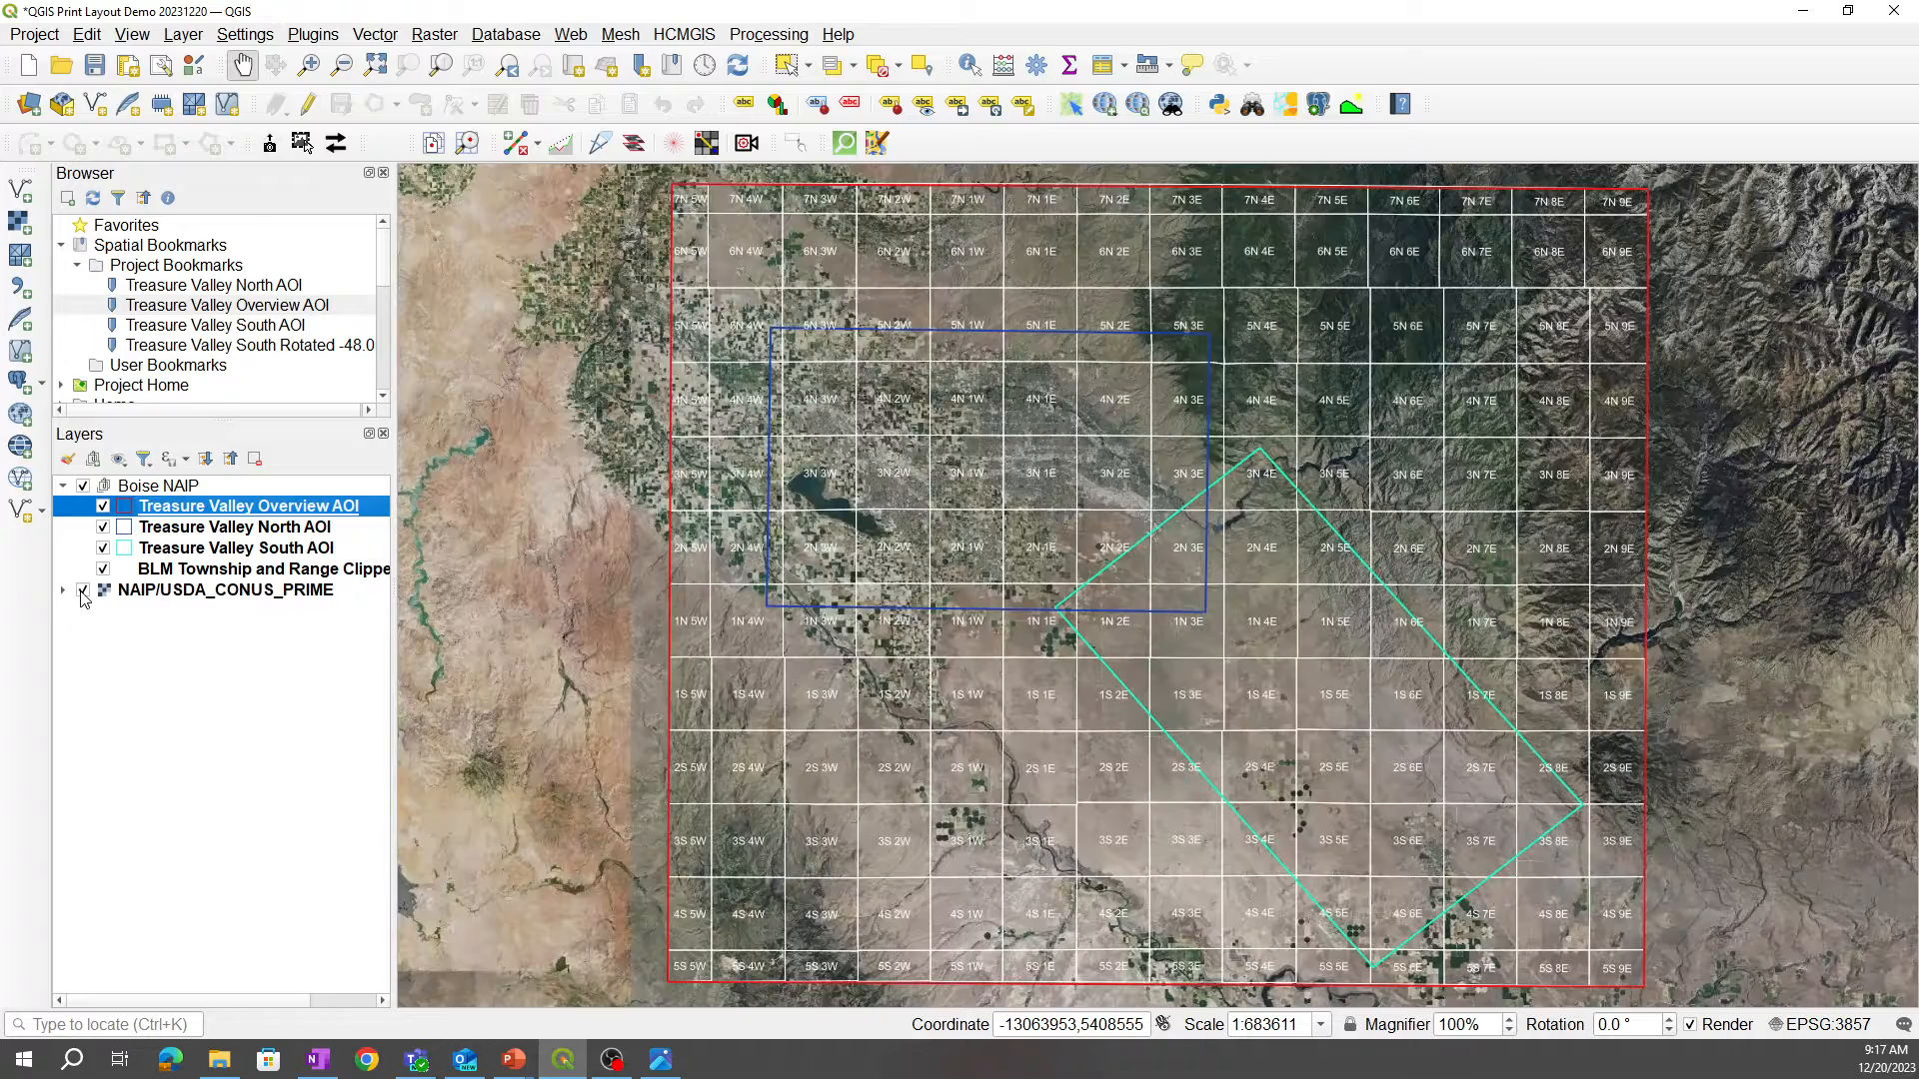
mouse_move(220, 589)
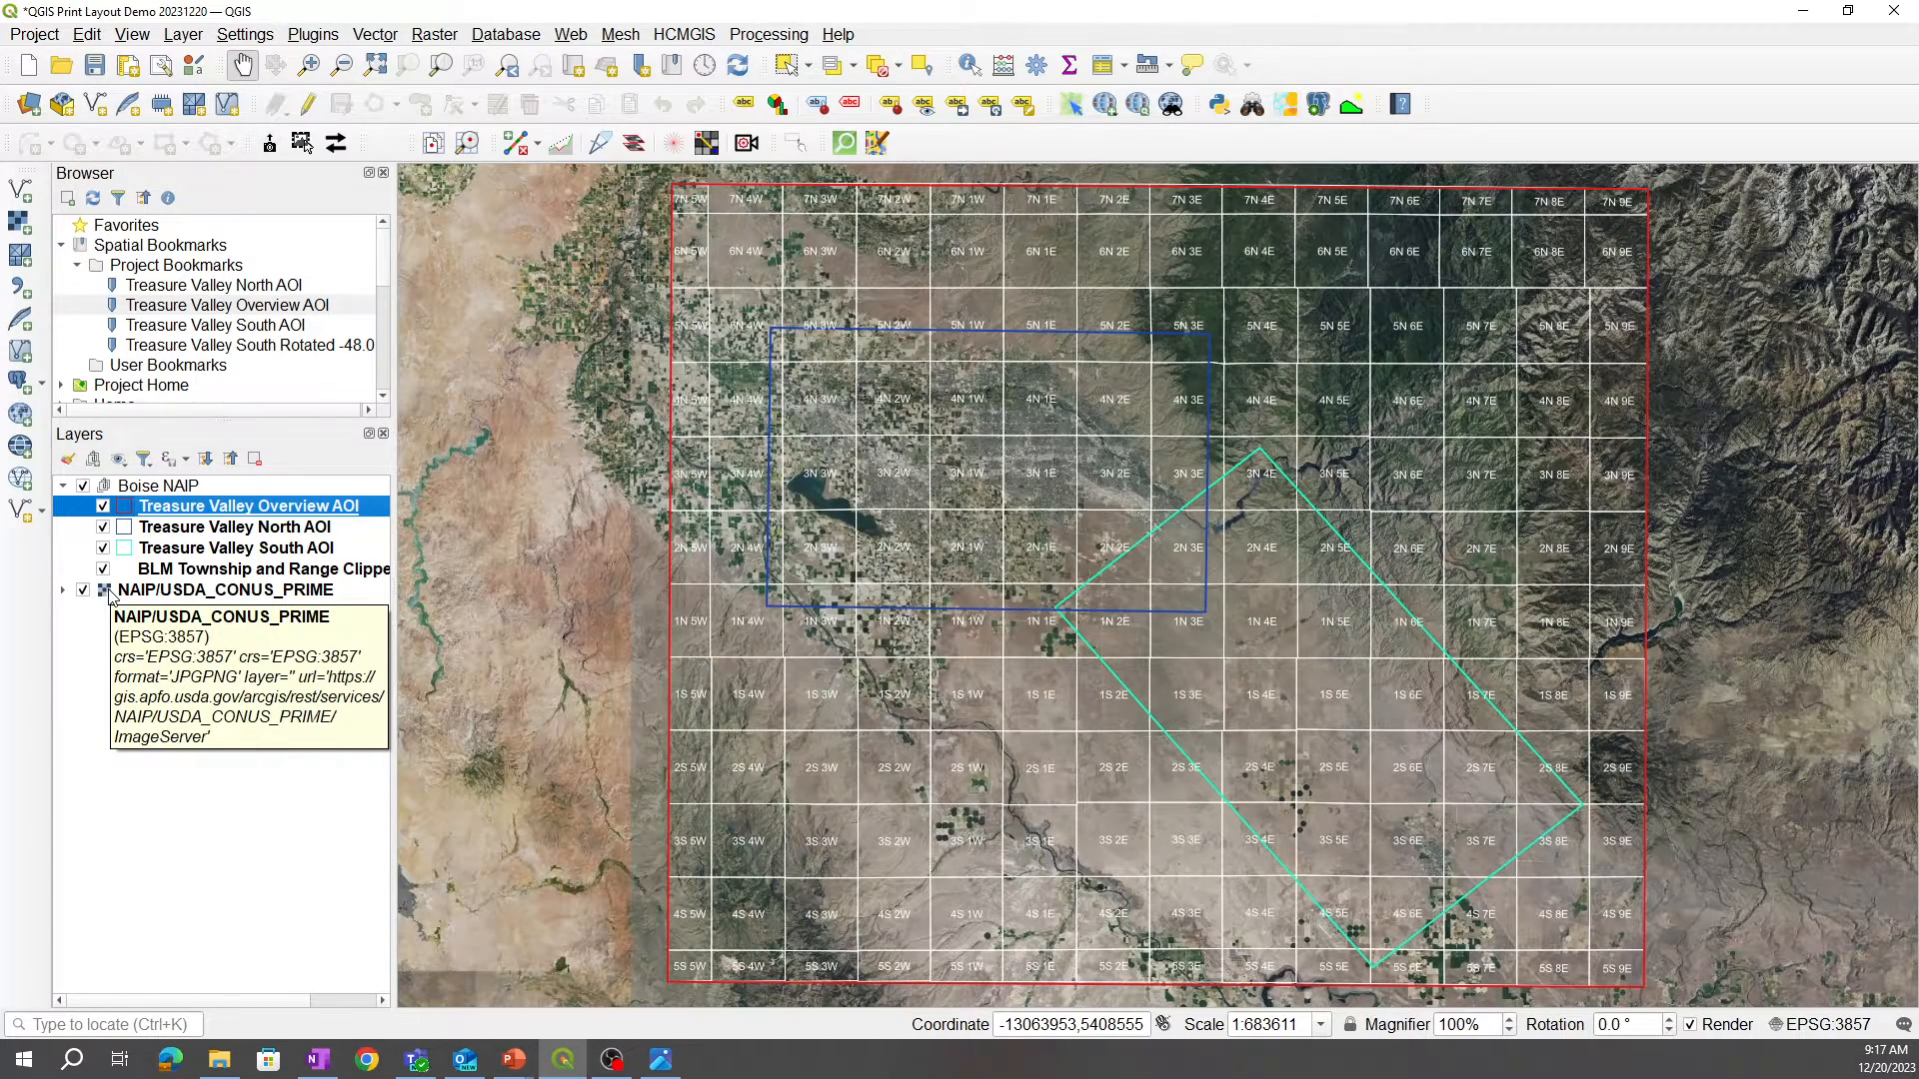
mouse_move(156, 782)
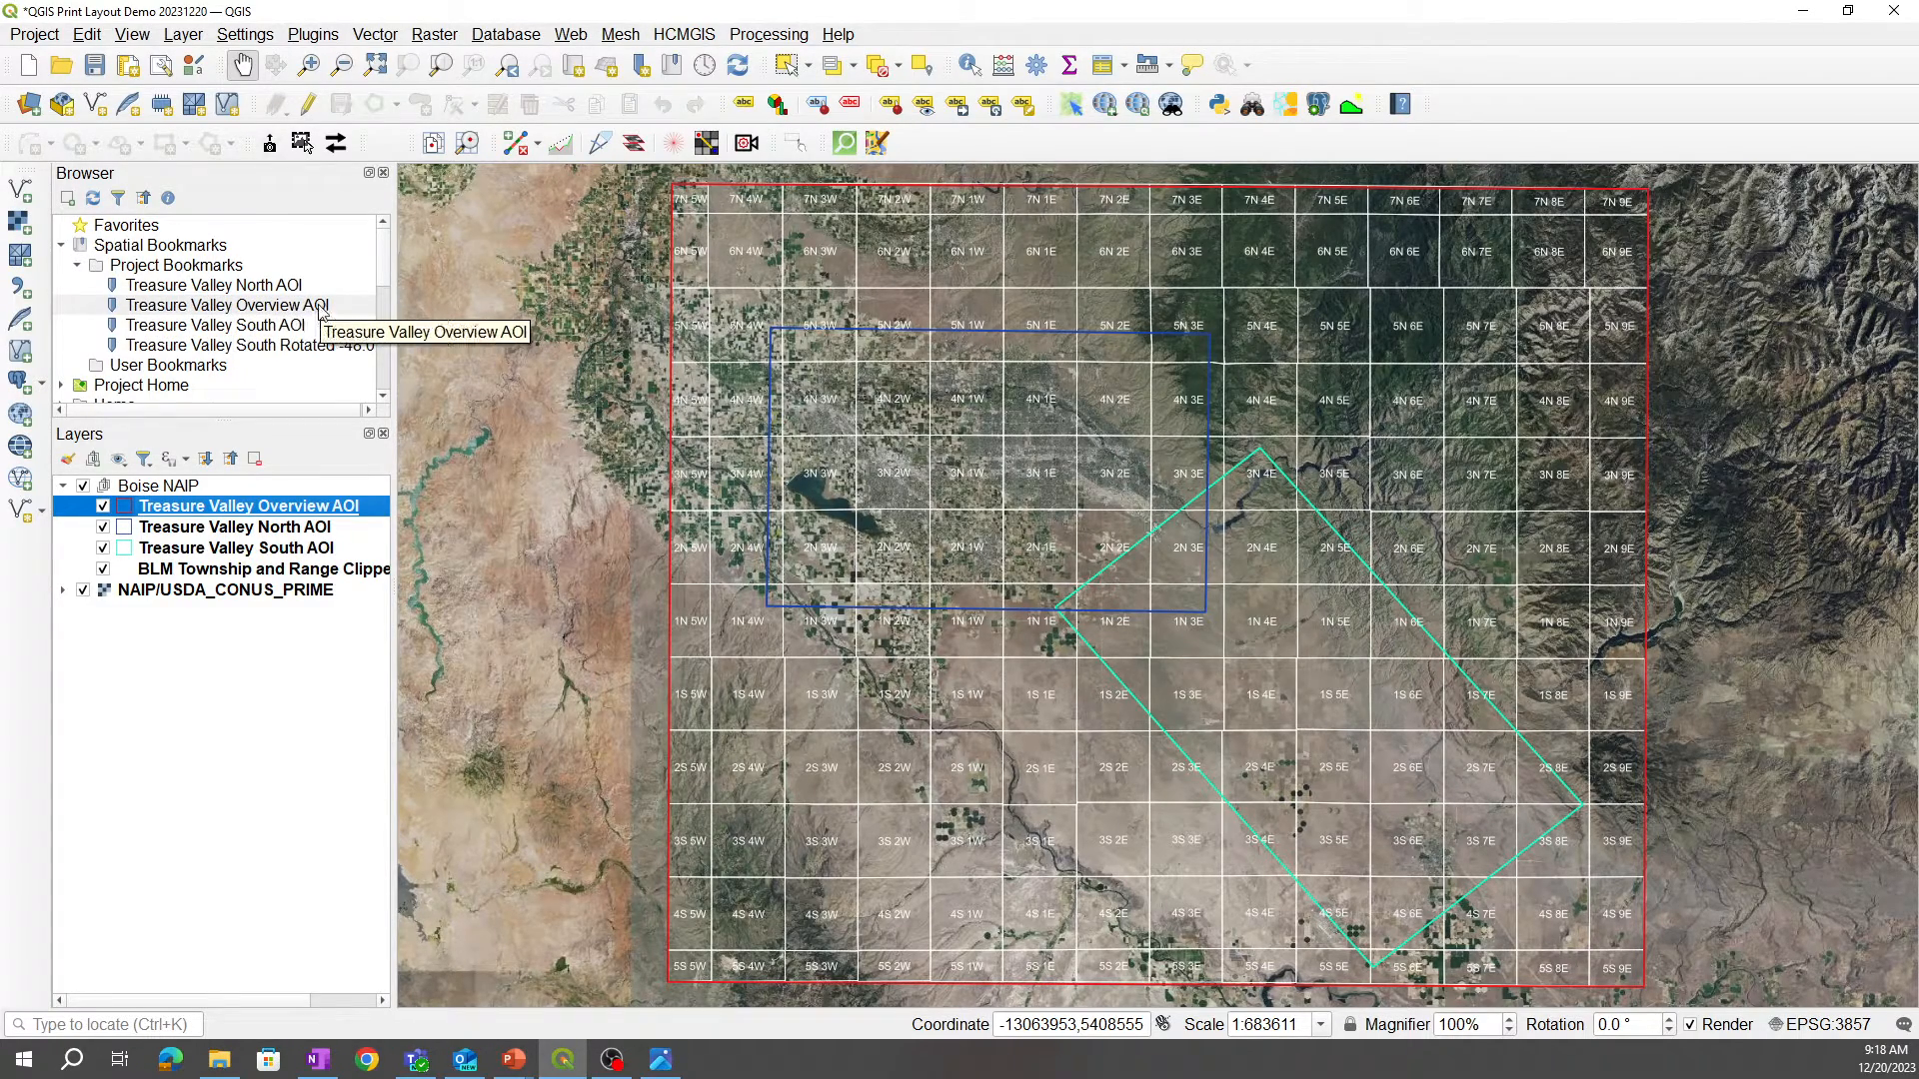
Step: Jump to the Treasure Valley South AOI bookmark, then back to the Overview AOI bookmark
double_click(214, 284)
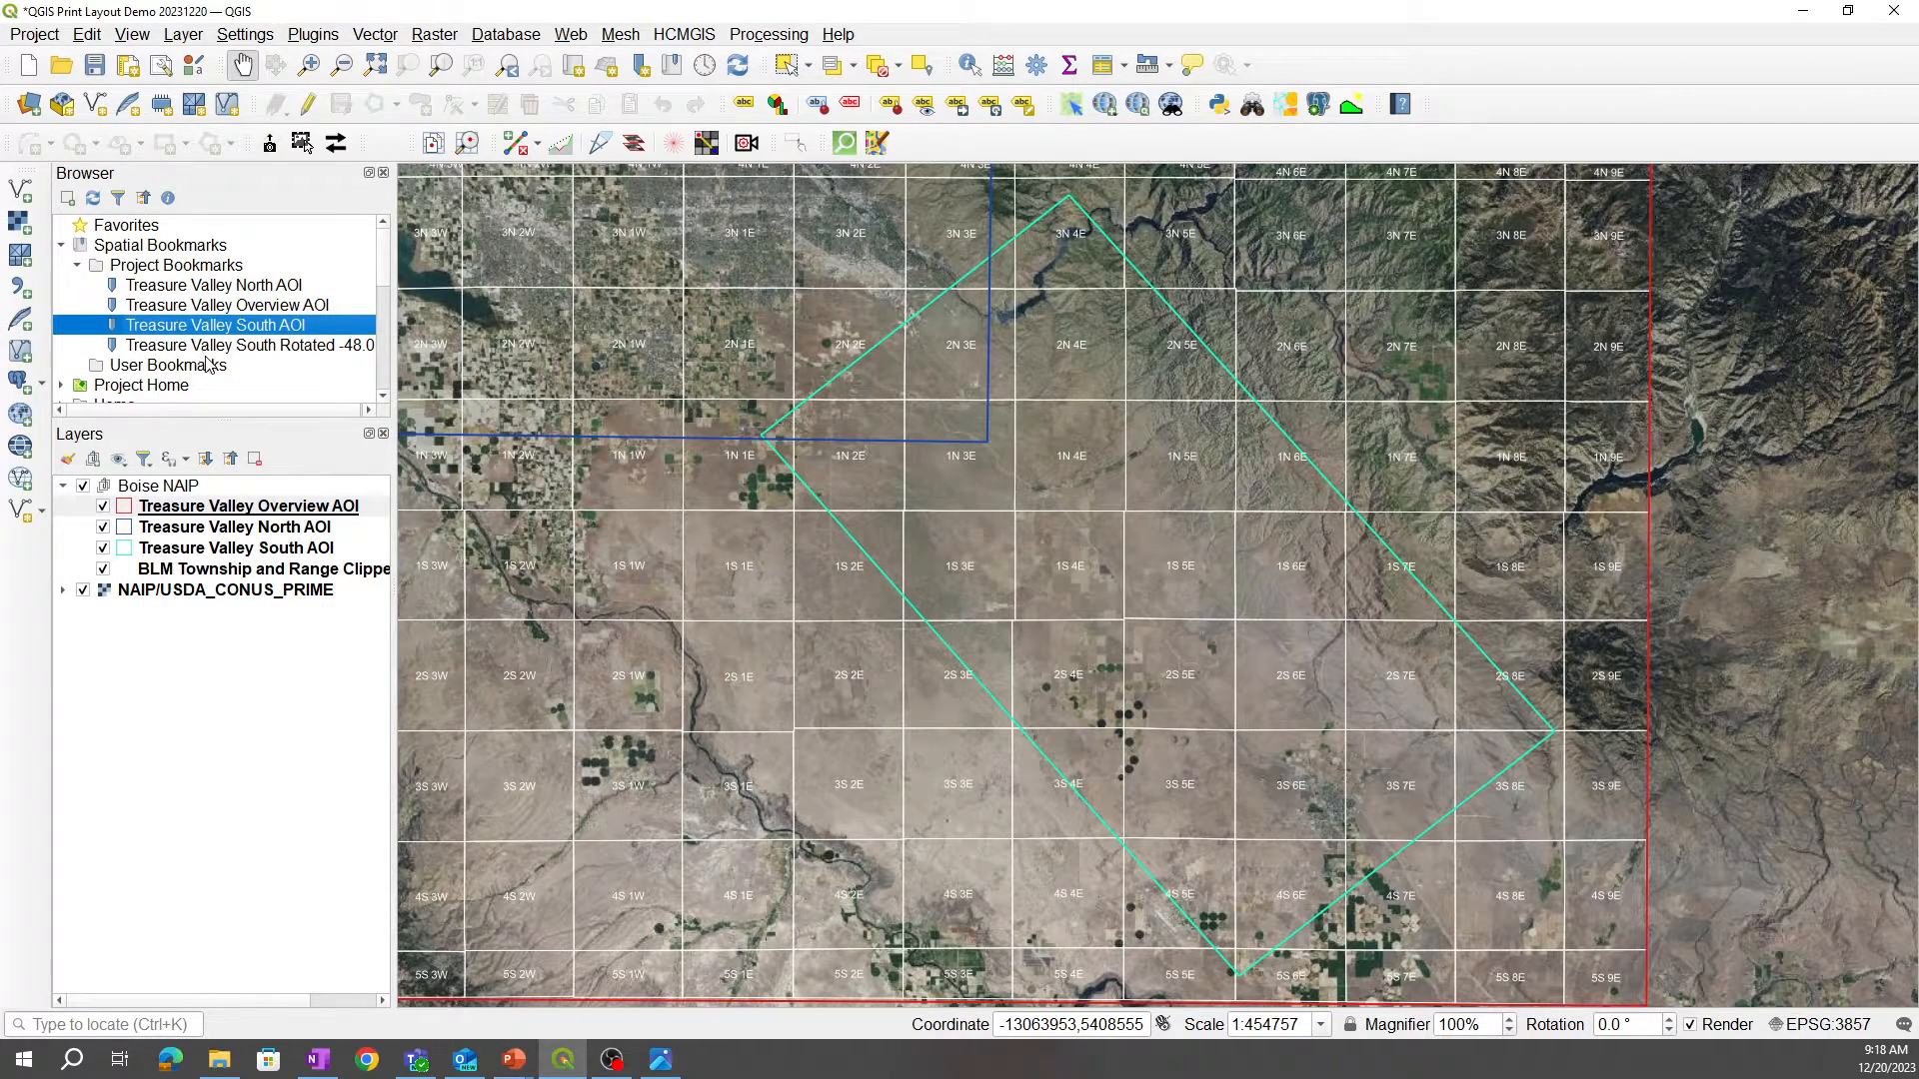
mouse_move(324, 368)
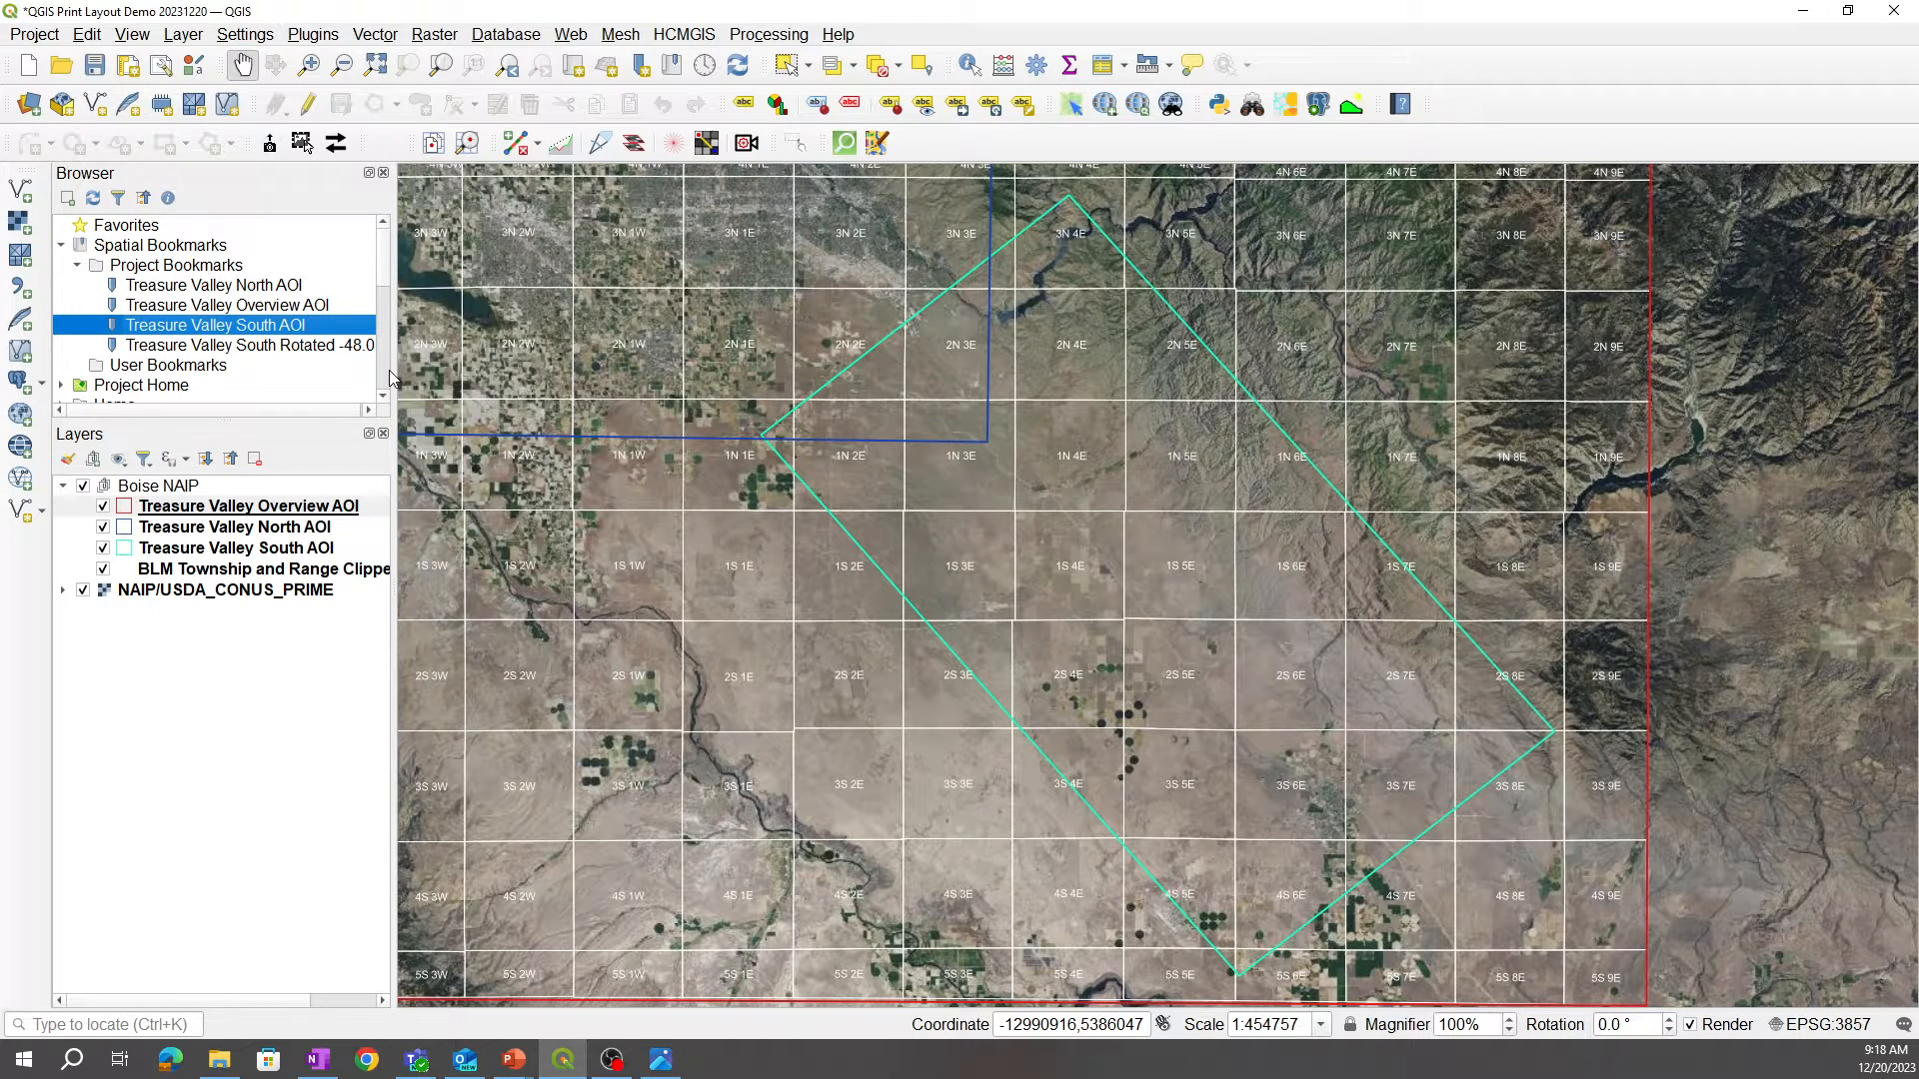
mouse_move(393, 374)
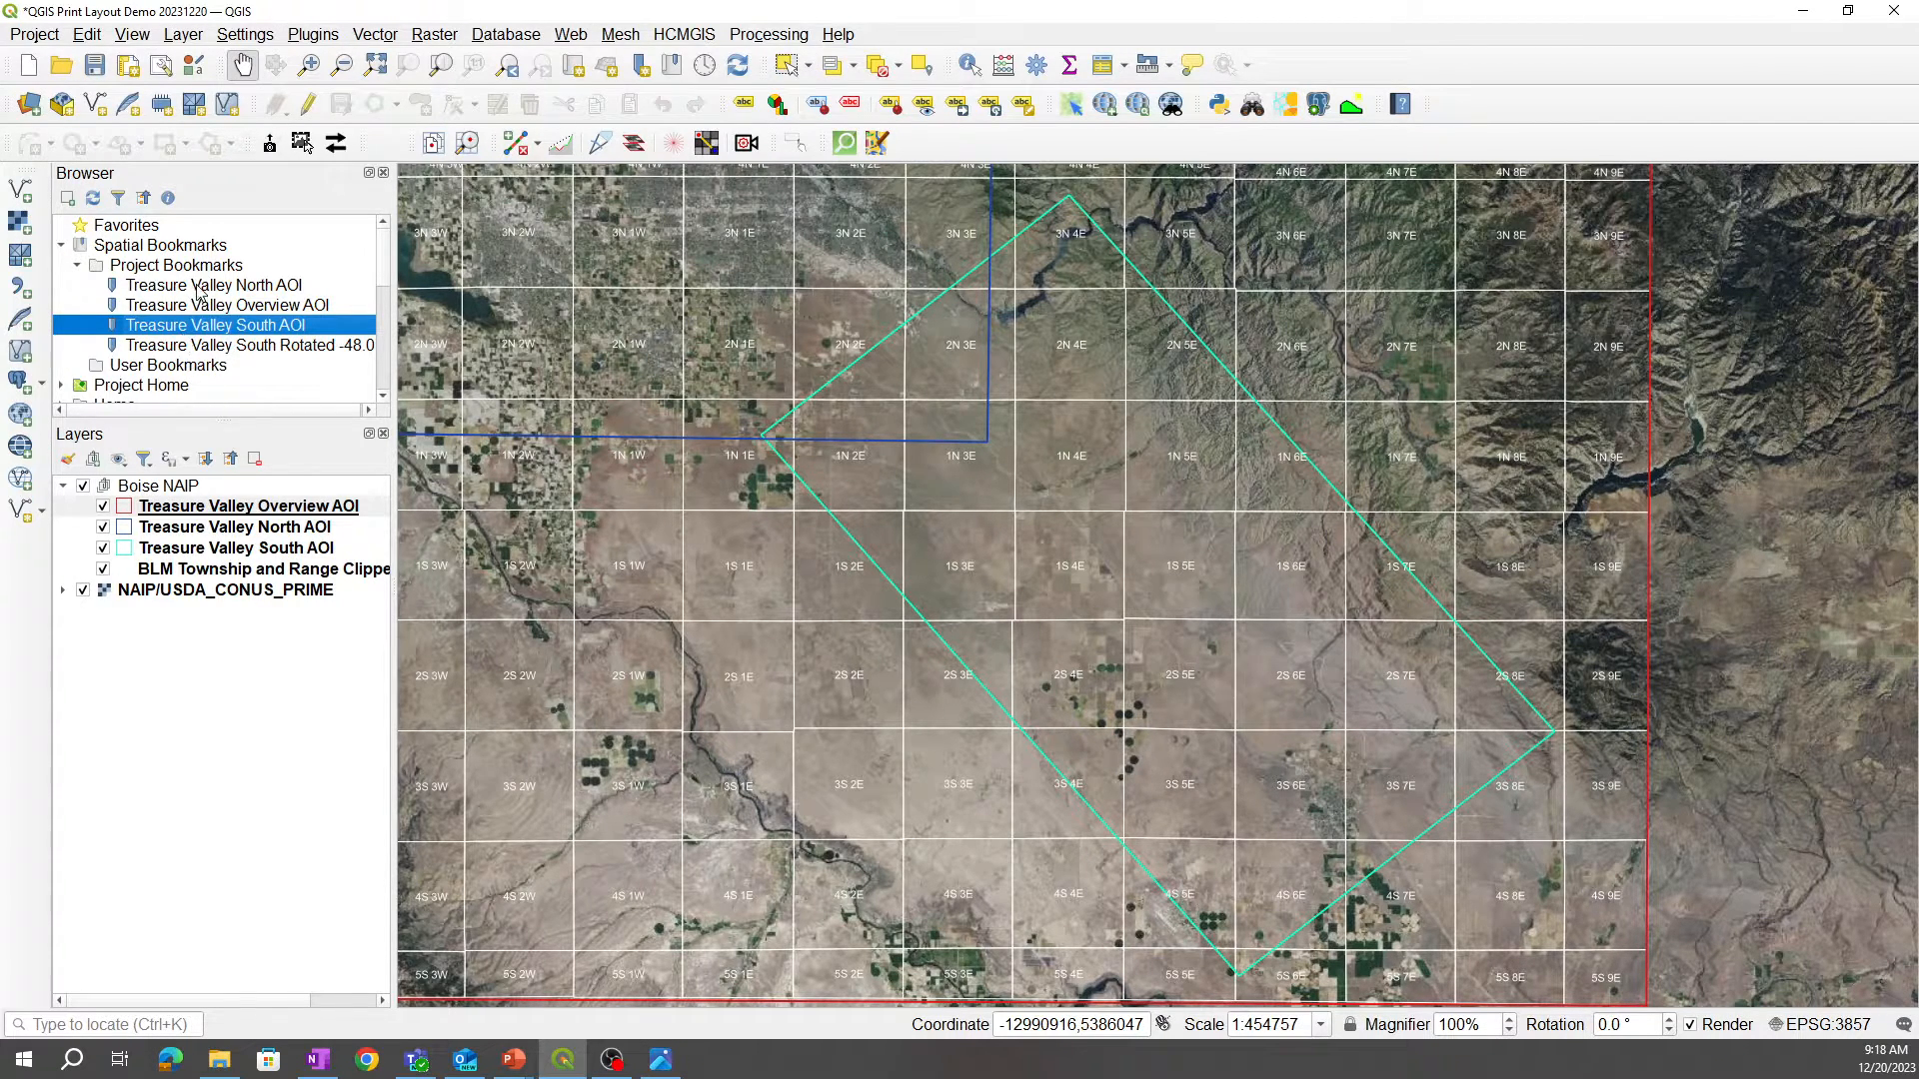
left_click(228, 304)
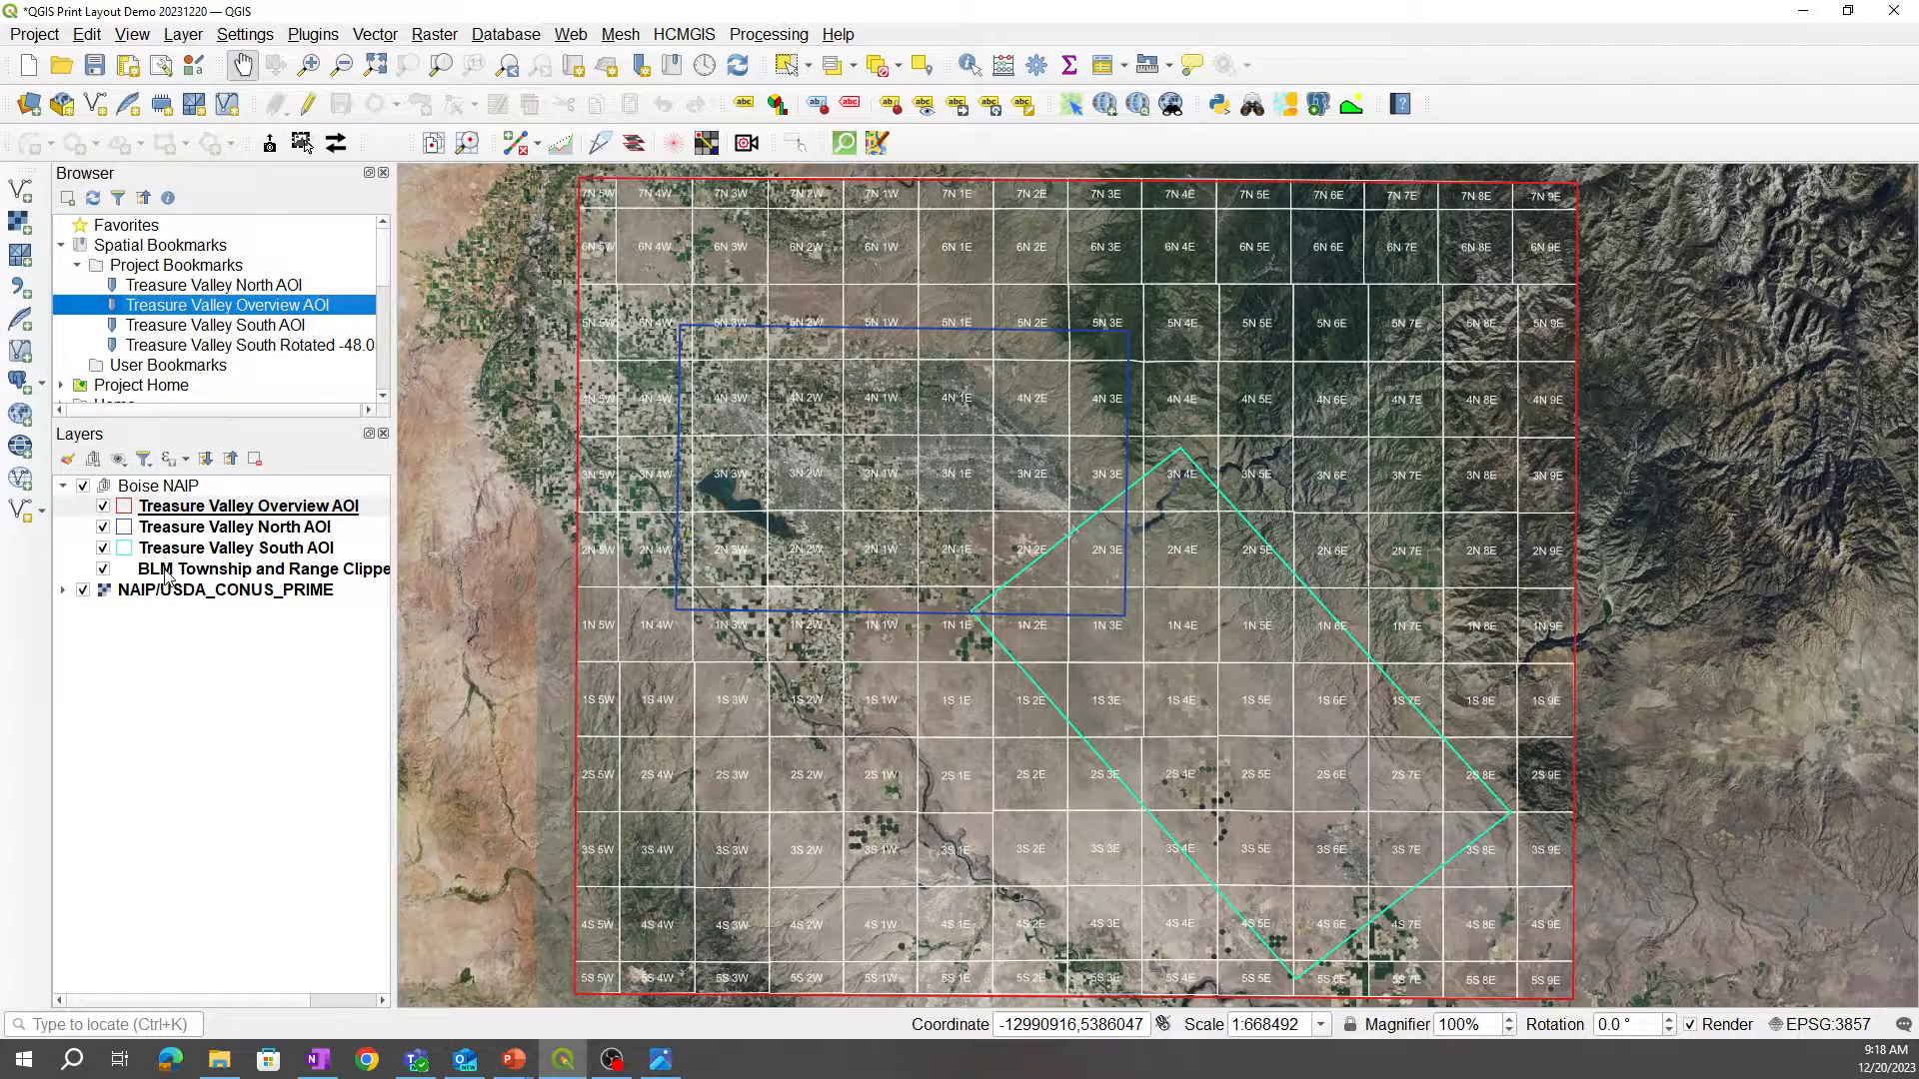
mouse_move(263, 567)
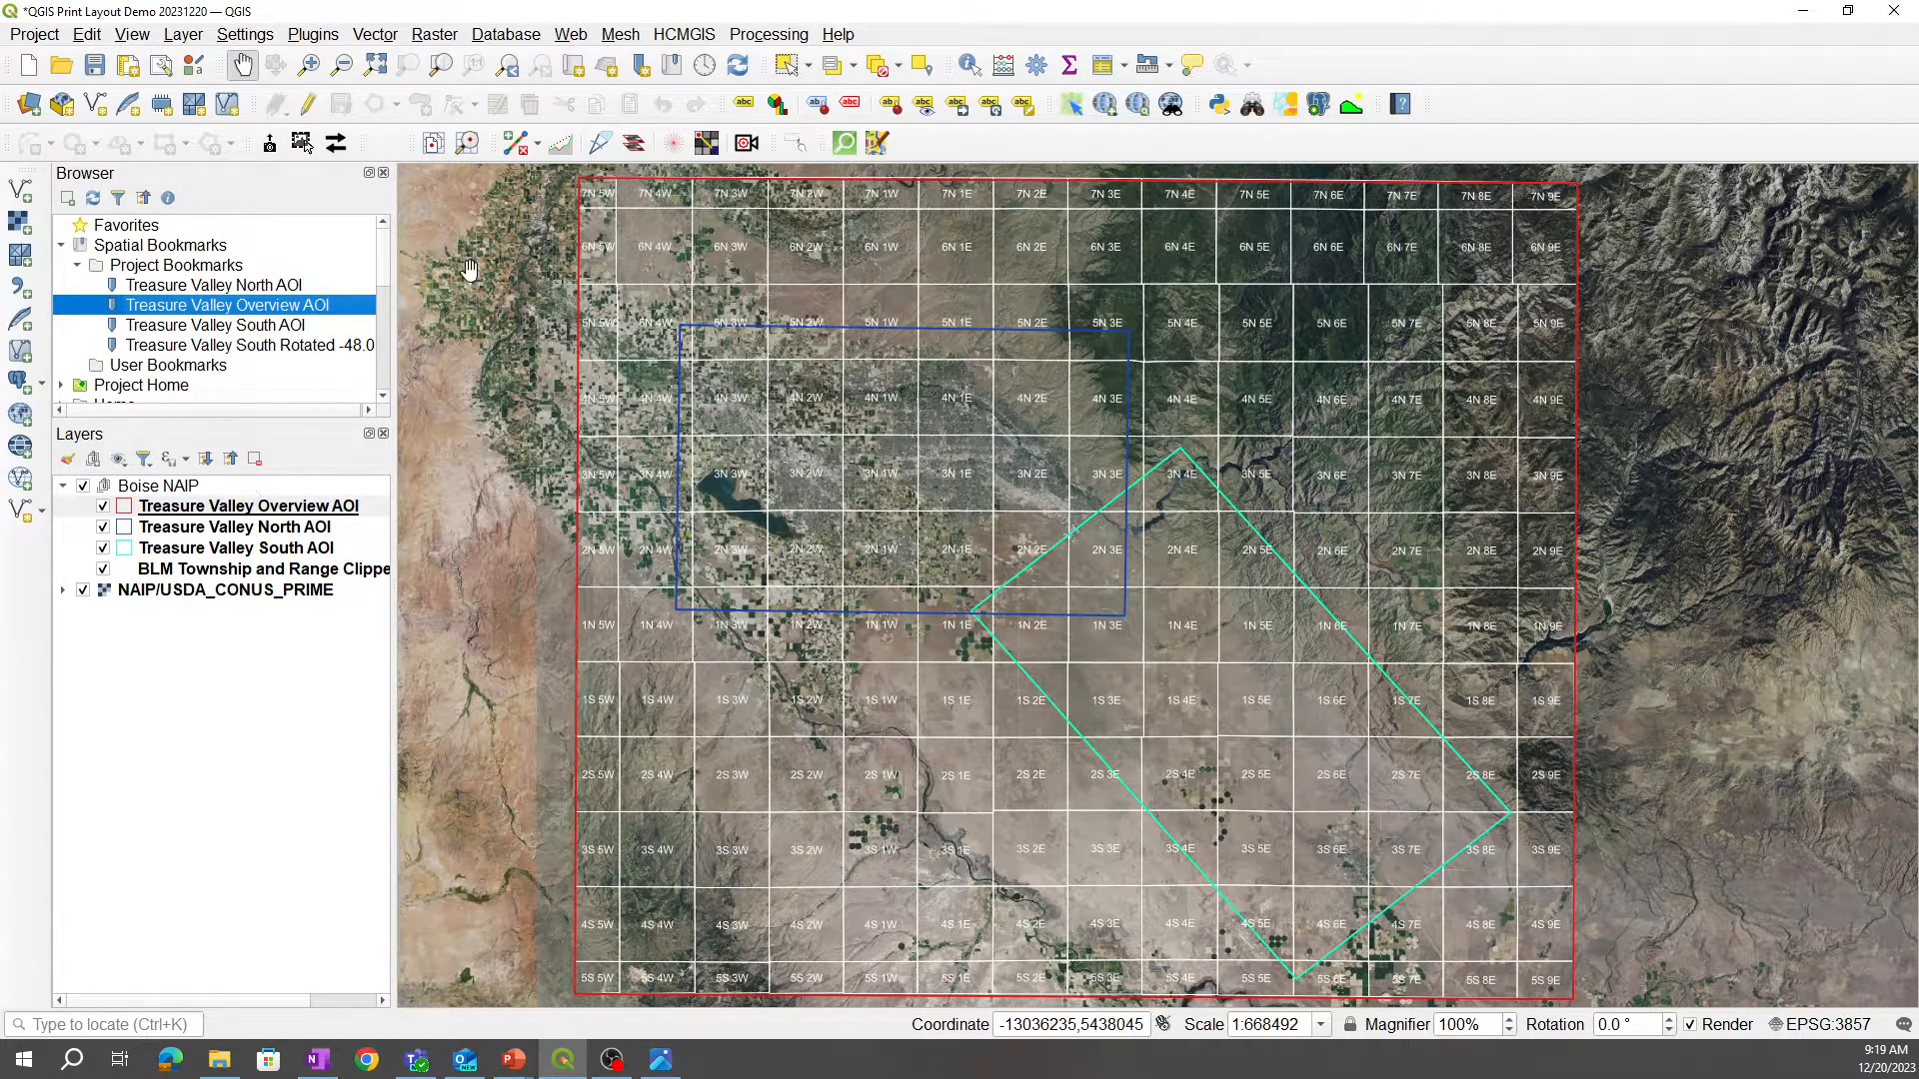
mouse_move(248, 506)
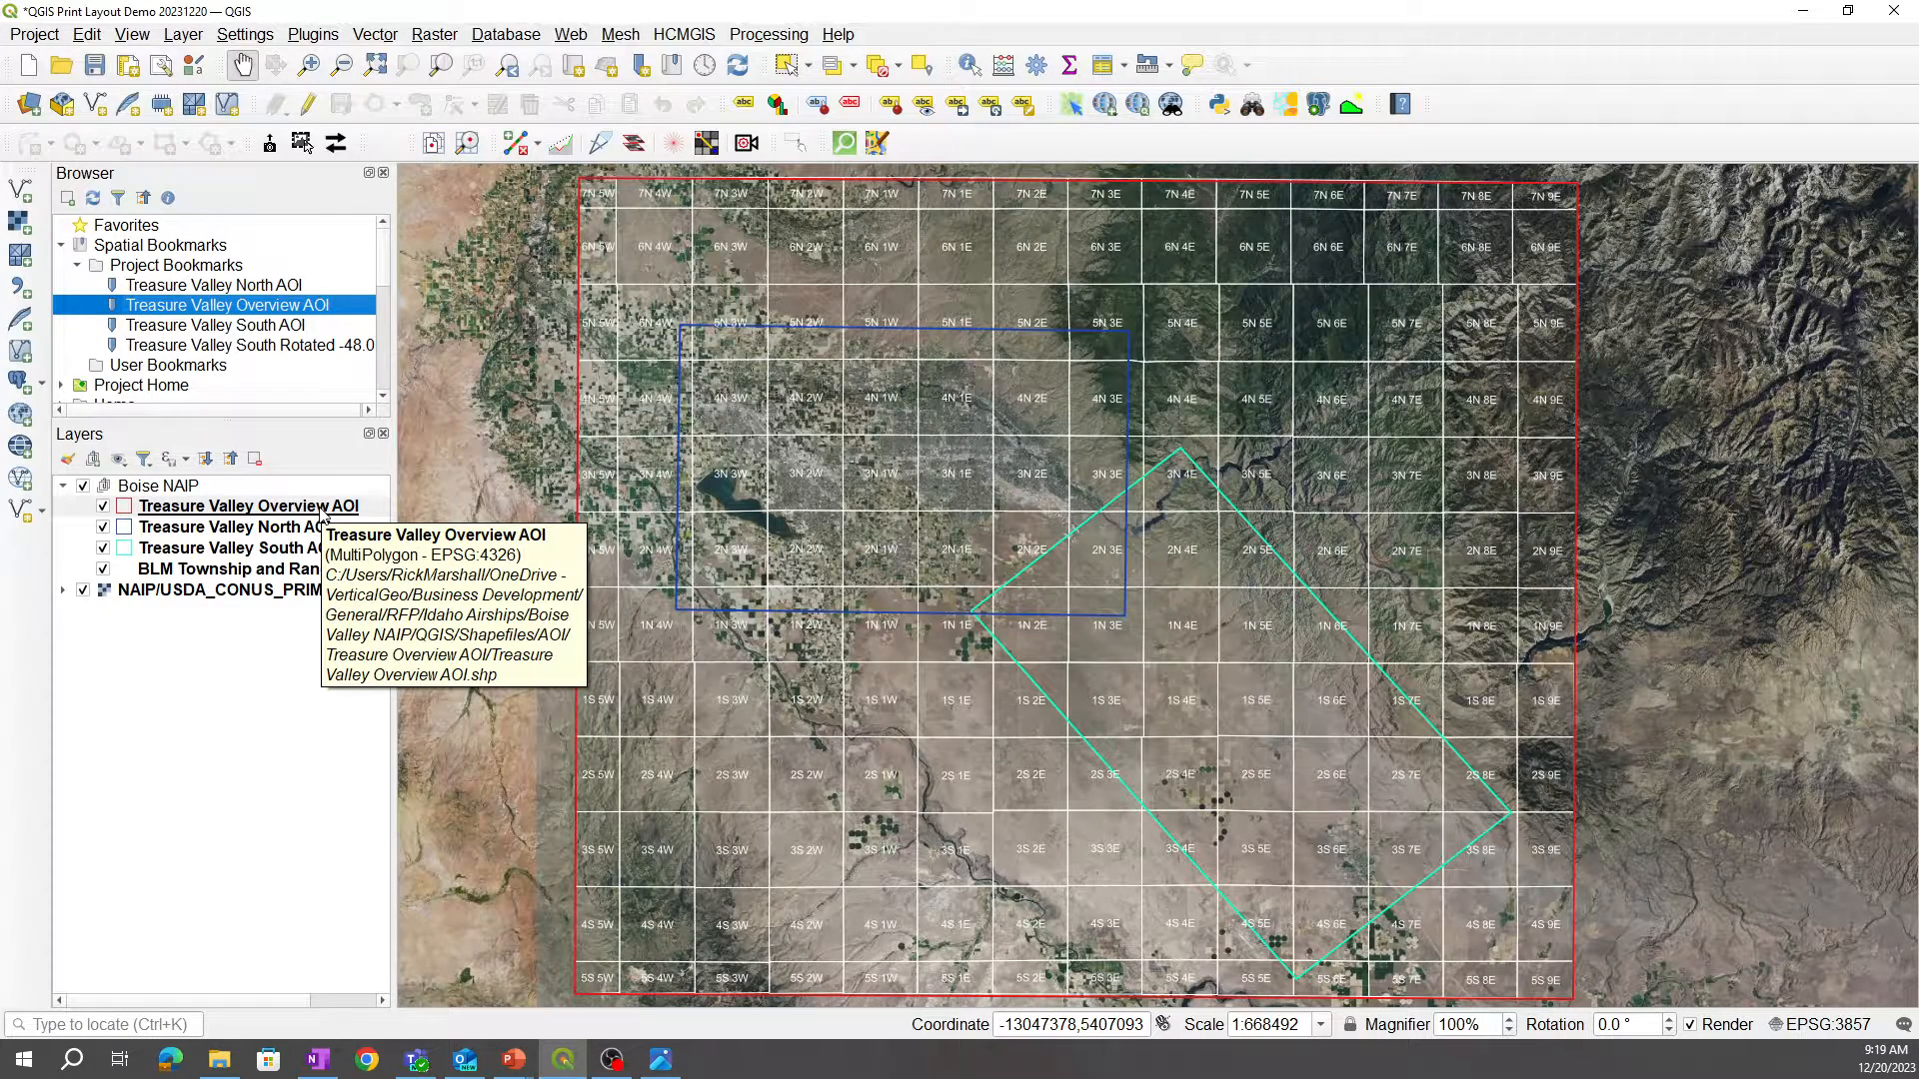
mouse_move(270, 732)
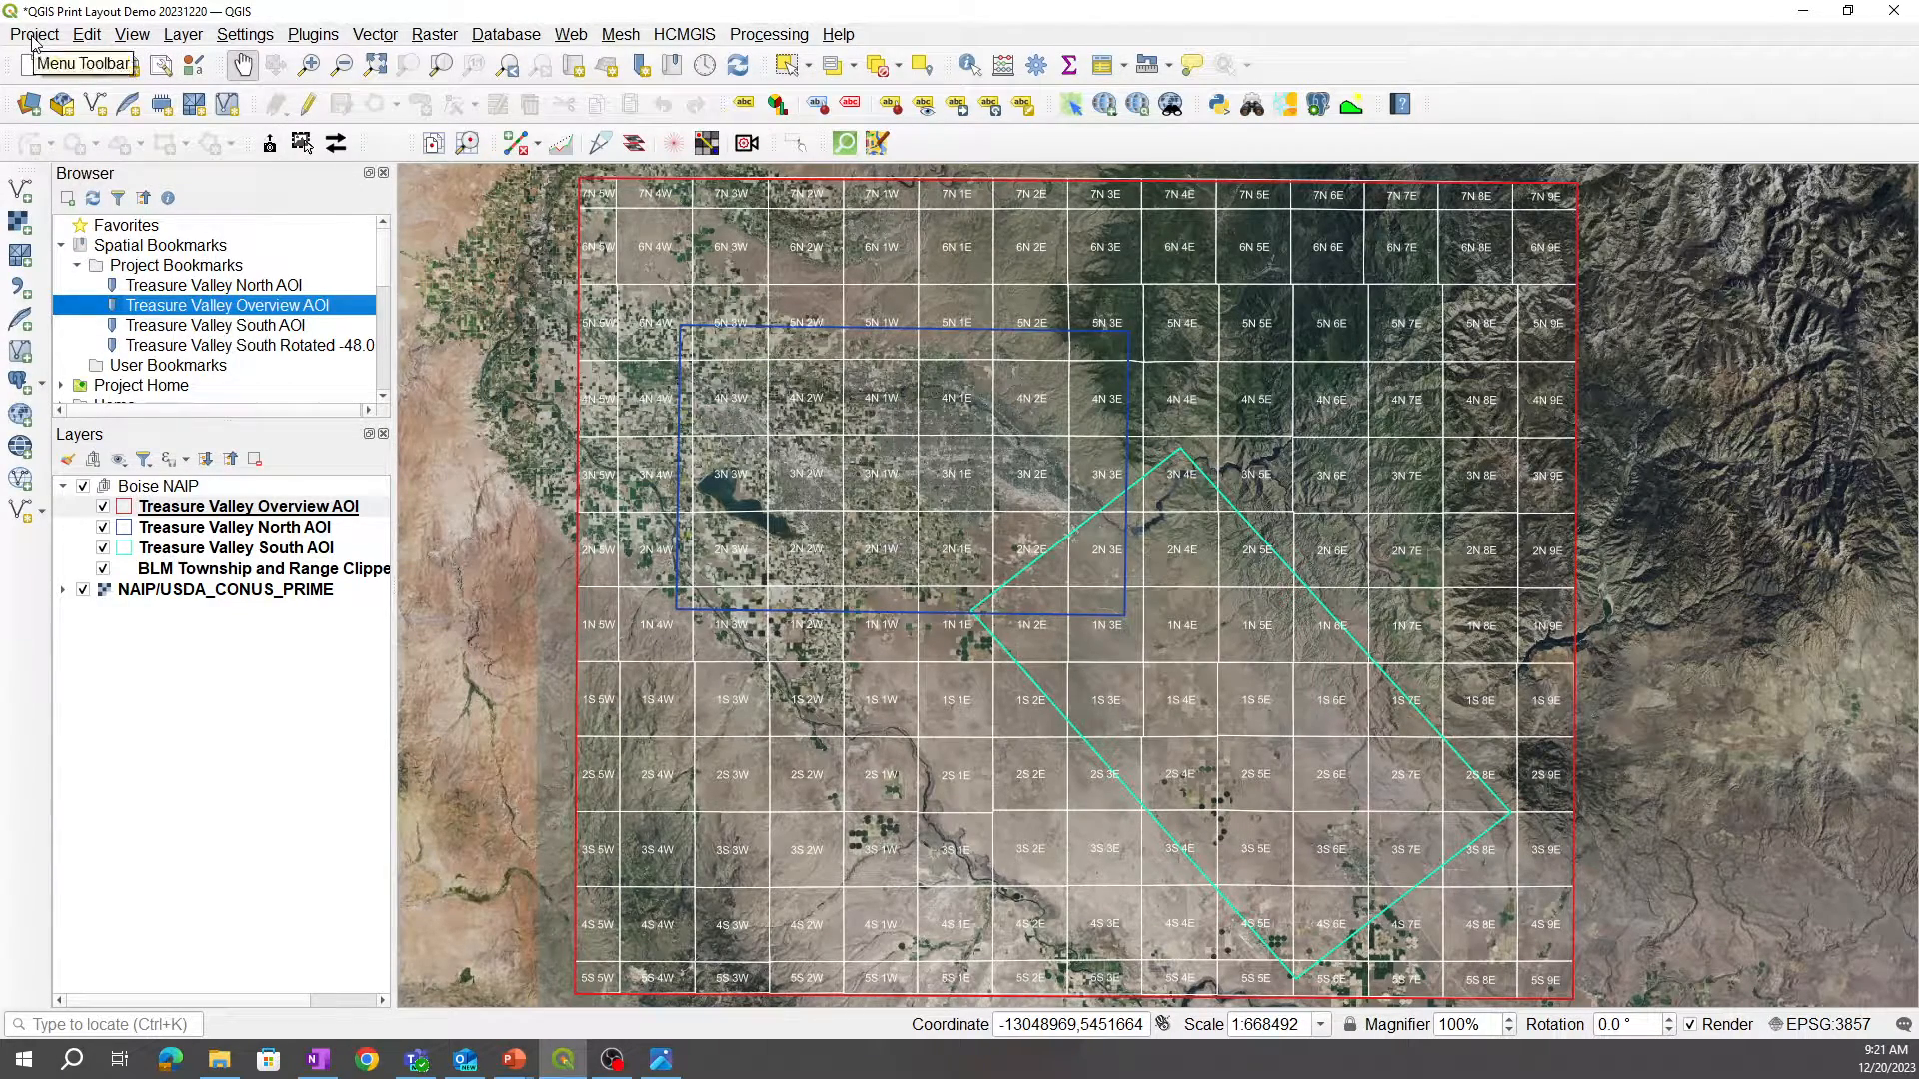
Step: Create a new print layout from the Project menu titled 'Print Layout Demo'
left_click(34, 34)
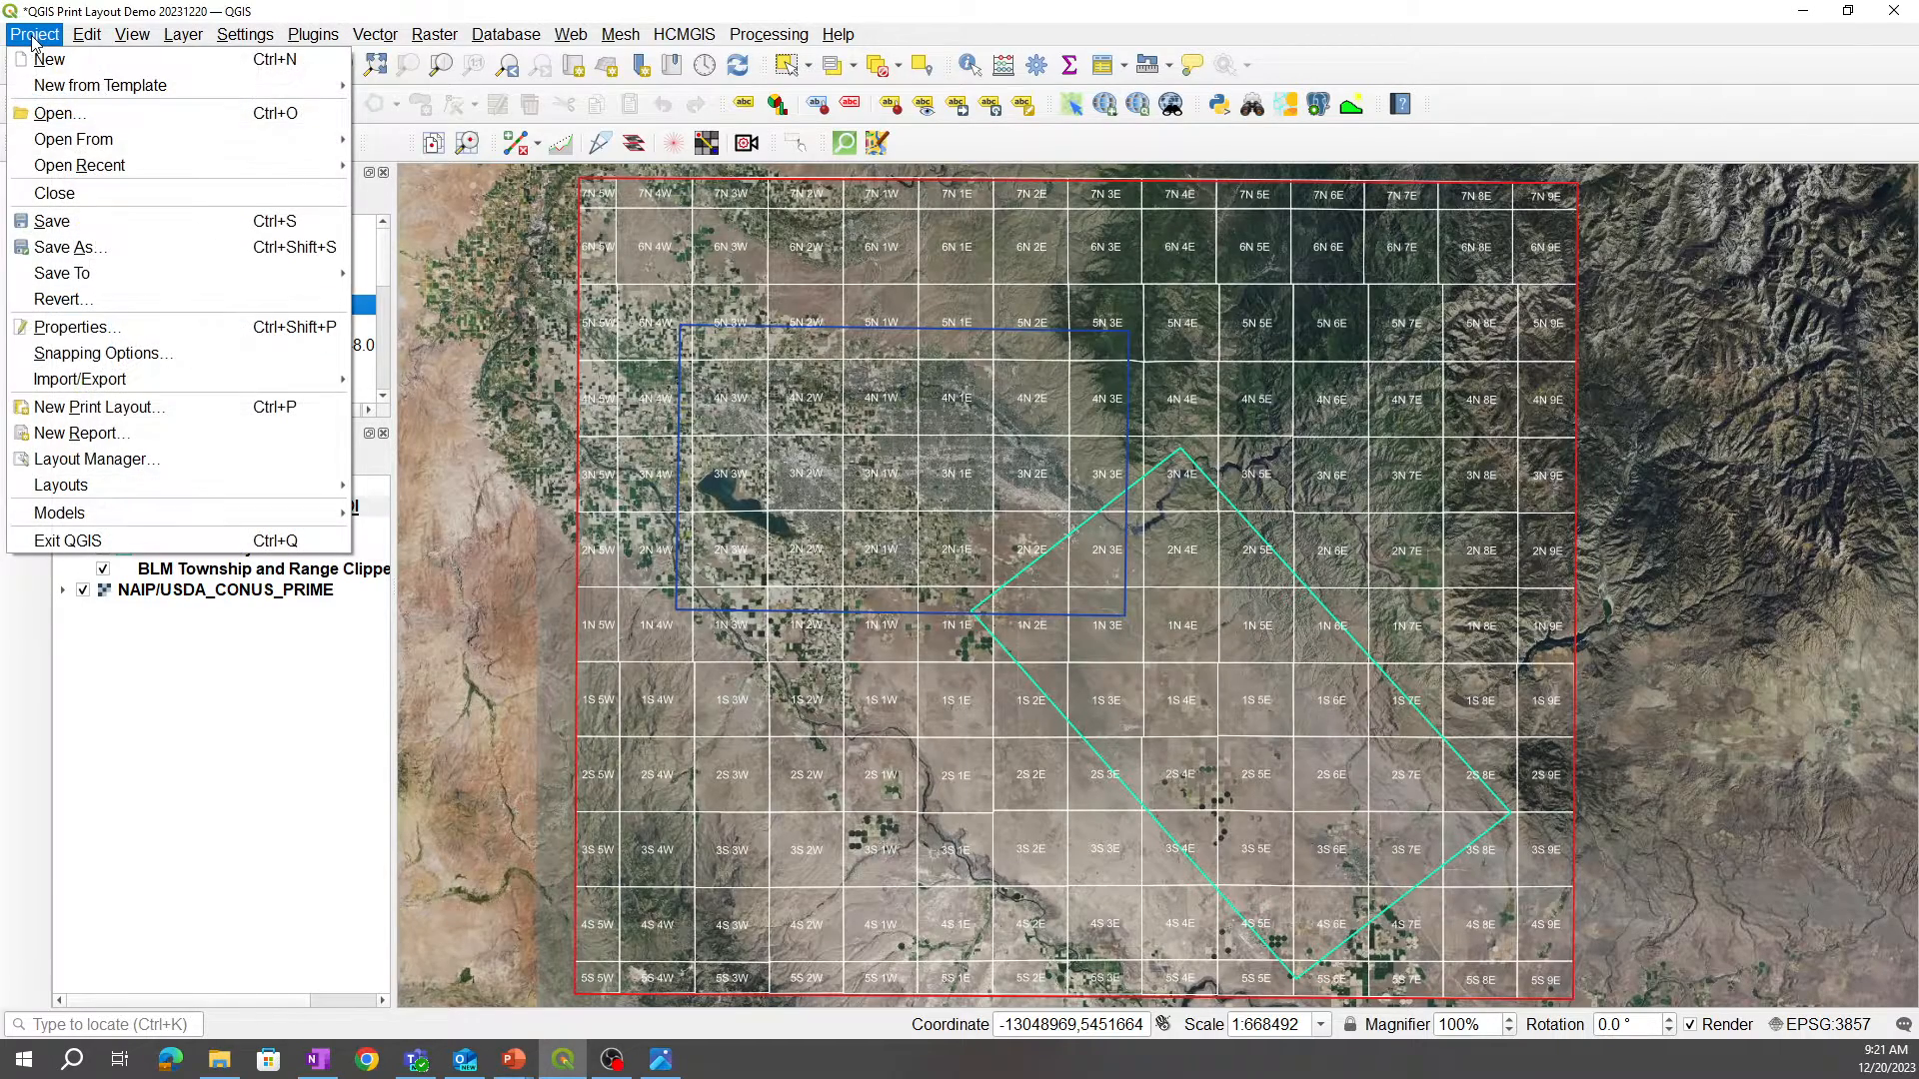
mouse_move(98, 405)
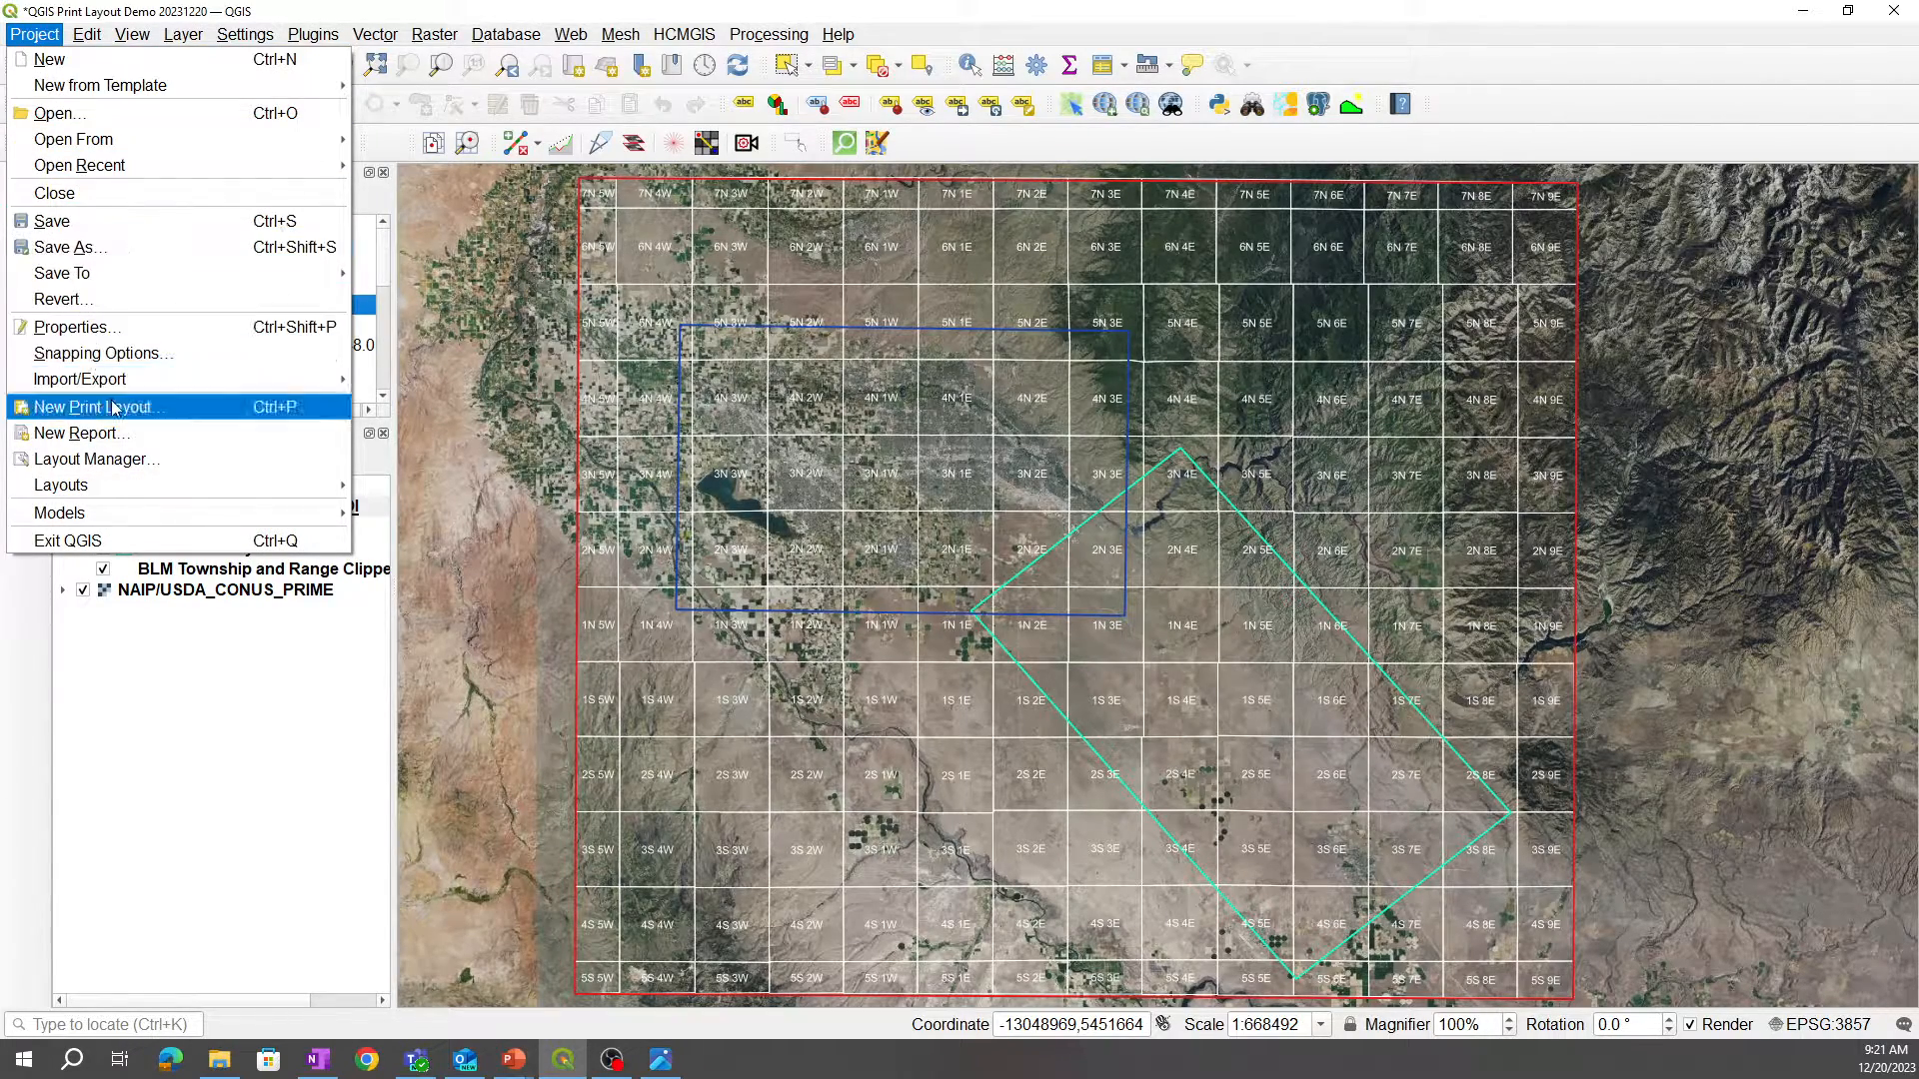
left_click(97, 406)
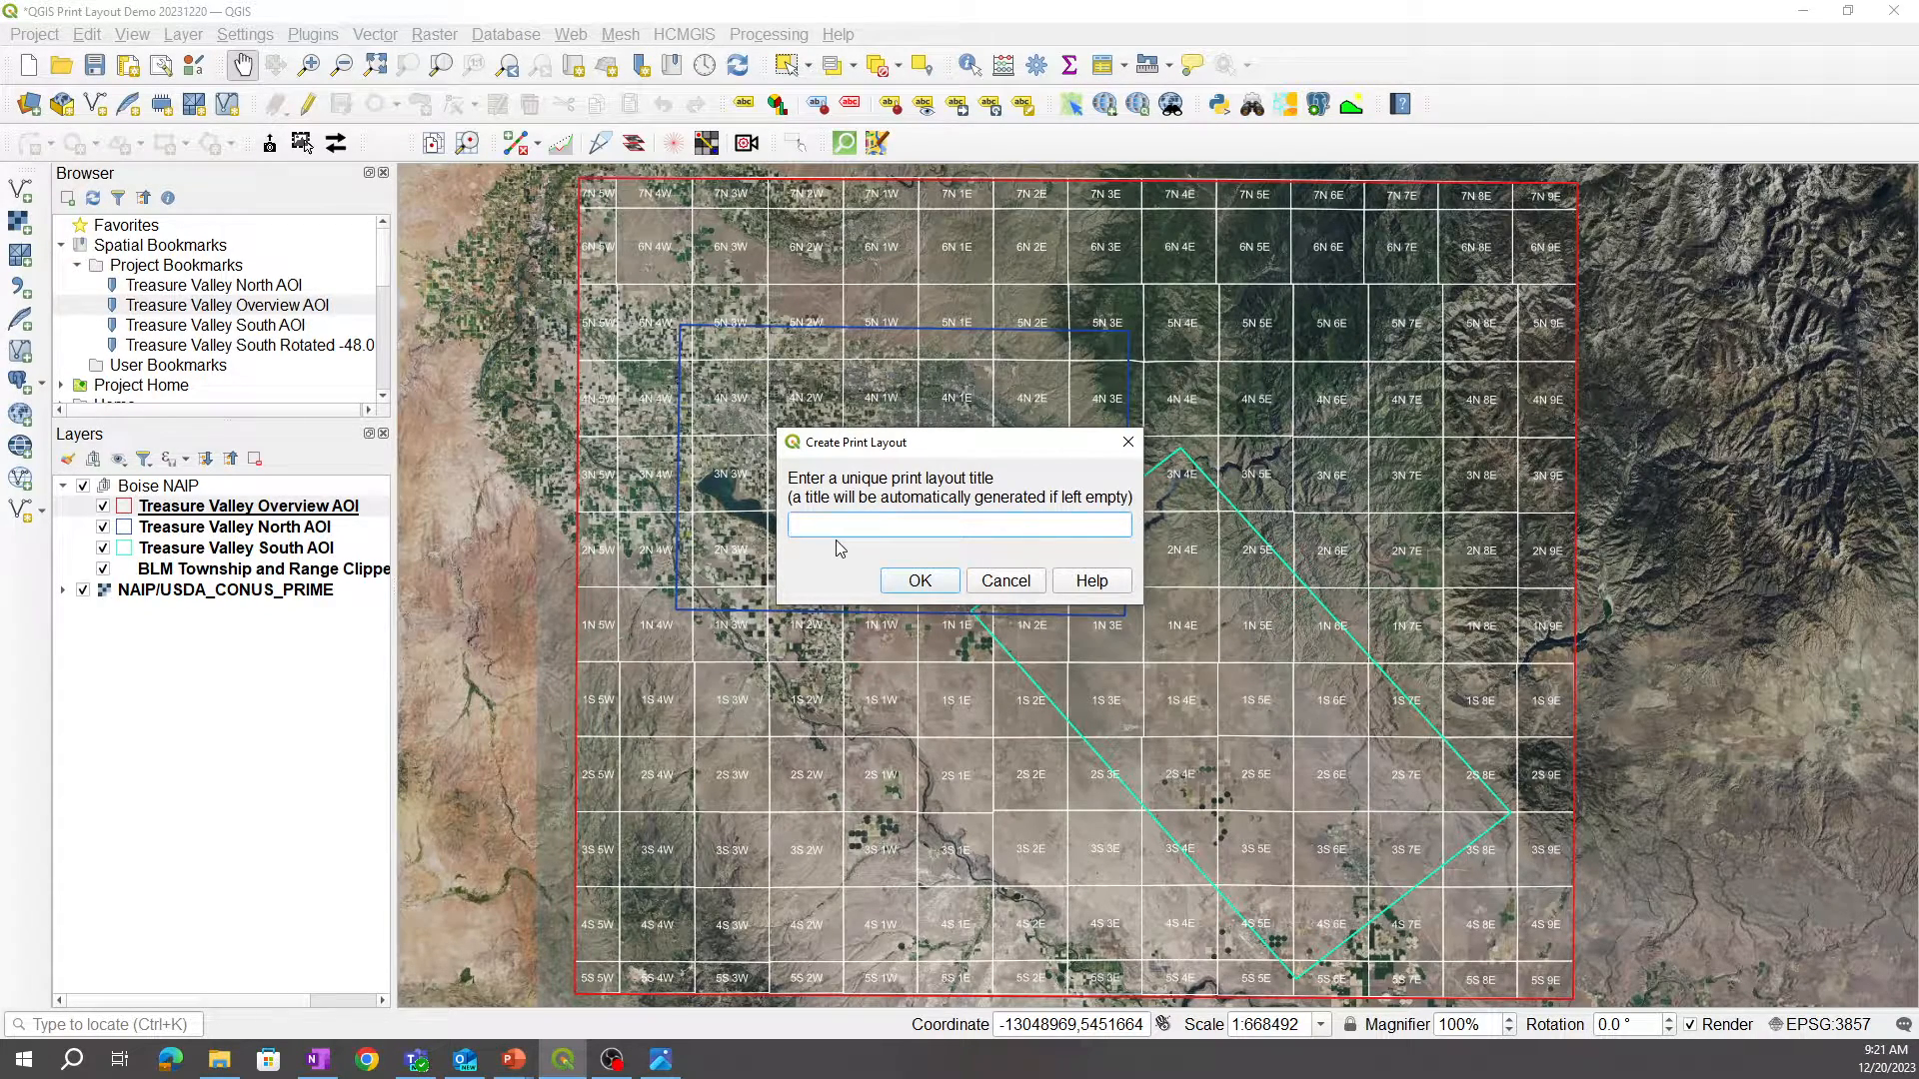
type("Print")
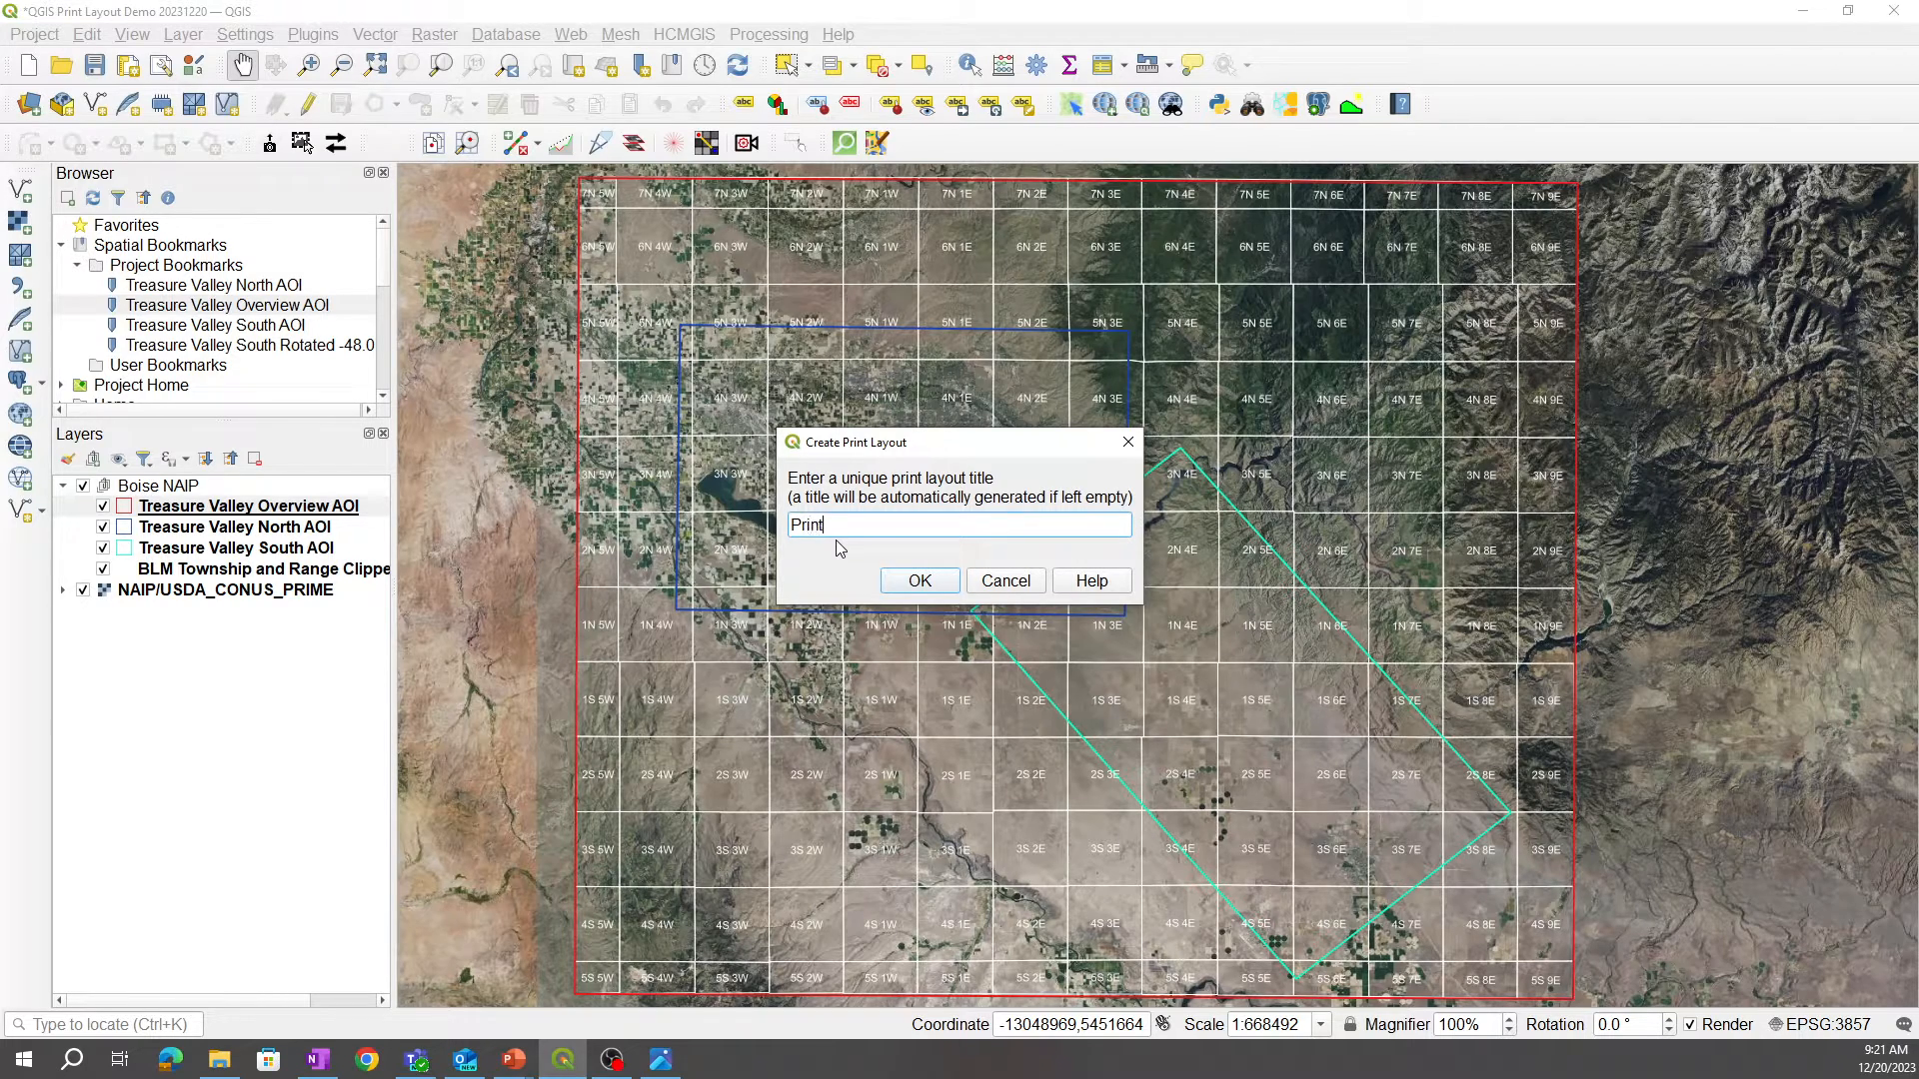
type("Layout Demo")
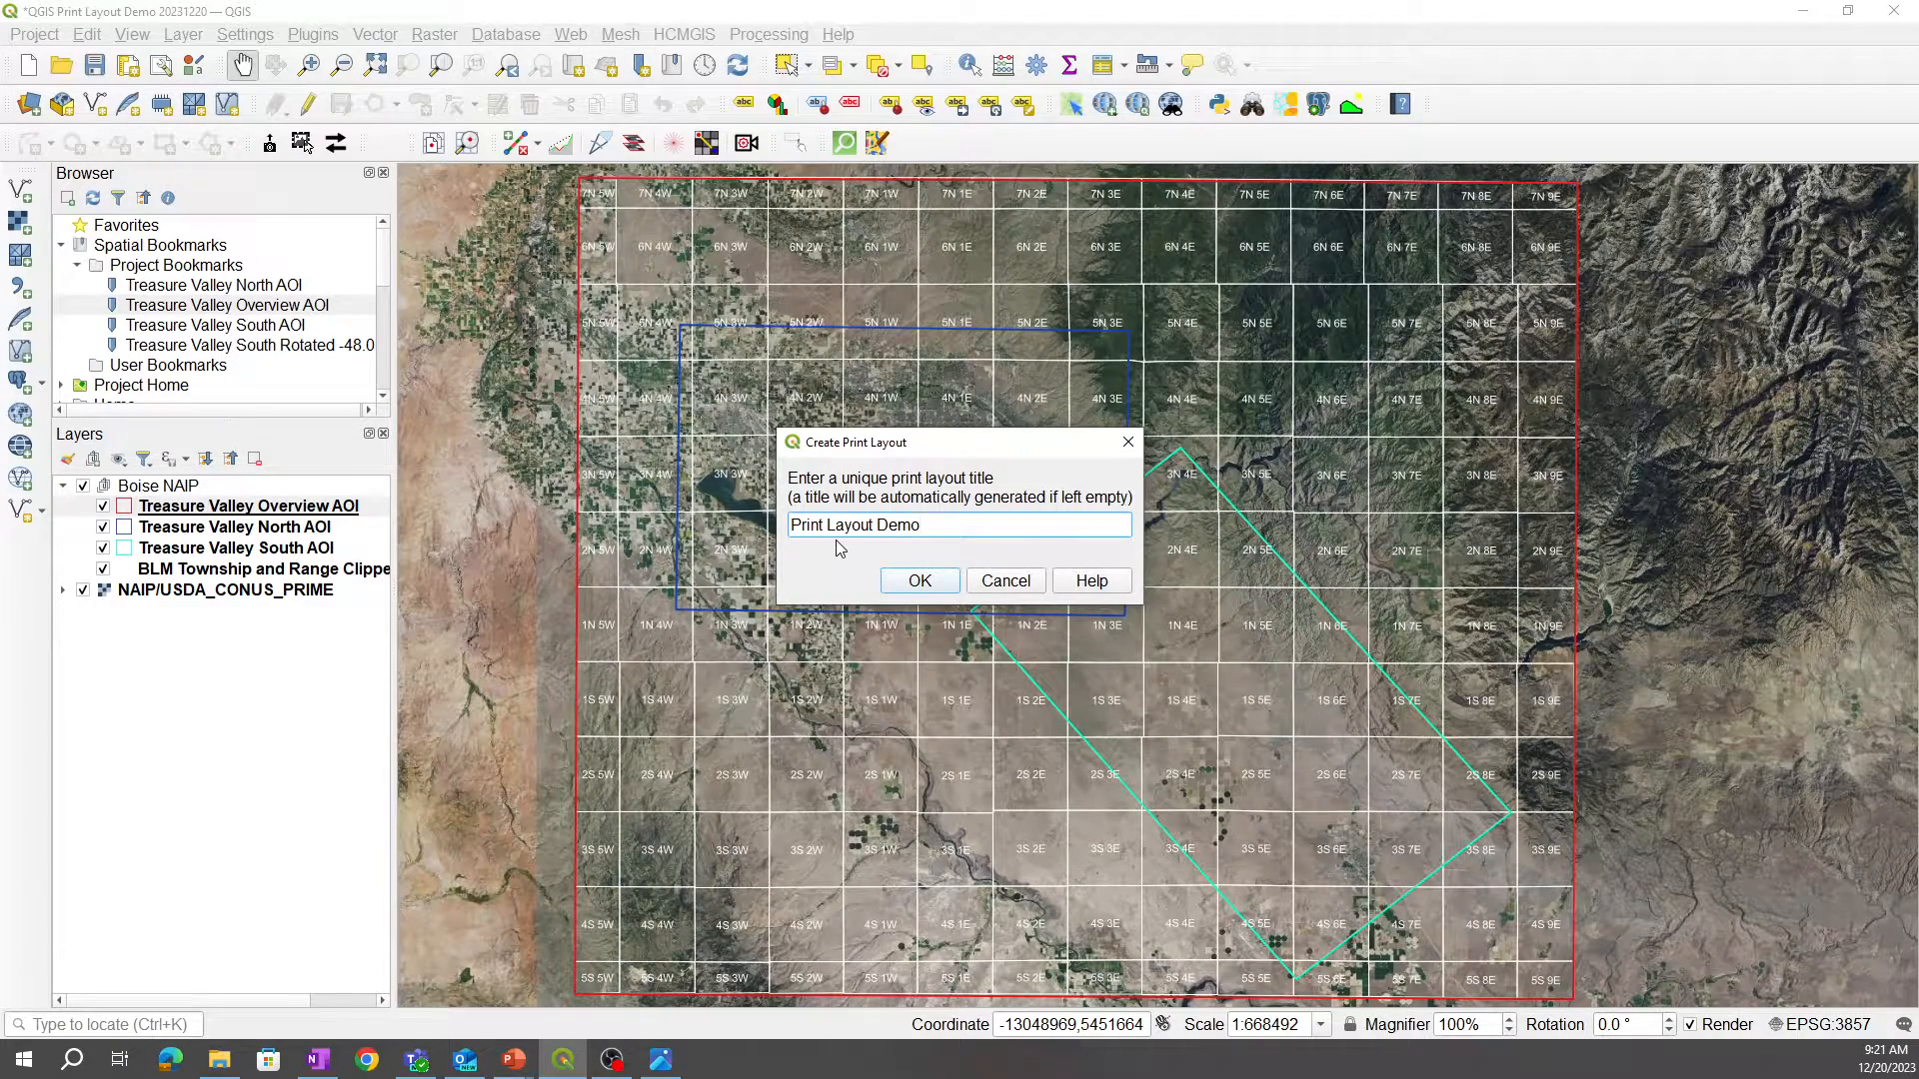
left_click(920, 580)
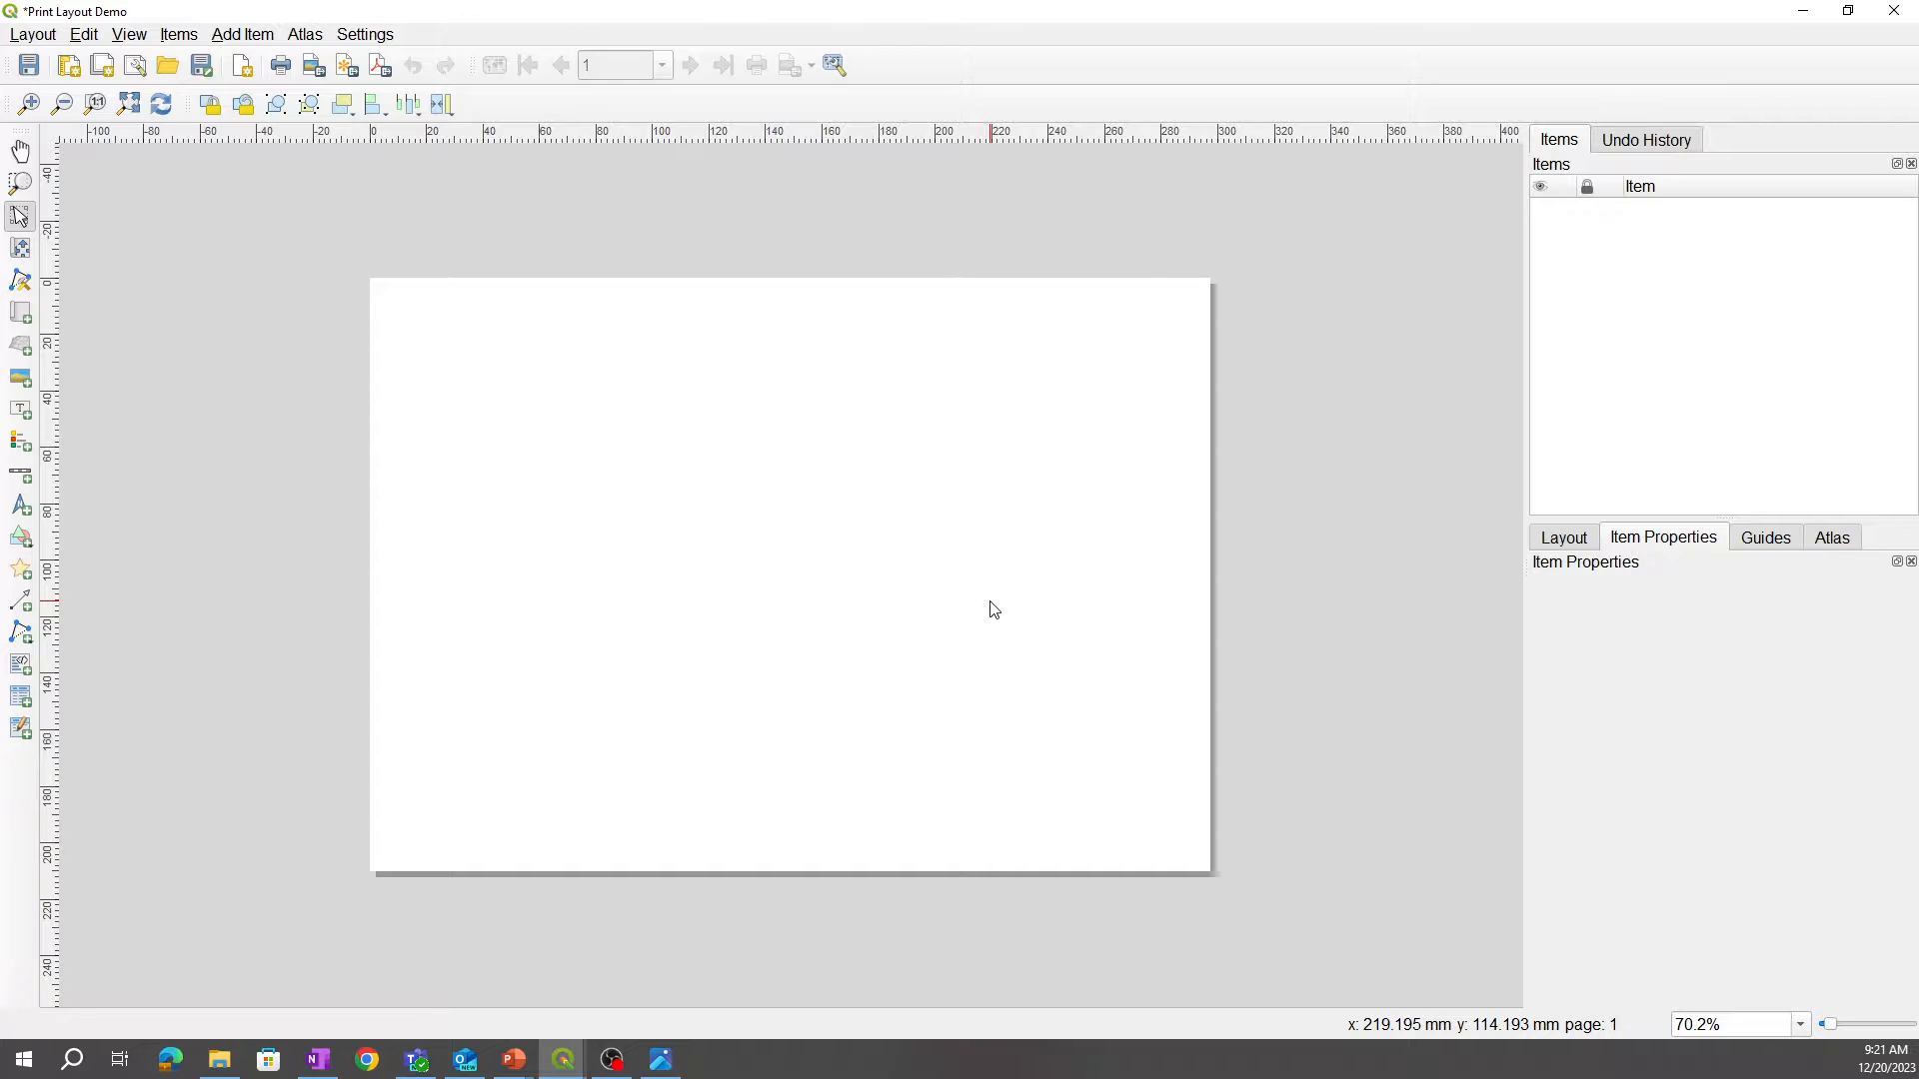
mouse_move(750, 445)
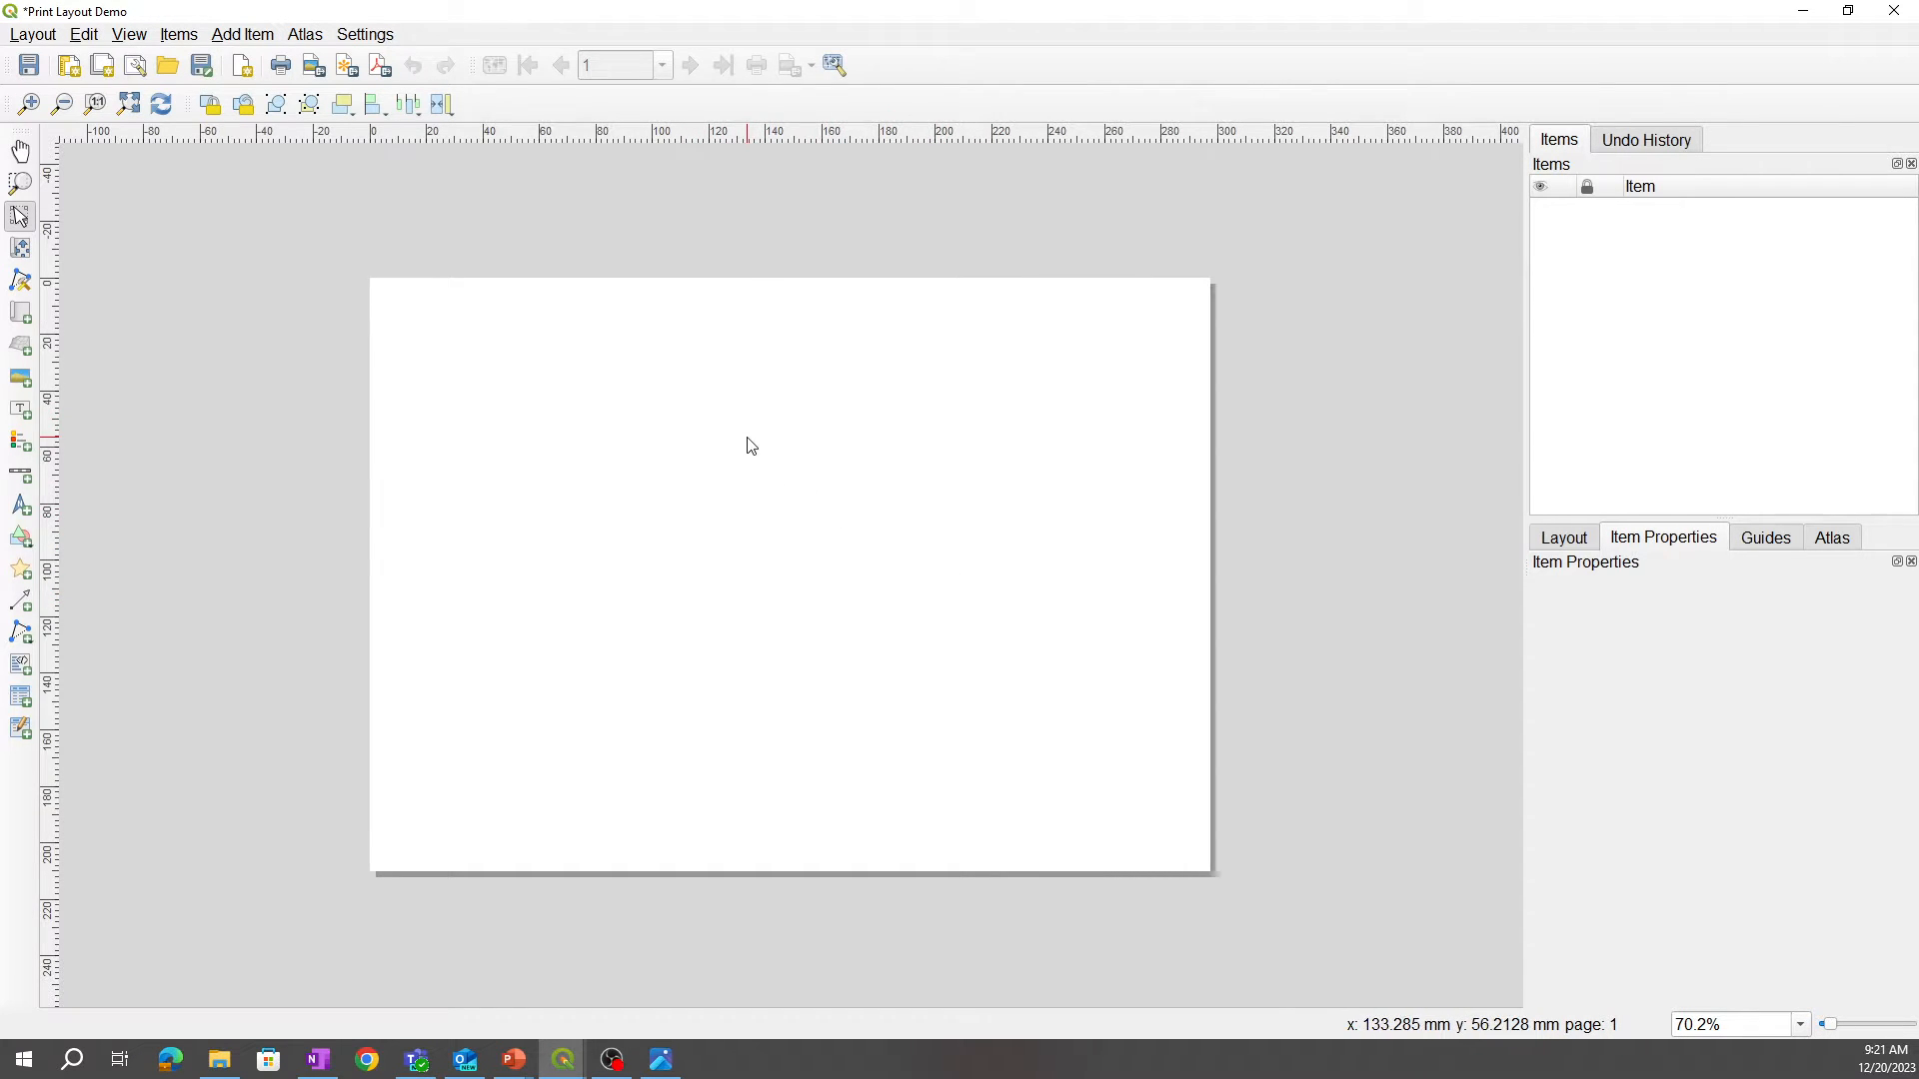
mouse_move(826, 515)
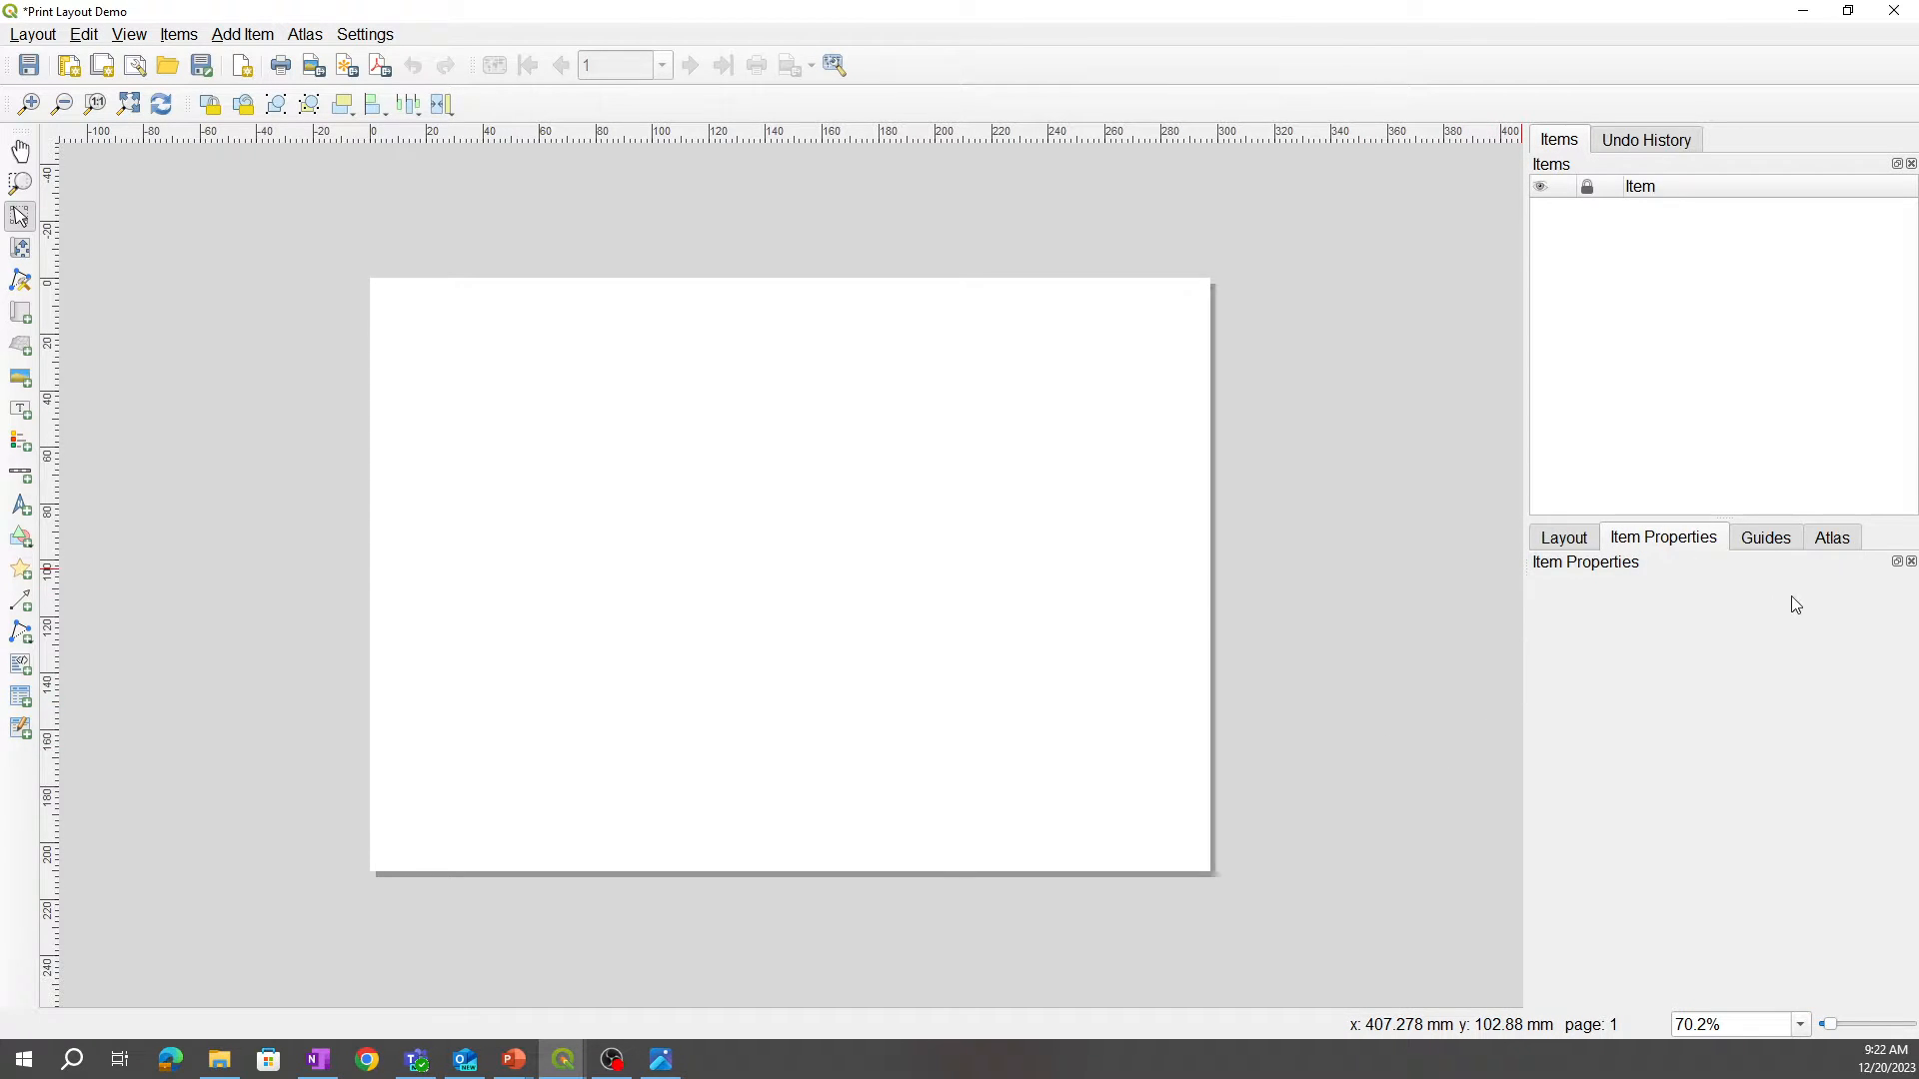
mouse_move(1667, 559)
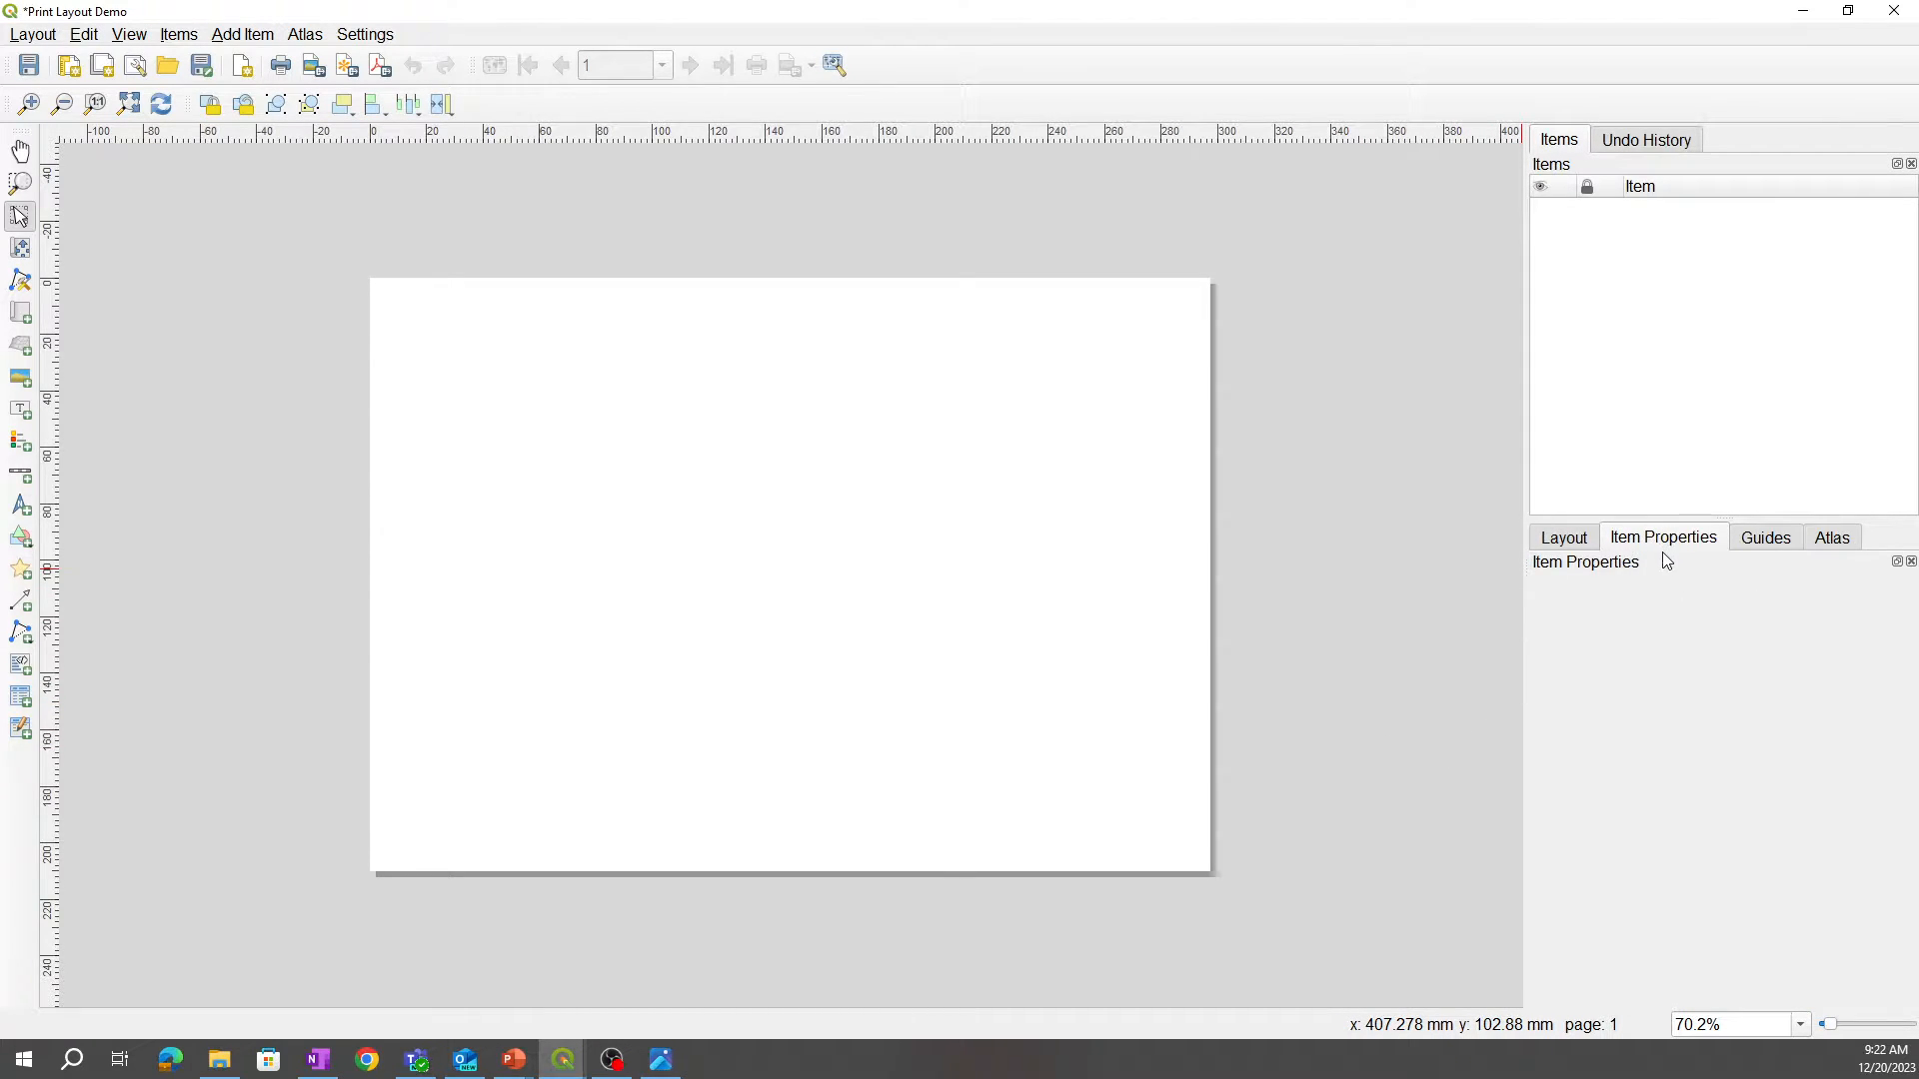
mouse_move(1517, 627)
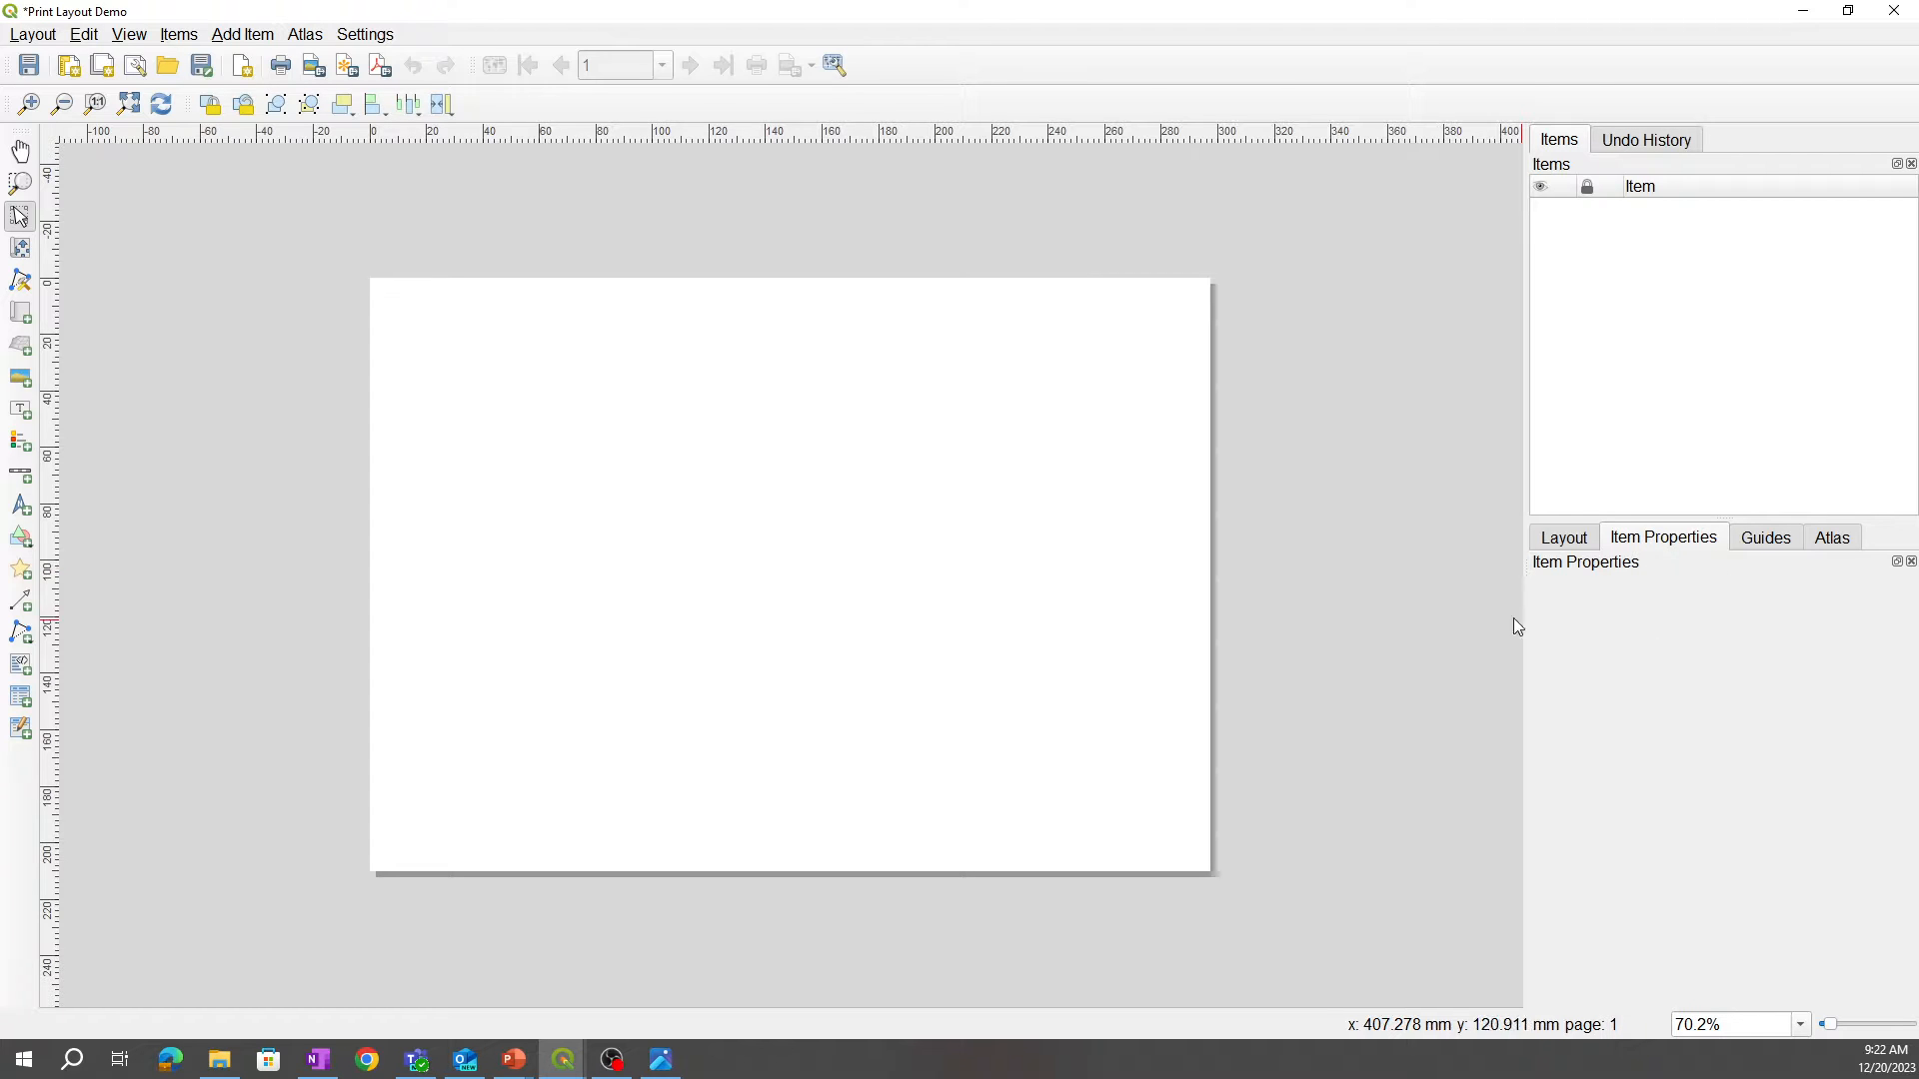
mouse_move(877, 514)
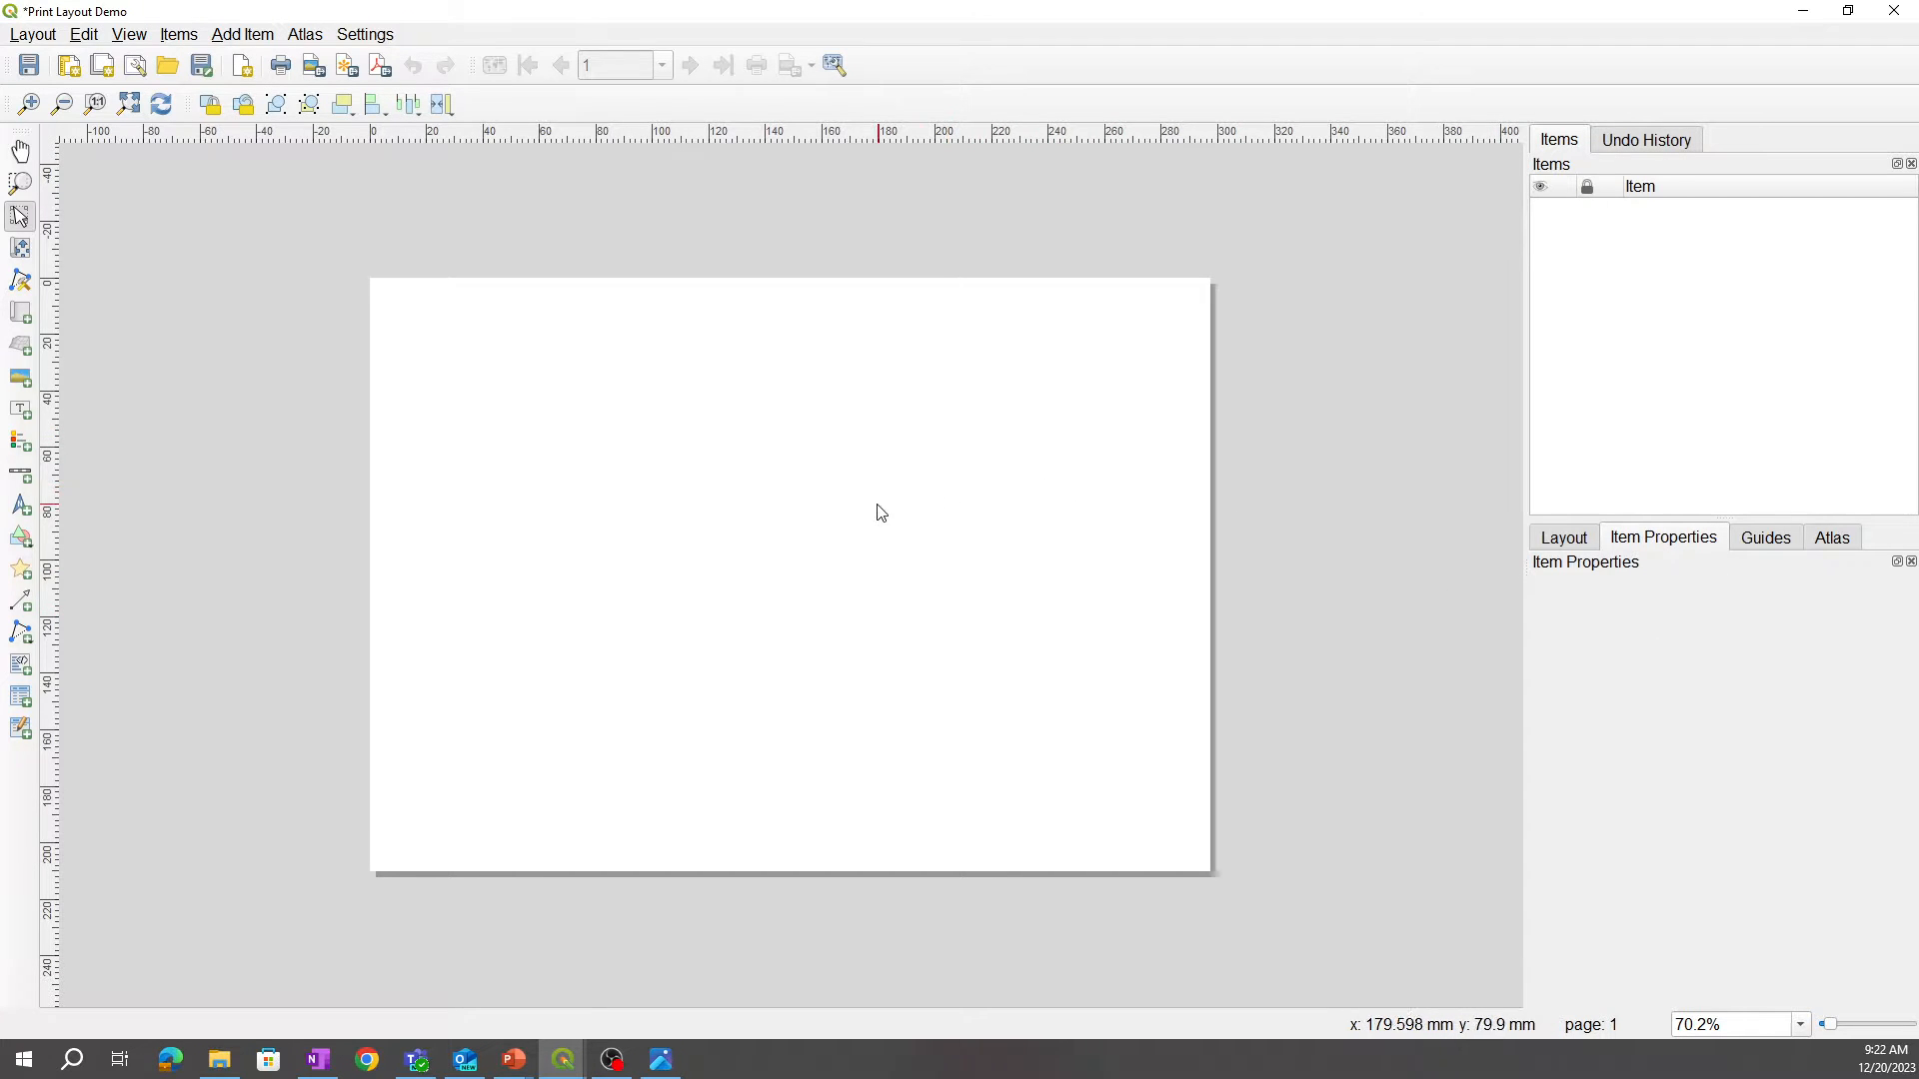
mouse_move(903, 516)
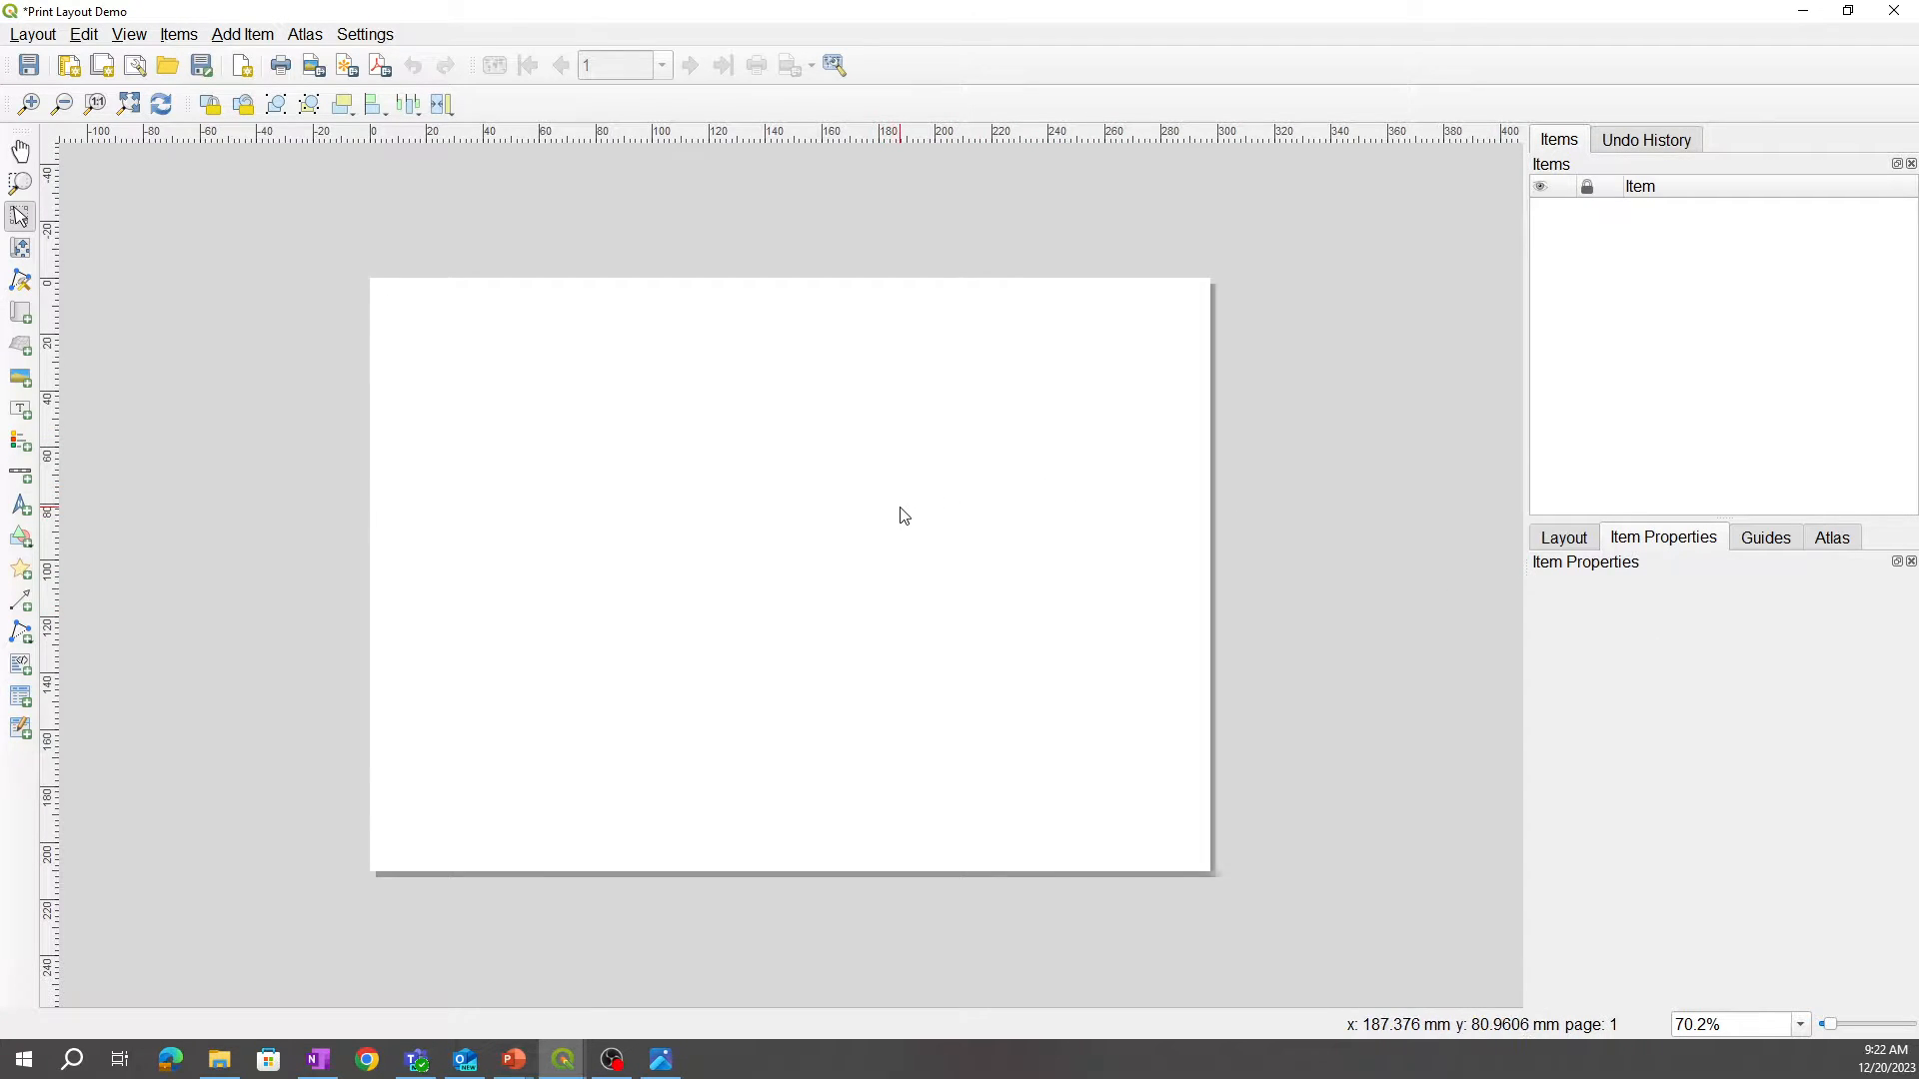
Step: Set the layout page size to Custom in Page Properties, keeping 297 × 210 mm
right_click(904, 515)
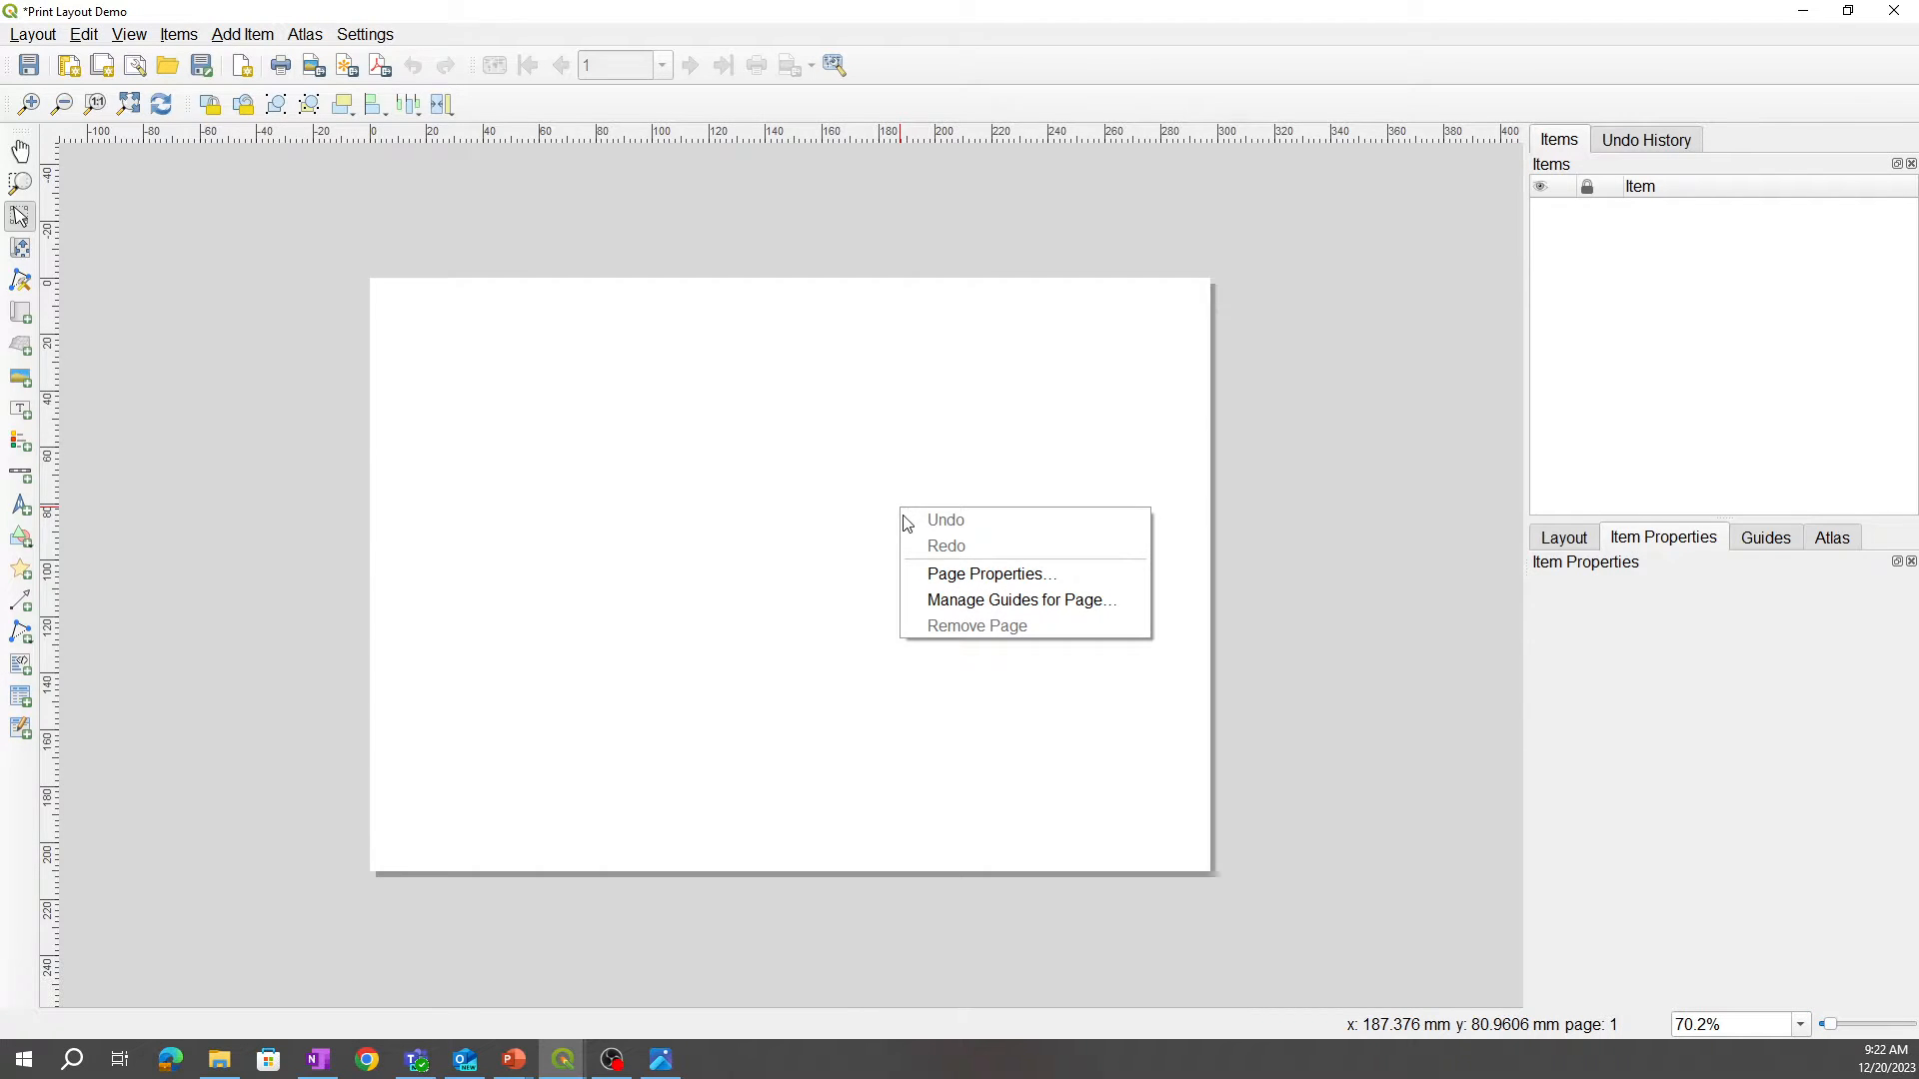
mouse_move(992, 573)
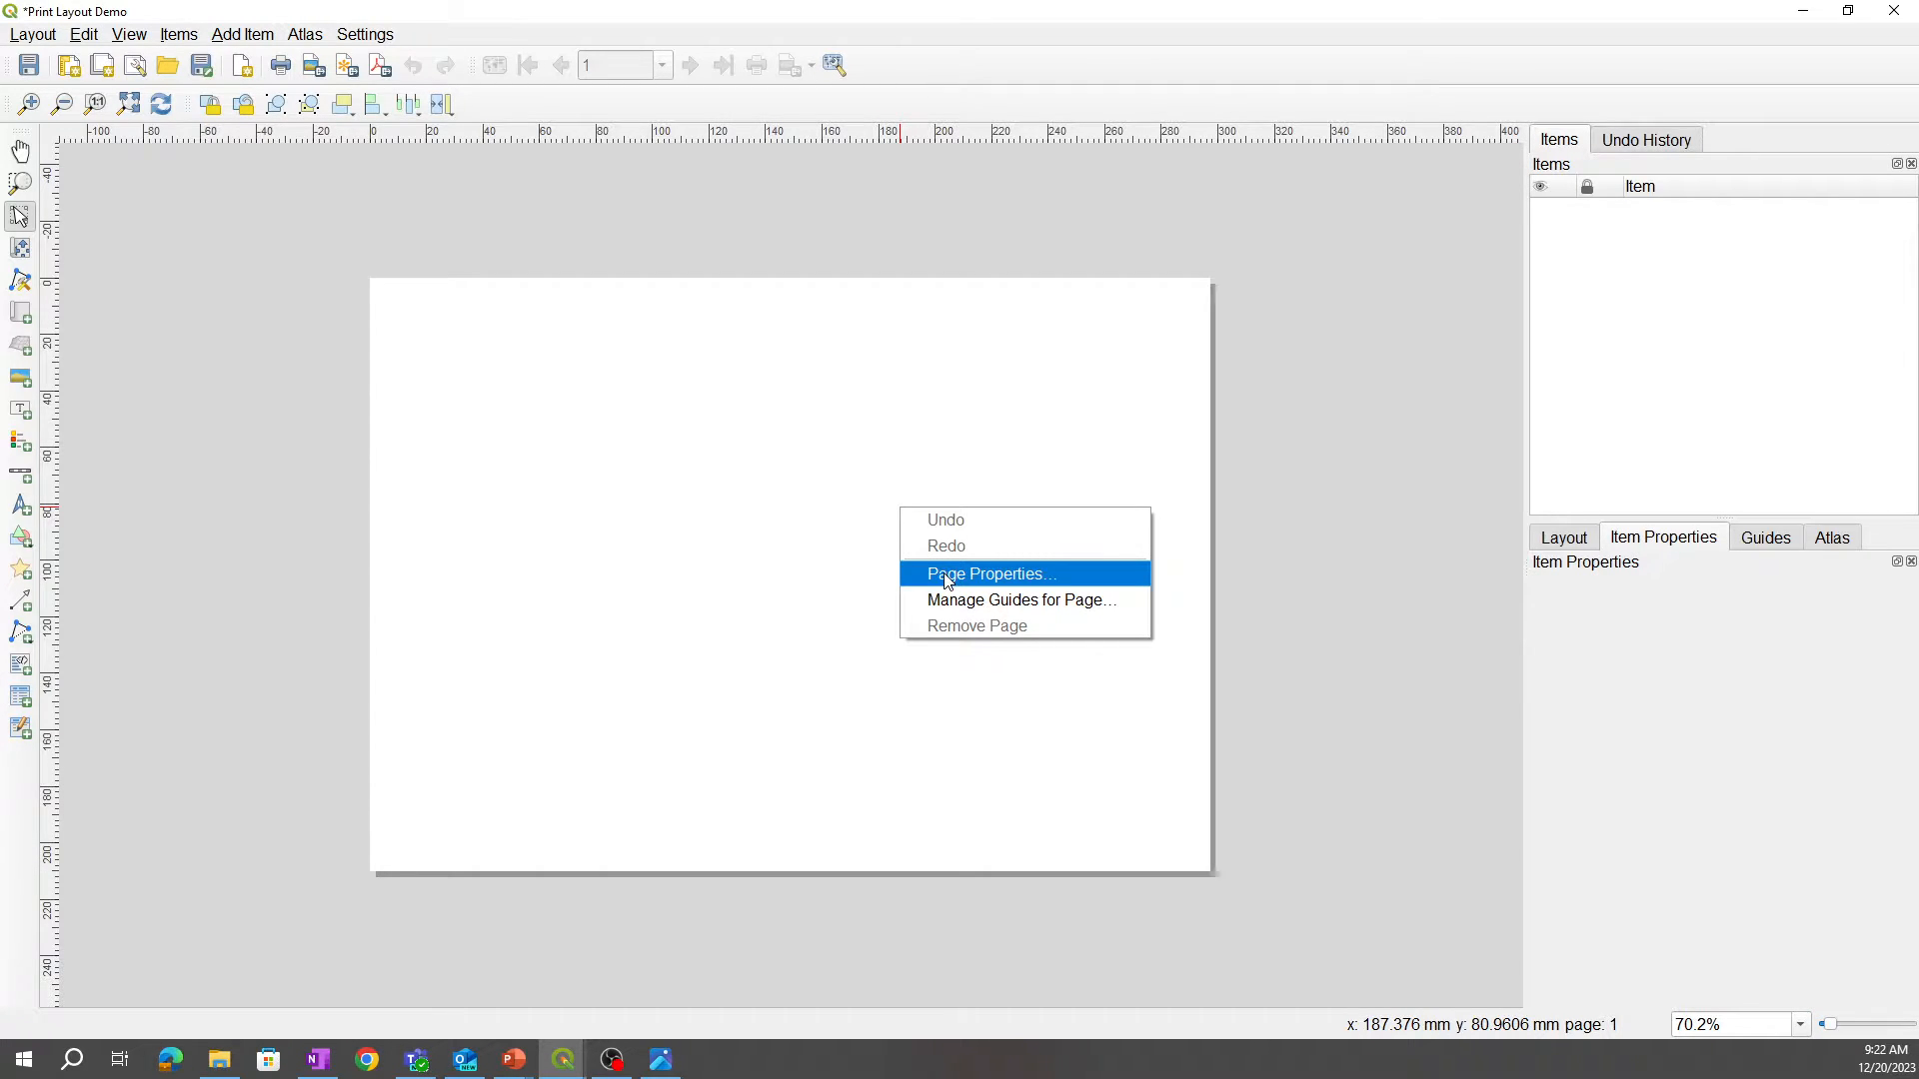
left_click(990, 574)
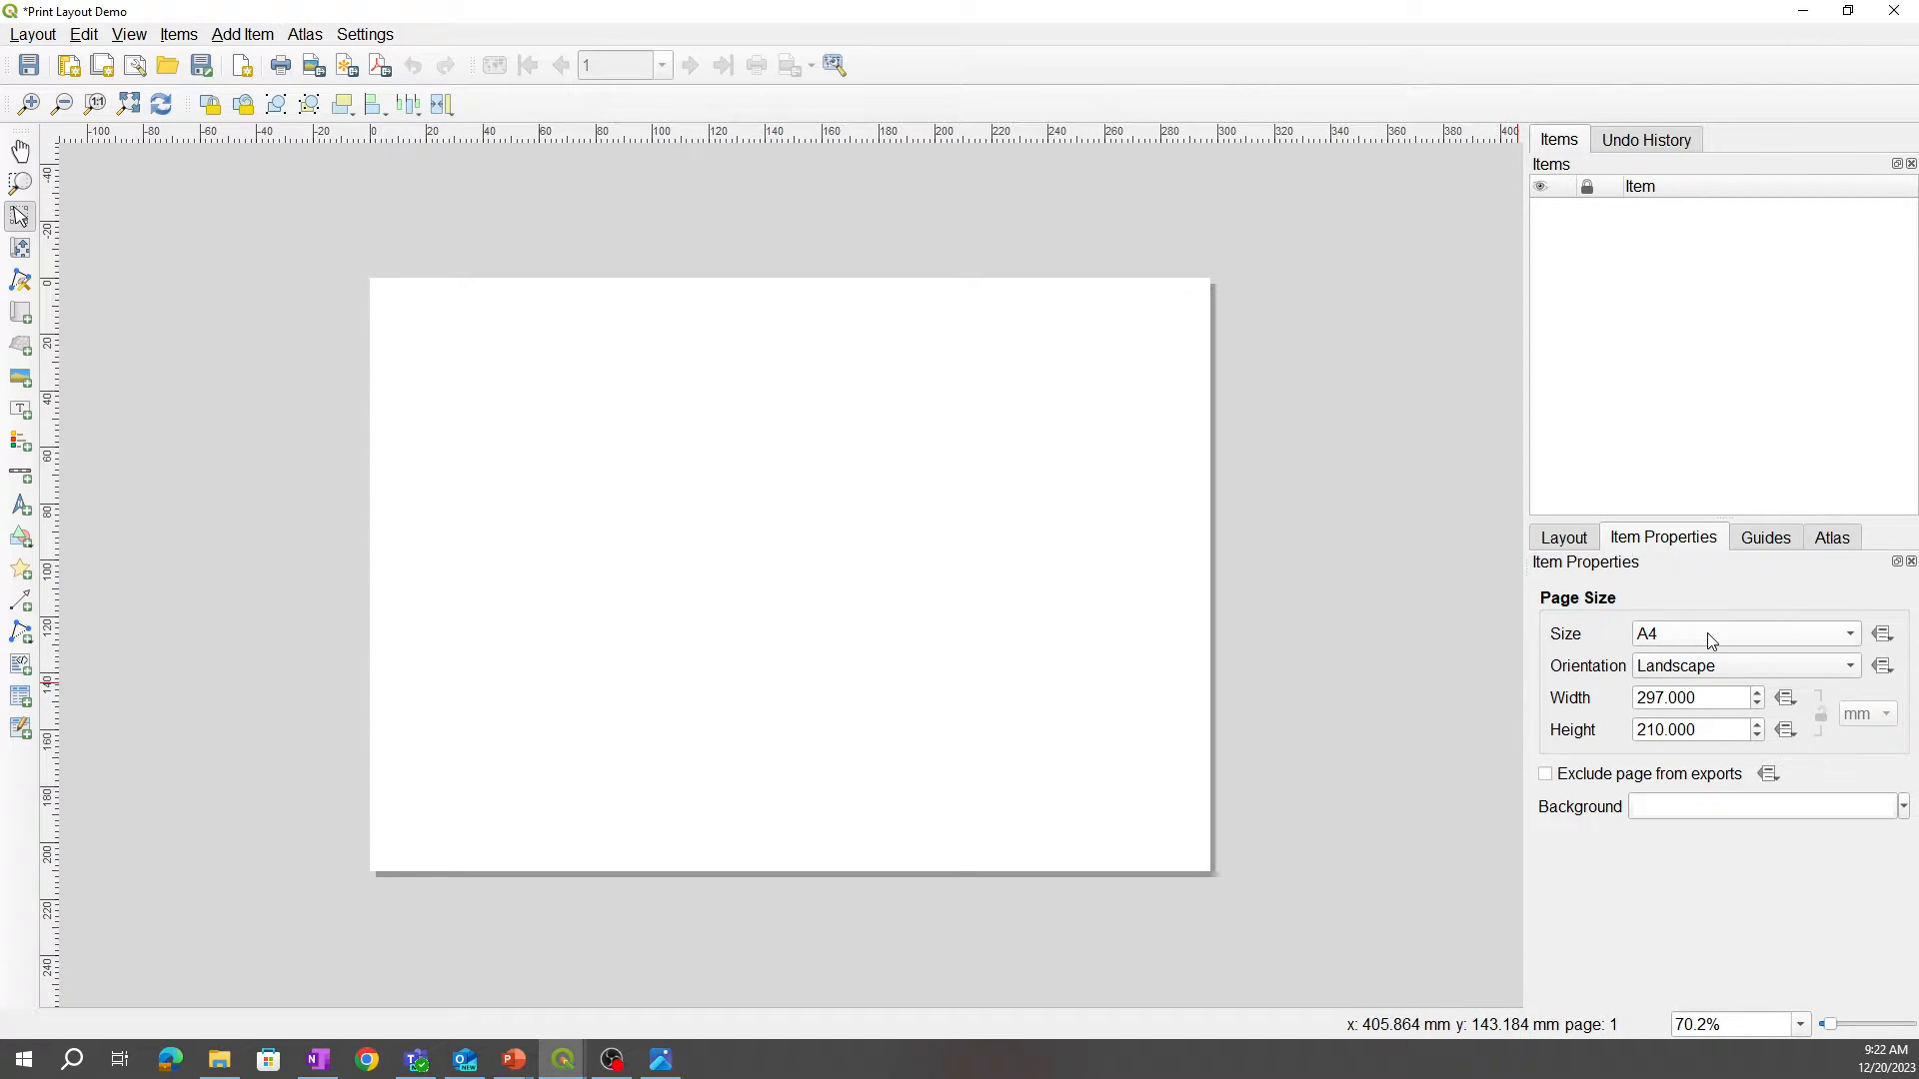
mouse_move(1728, 650)
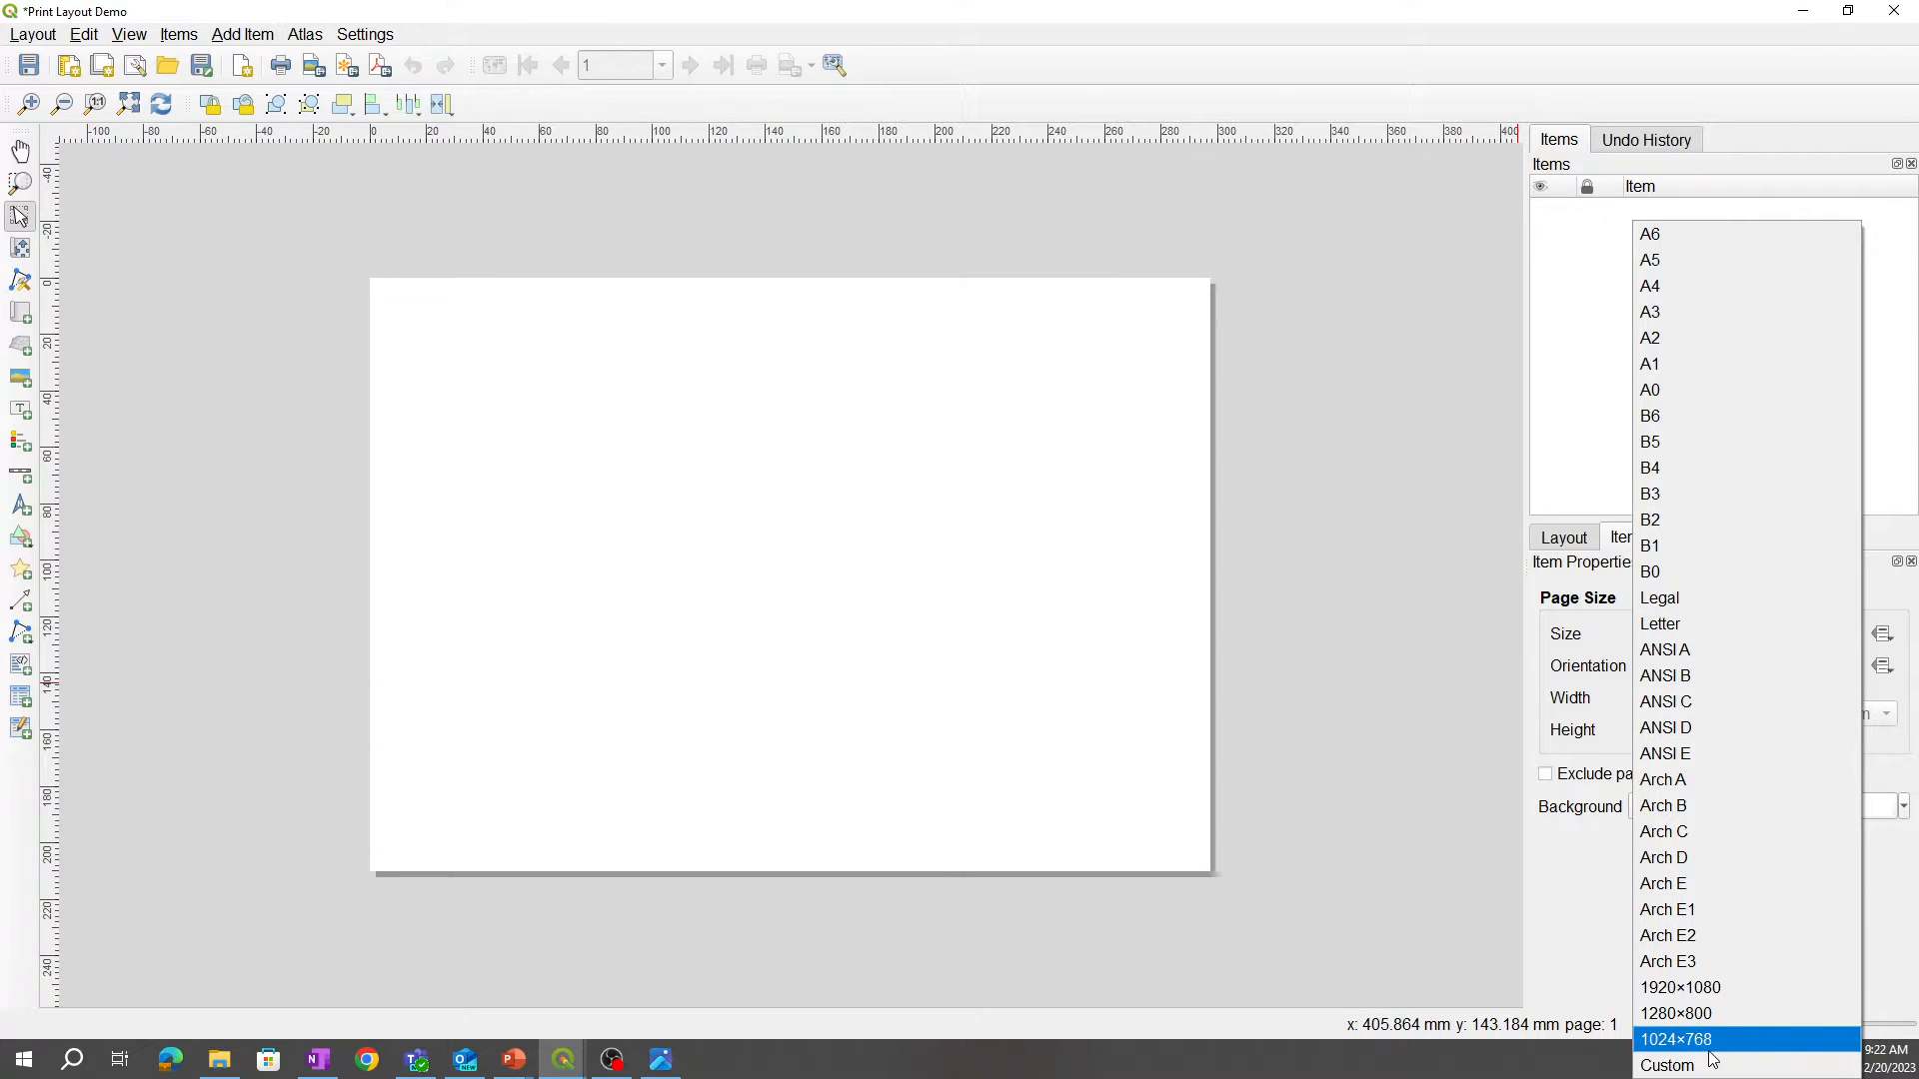
left_click(1665, 1065)
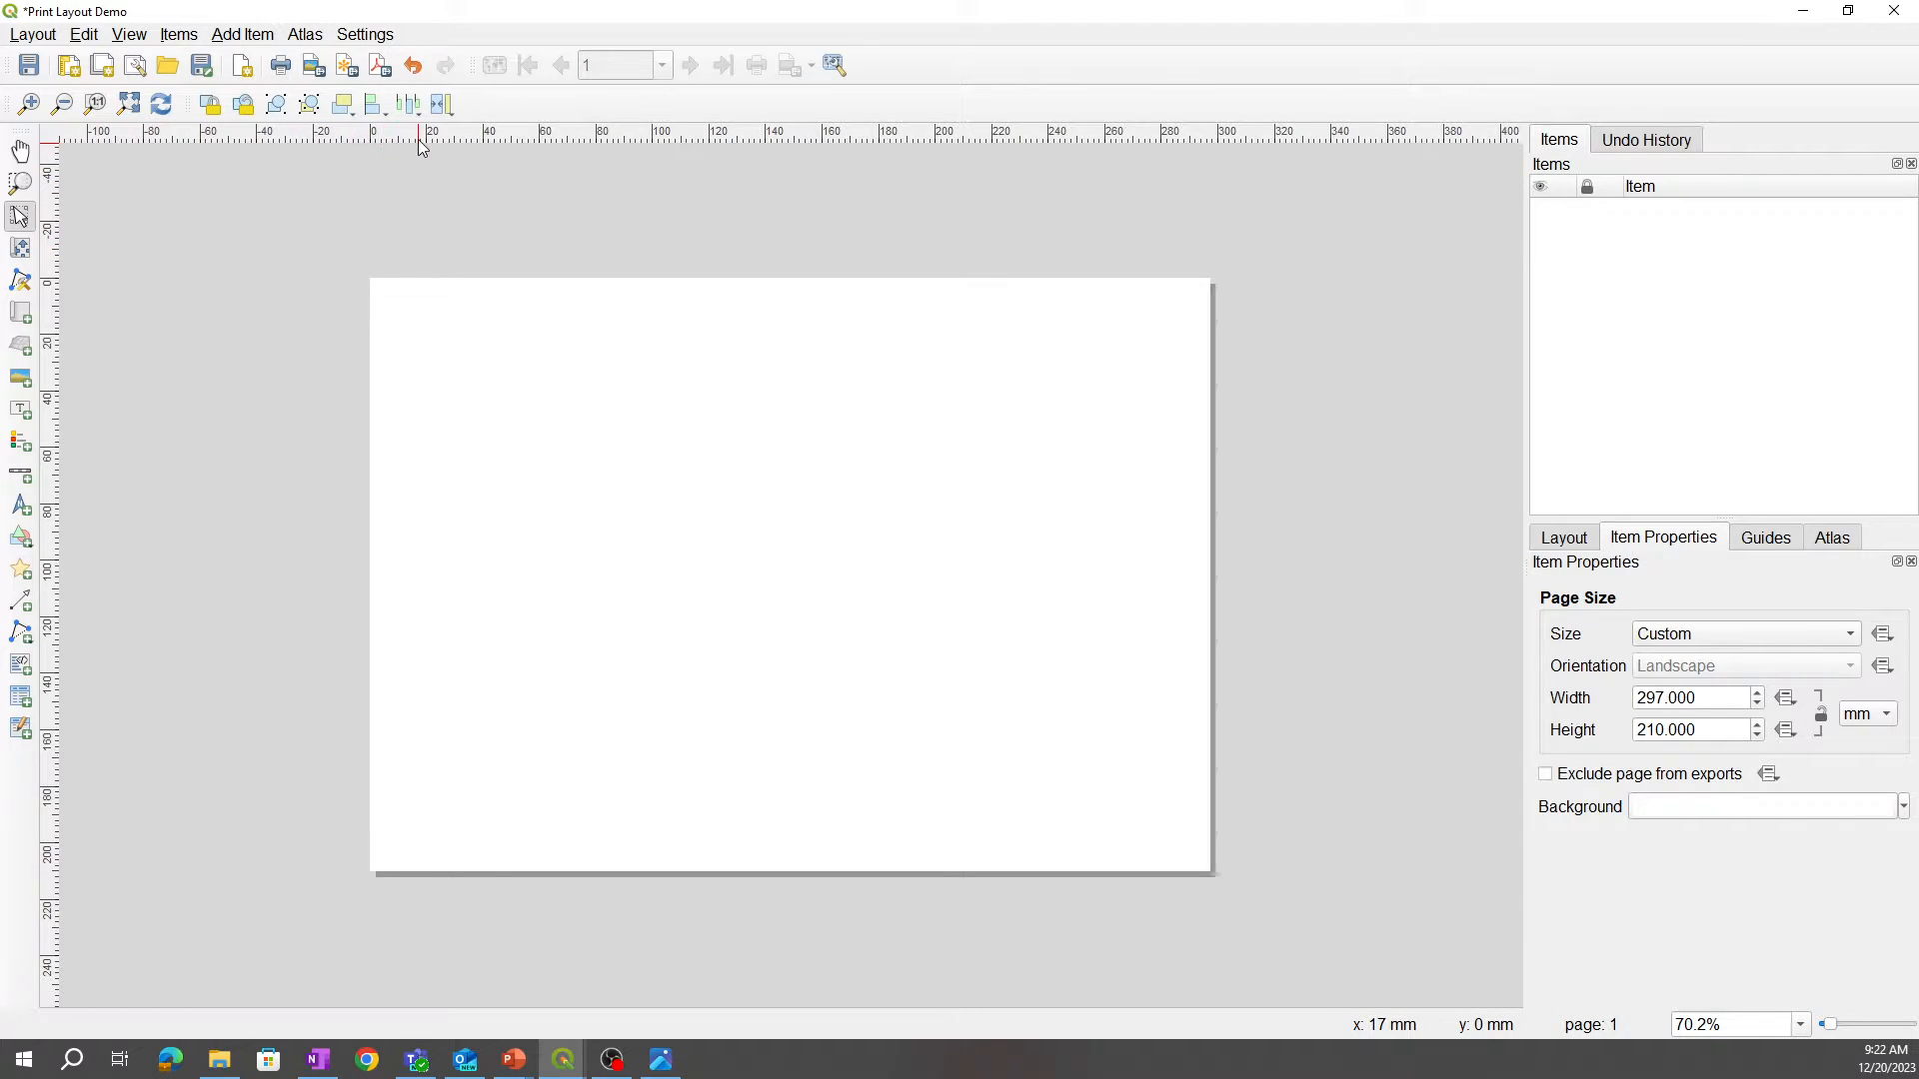
mouse_move(1305, 132)
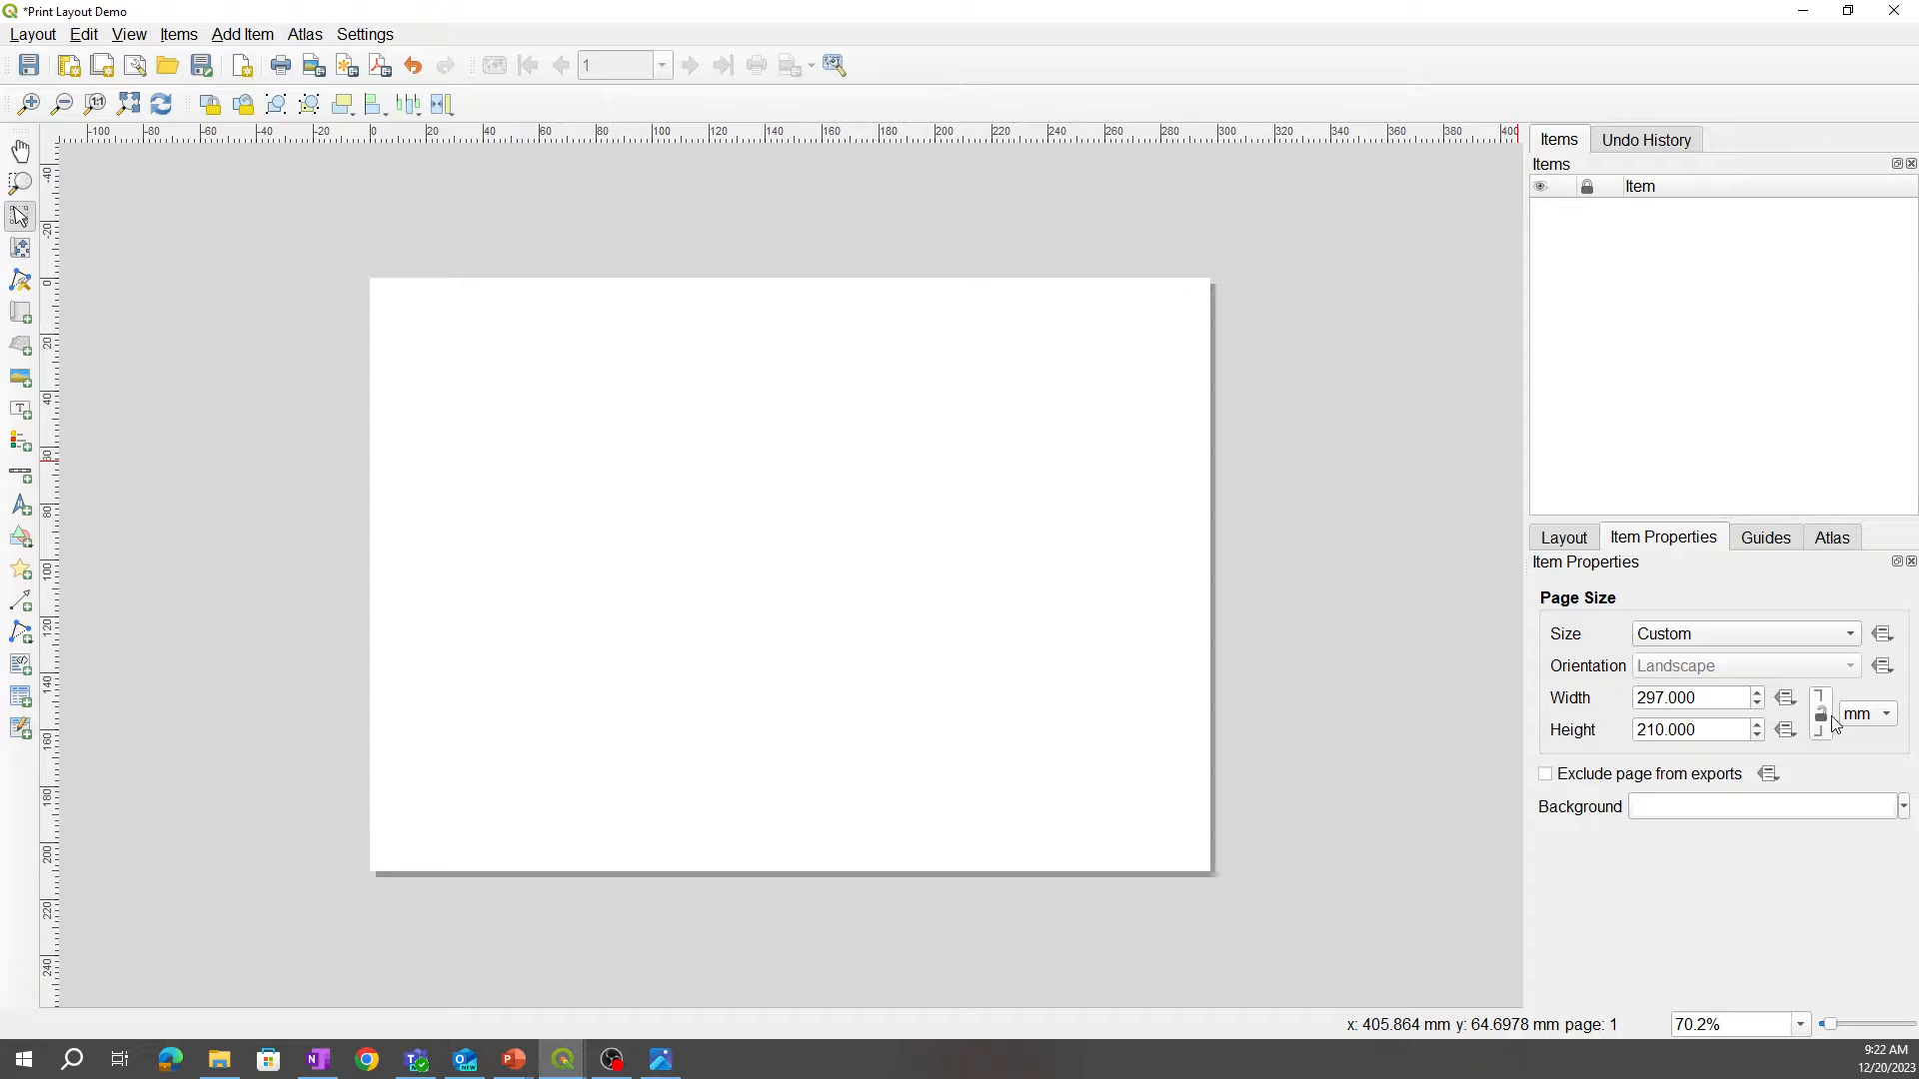
Step: Make the page 96 in wide by 48 in high, with units switched to inches
left_click(1901, 714)
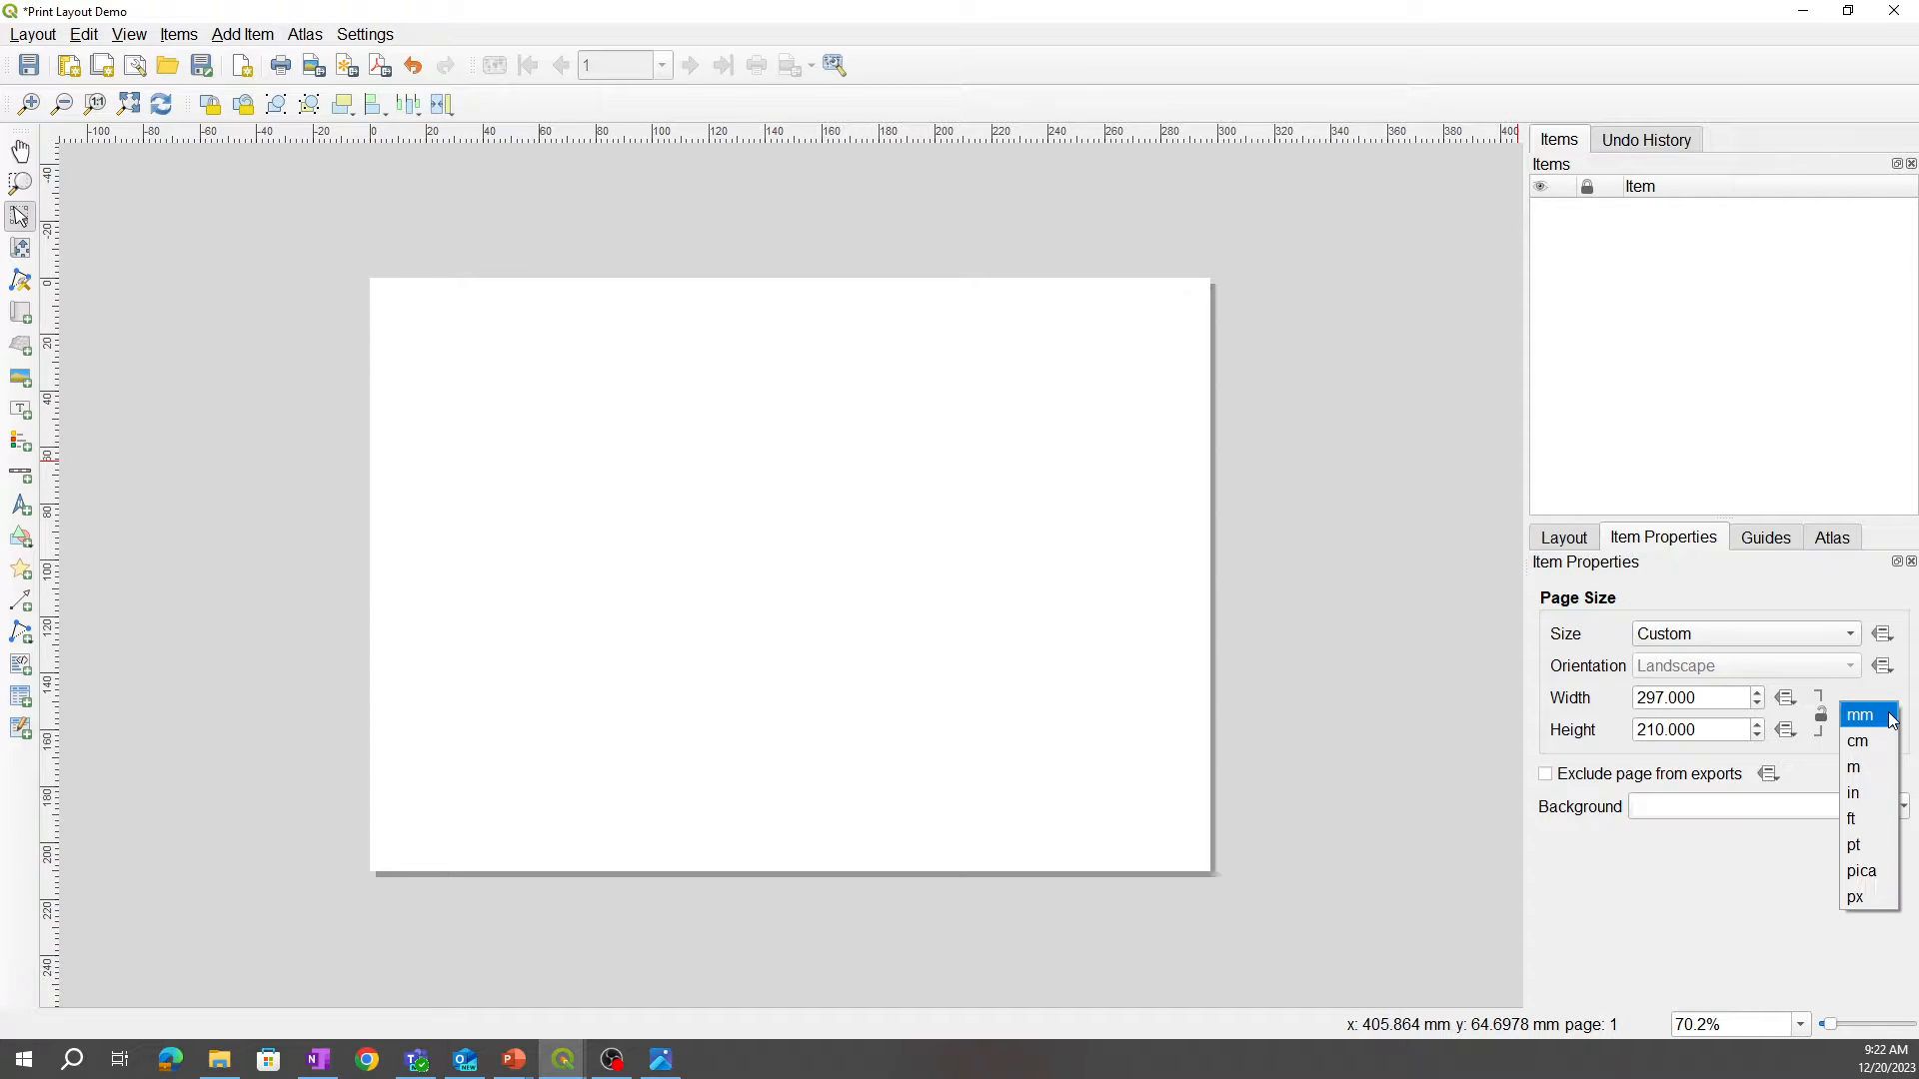
left_click(1850, 794)
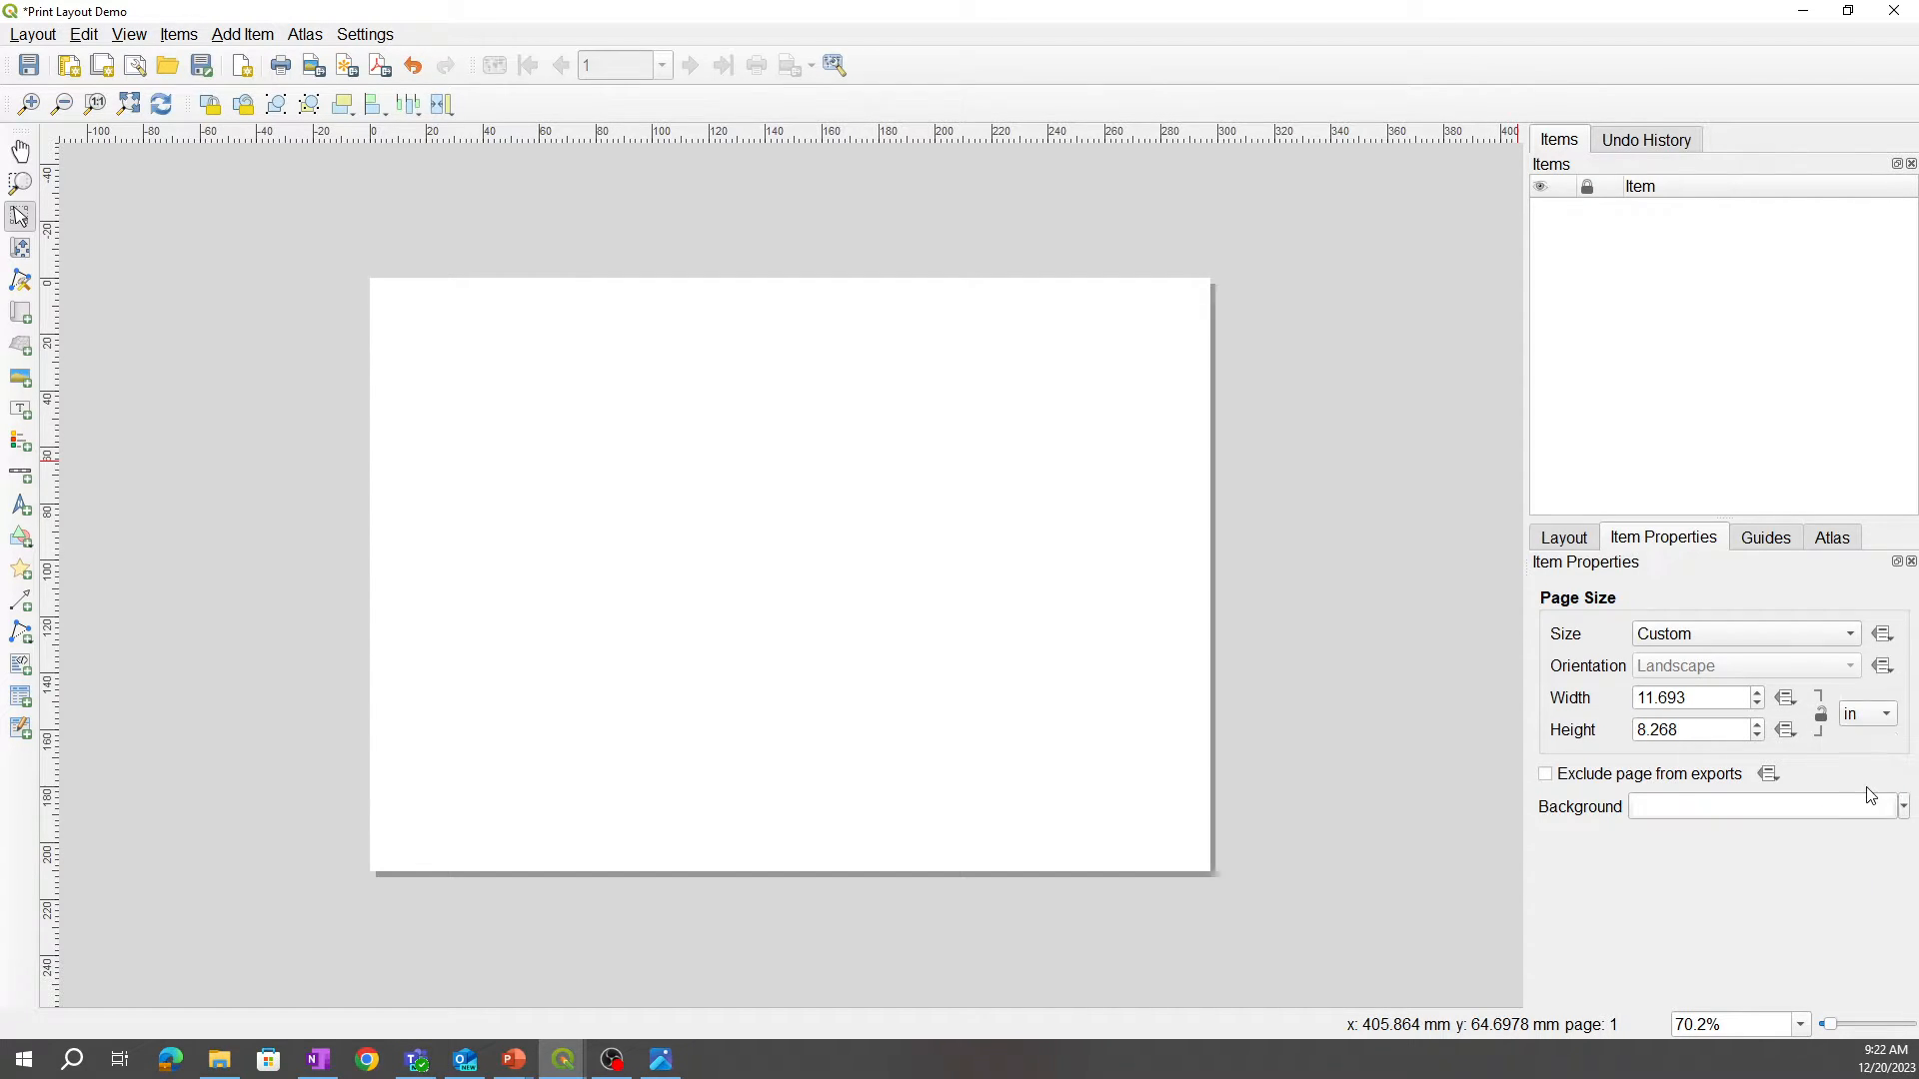
left_click(1689, 698)
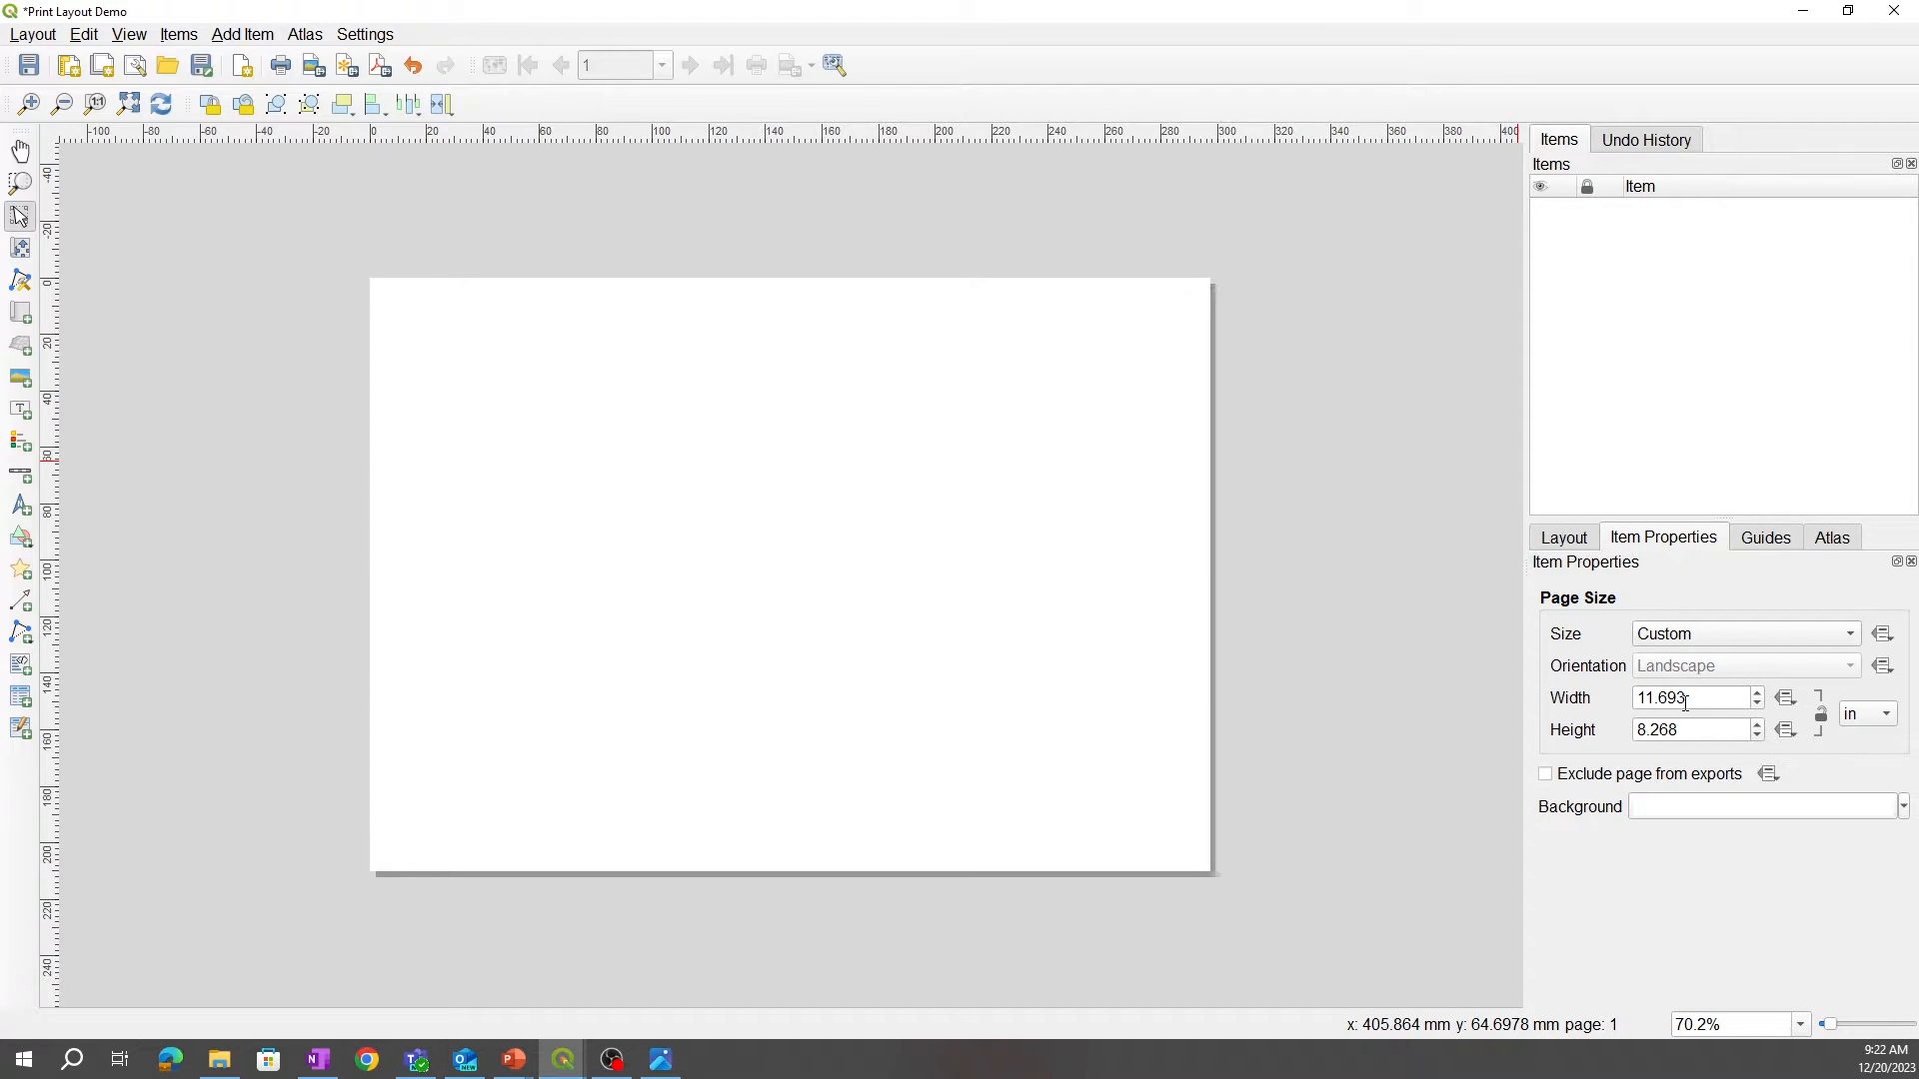
triple_click(1689, 697)
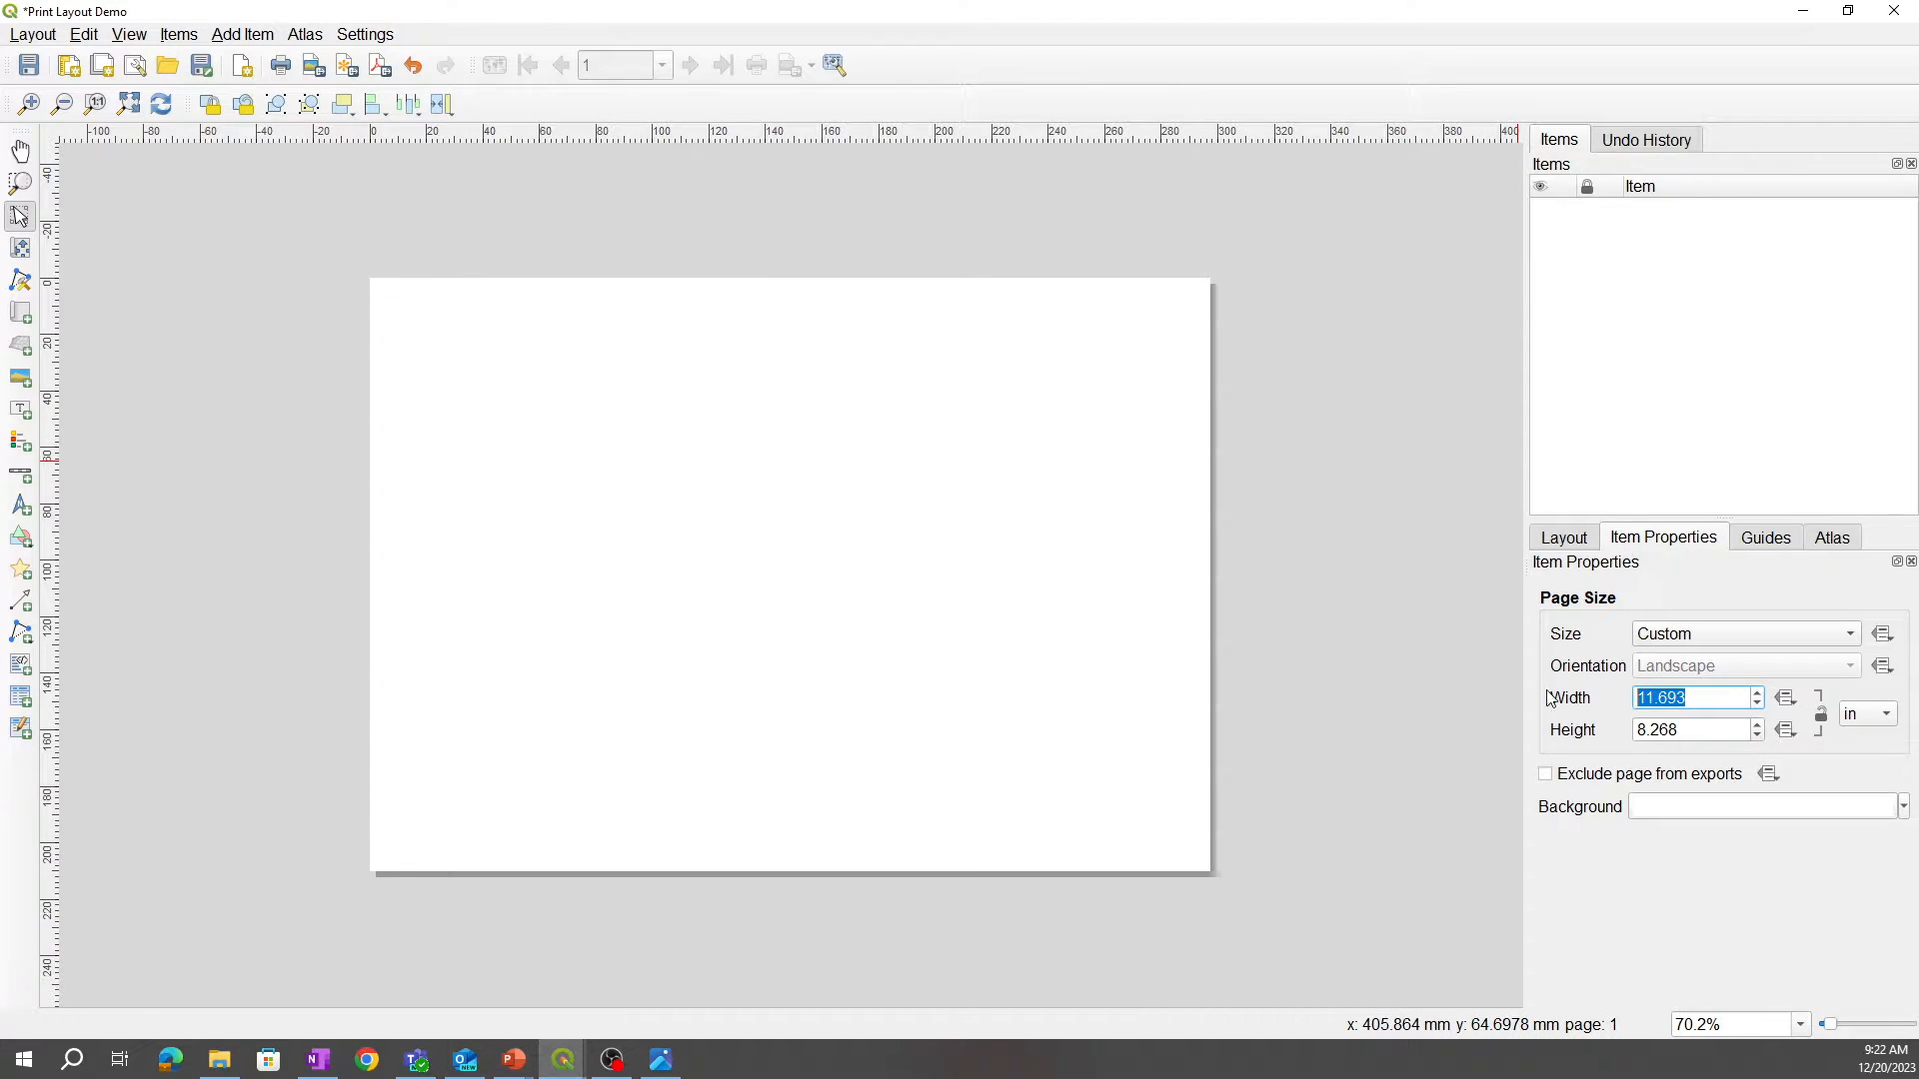
type("96.000")
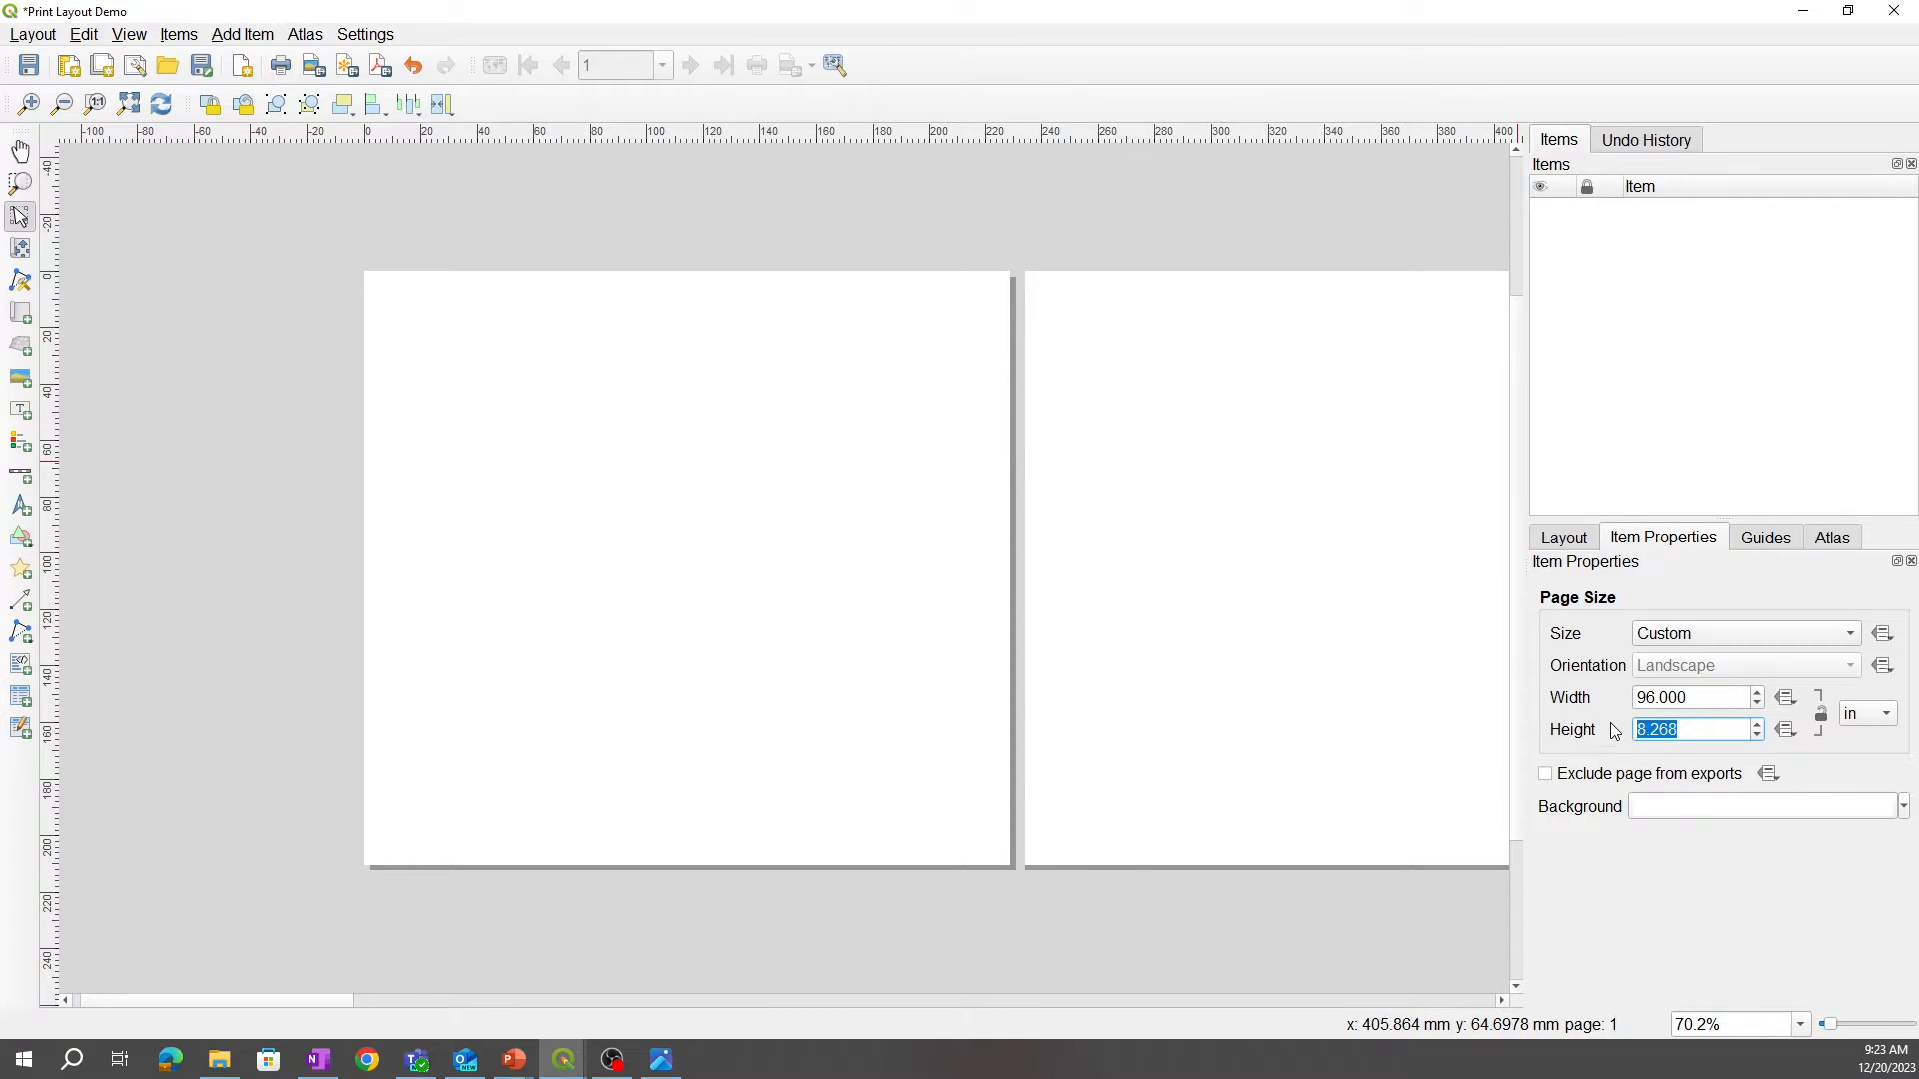
type("48")
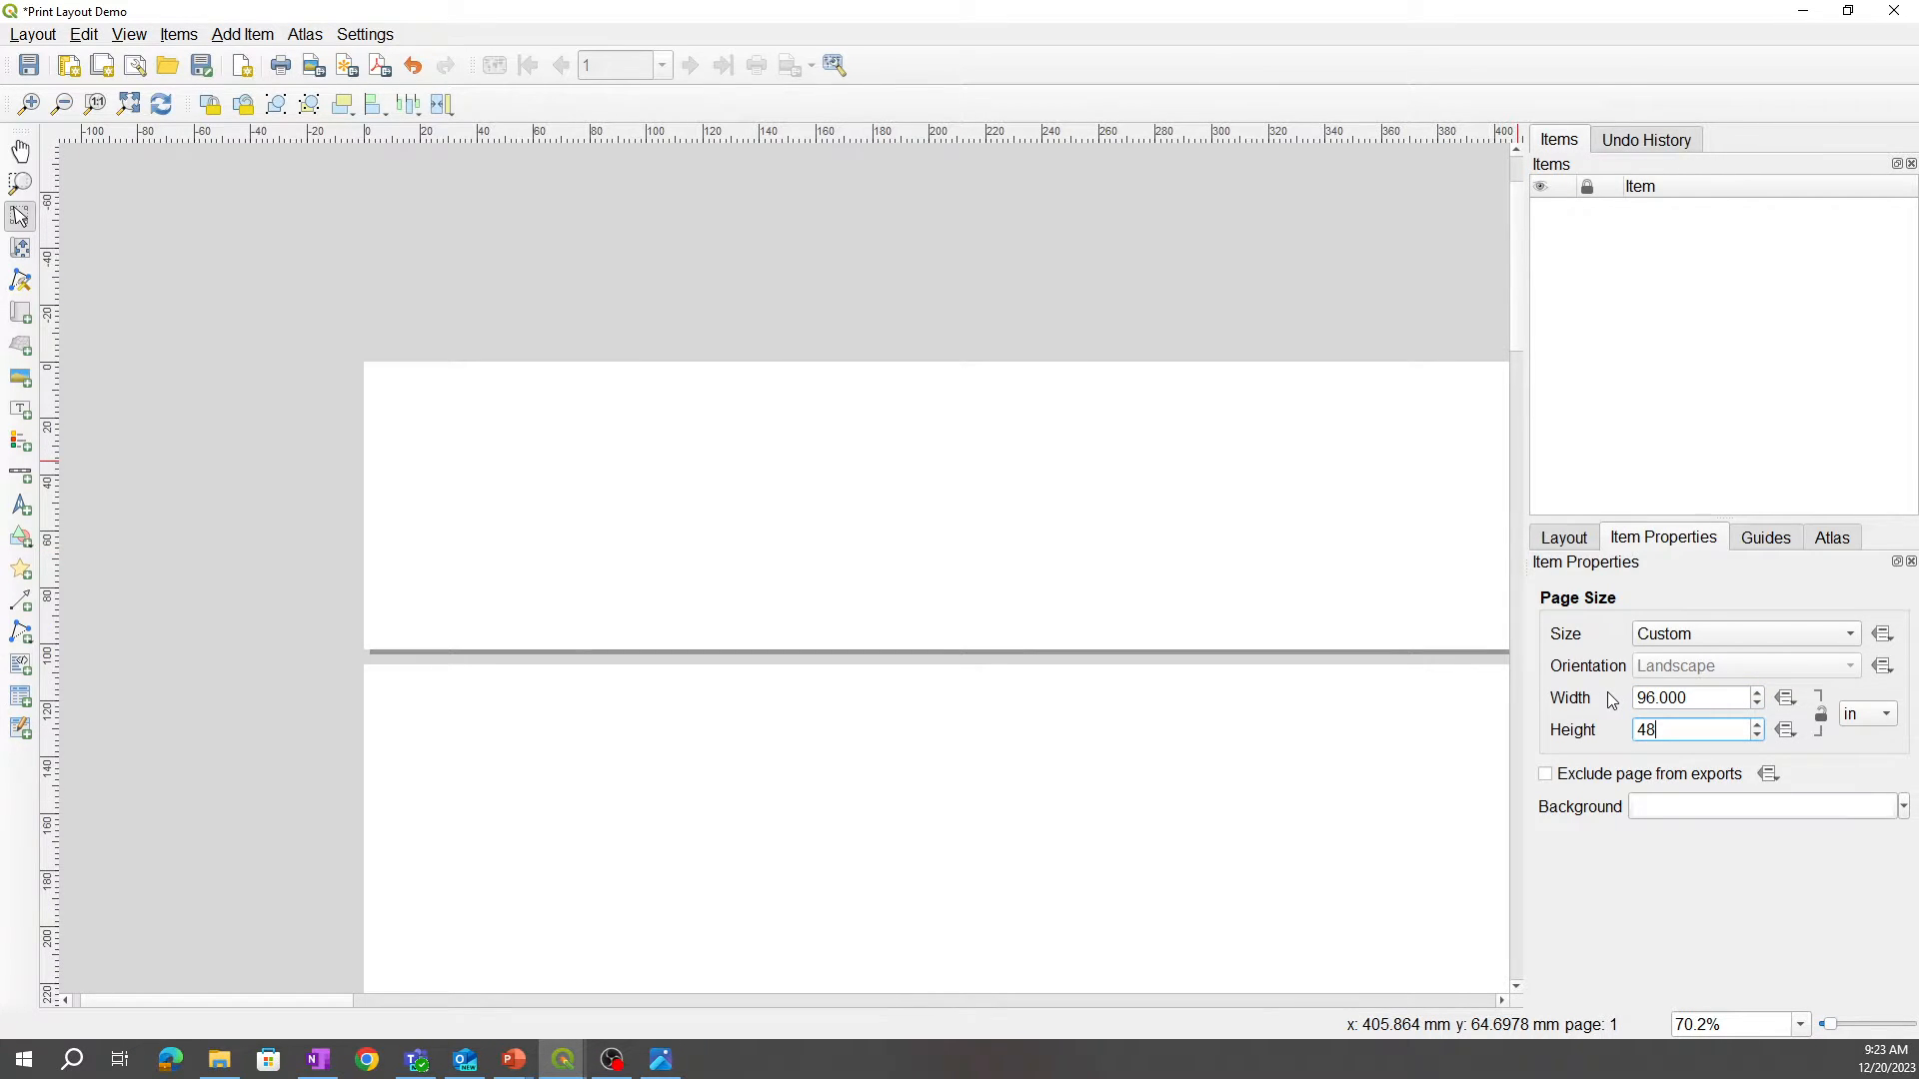
mouse_move(865, 654)
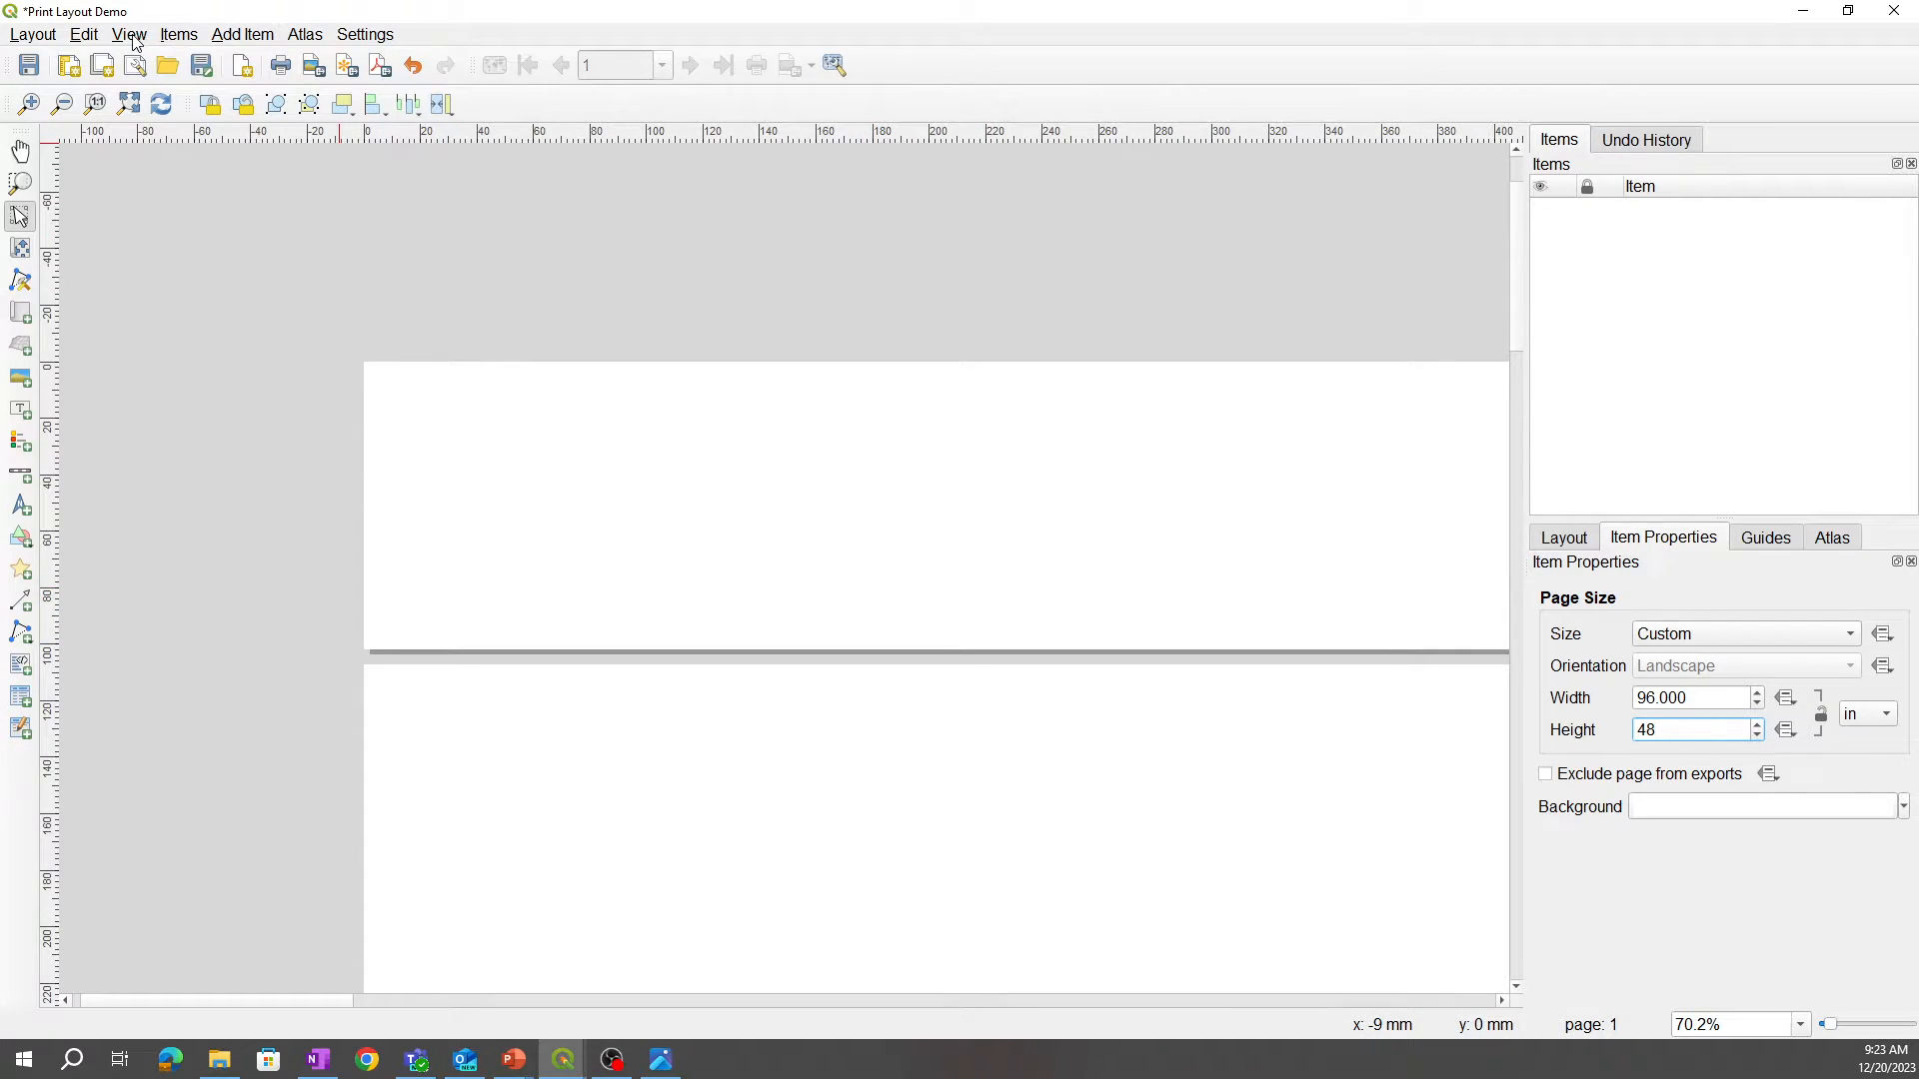
Step: Zoom Full so the entire 96 × 48 inch page fits the layout window
left_click(128, 34)
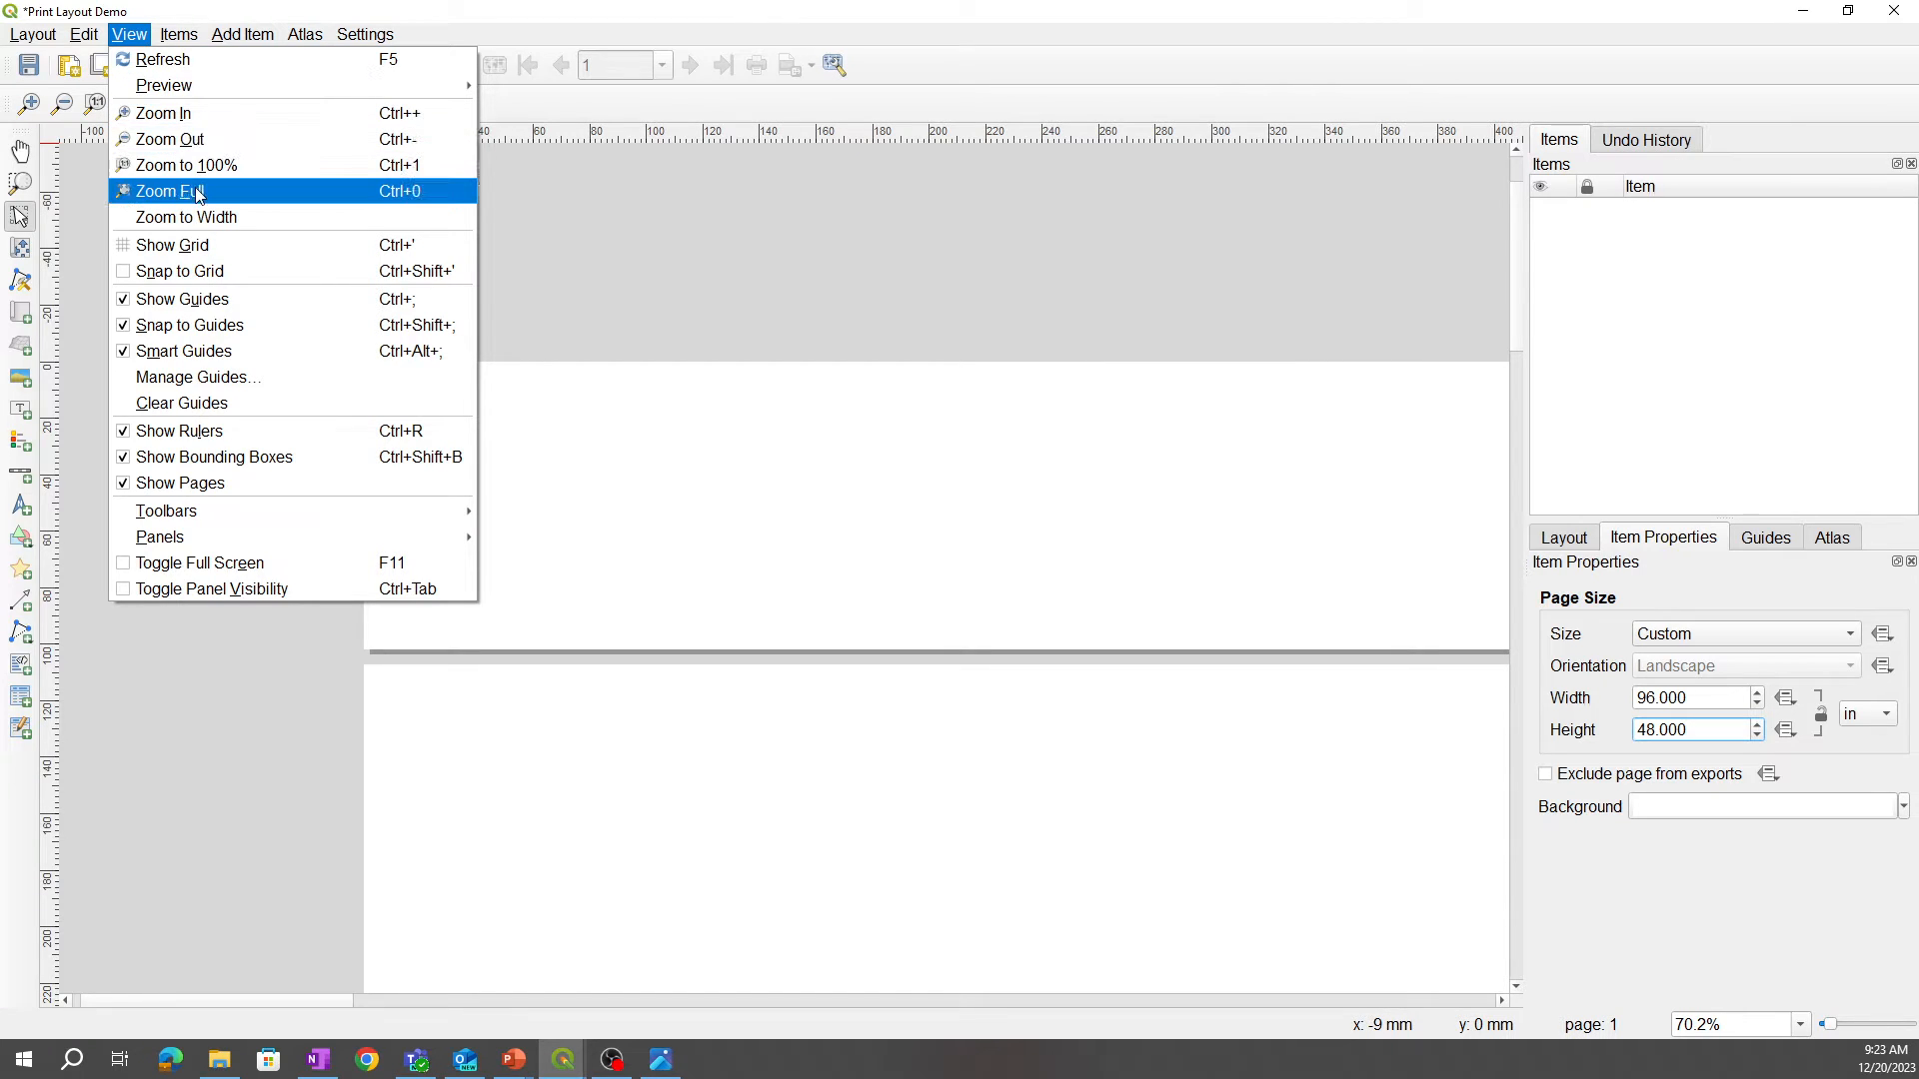
left_click(168, 190)
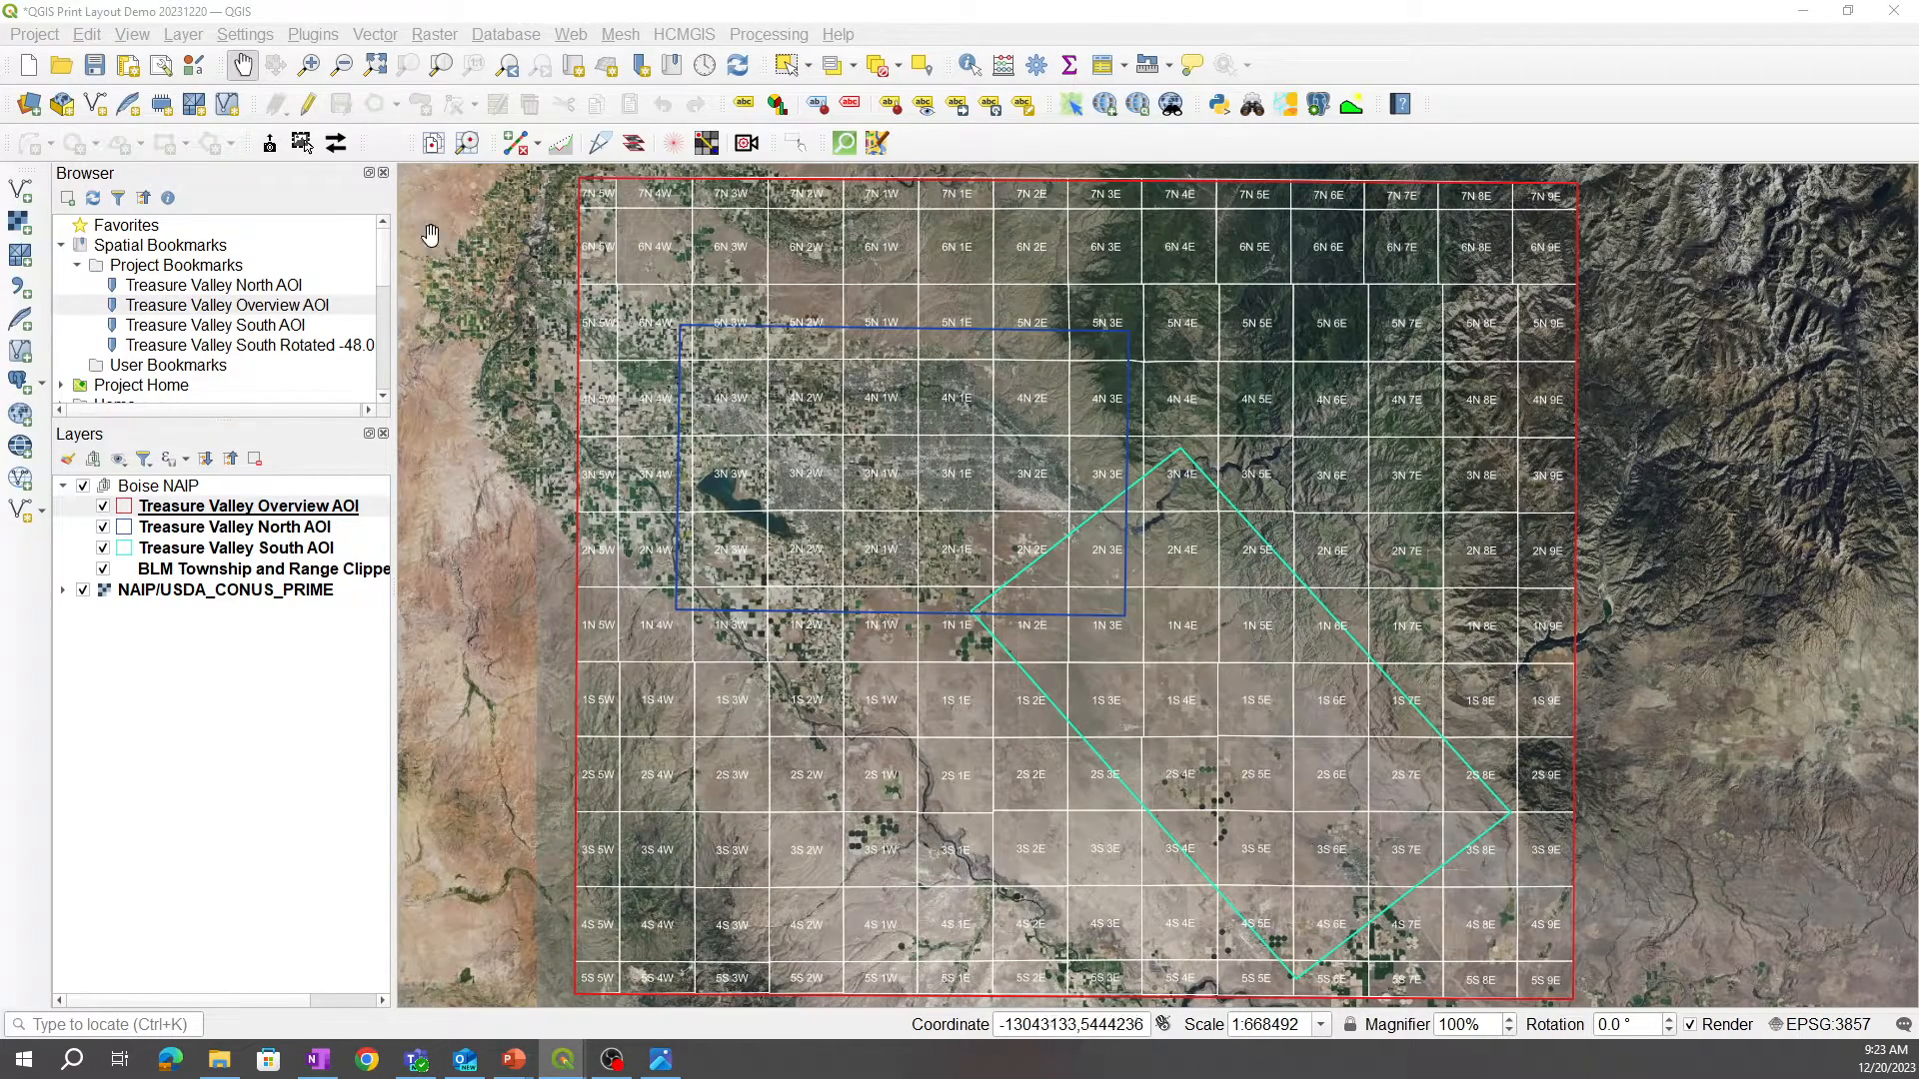
mouse_move(1687, 906)
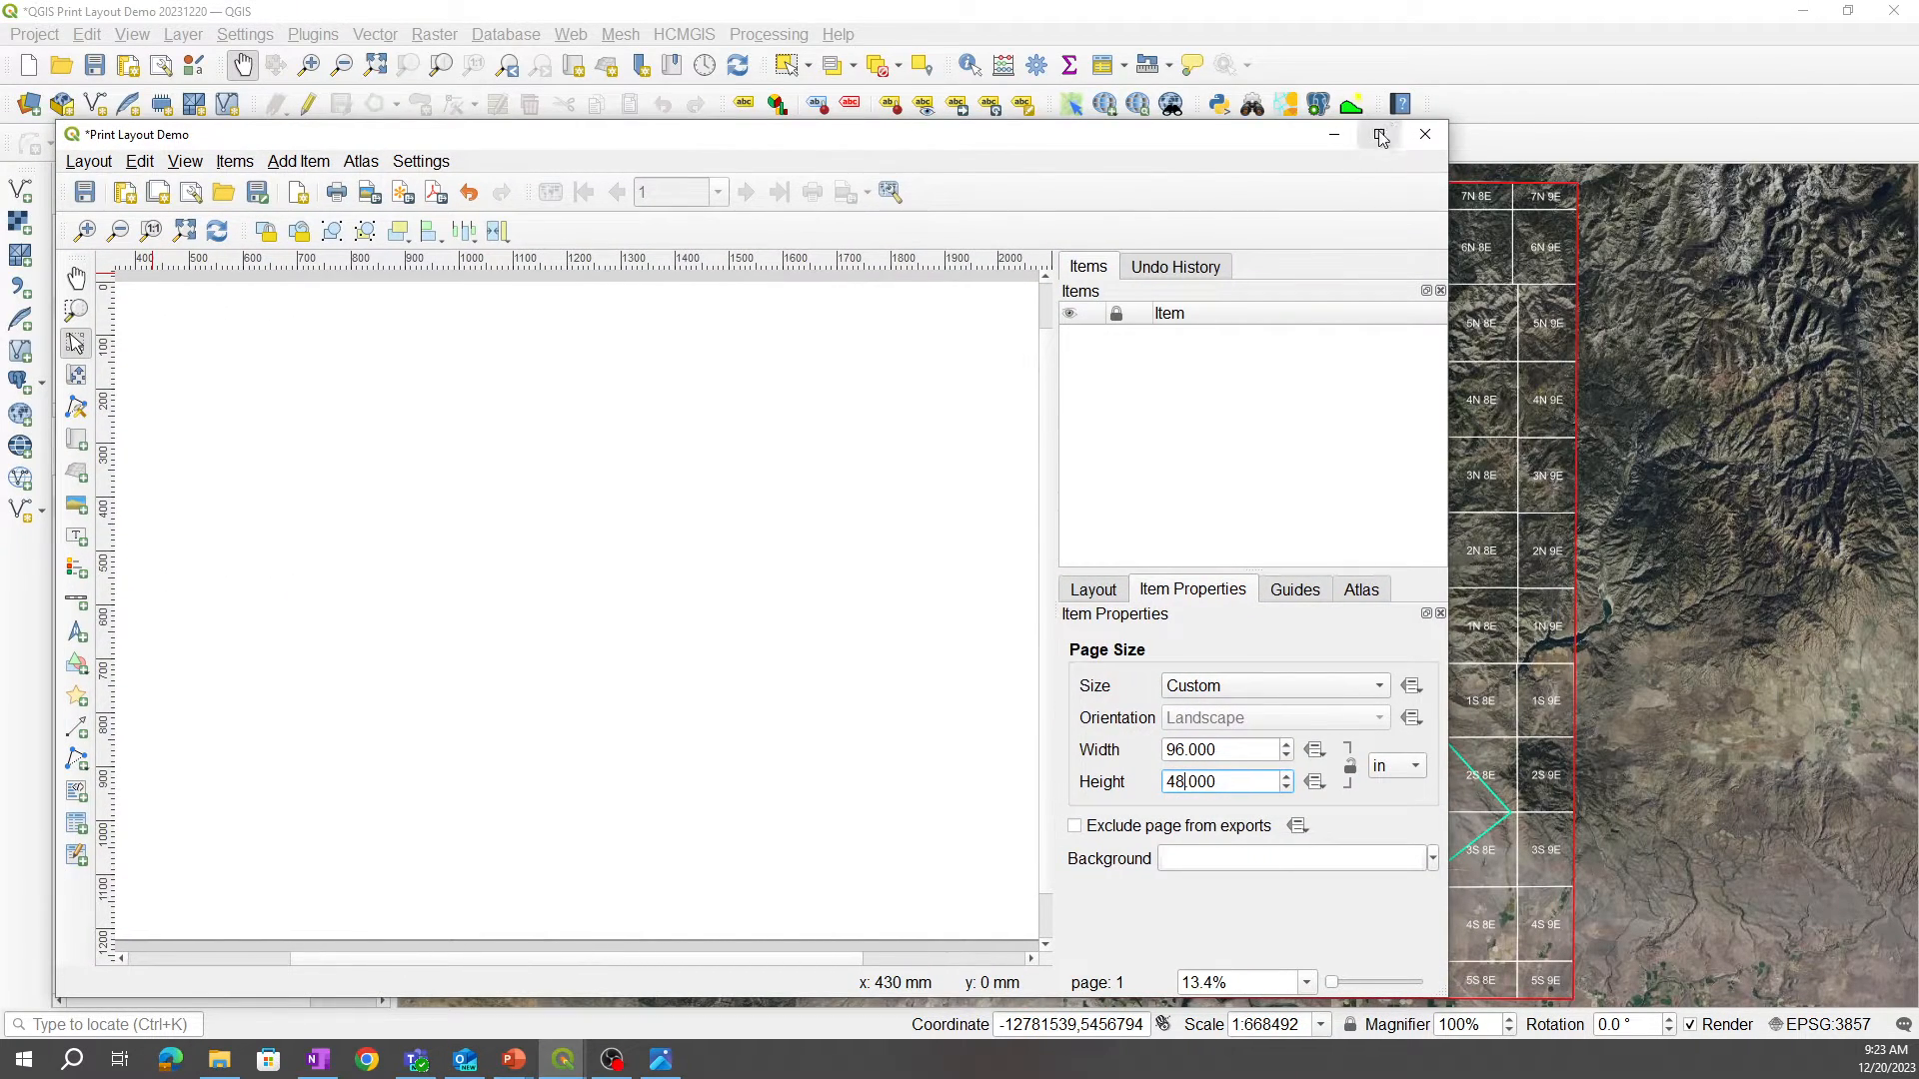
Step: Add Map 1 covering the whole page, showing the NAIP imagery, township grid and AOI outlines
left_click(1377, 134)
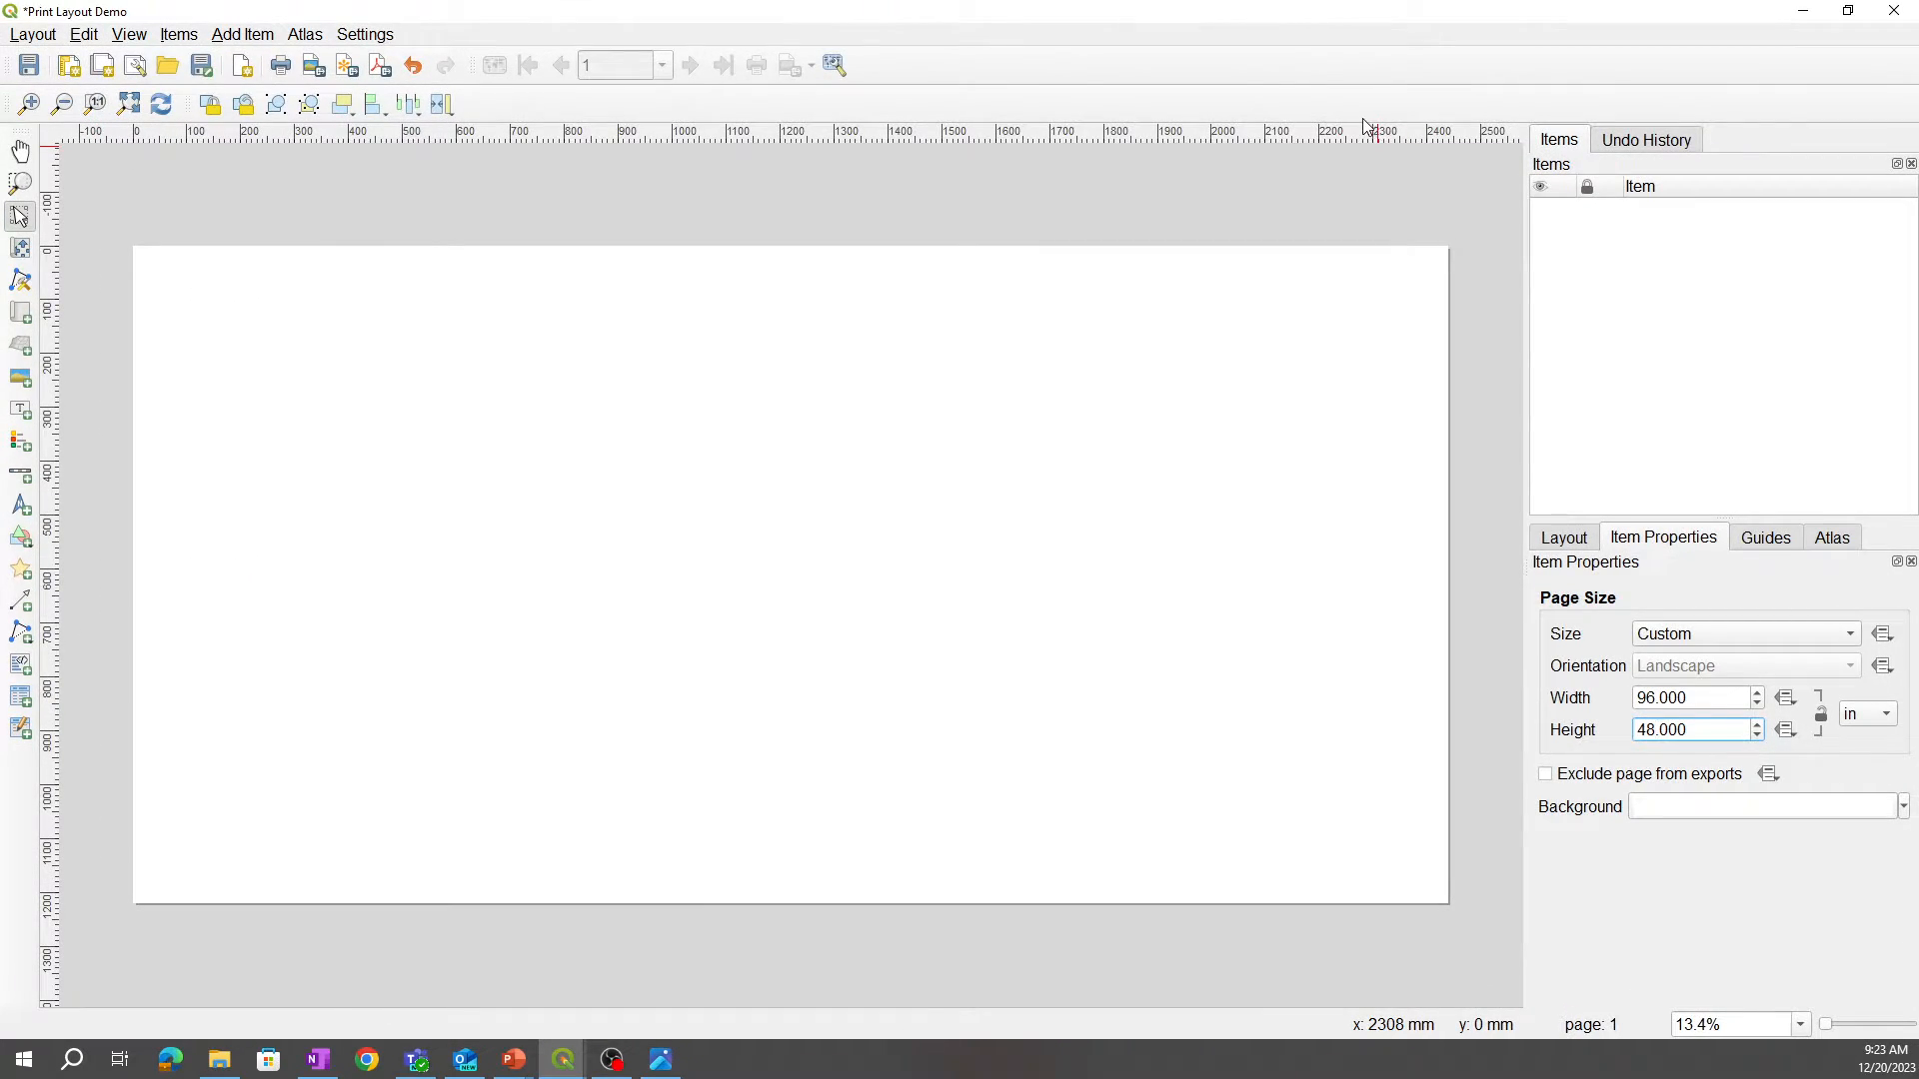
mouse_move(1367, 126)
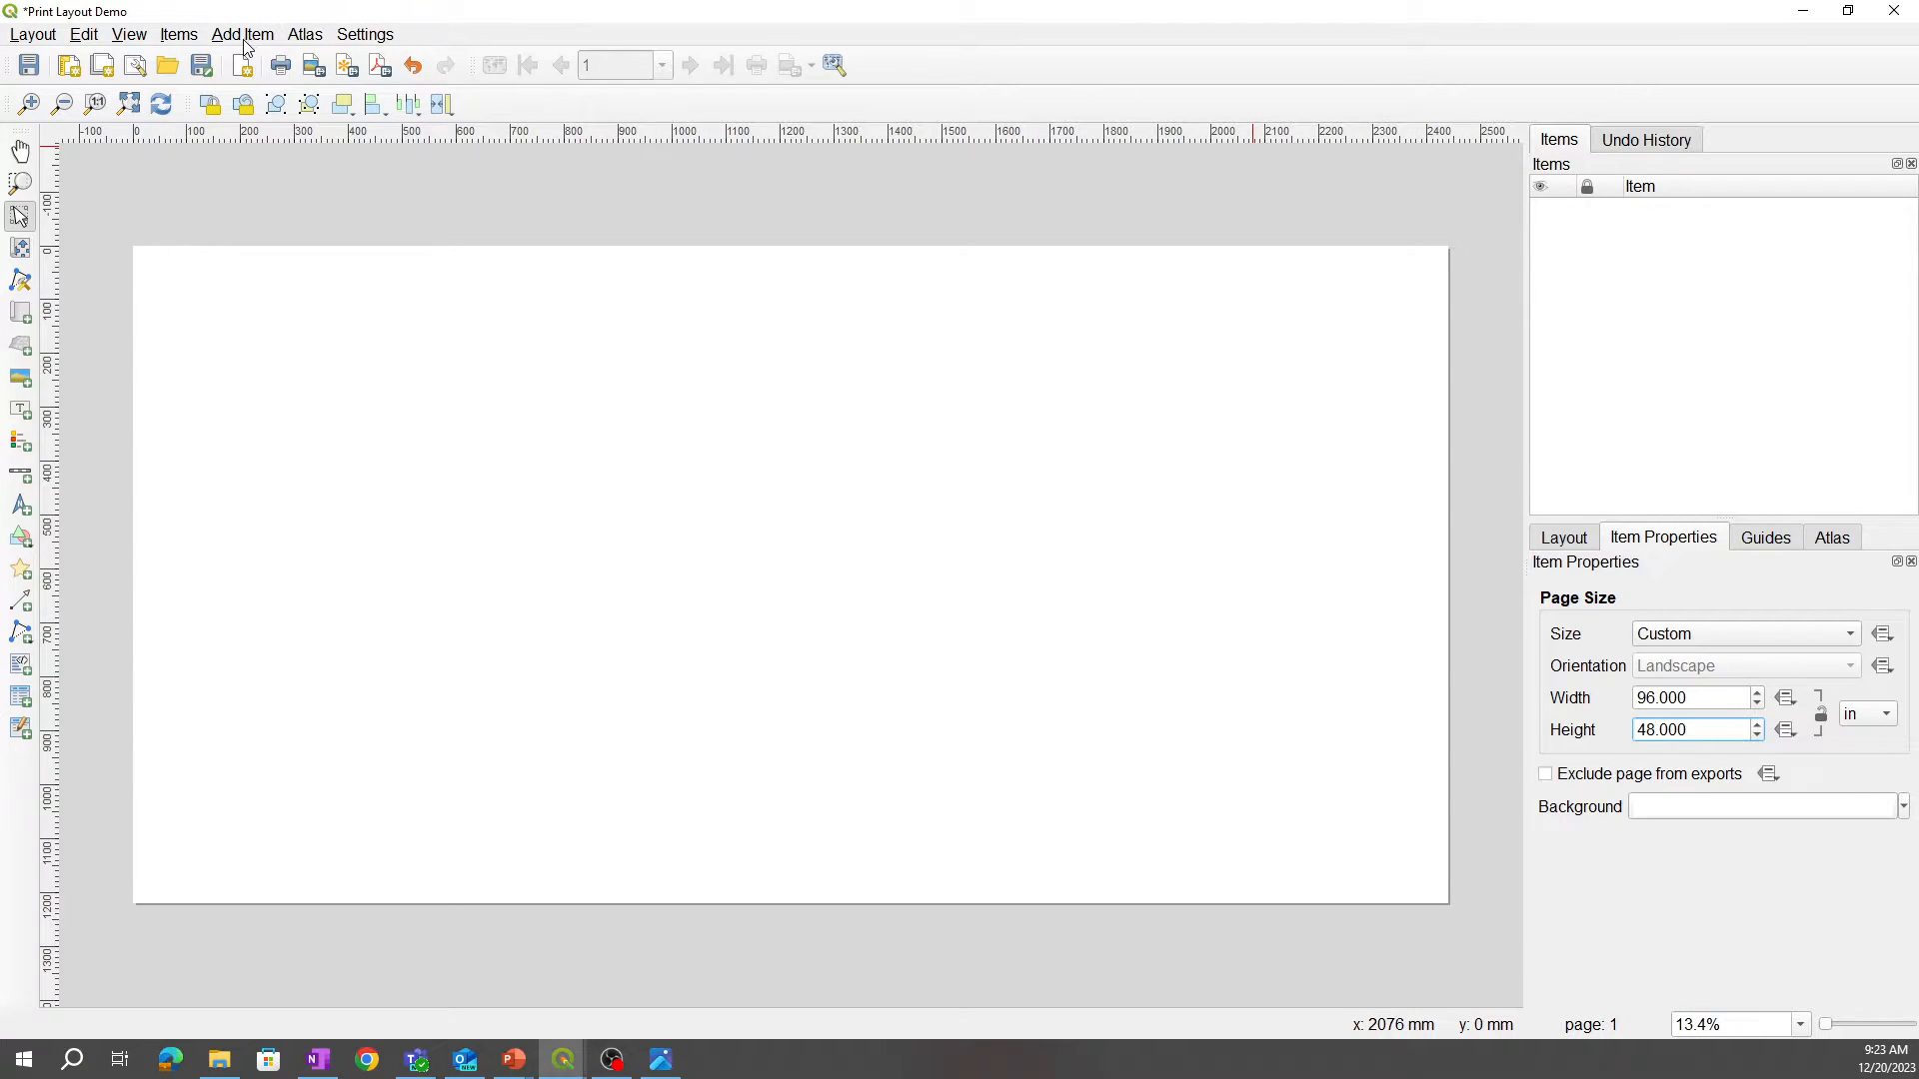
left_click(242, 34)
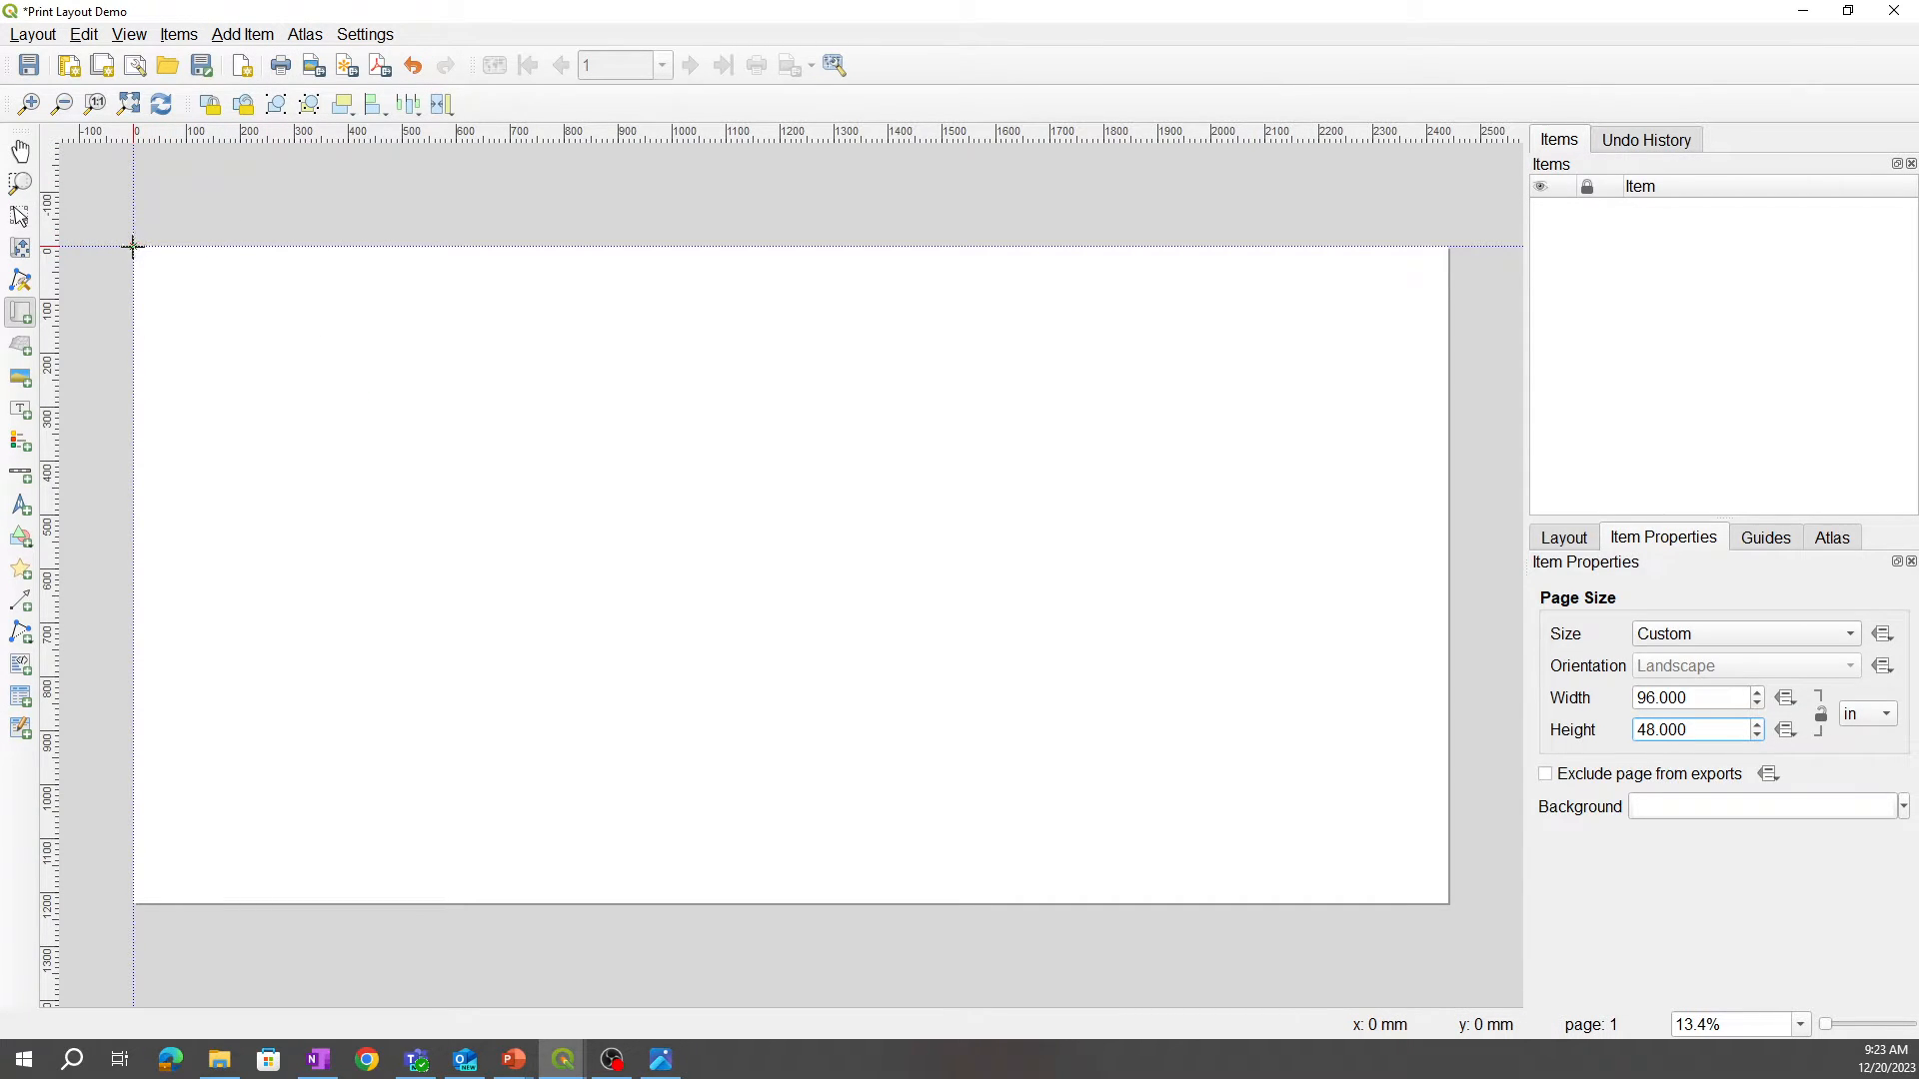
left_click_drag(134, 248, 1087, 752)
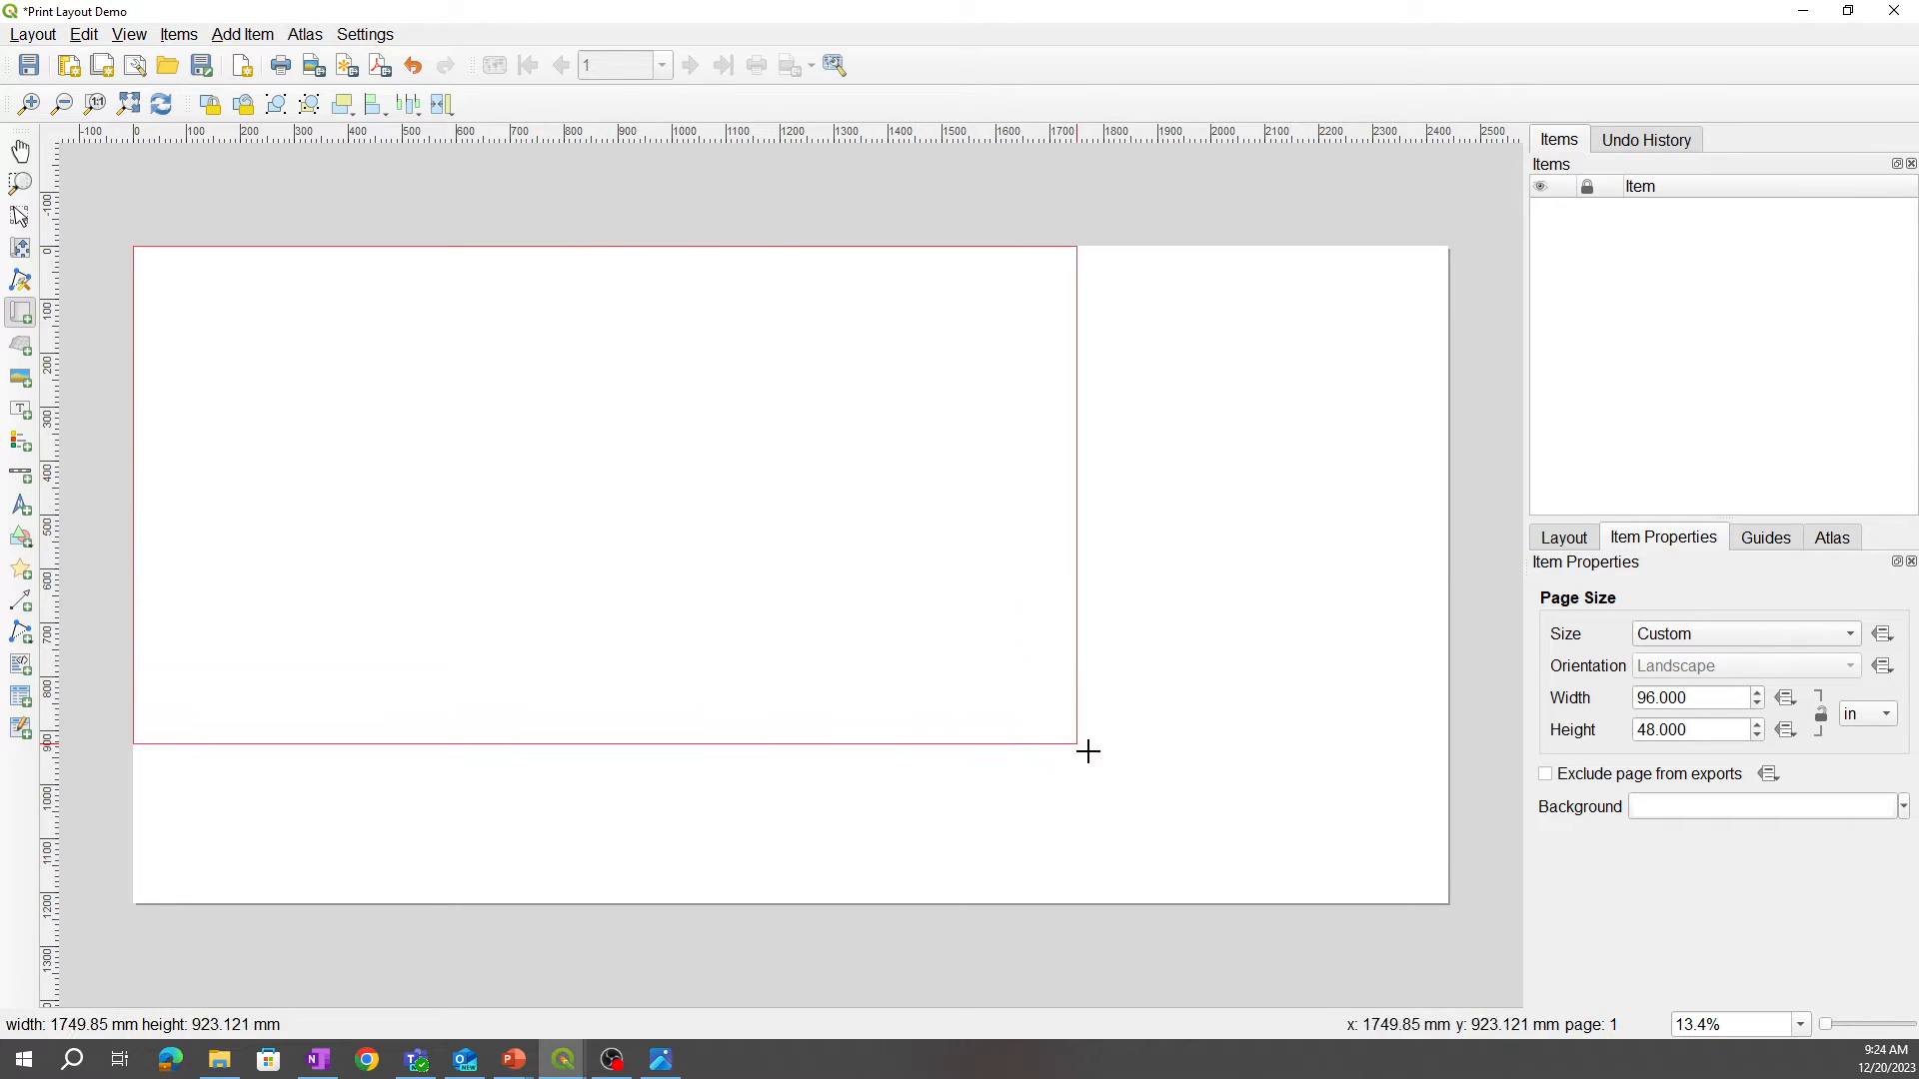
left_click_drag(1087, 752, 1437, 881)
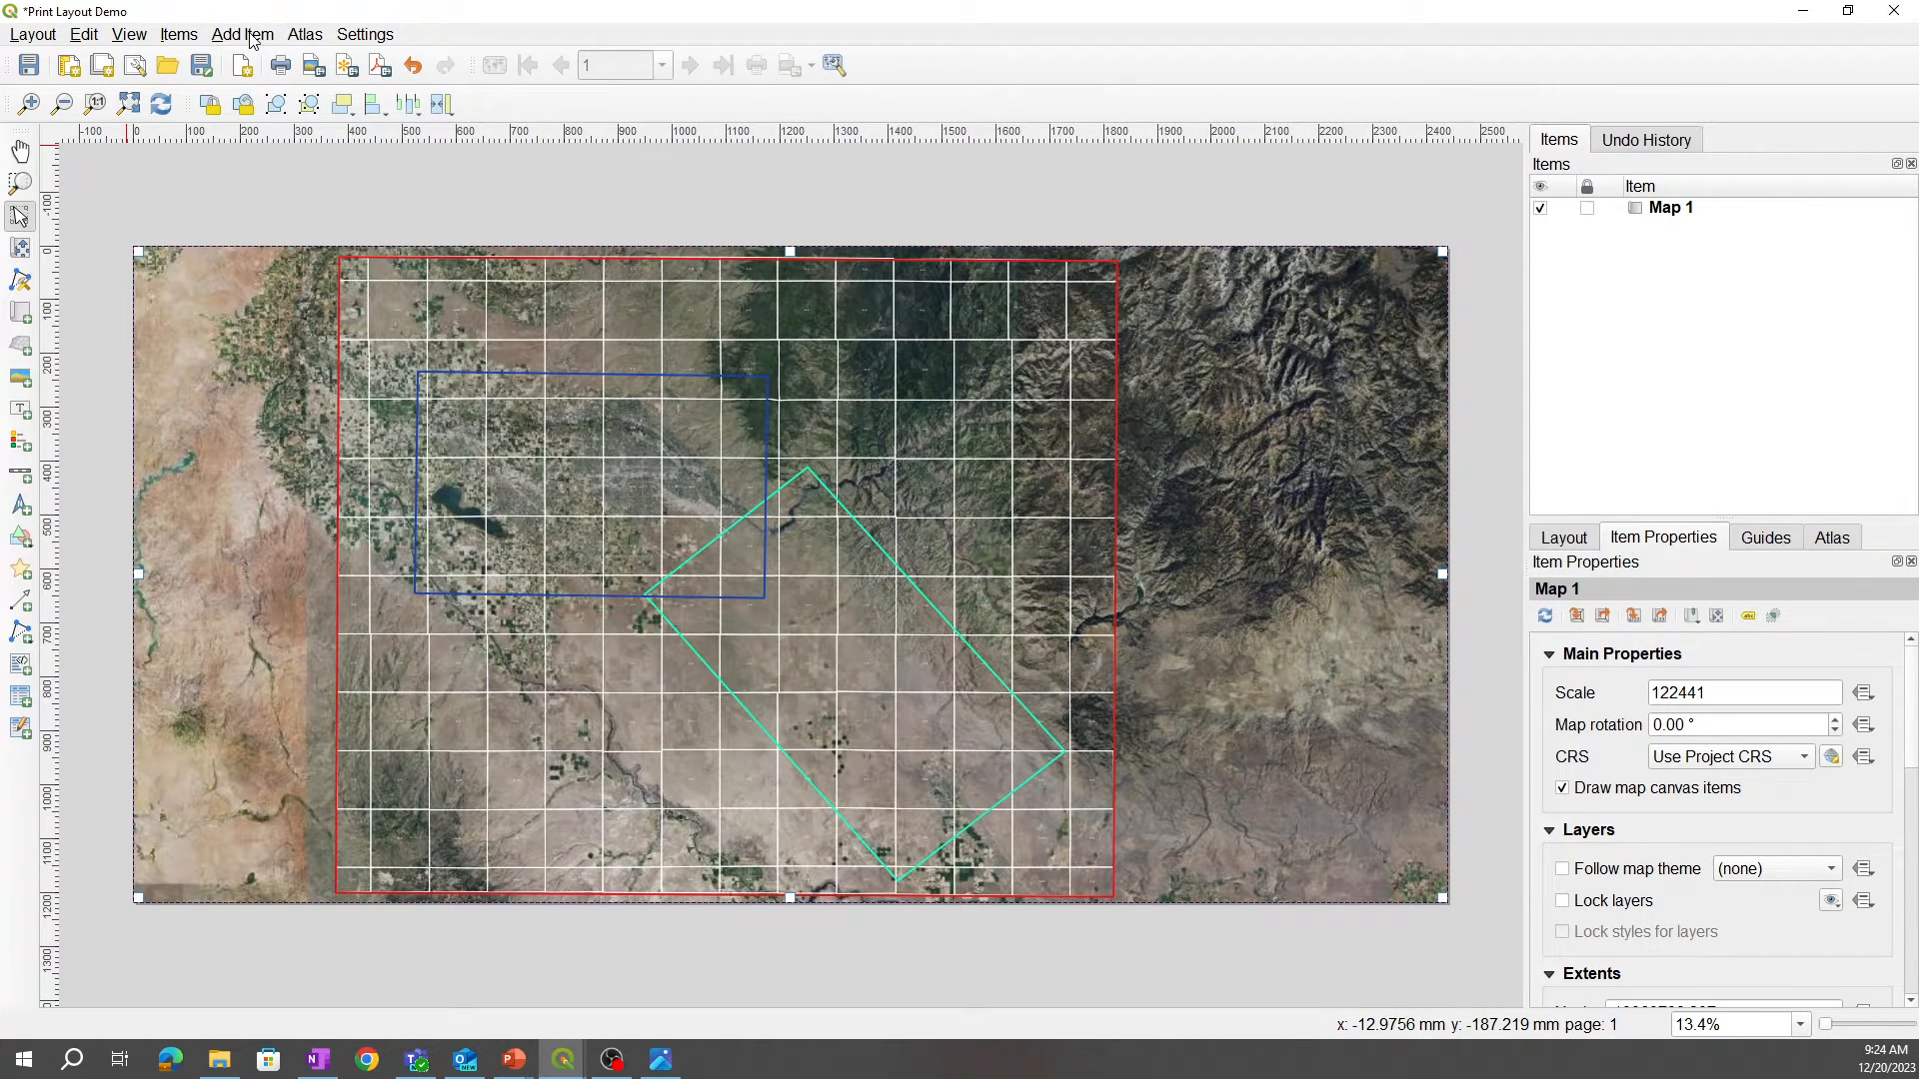
left_click(241, 34)
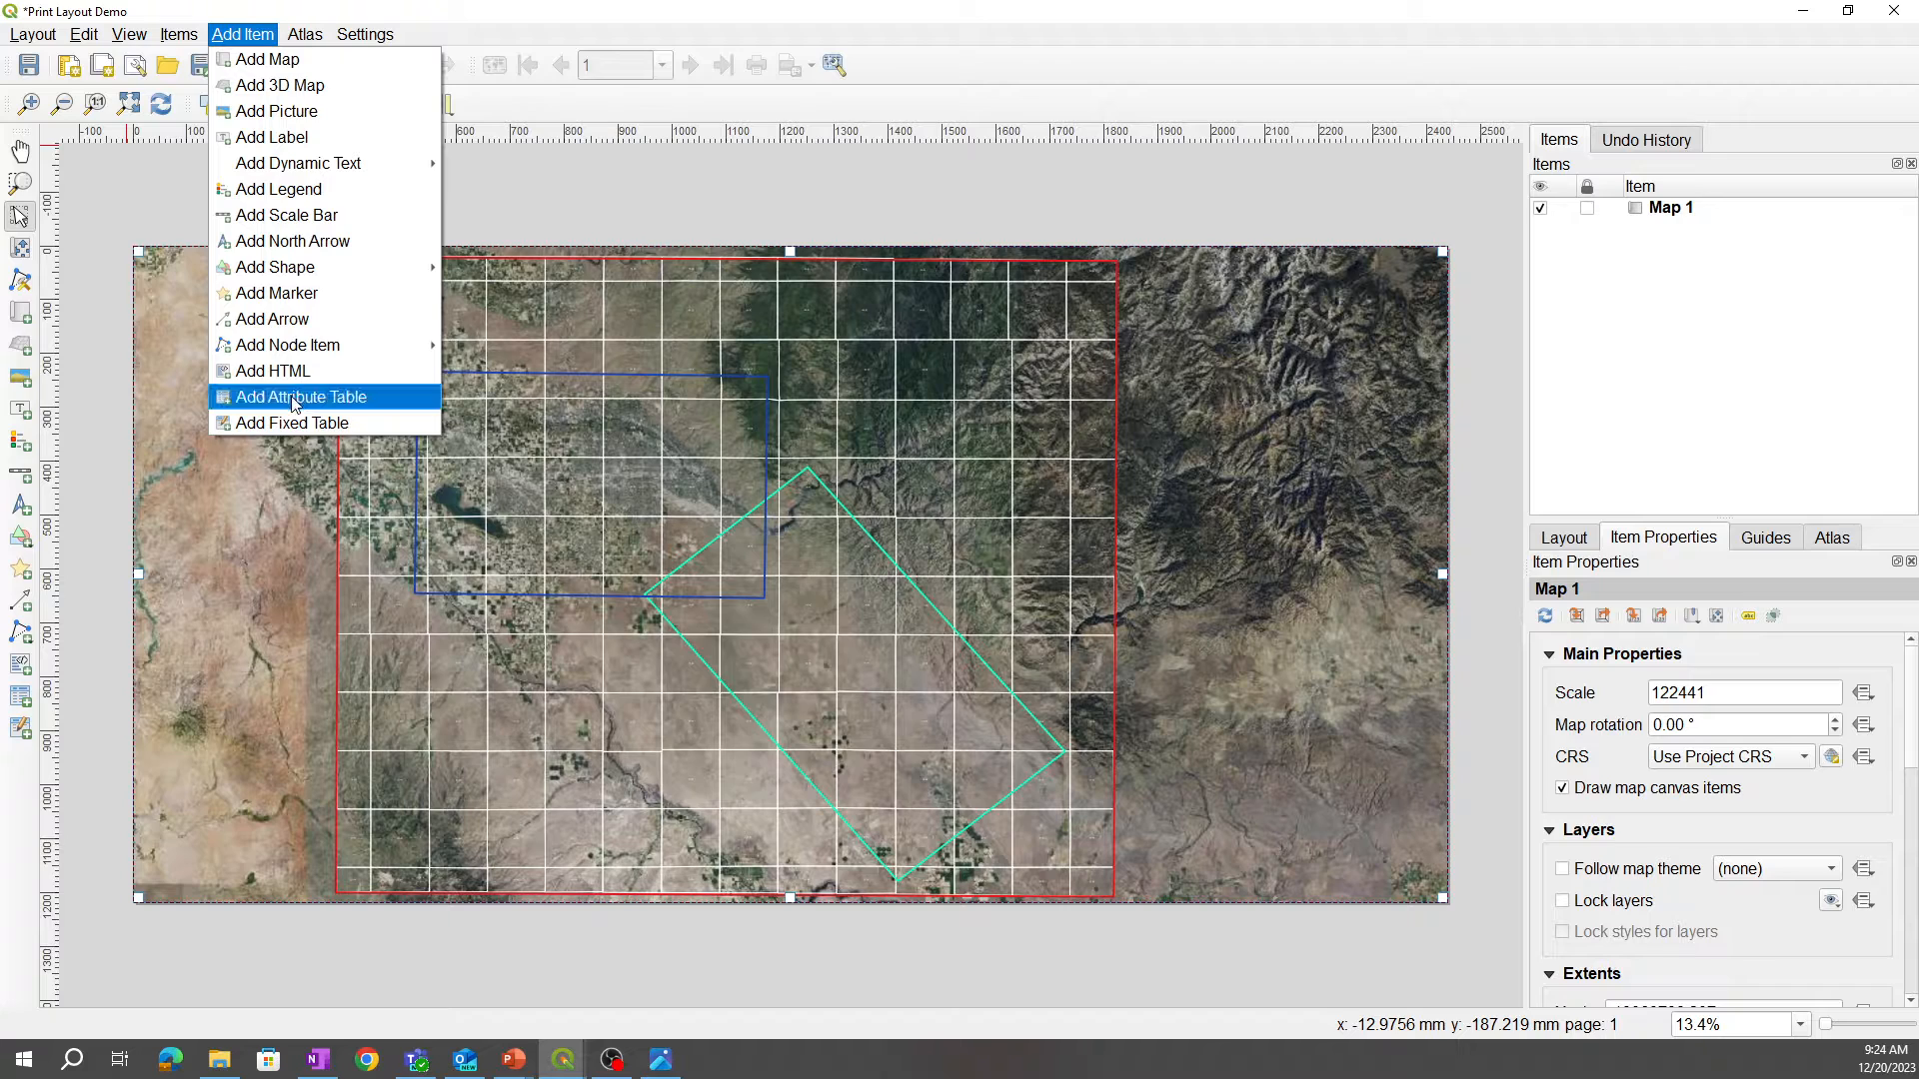
mouse_move(270, 320)
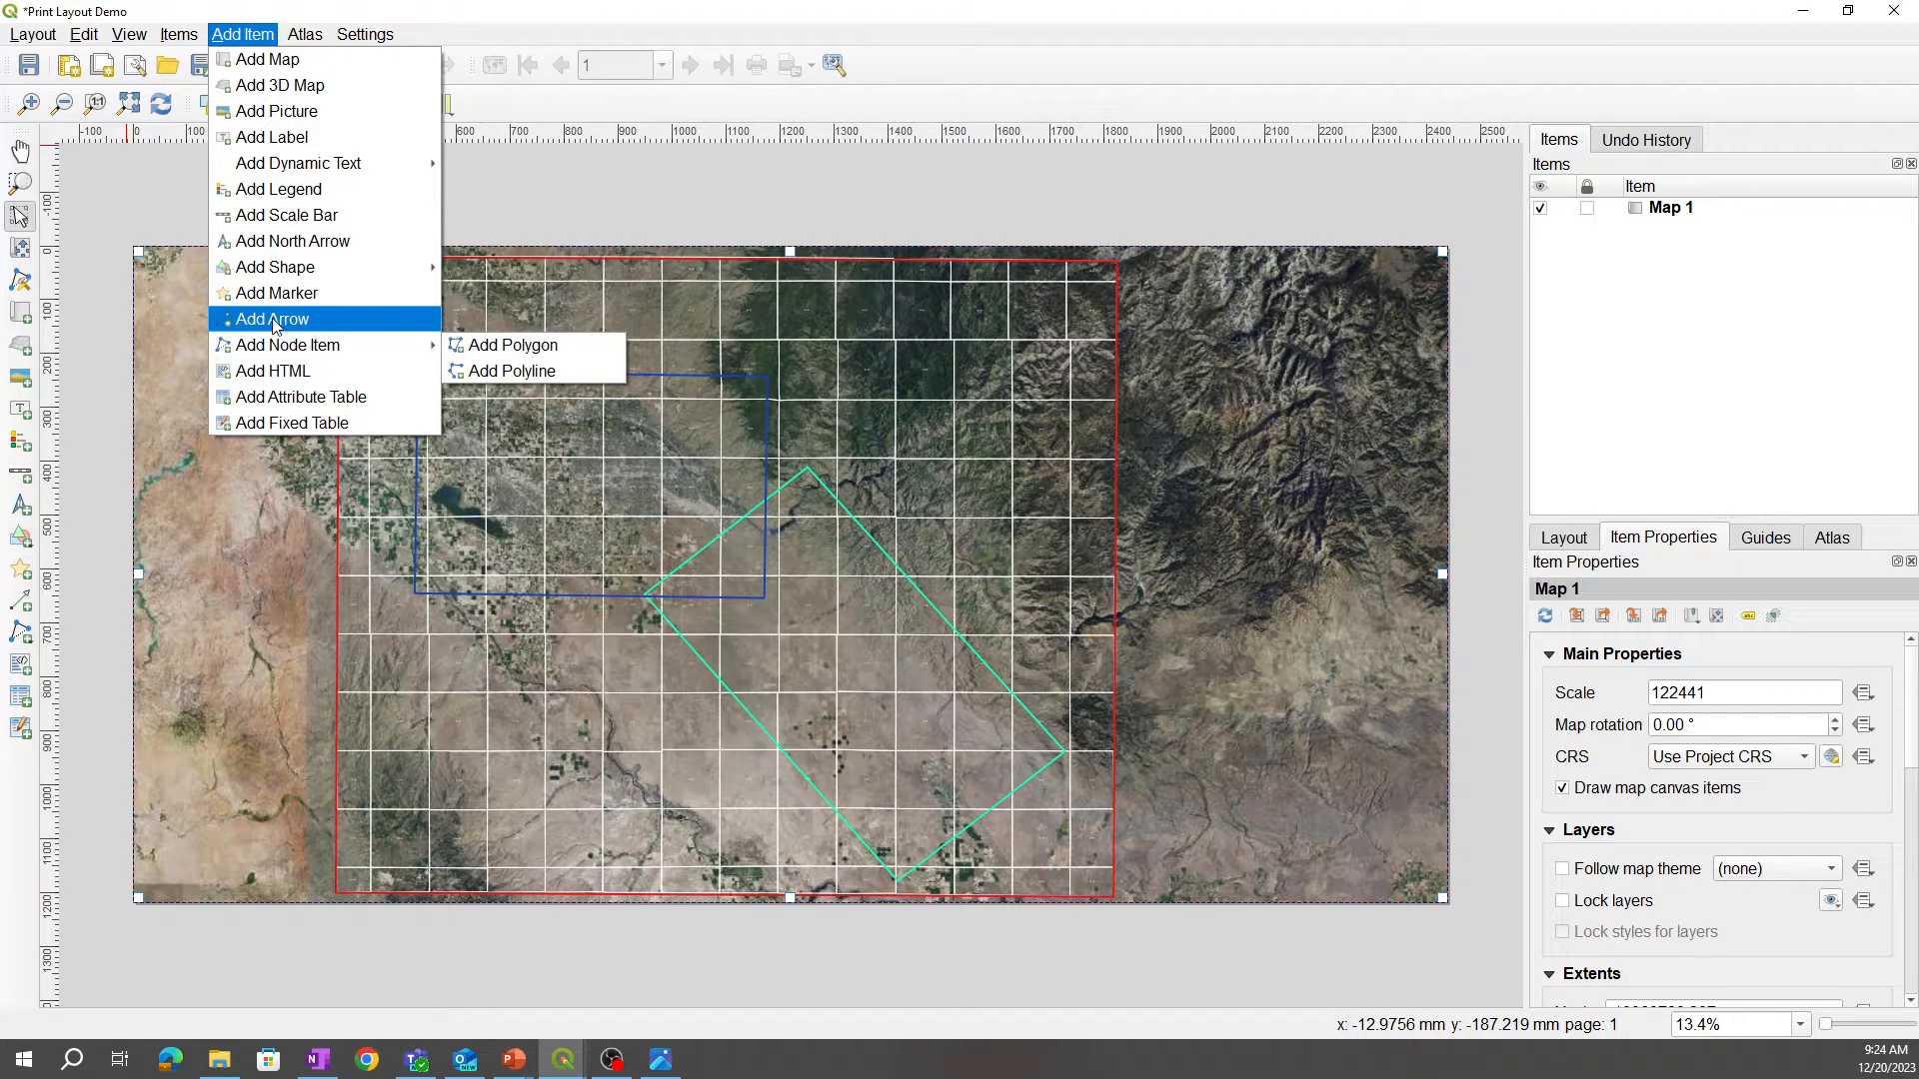
mouse_move(274, 292)
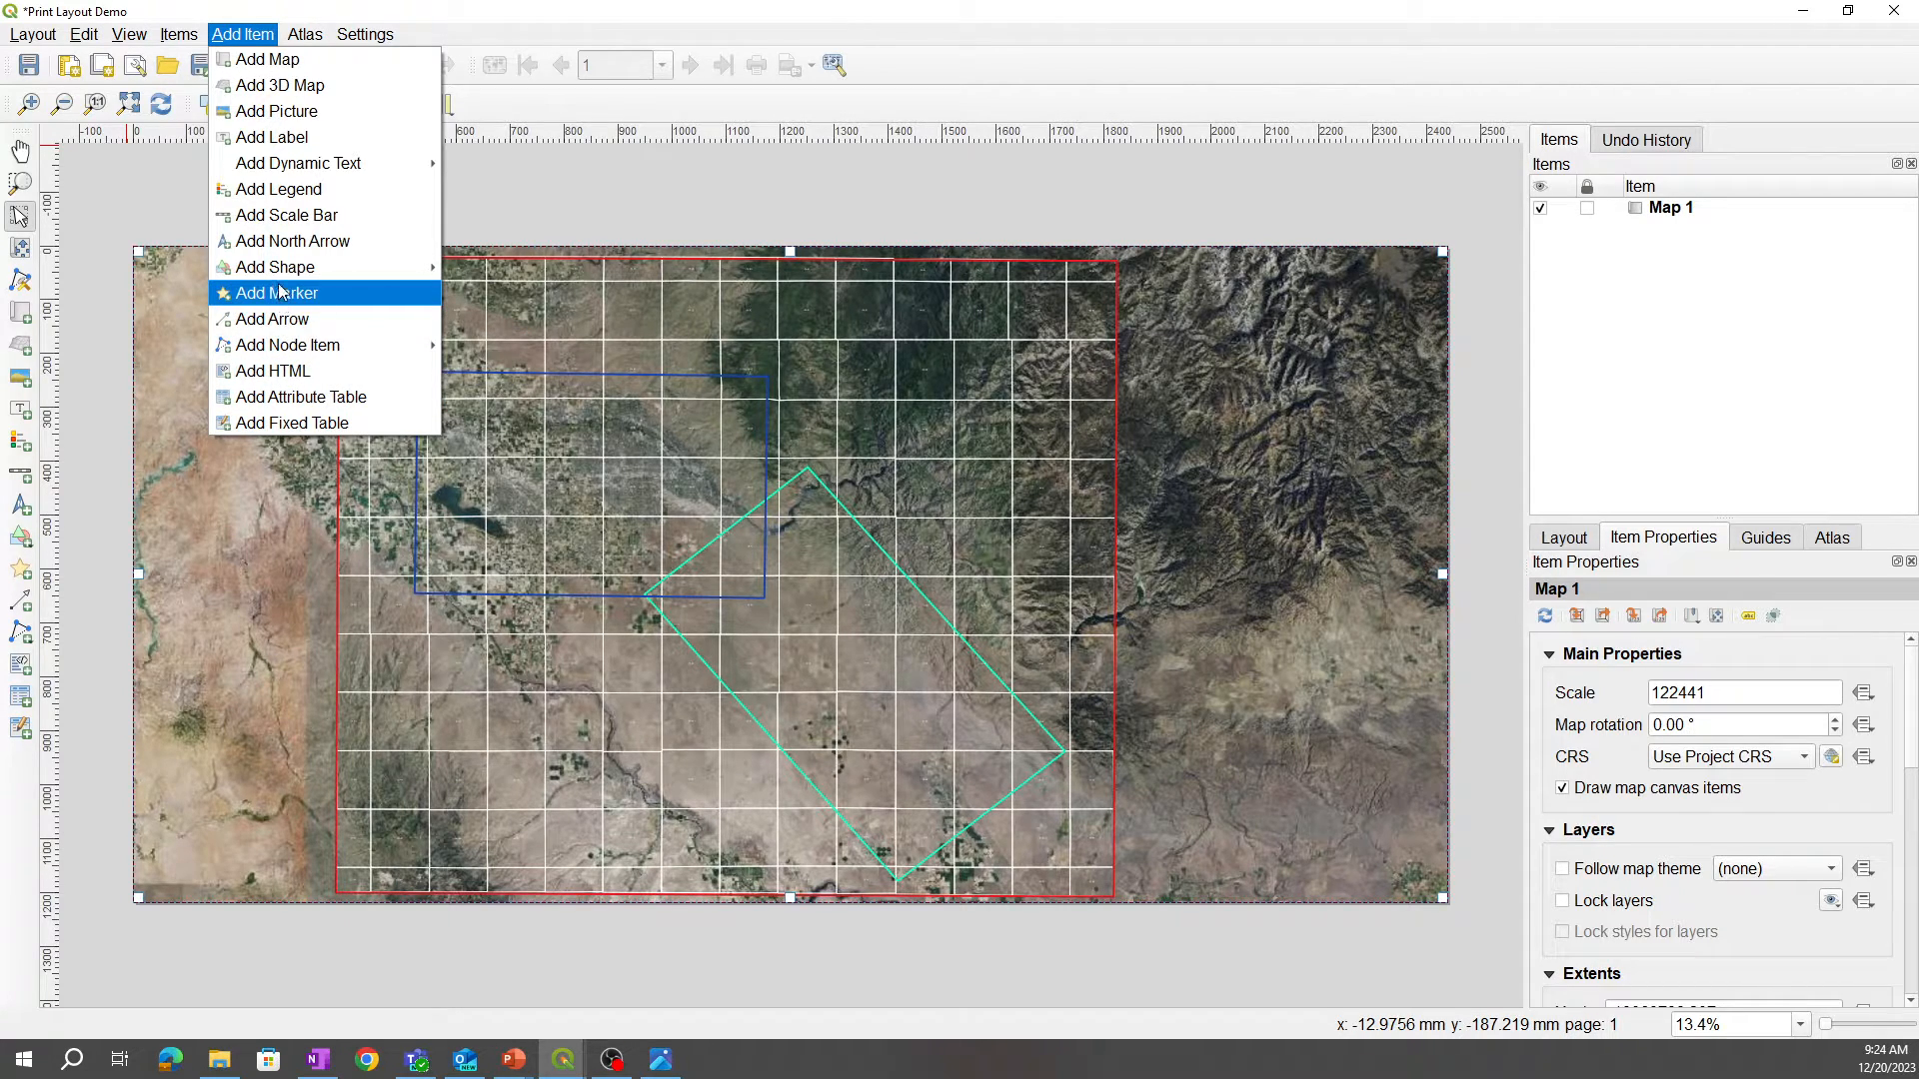
mouse_move(276, 188)
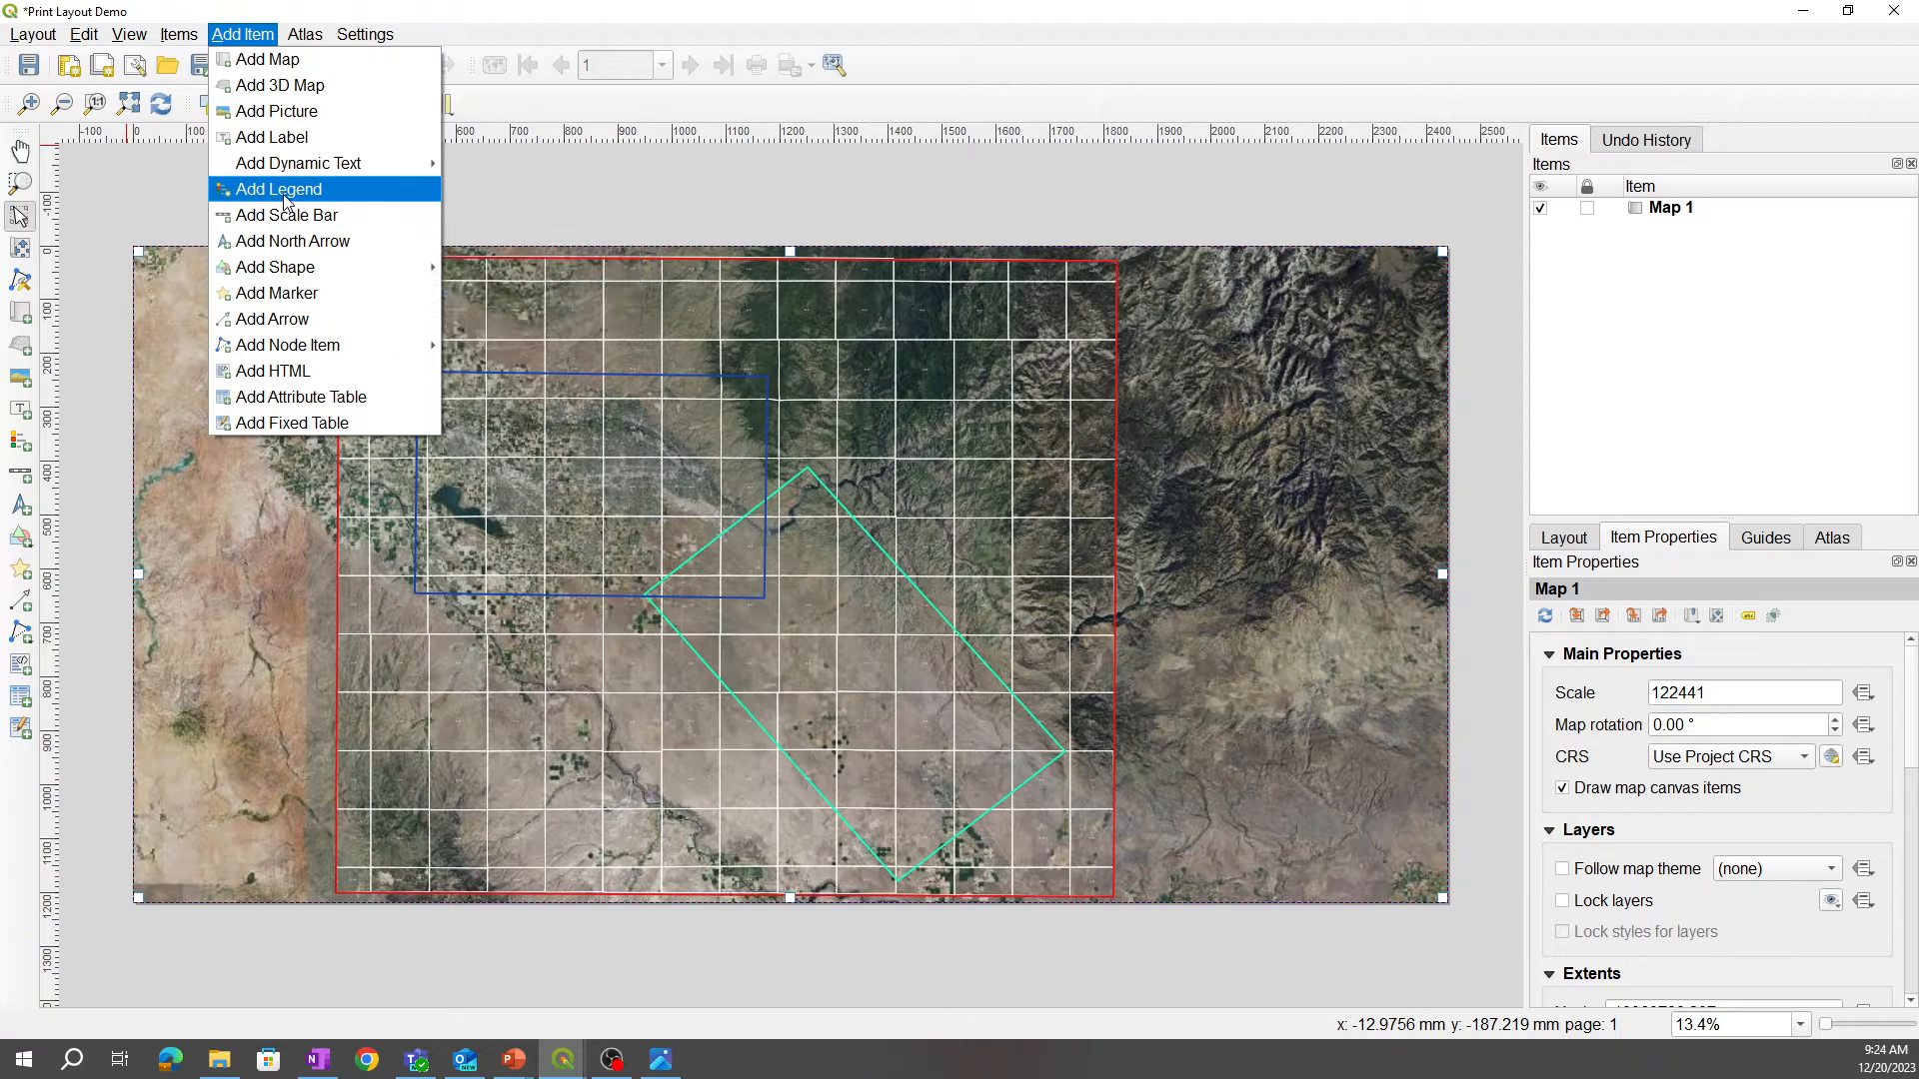
mouse_move(510, 20)
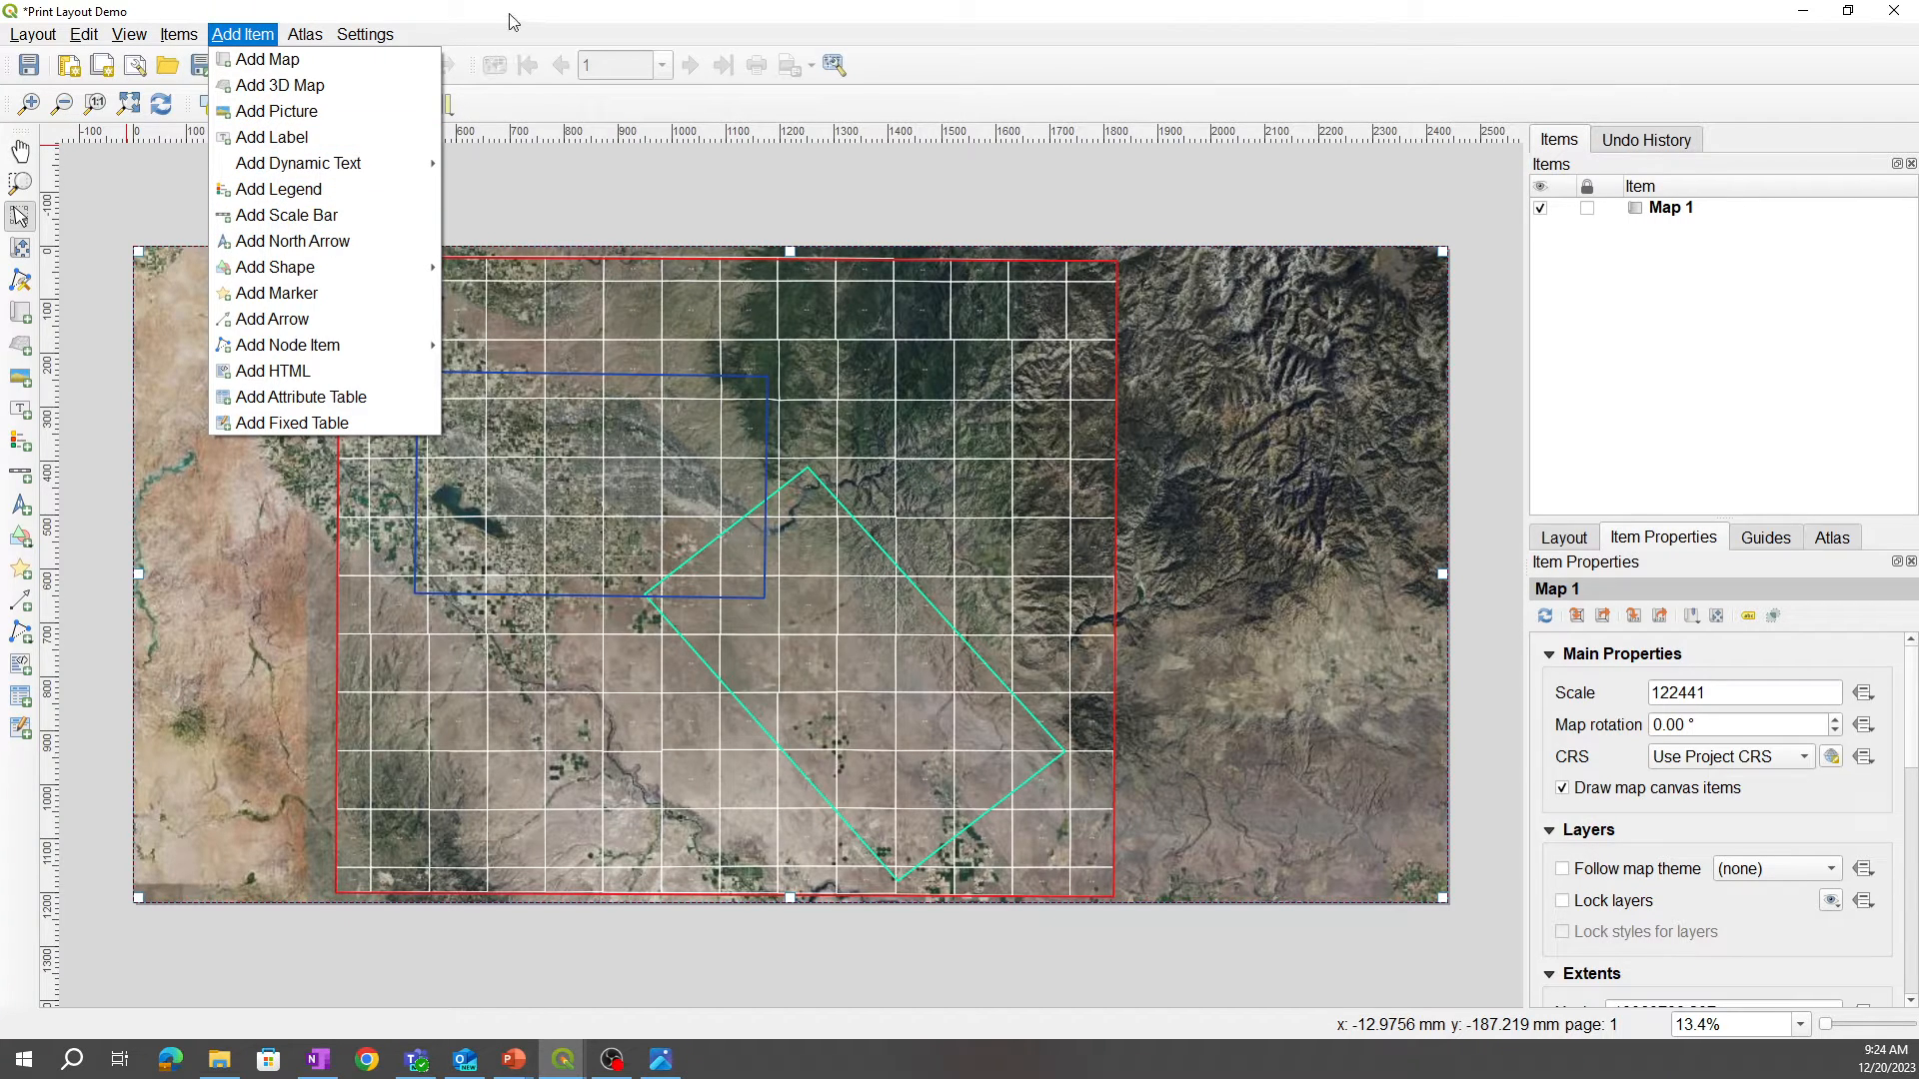
left_click(241, 34)
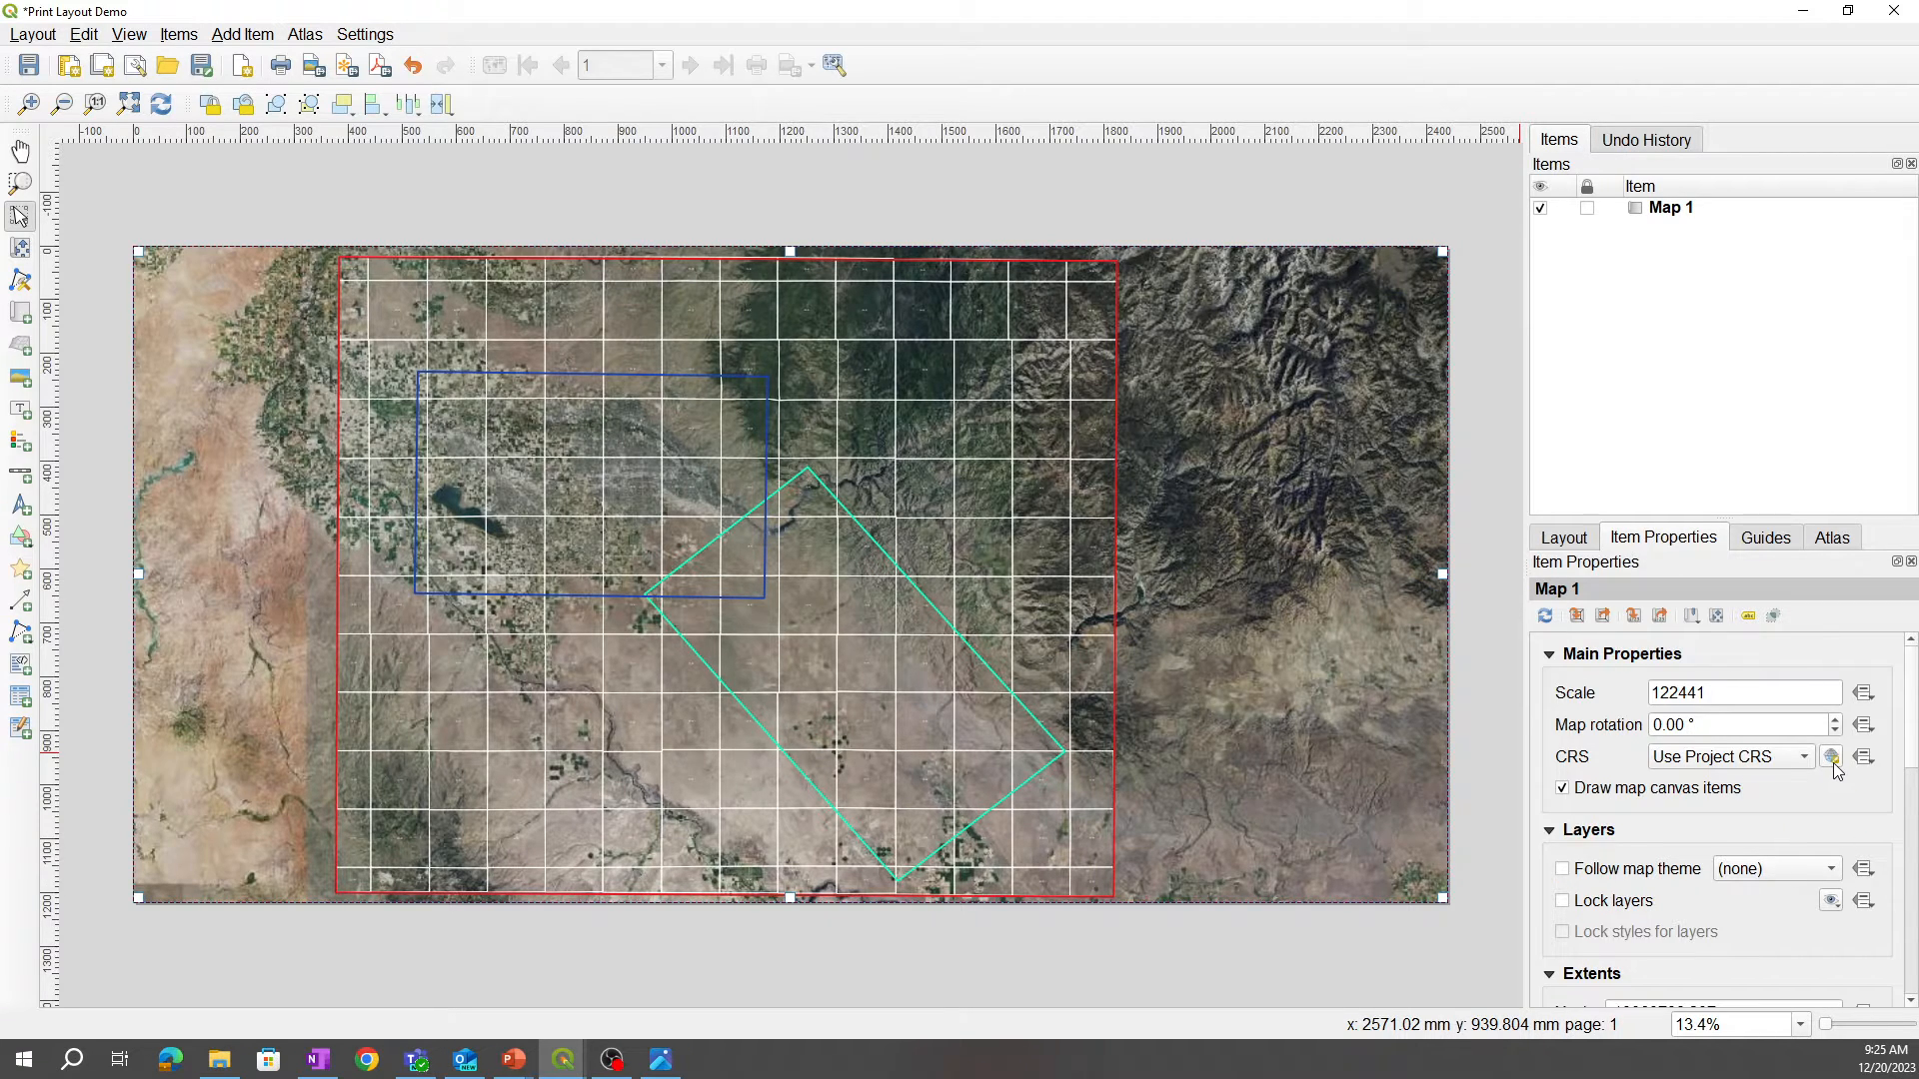
mouse_move(1830, 755)
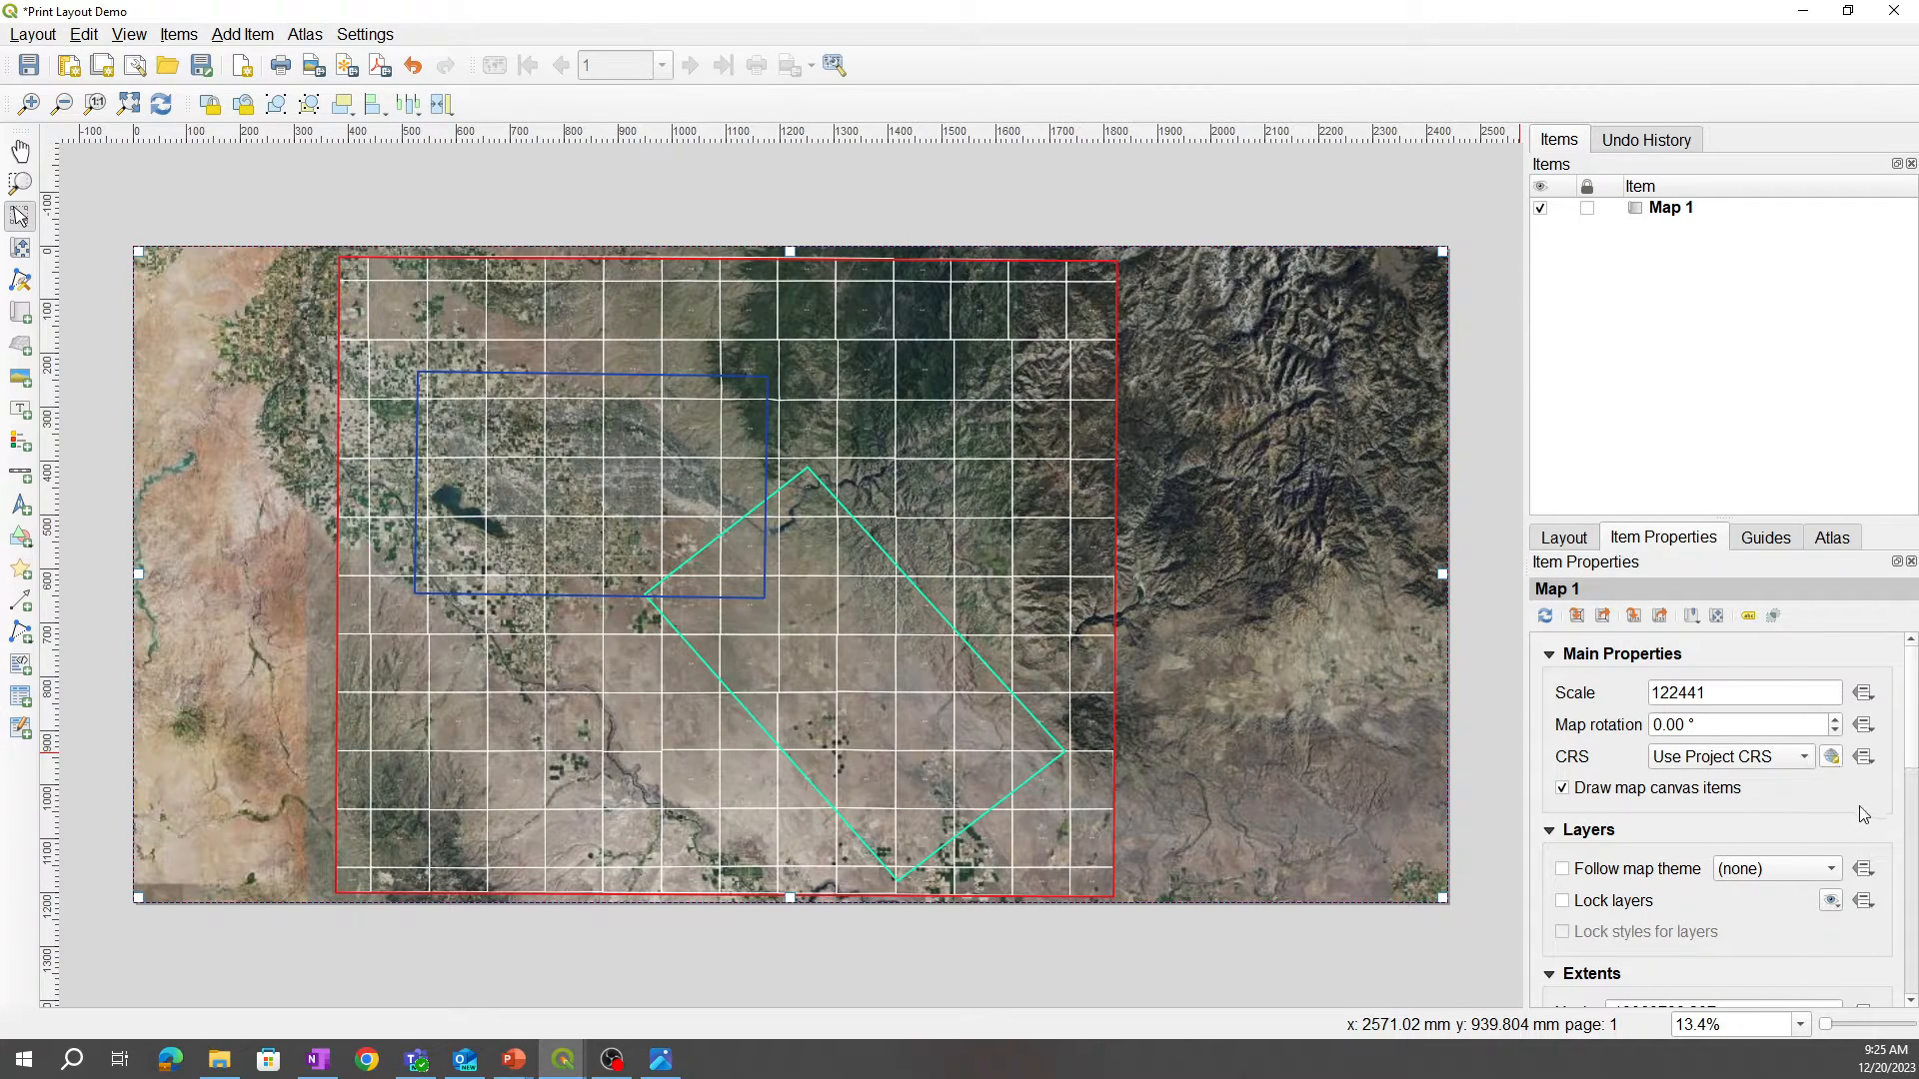
scroll("down", 3)
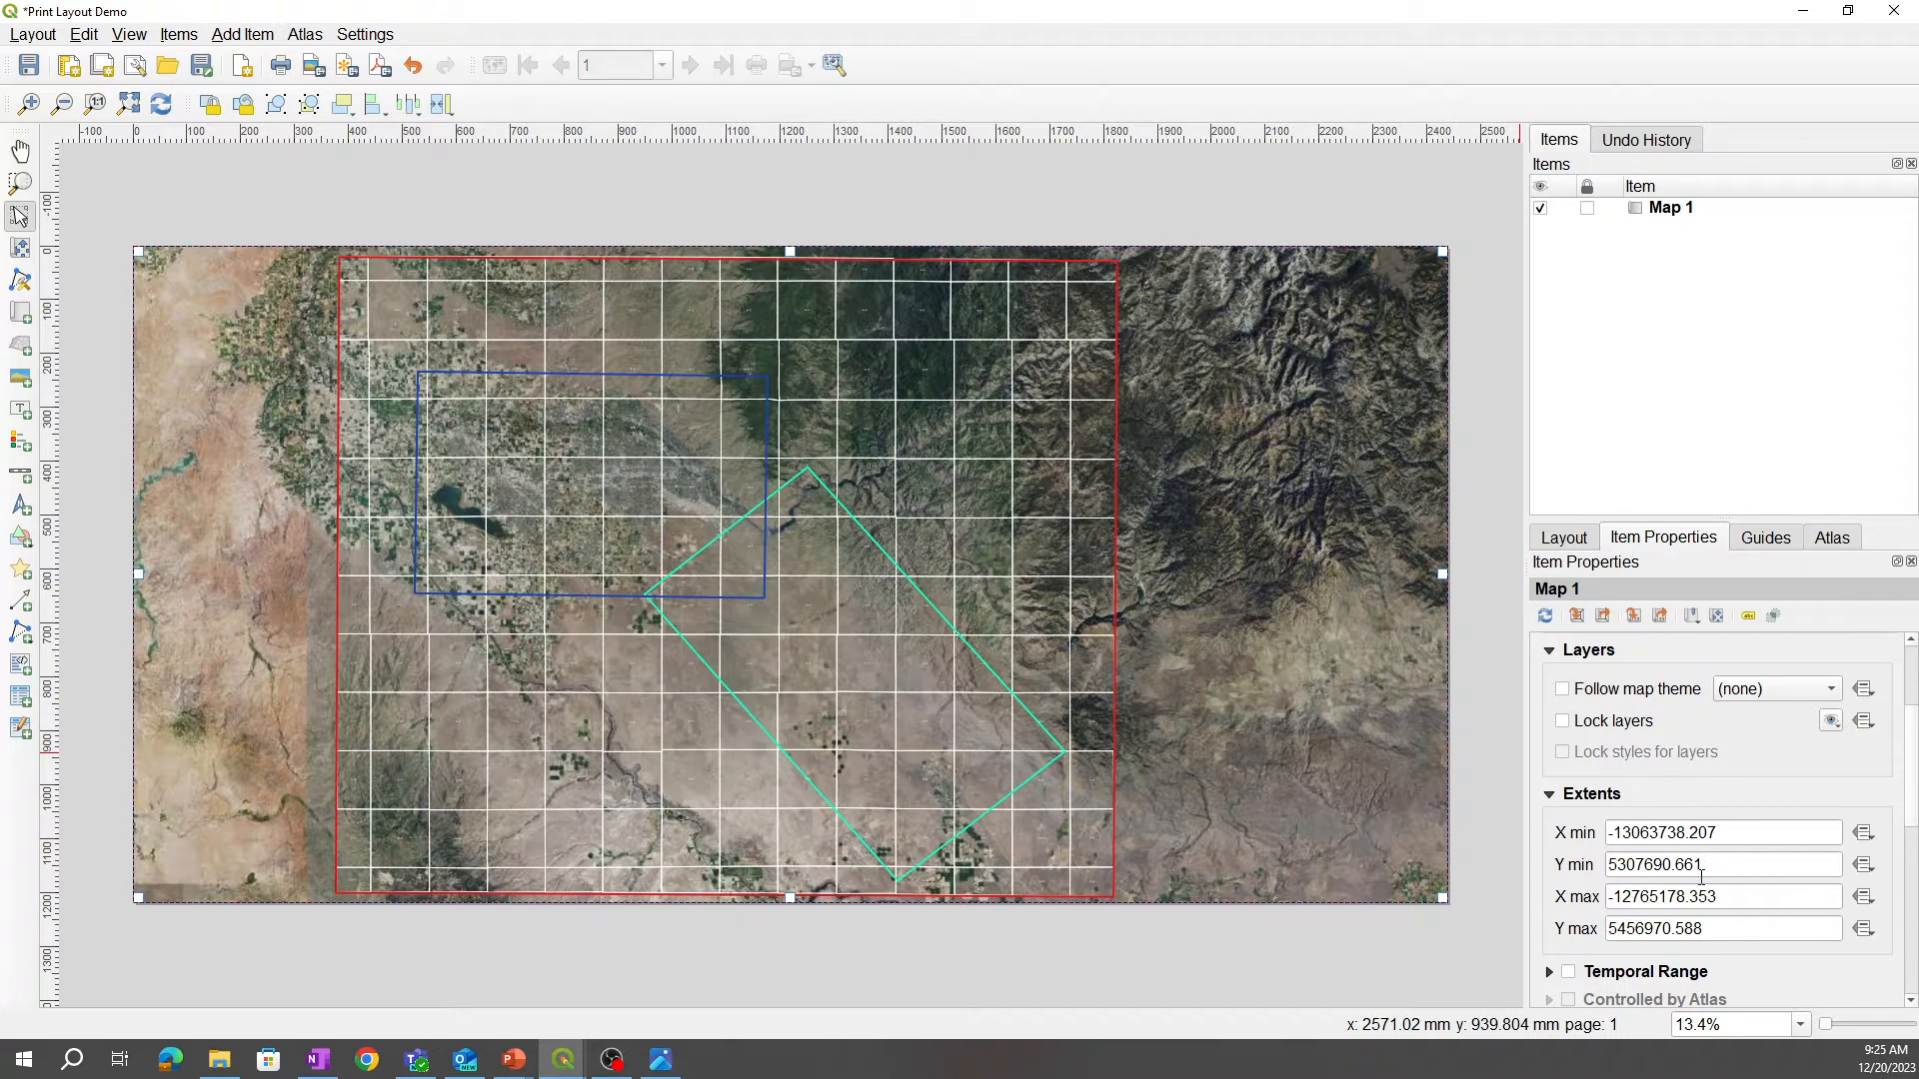
mouse_move(1701, 863)
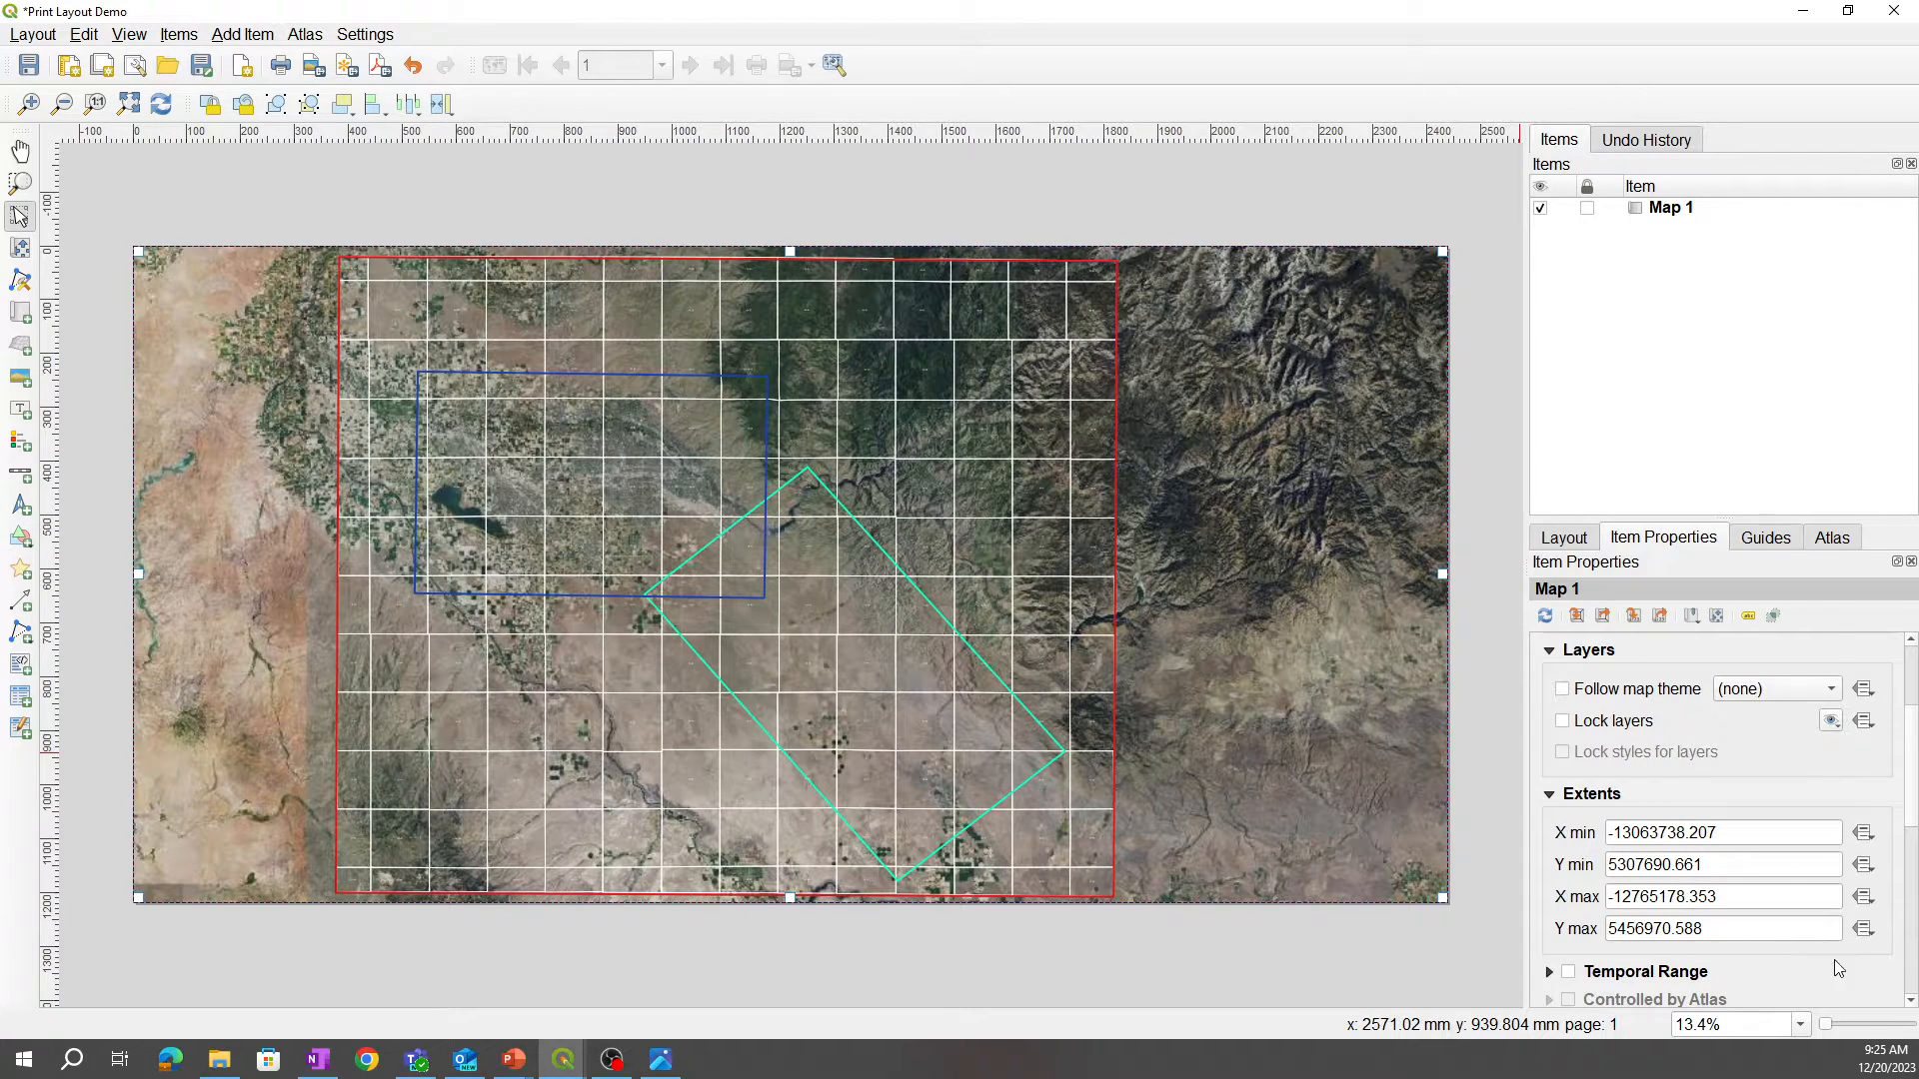
scroll("down", 3)
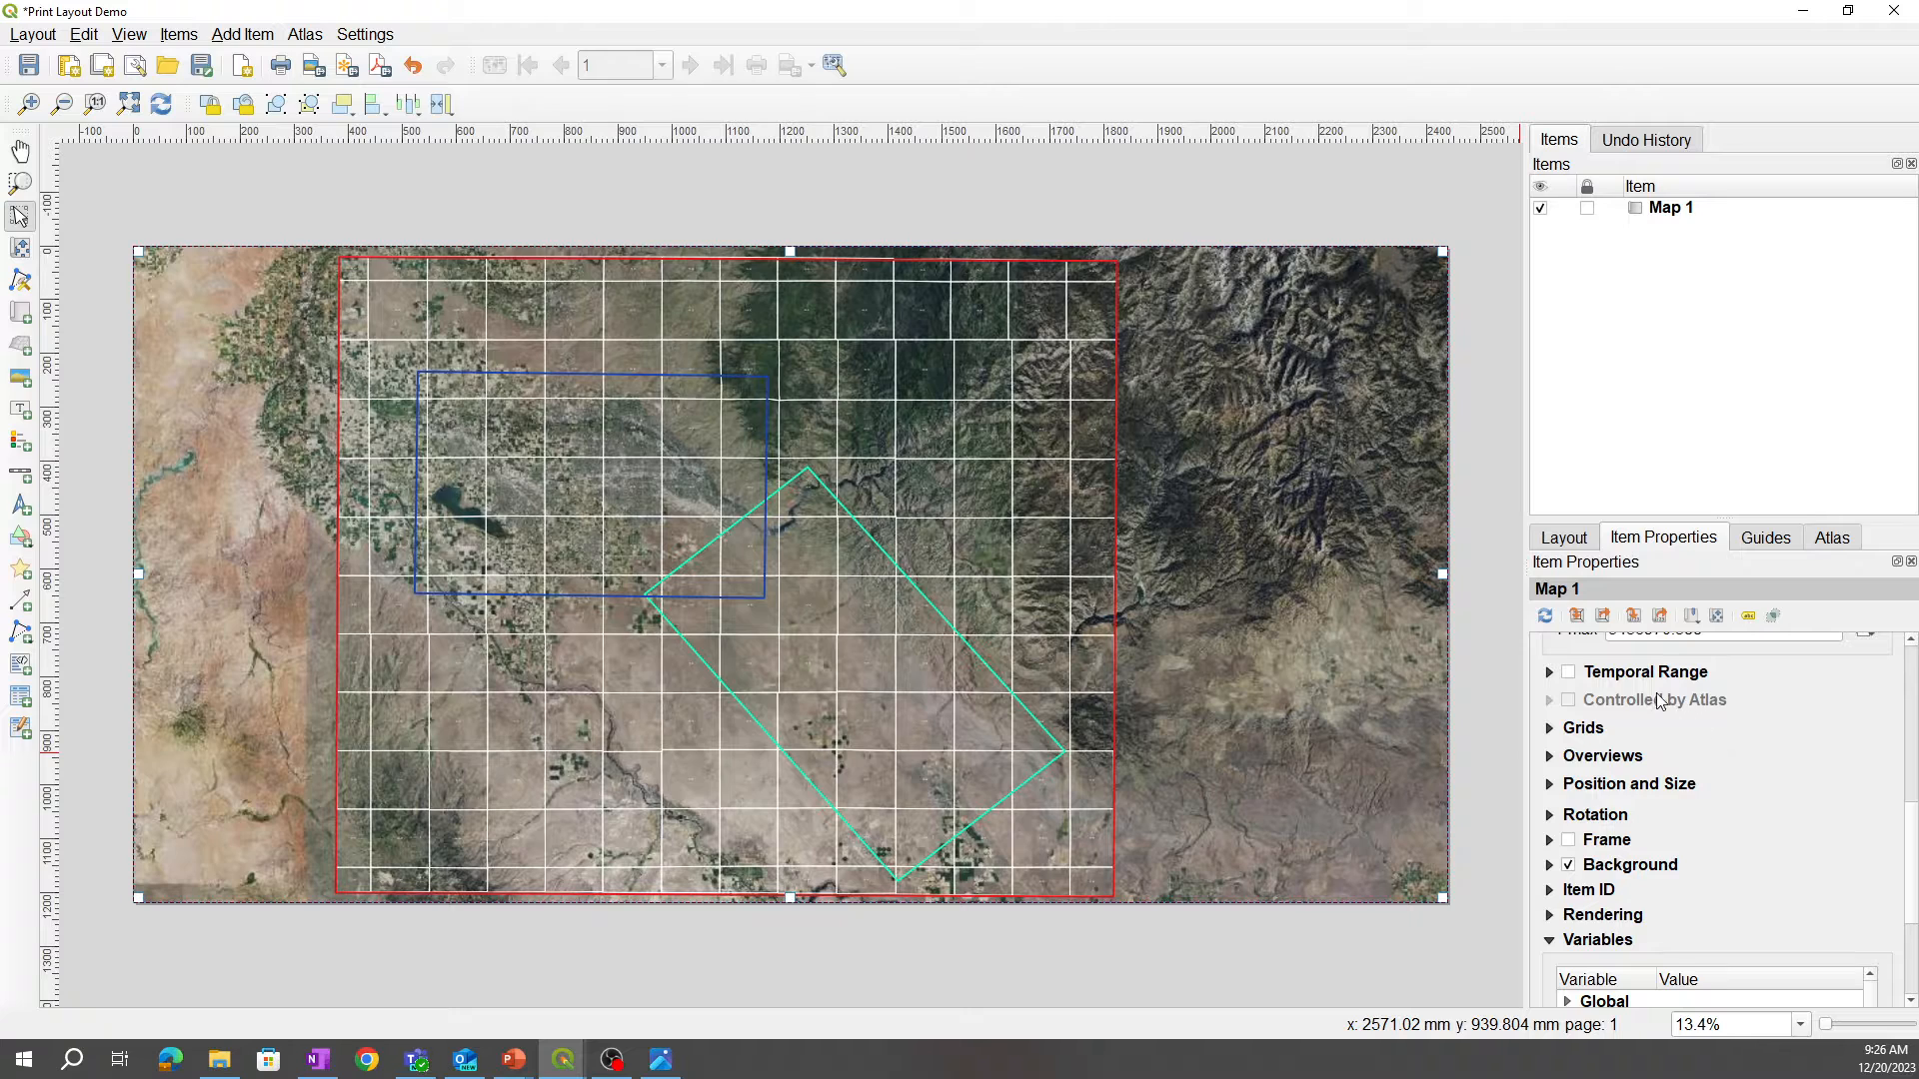
mouse_move(1629, 767)
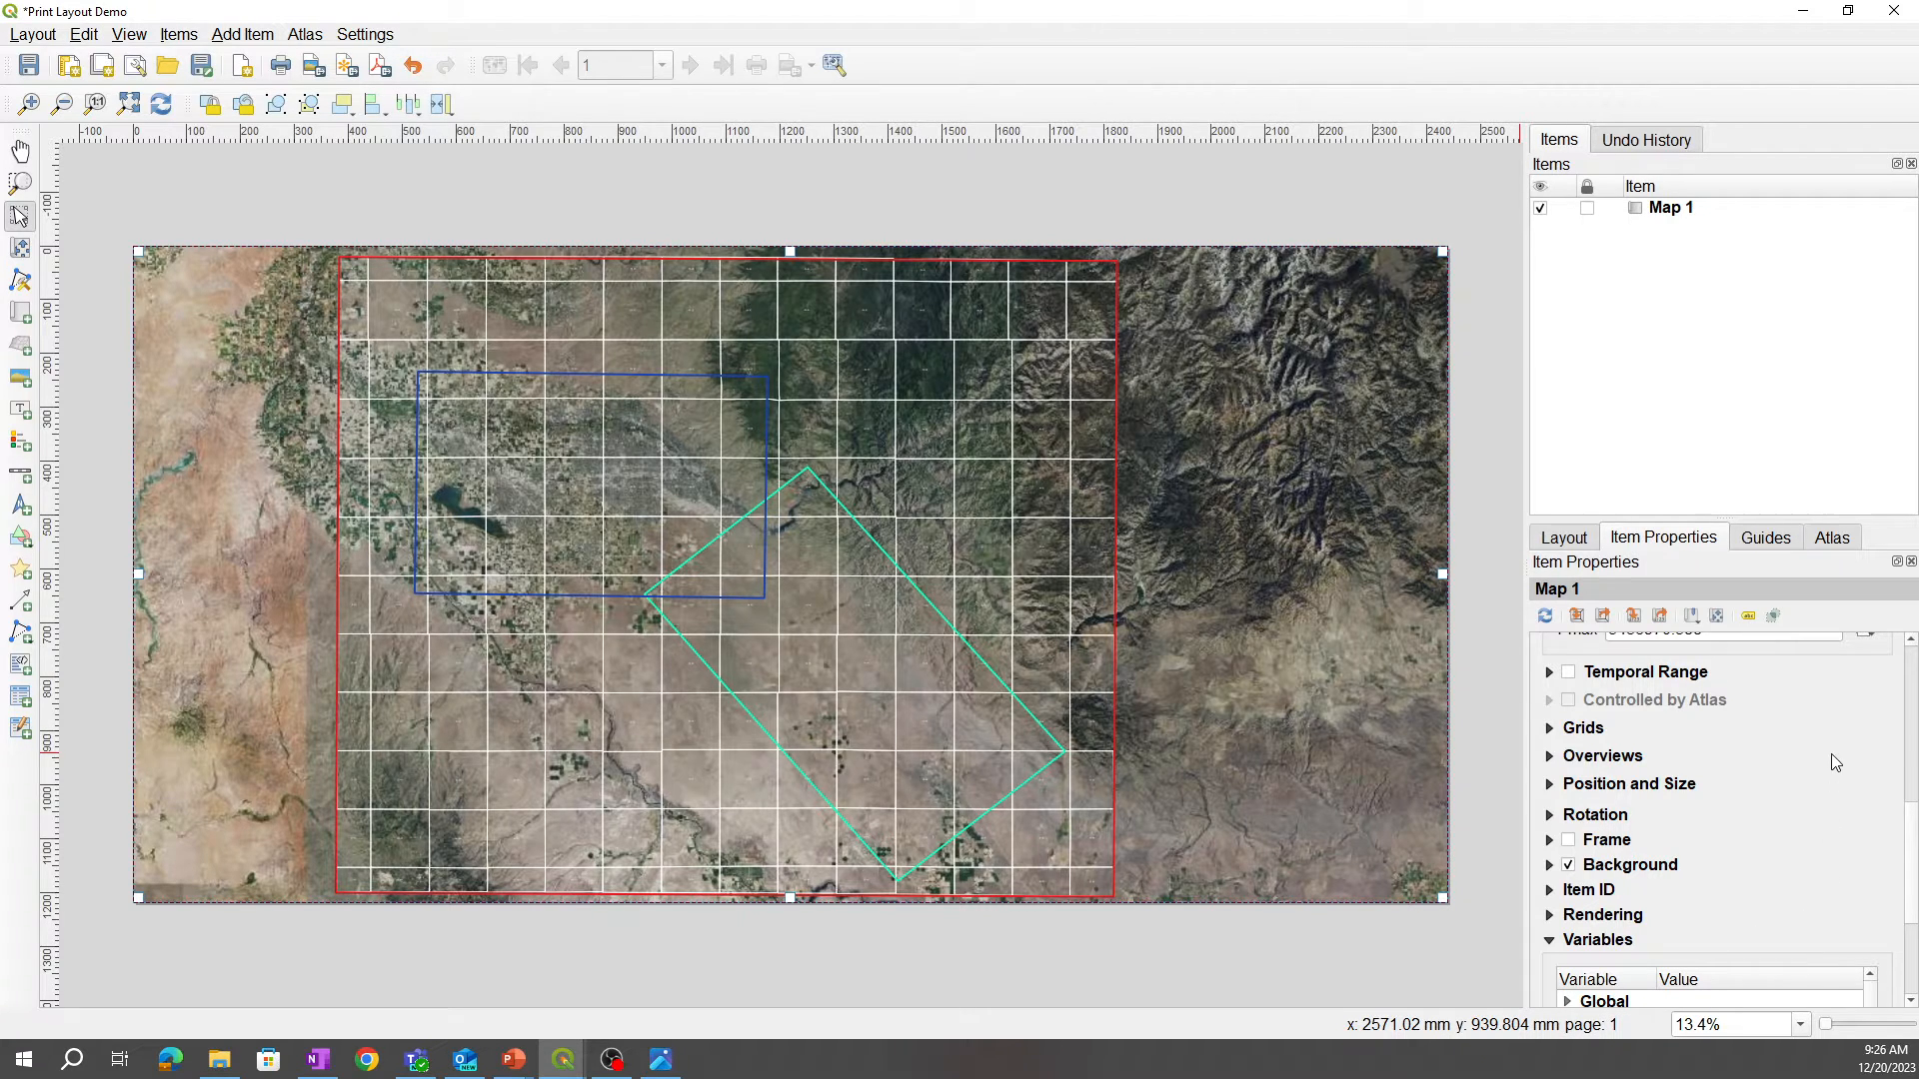
scroll("down", 3)
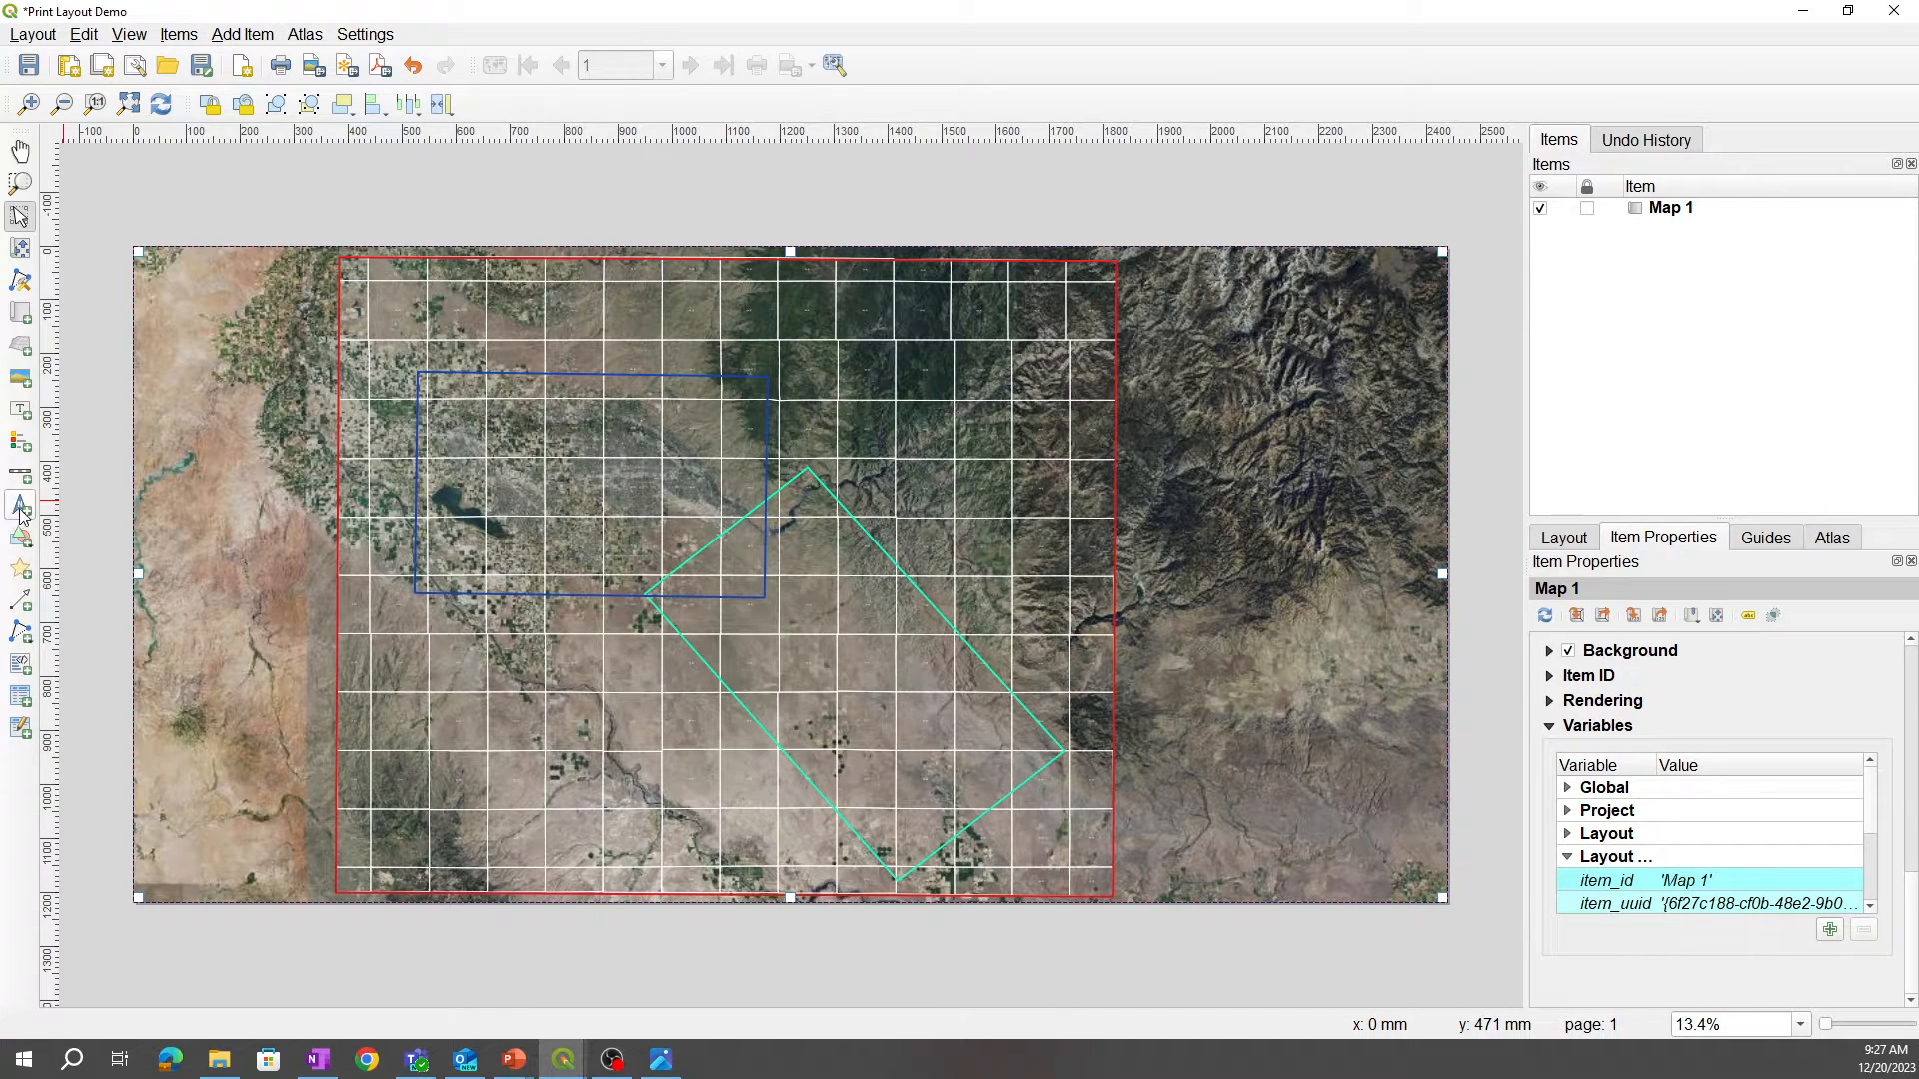
mouse_move(19, 475)
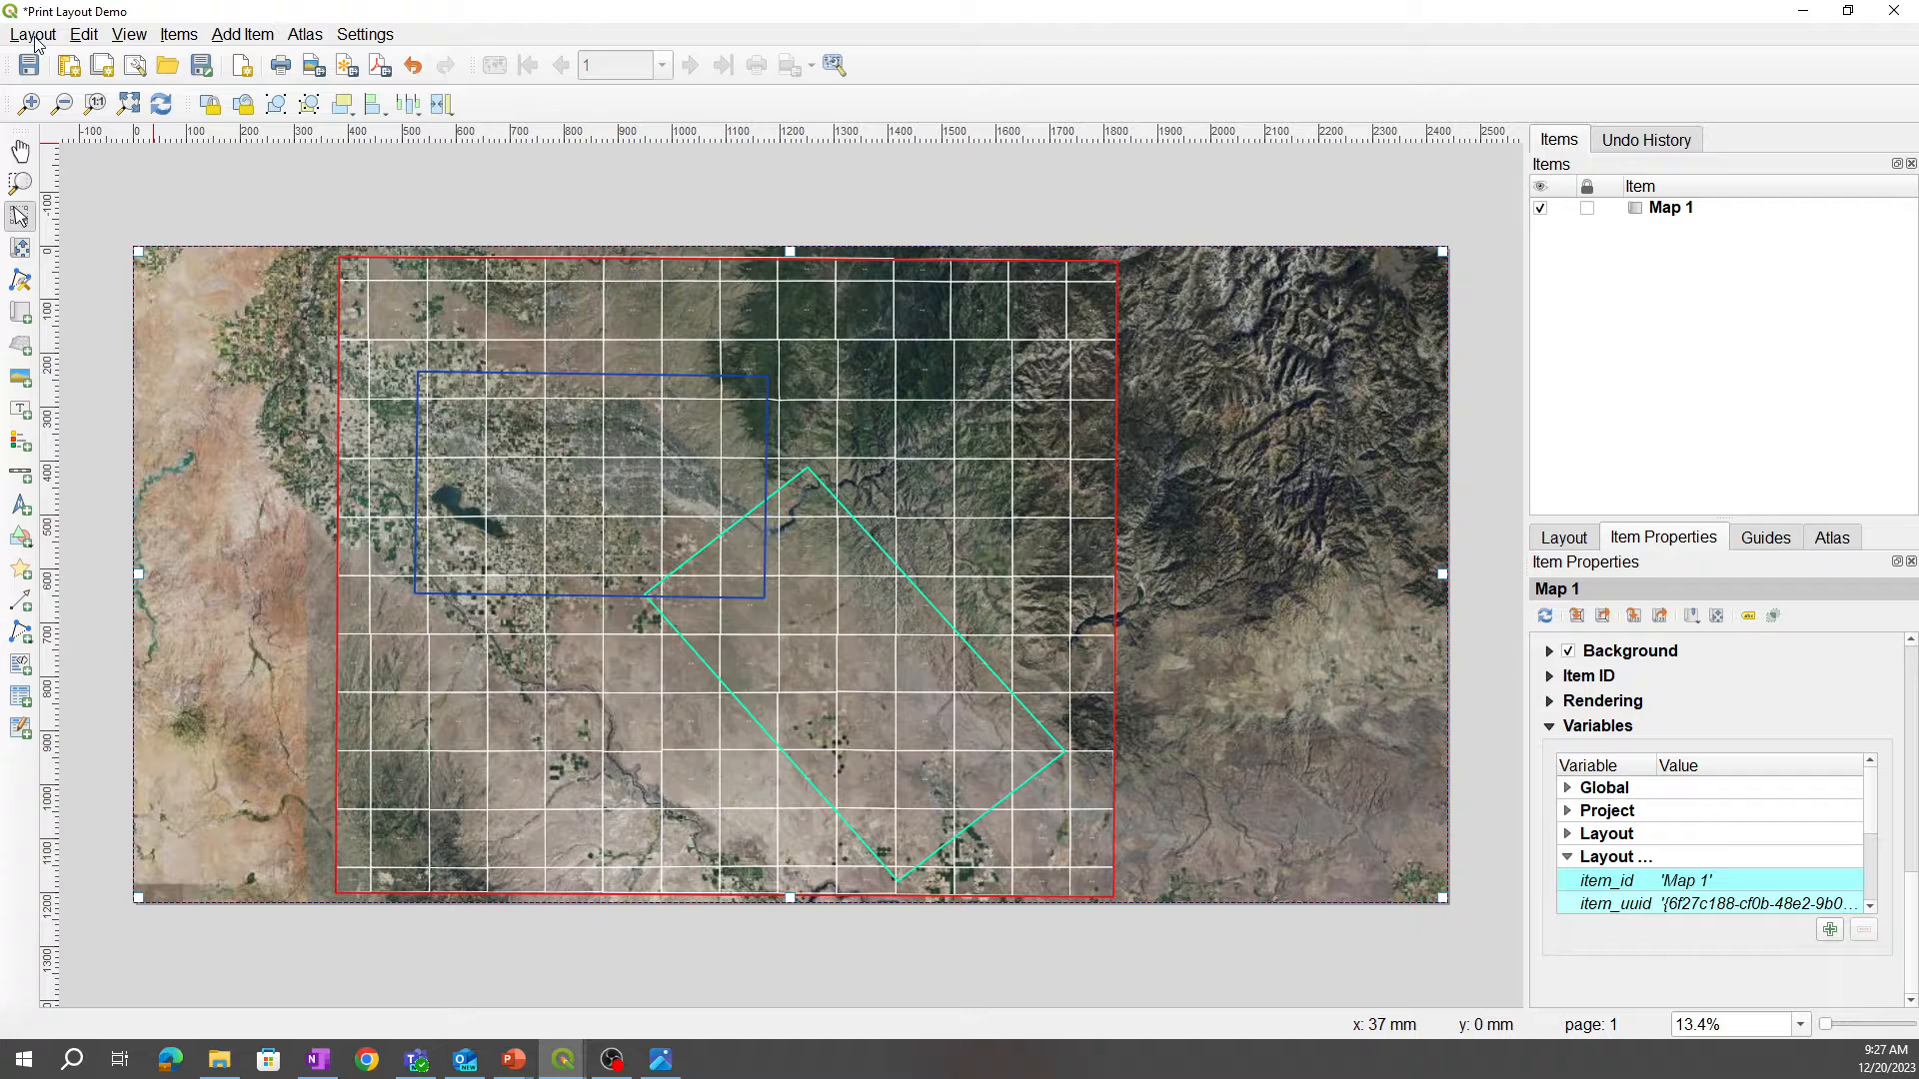
Step: Export the layout as image, saving it as JPEG 'Print Layout Demo 1' in Deliverables
left_click(32, 34)
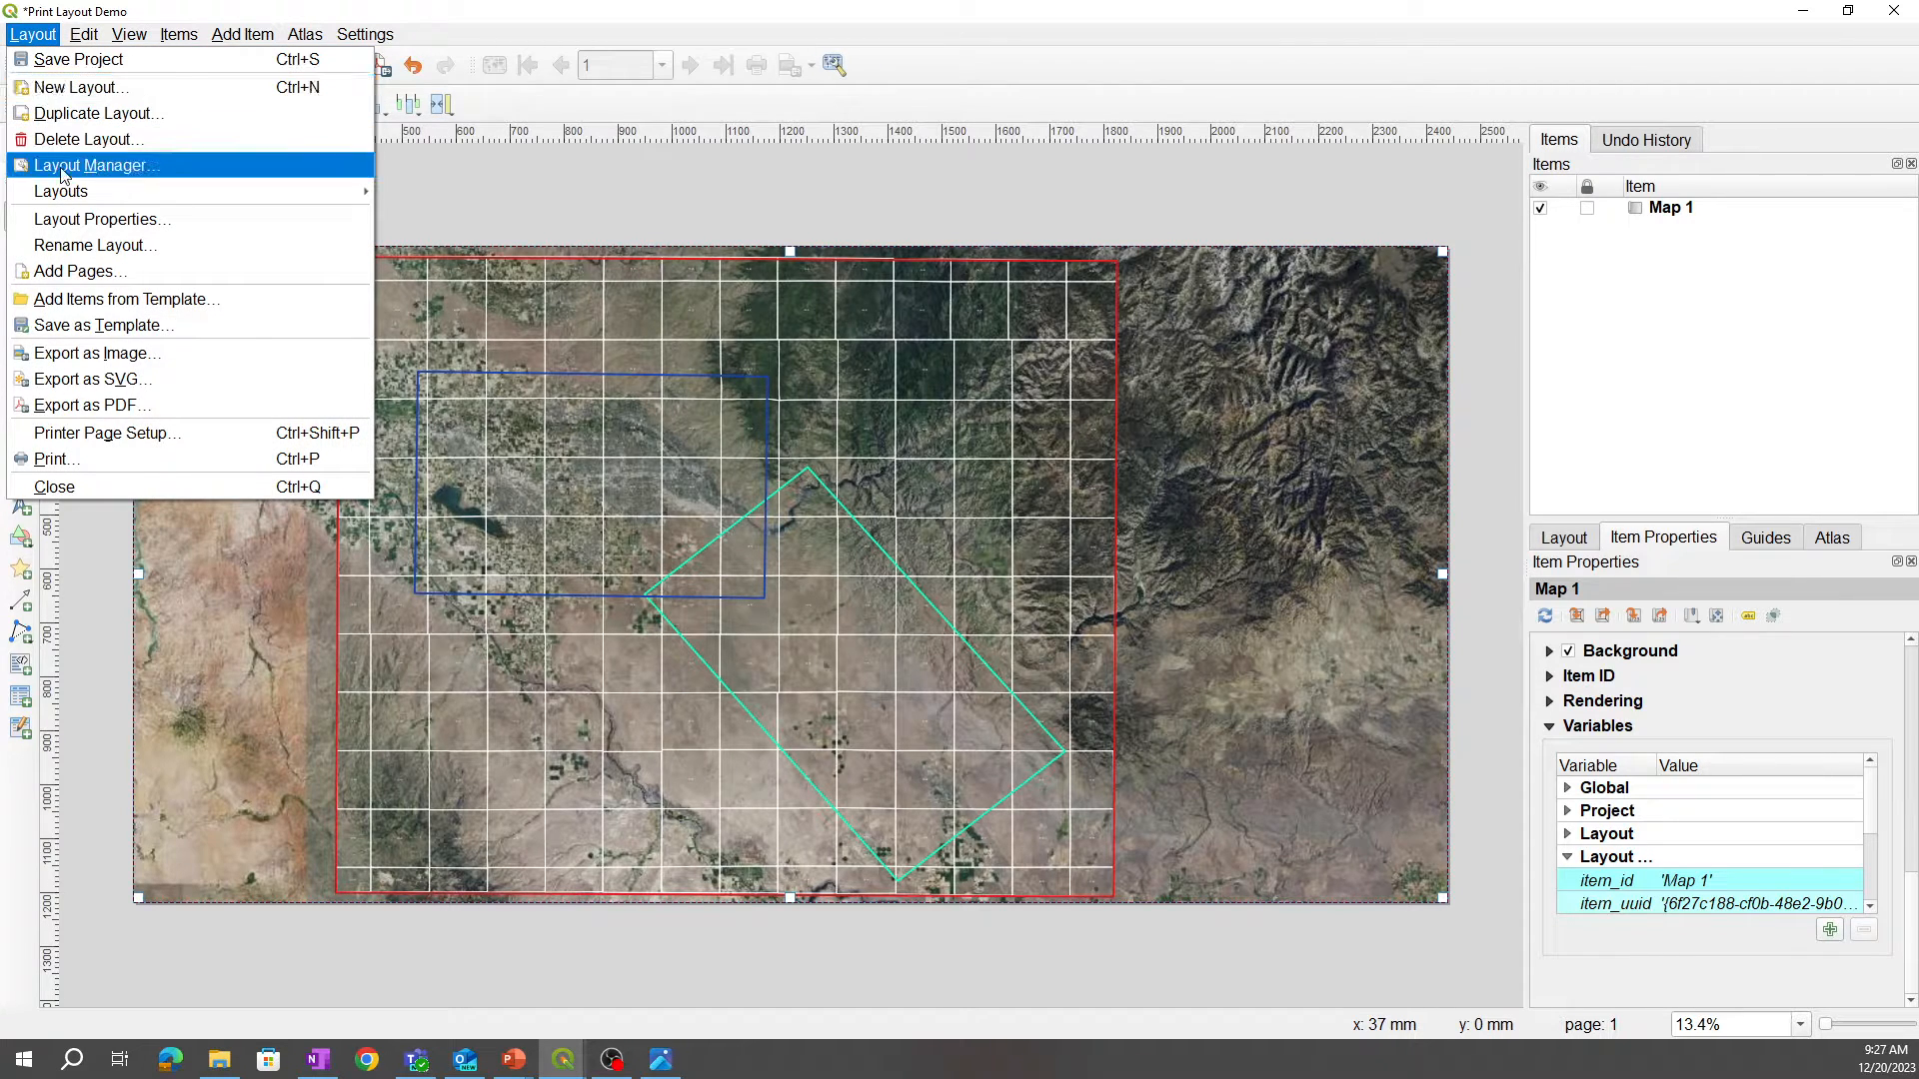
mouse_move(86, 406)
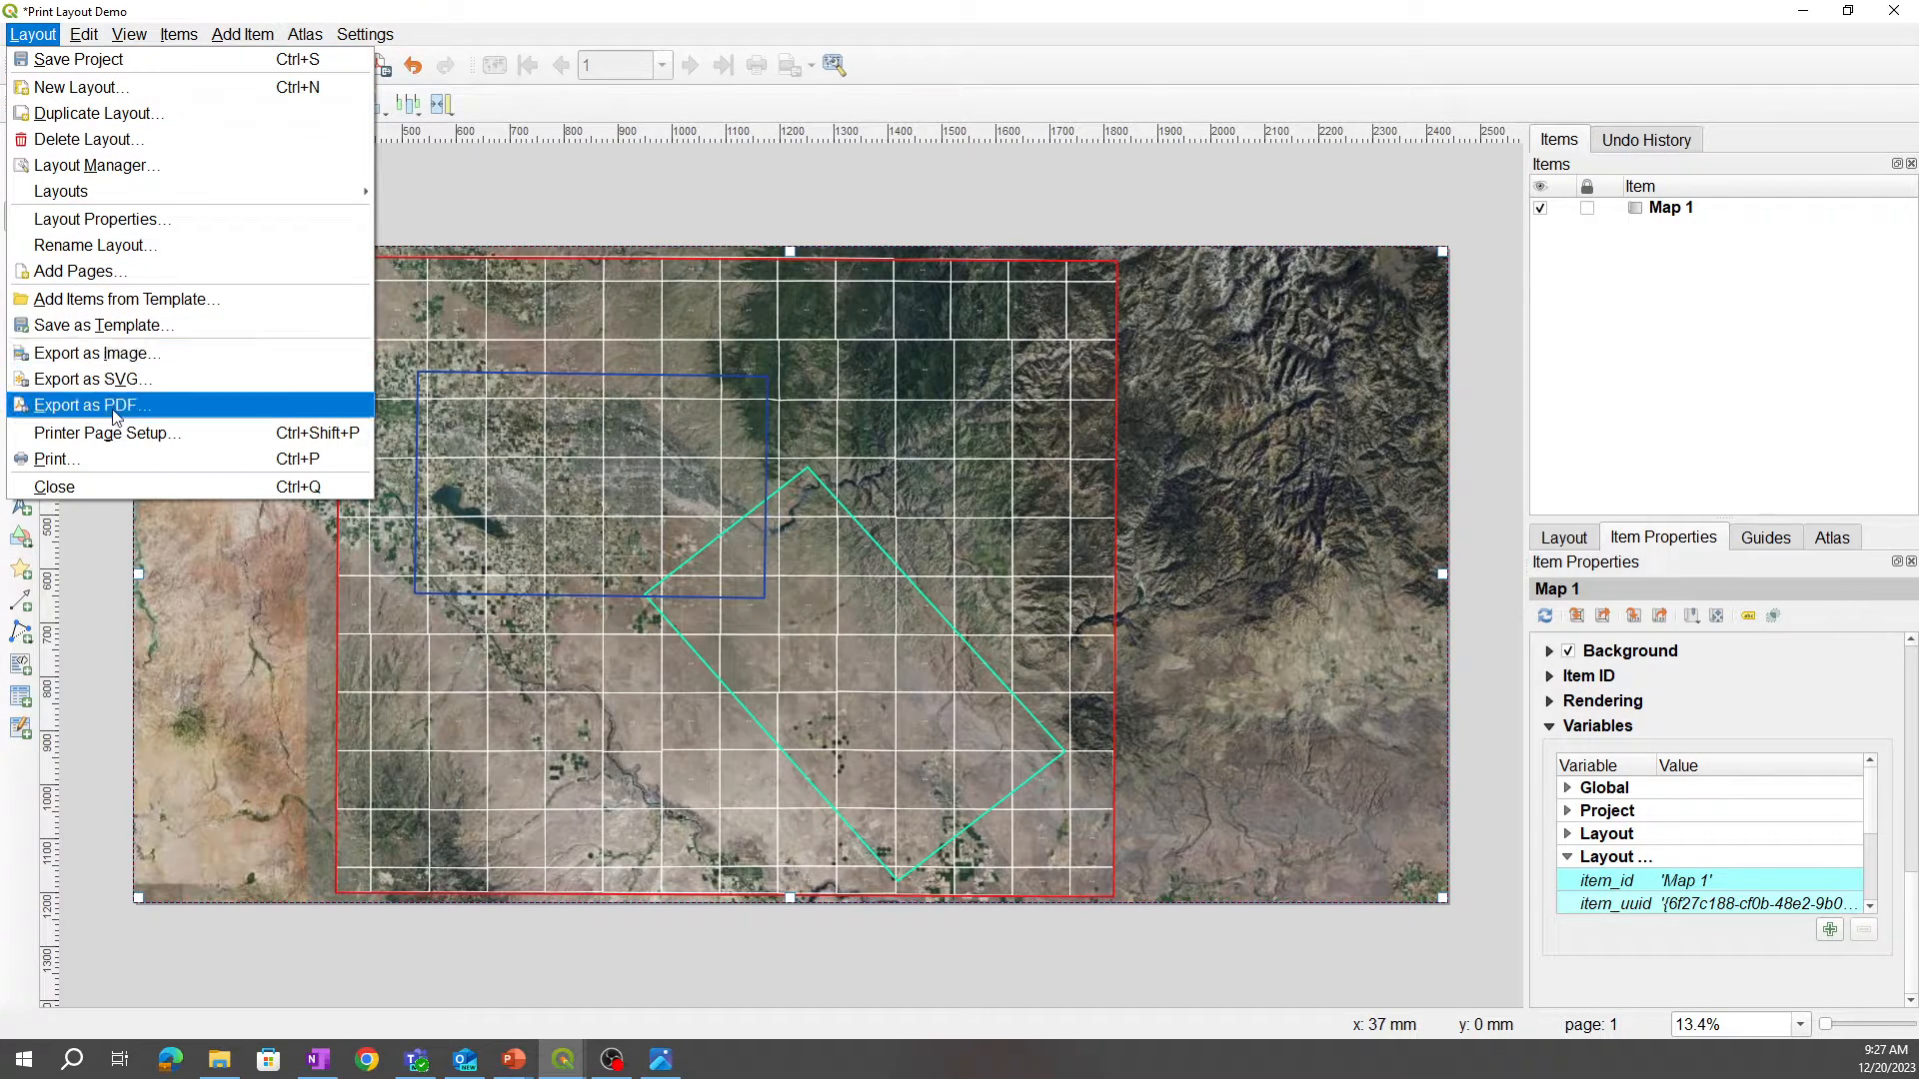
mouse_move(92, 378)
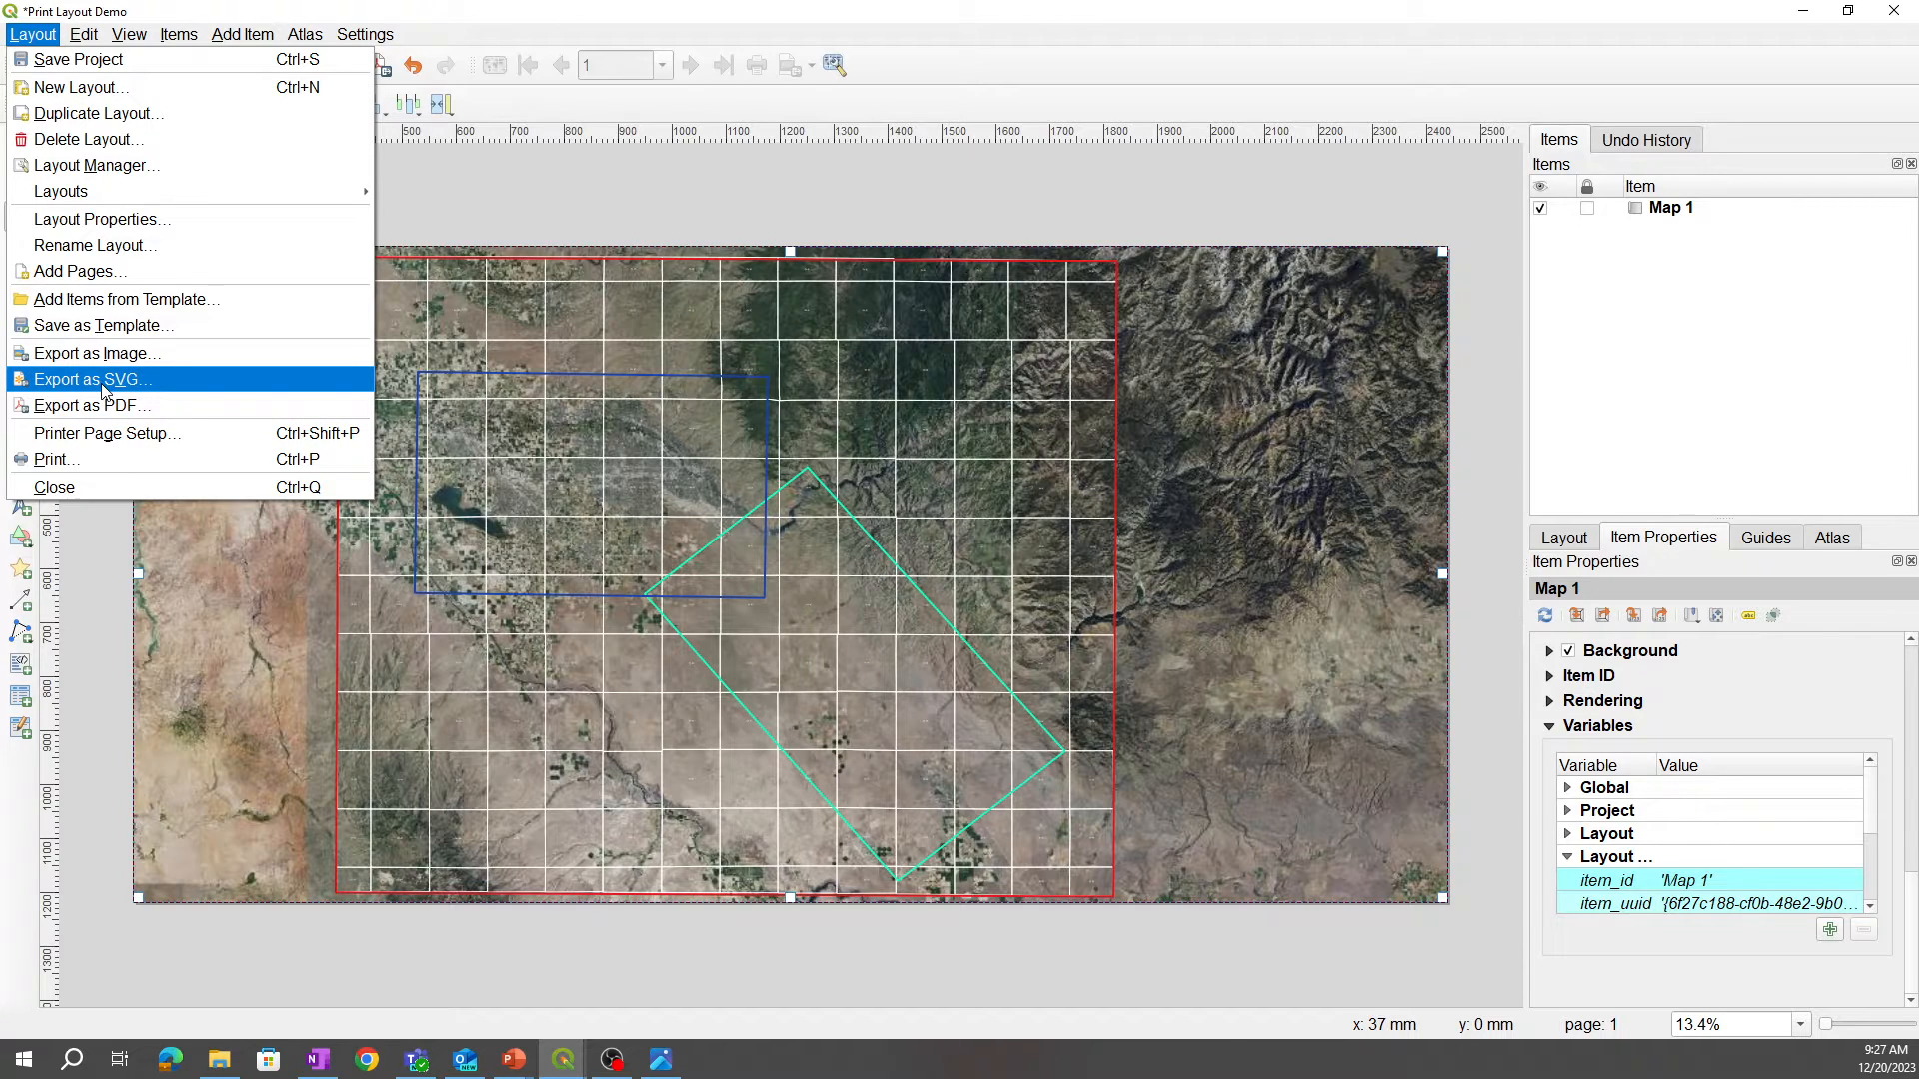
mouse_move(96, 360)
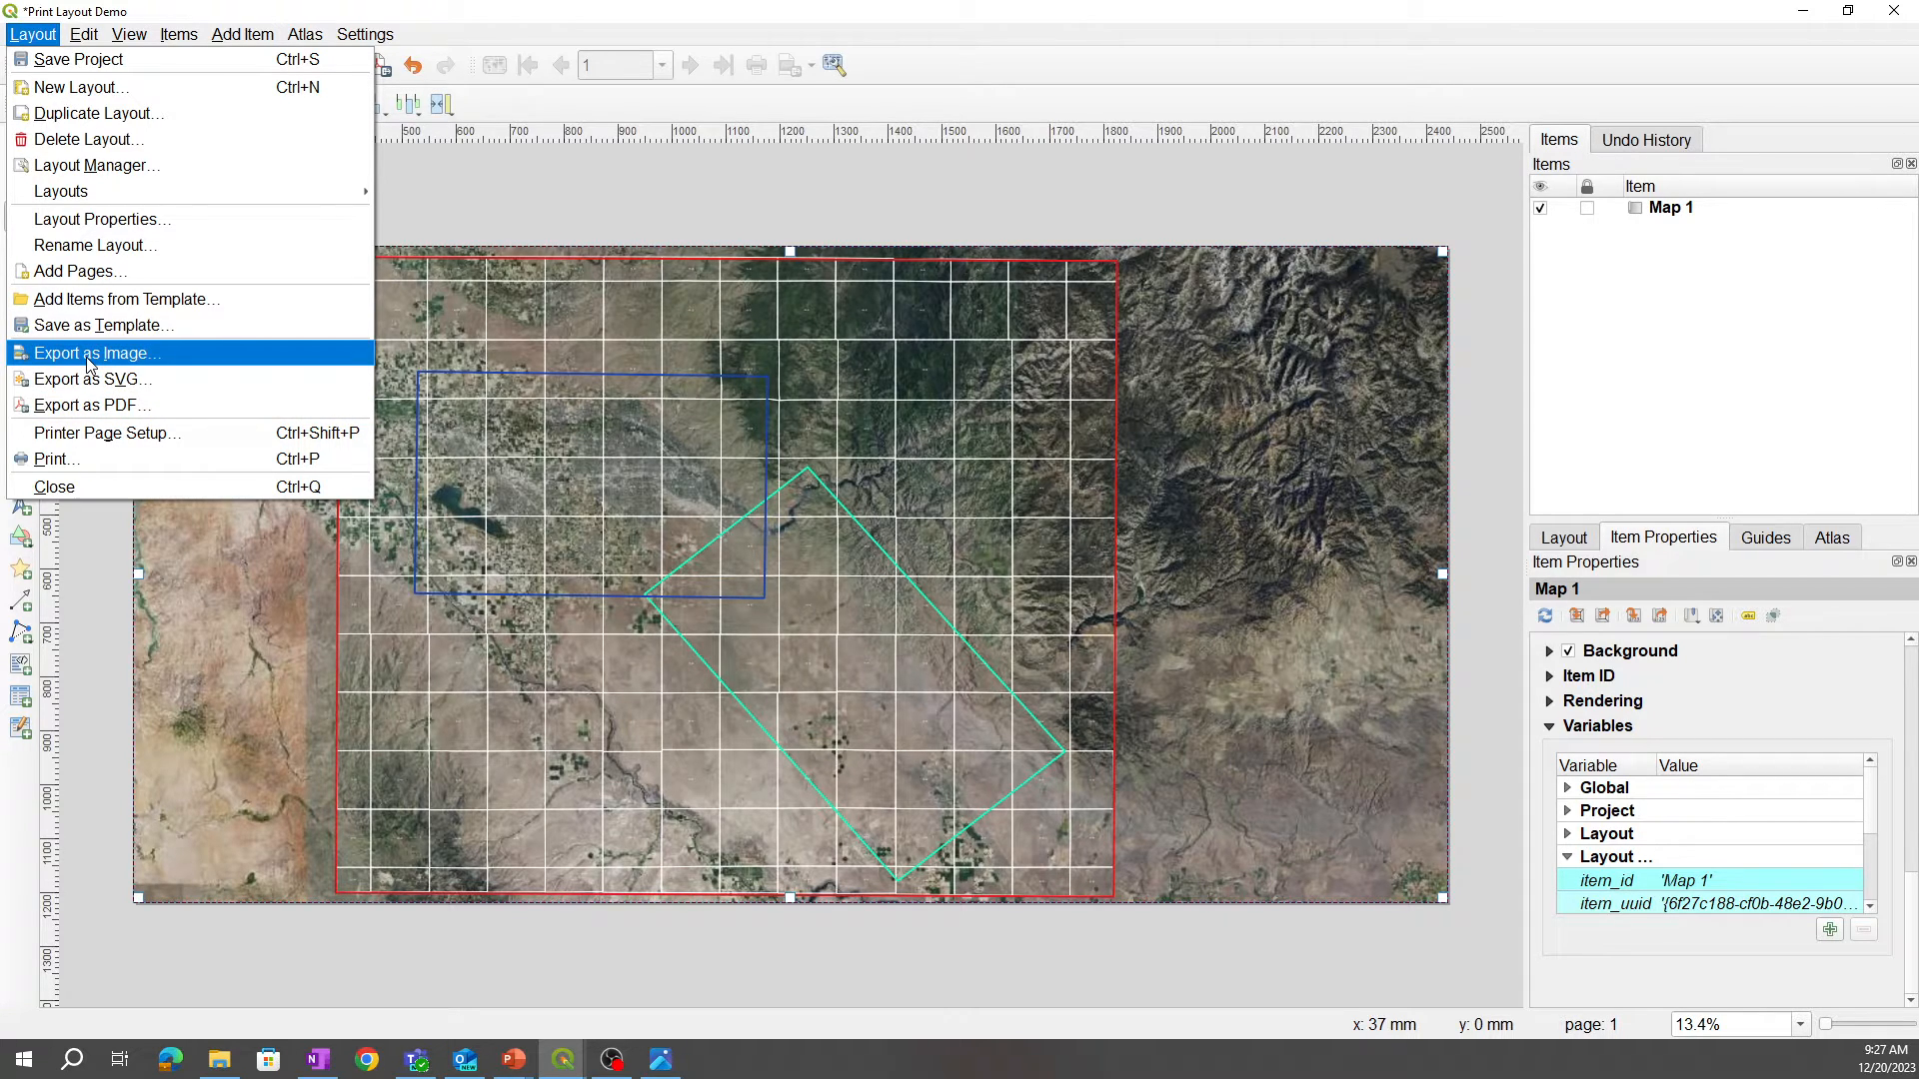
left_click(96, 352)
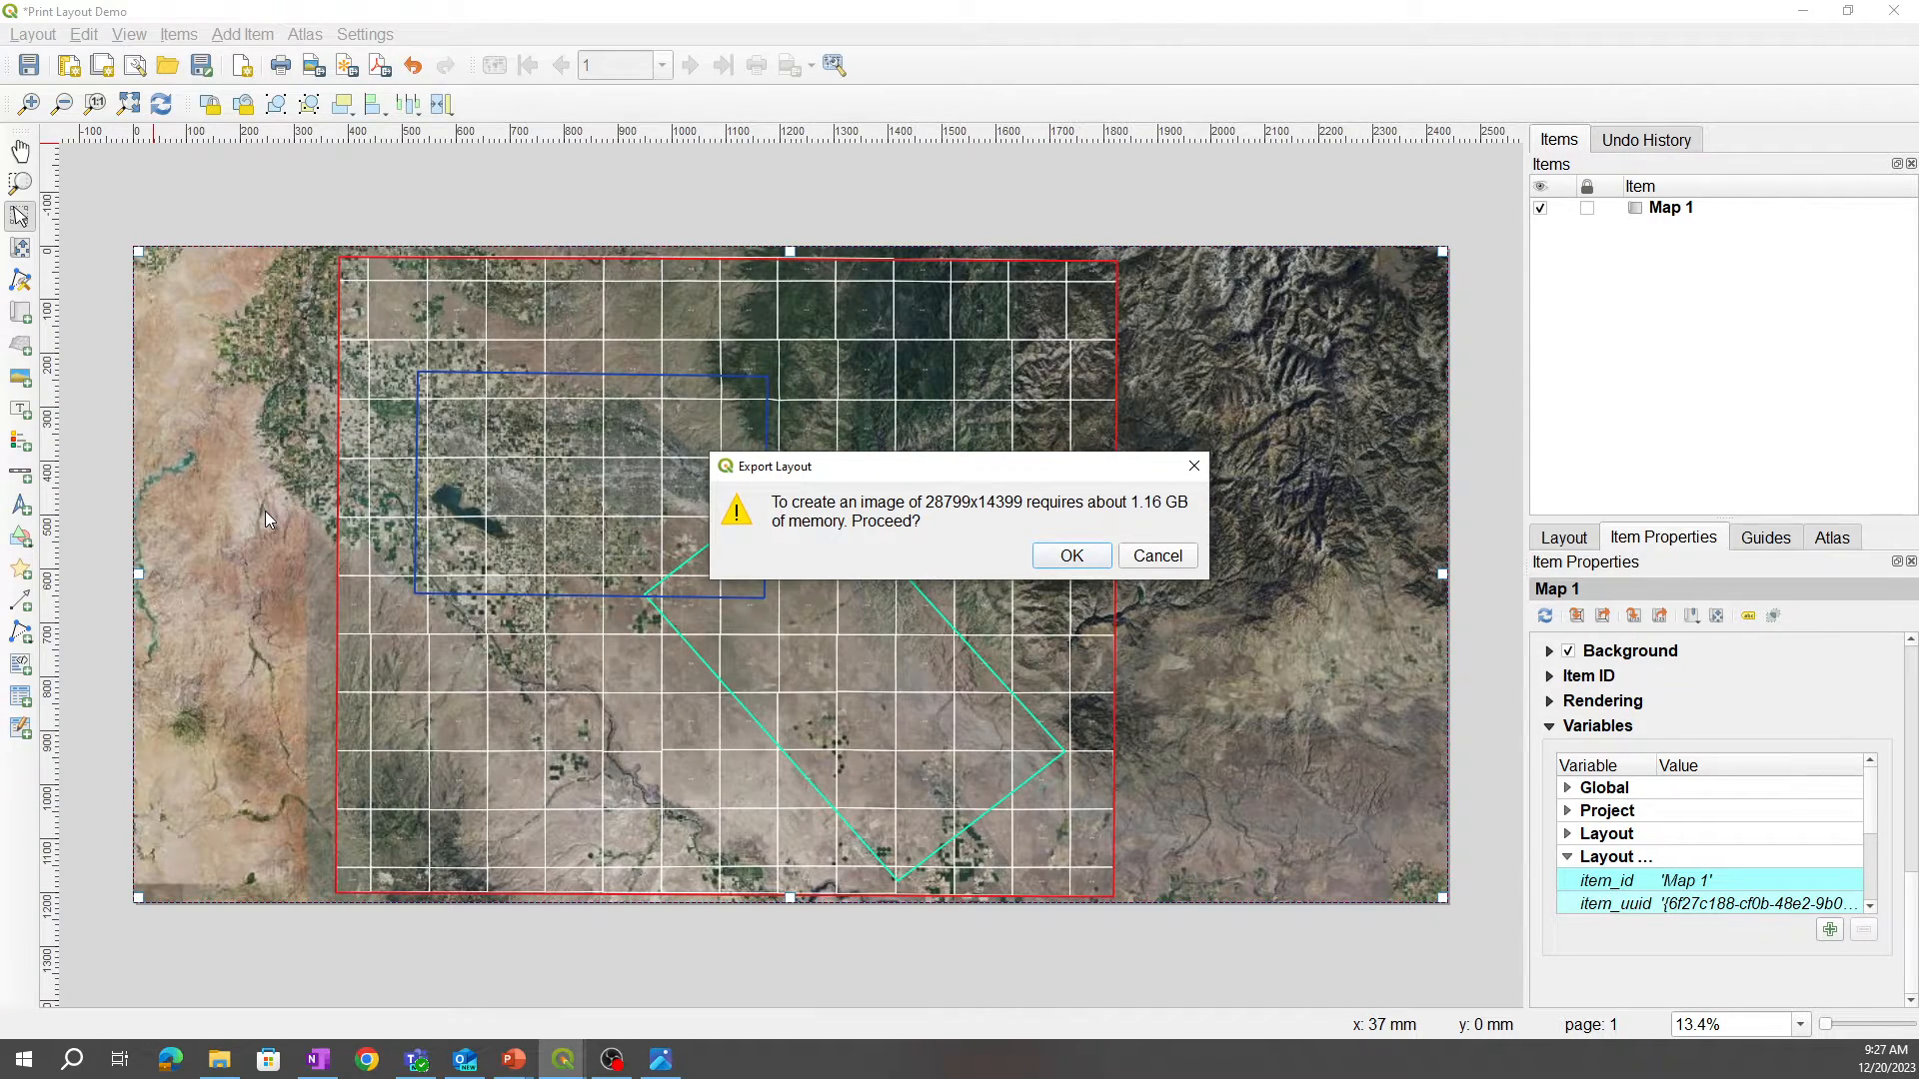
mouse_move(1071, 556)
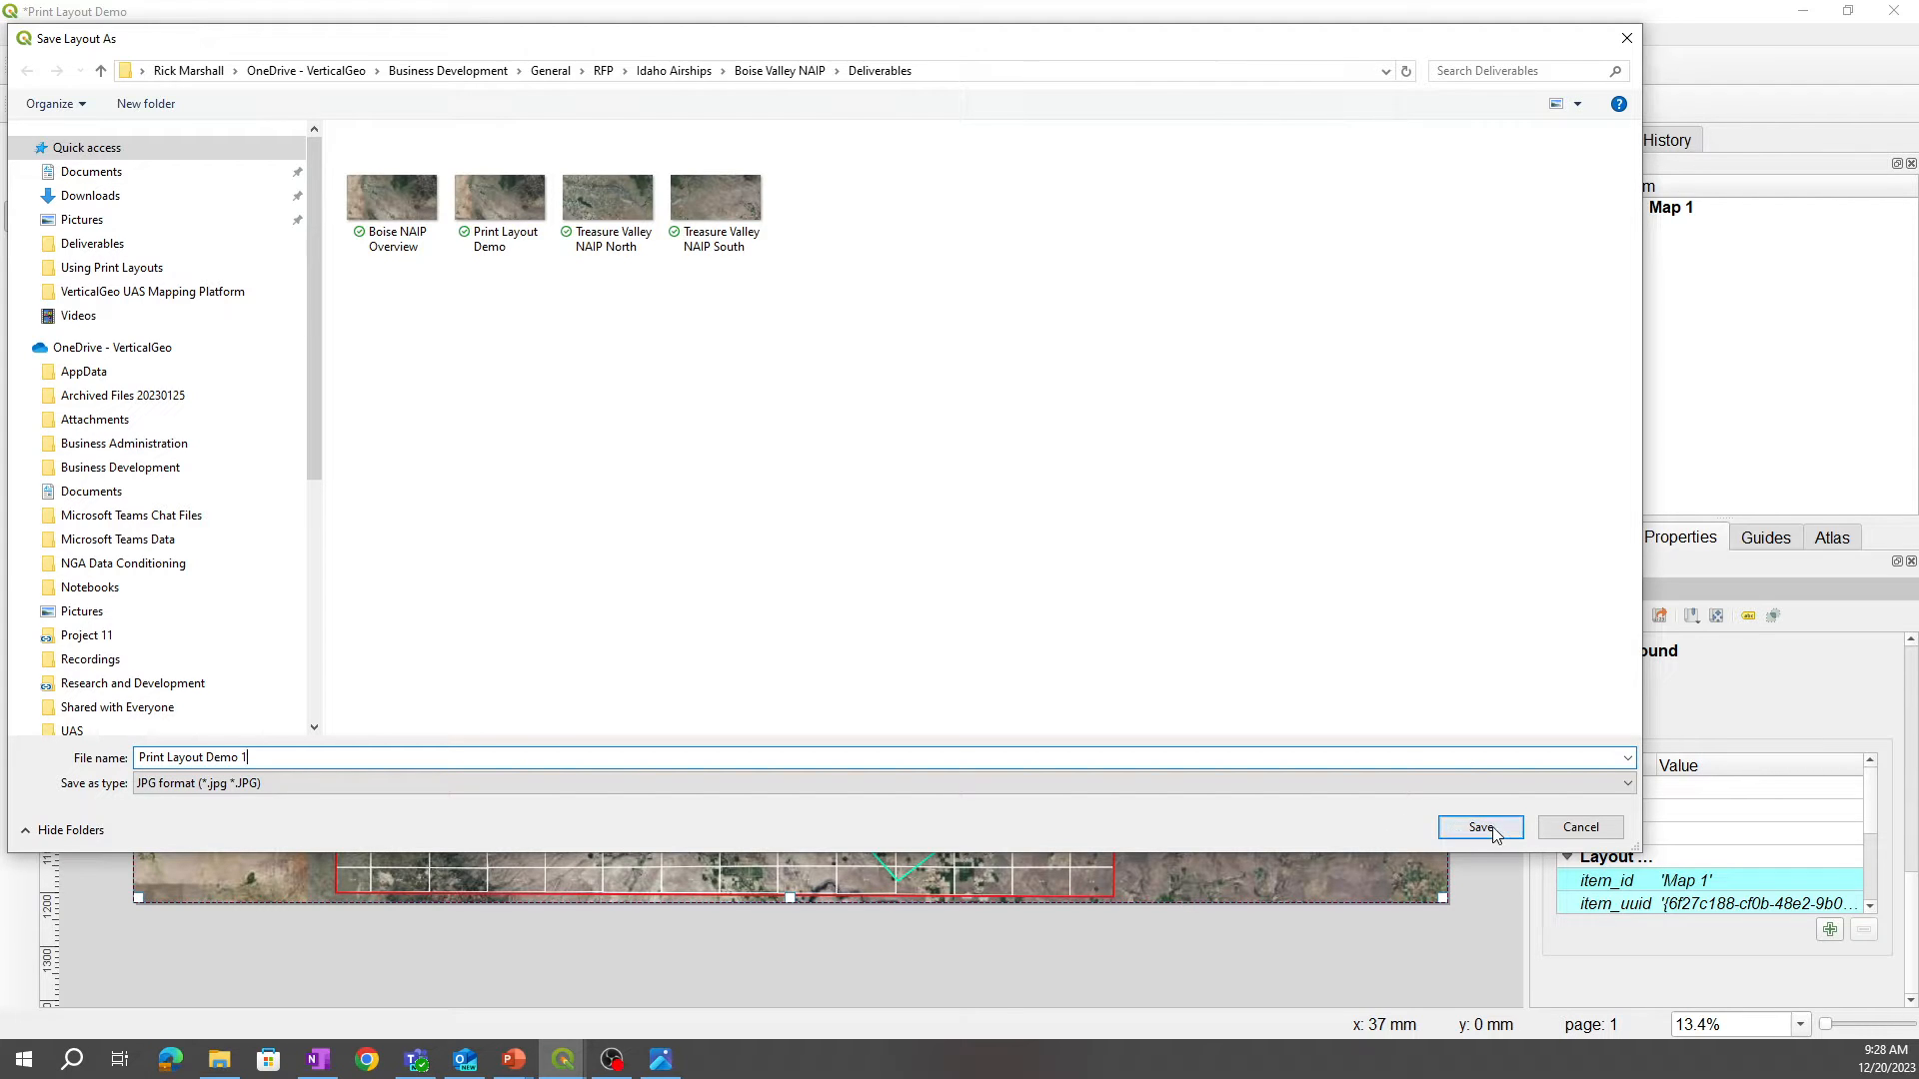
left_click(1479, 827)
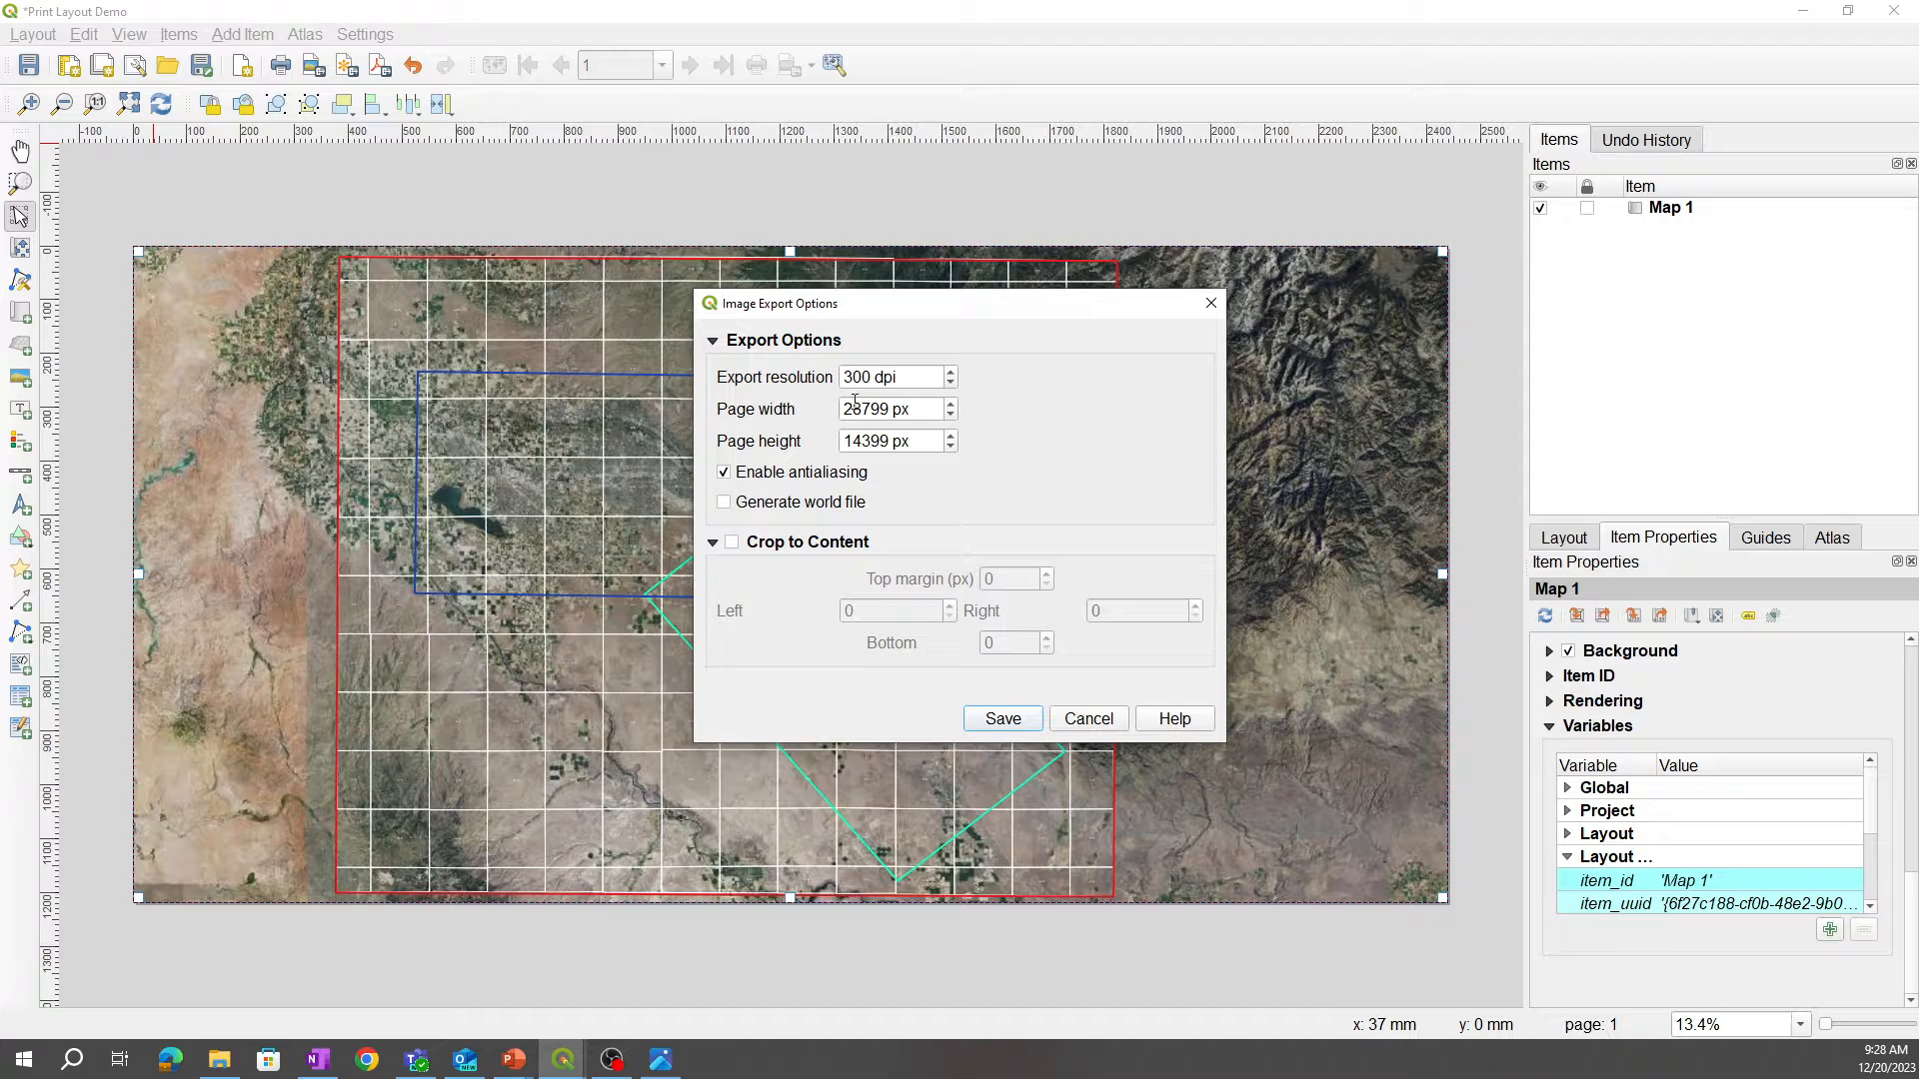
Step: Lower the export resolution to 200 dpi (19200 × 9600 px), then cancel the Image Export Options
left_click(875, 378)
type("2")
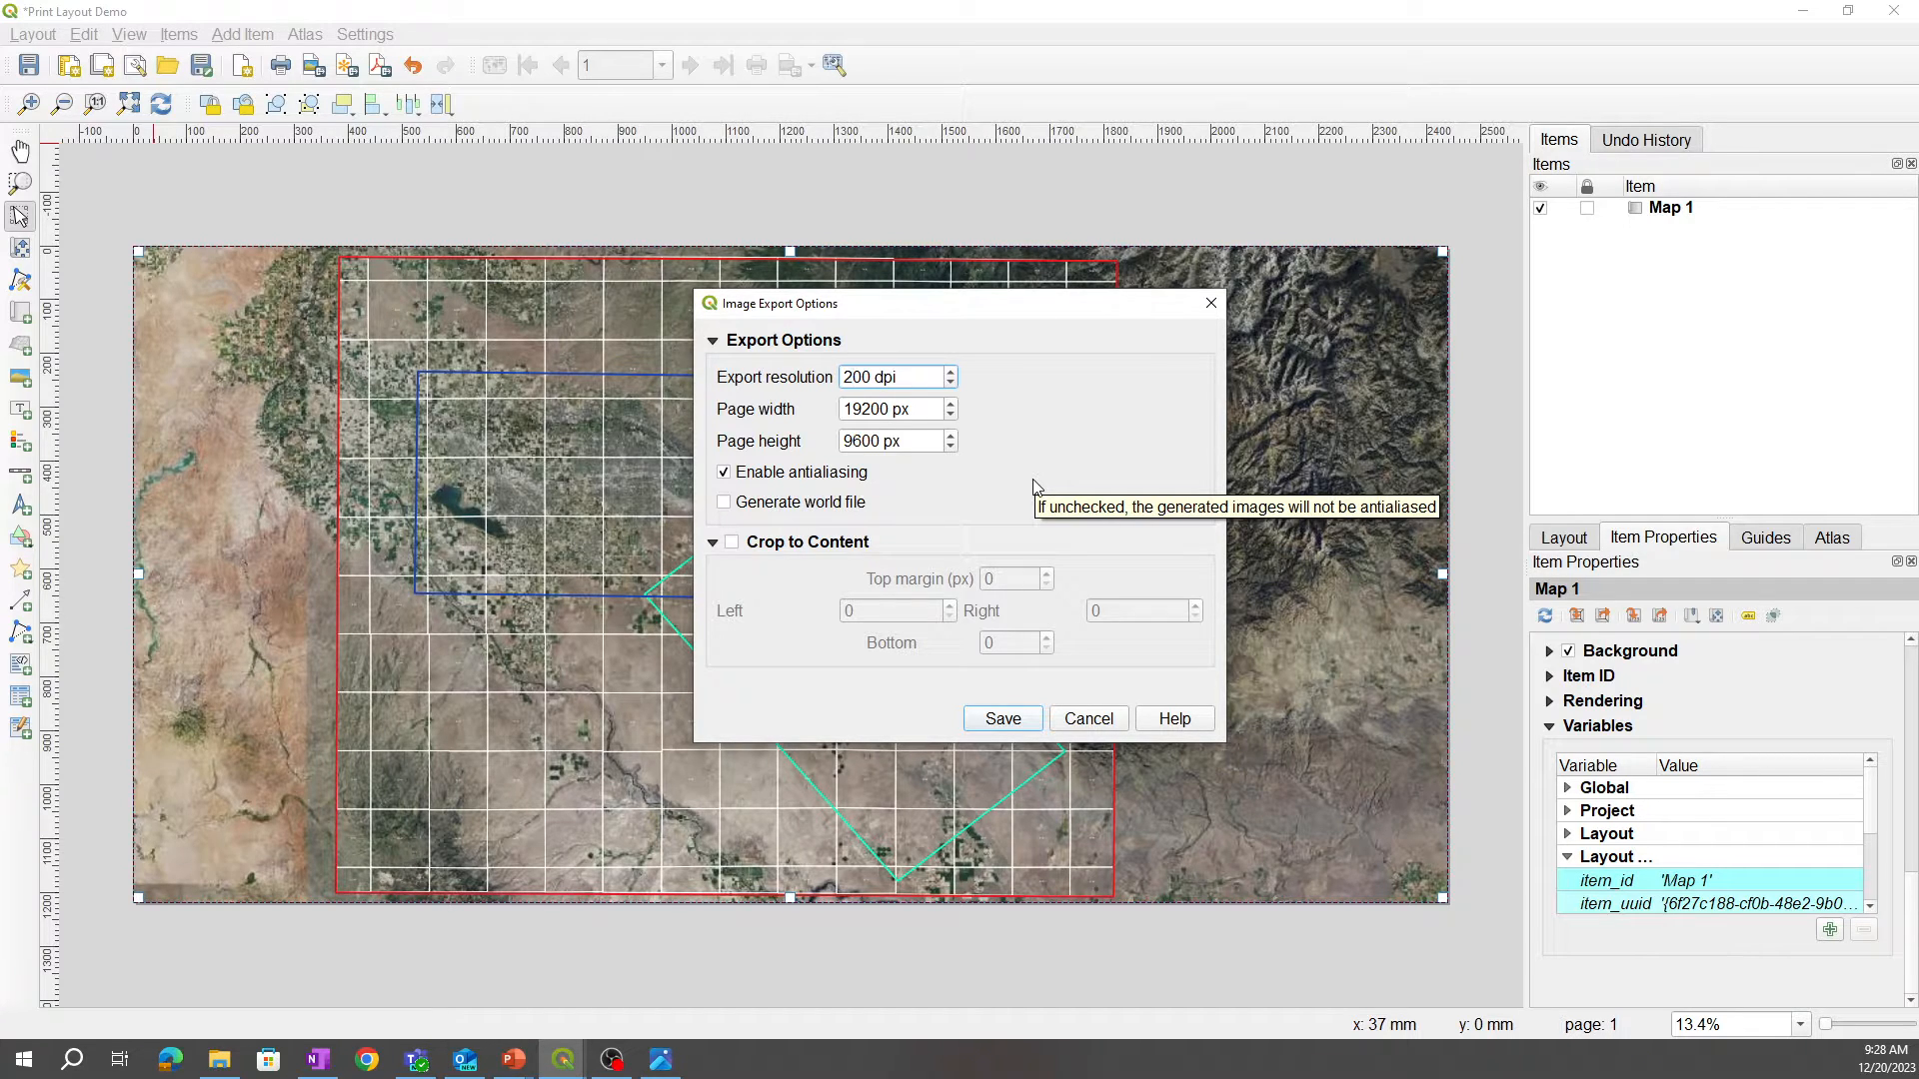
left_click(881, 378)
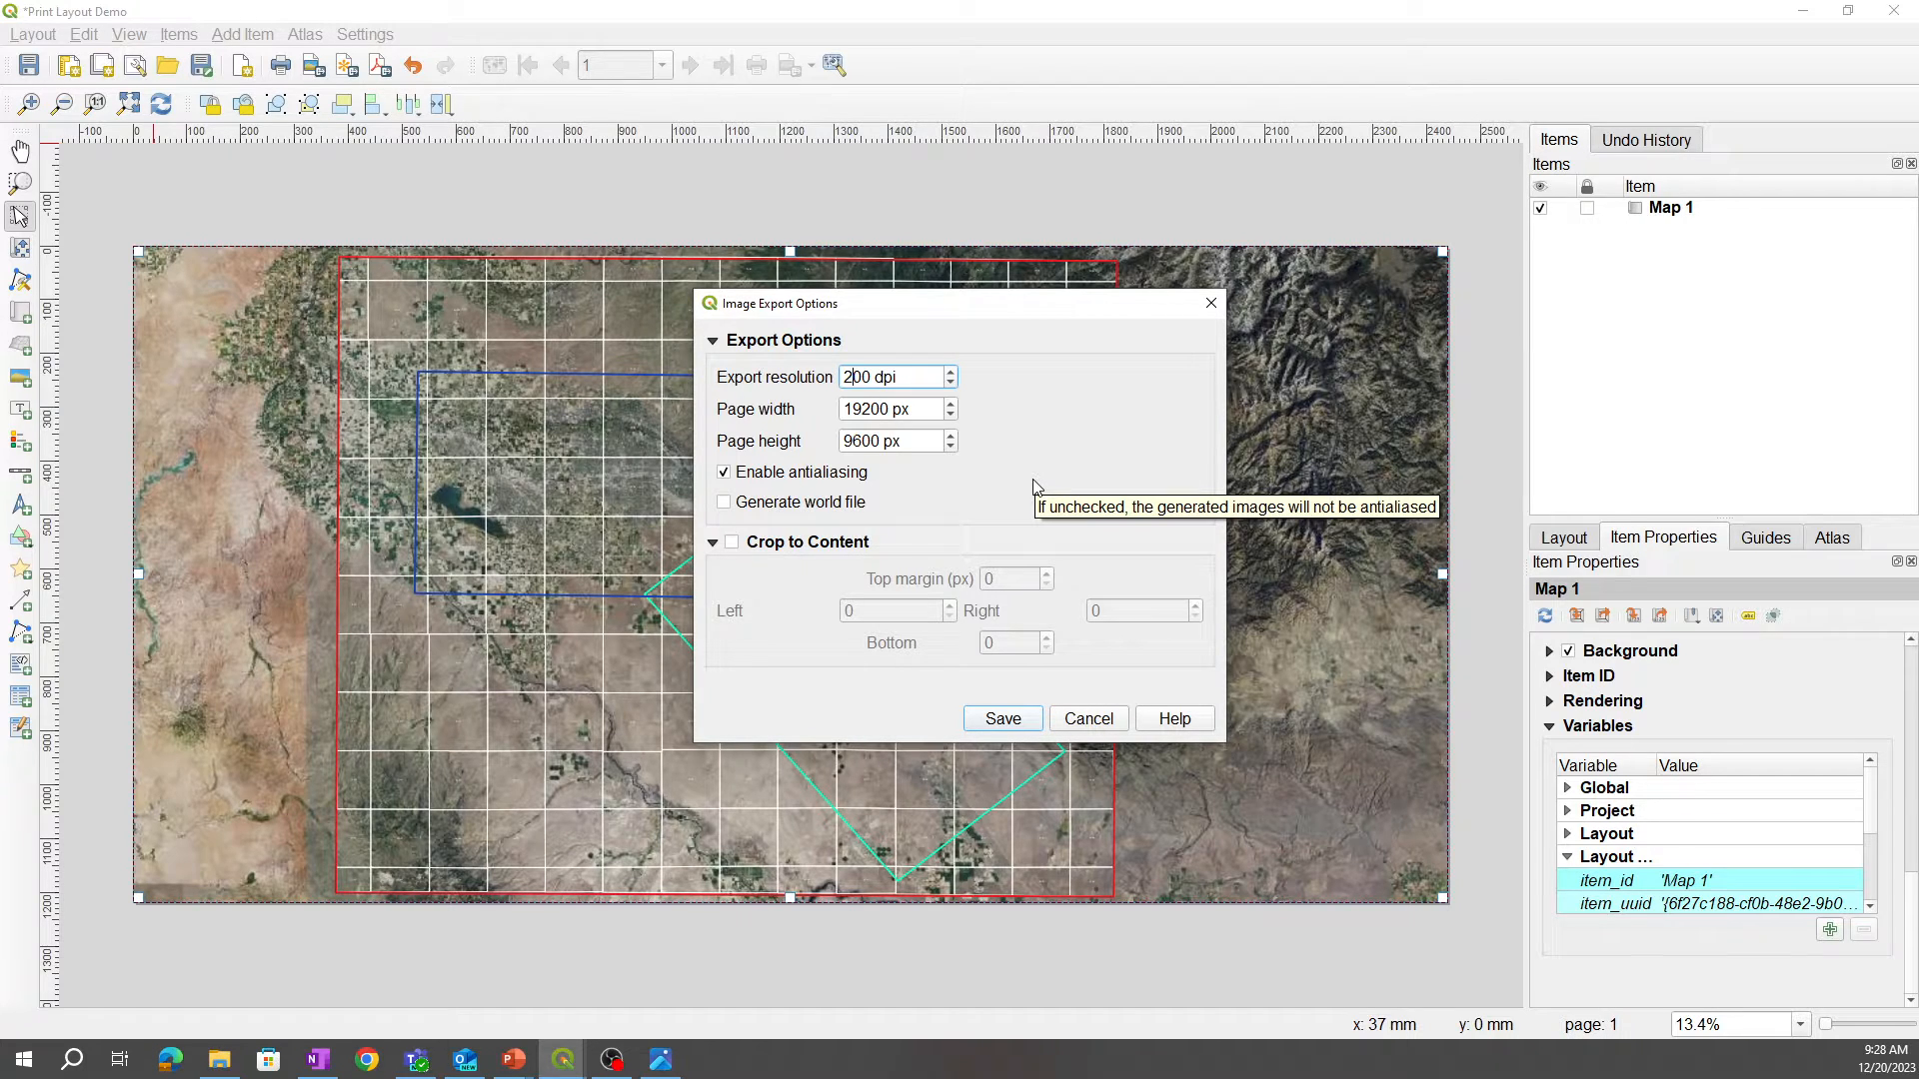
mouse_move(1033, 487)
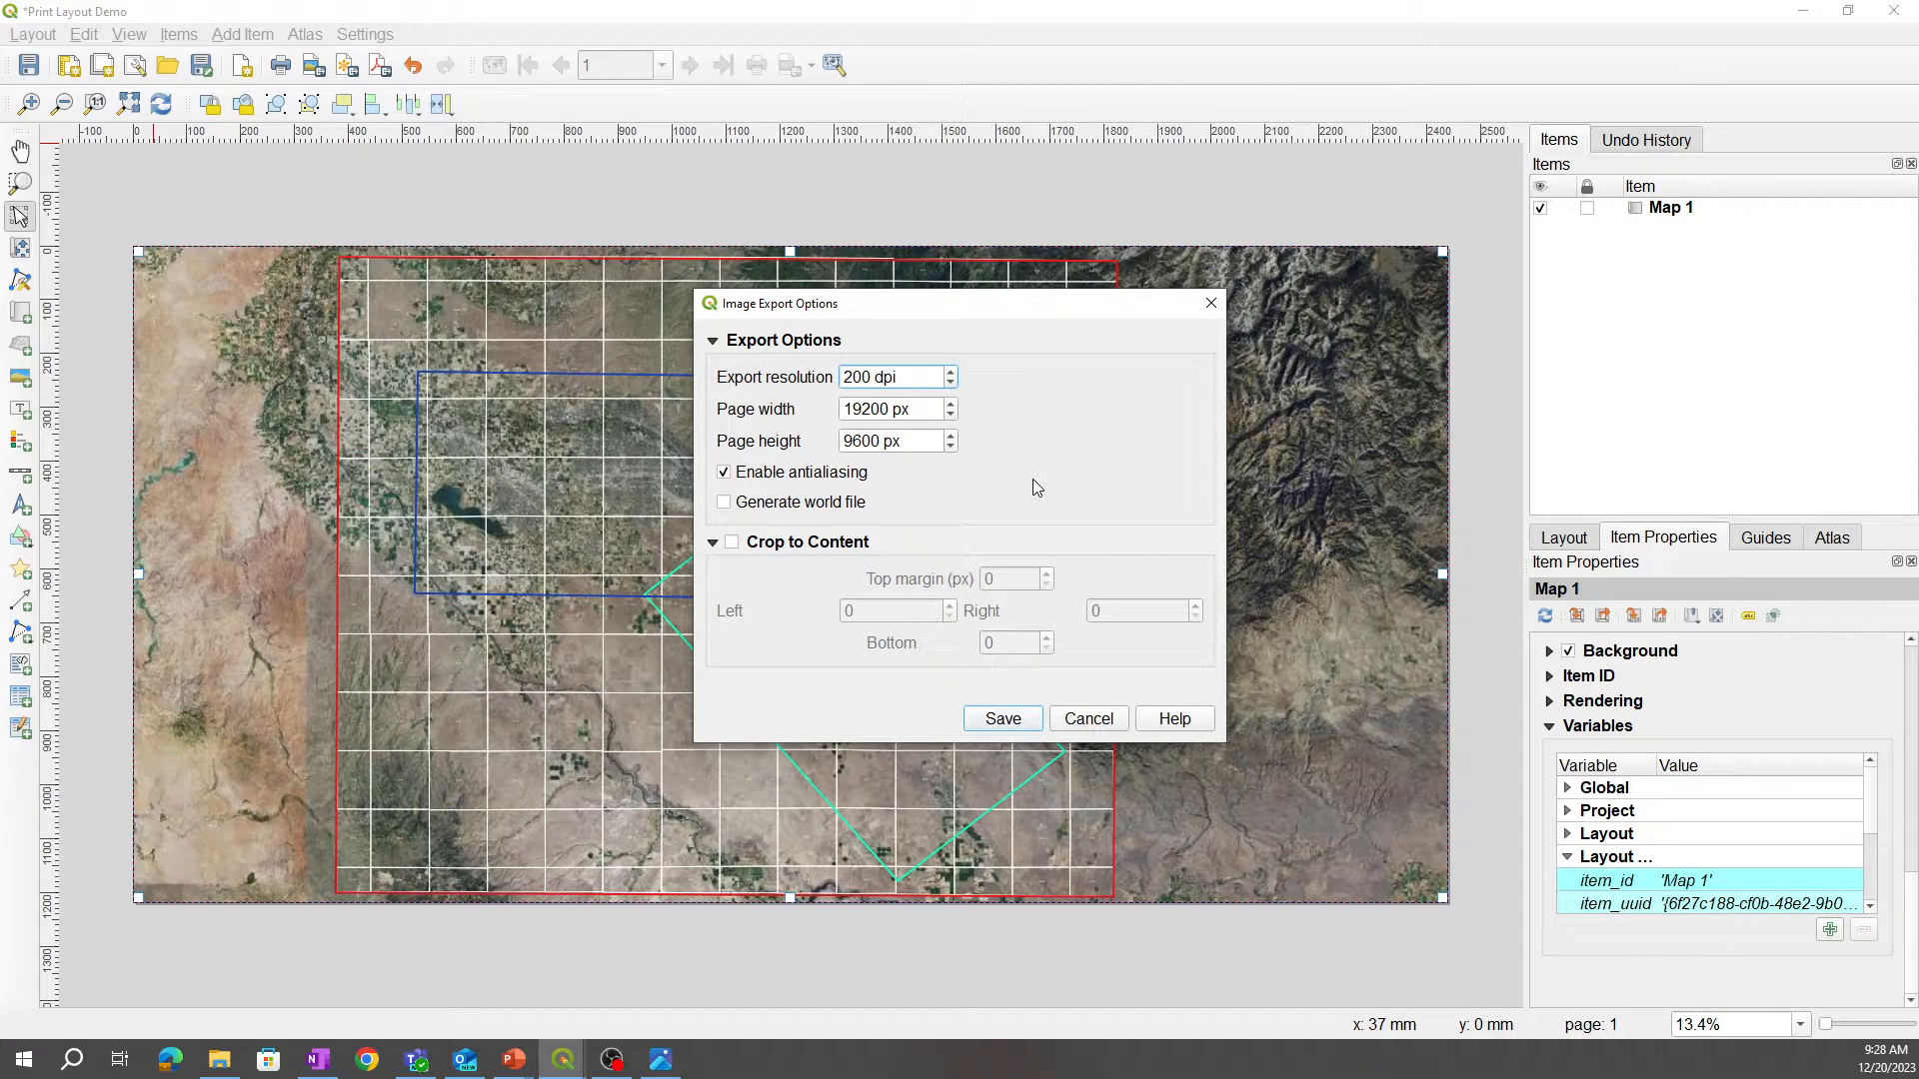
mouse_move(853, 597)
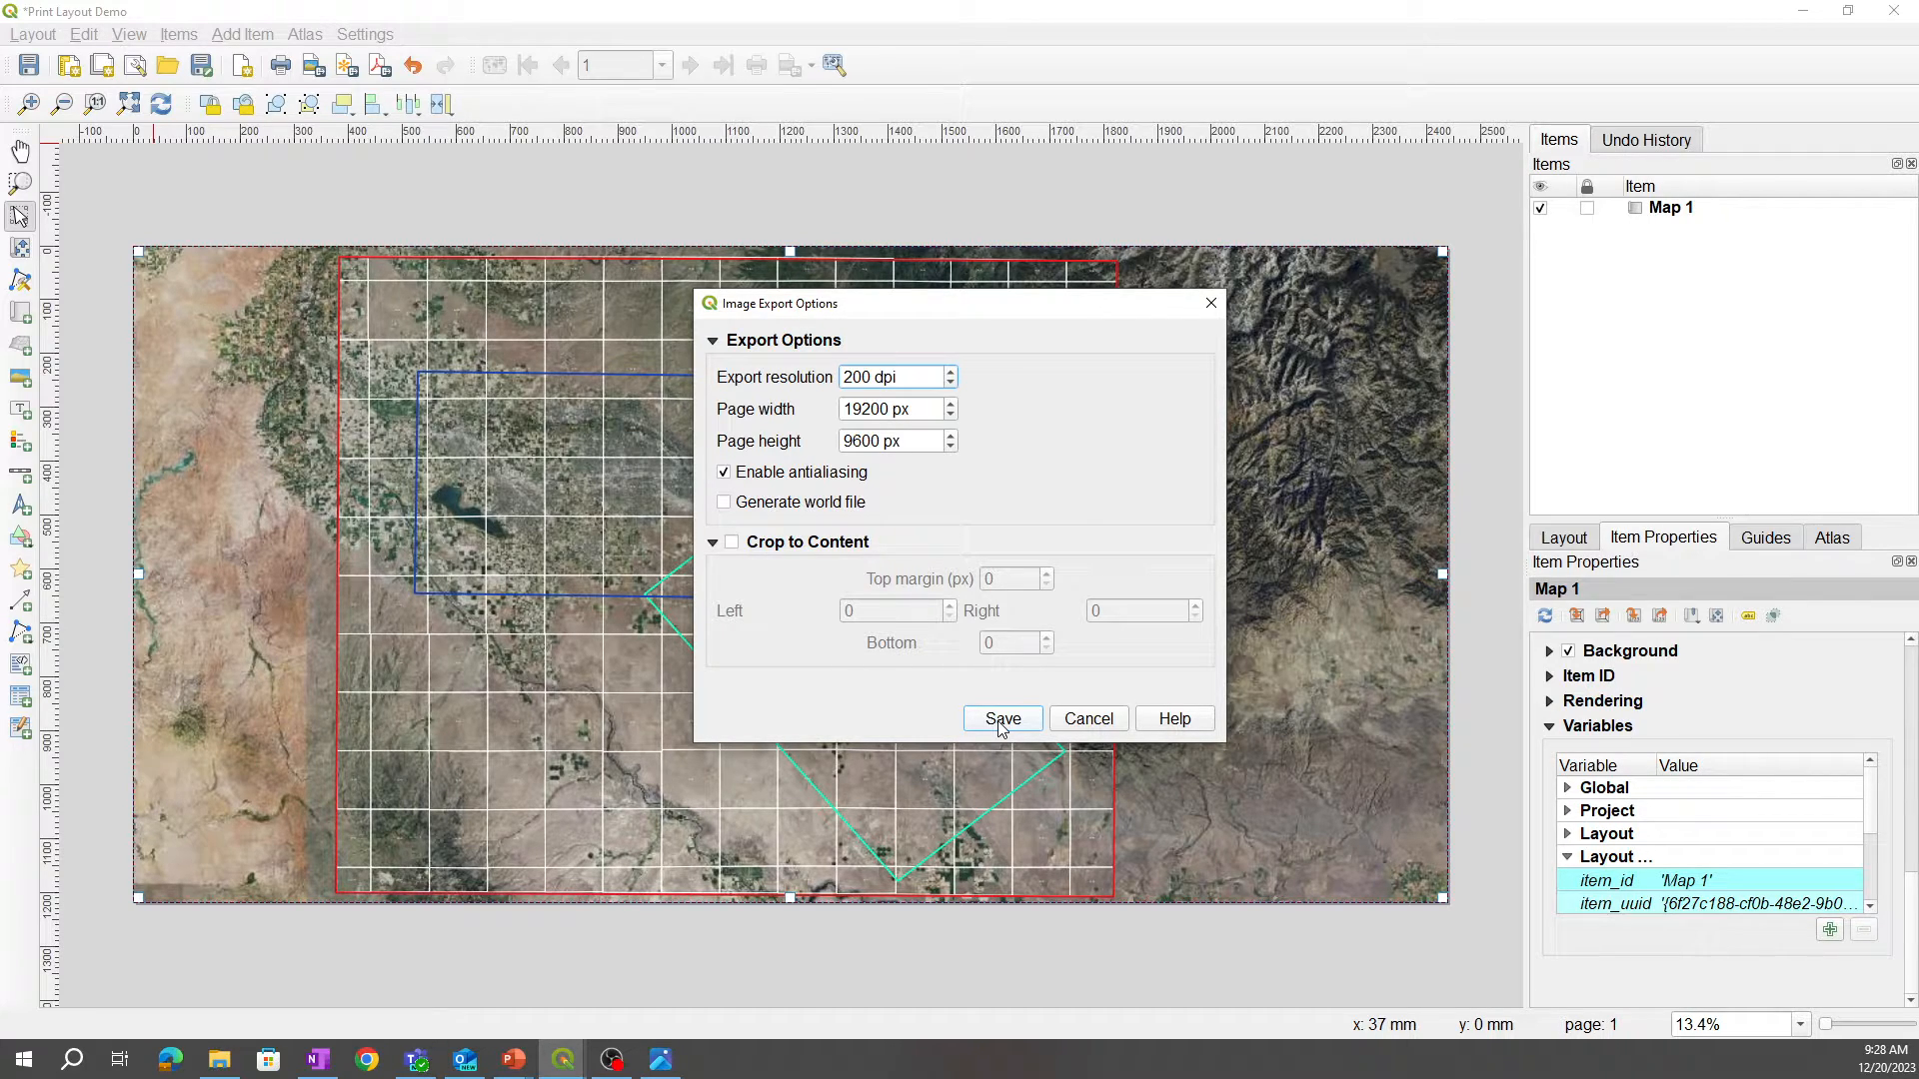
left_click(881, 378)
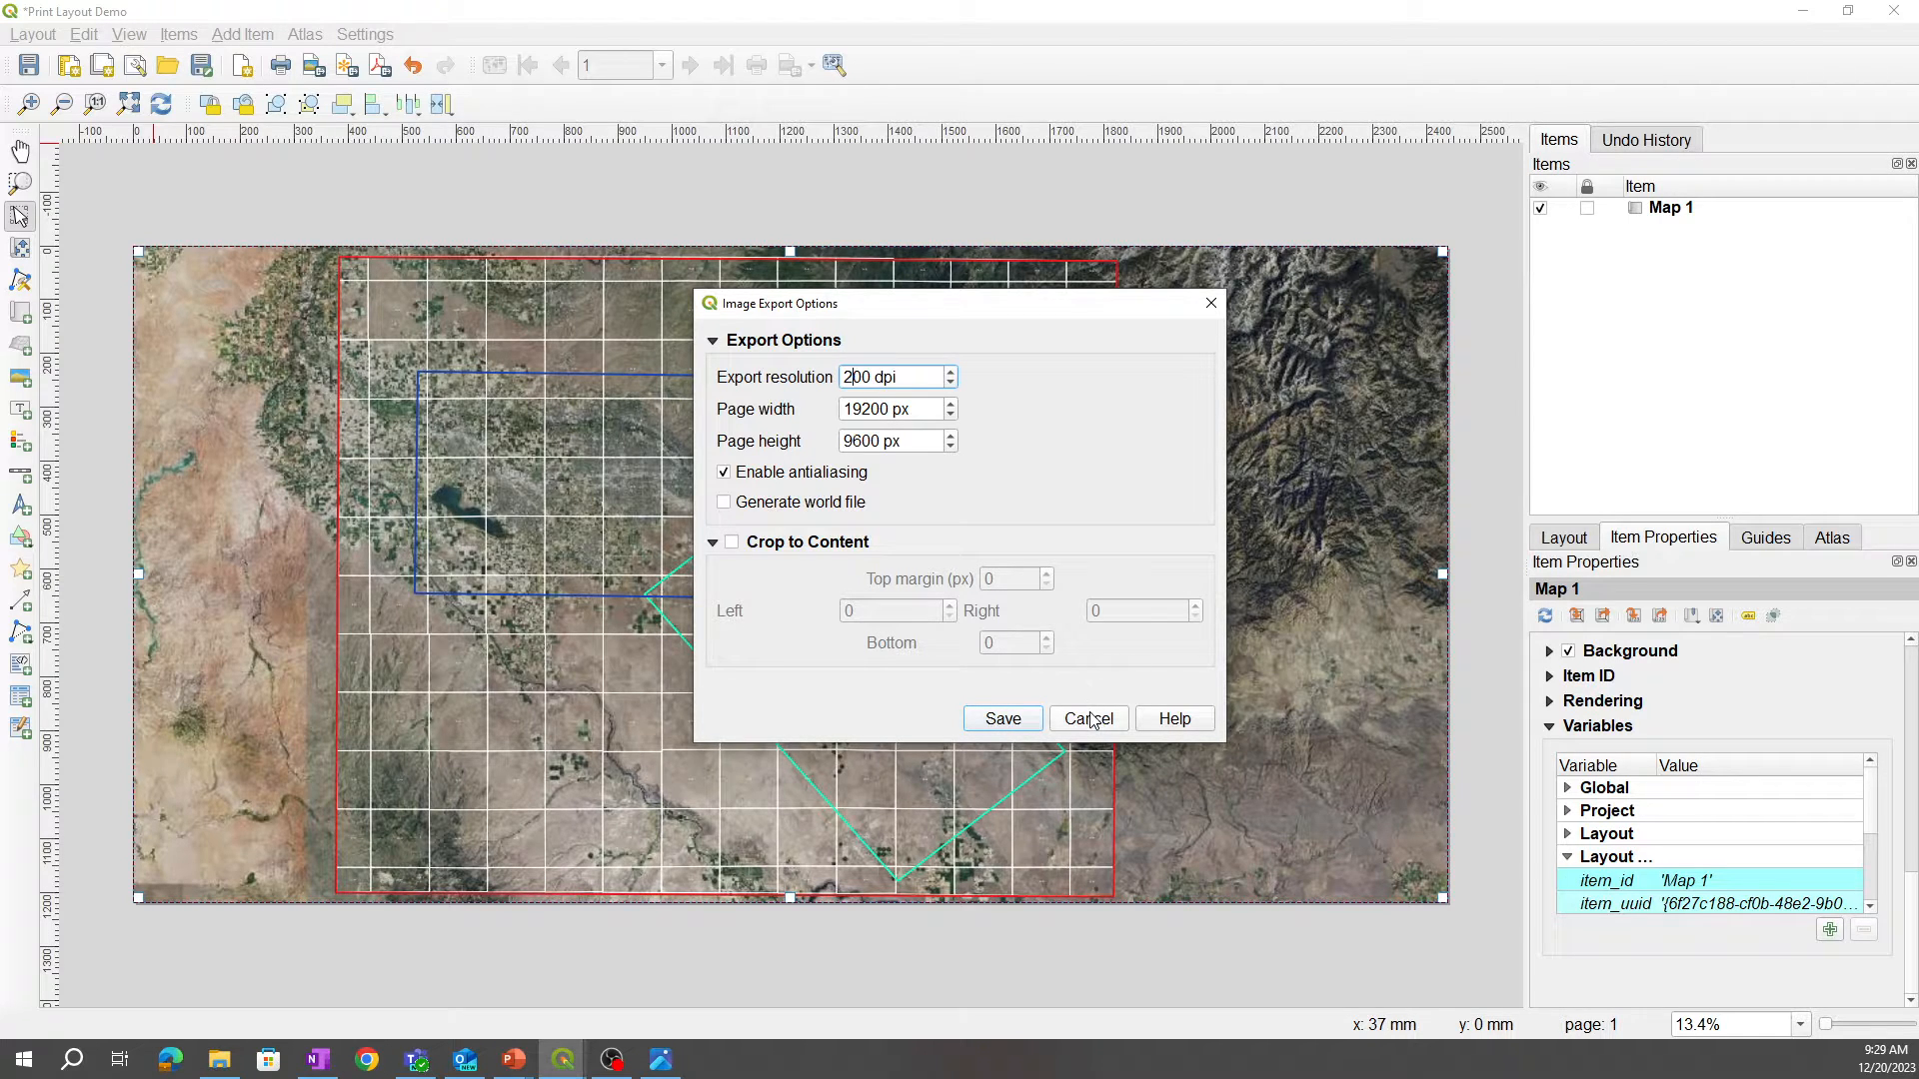
left_click(1087, 718)
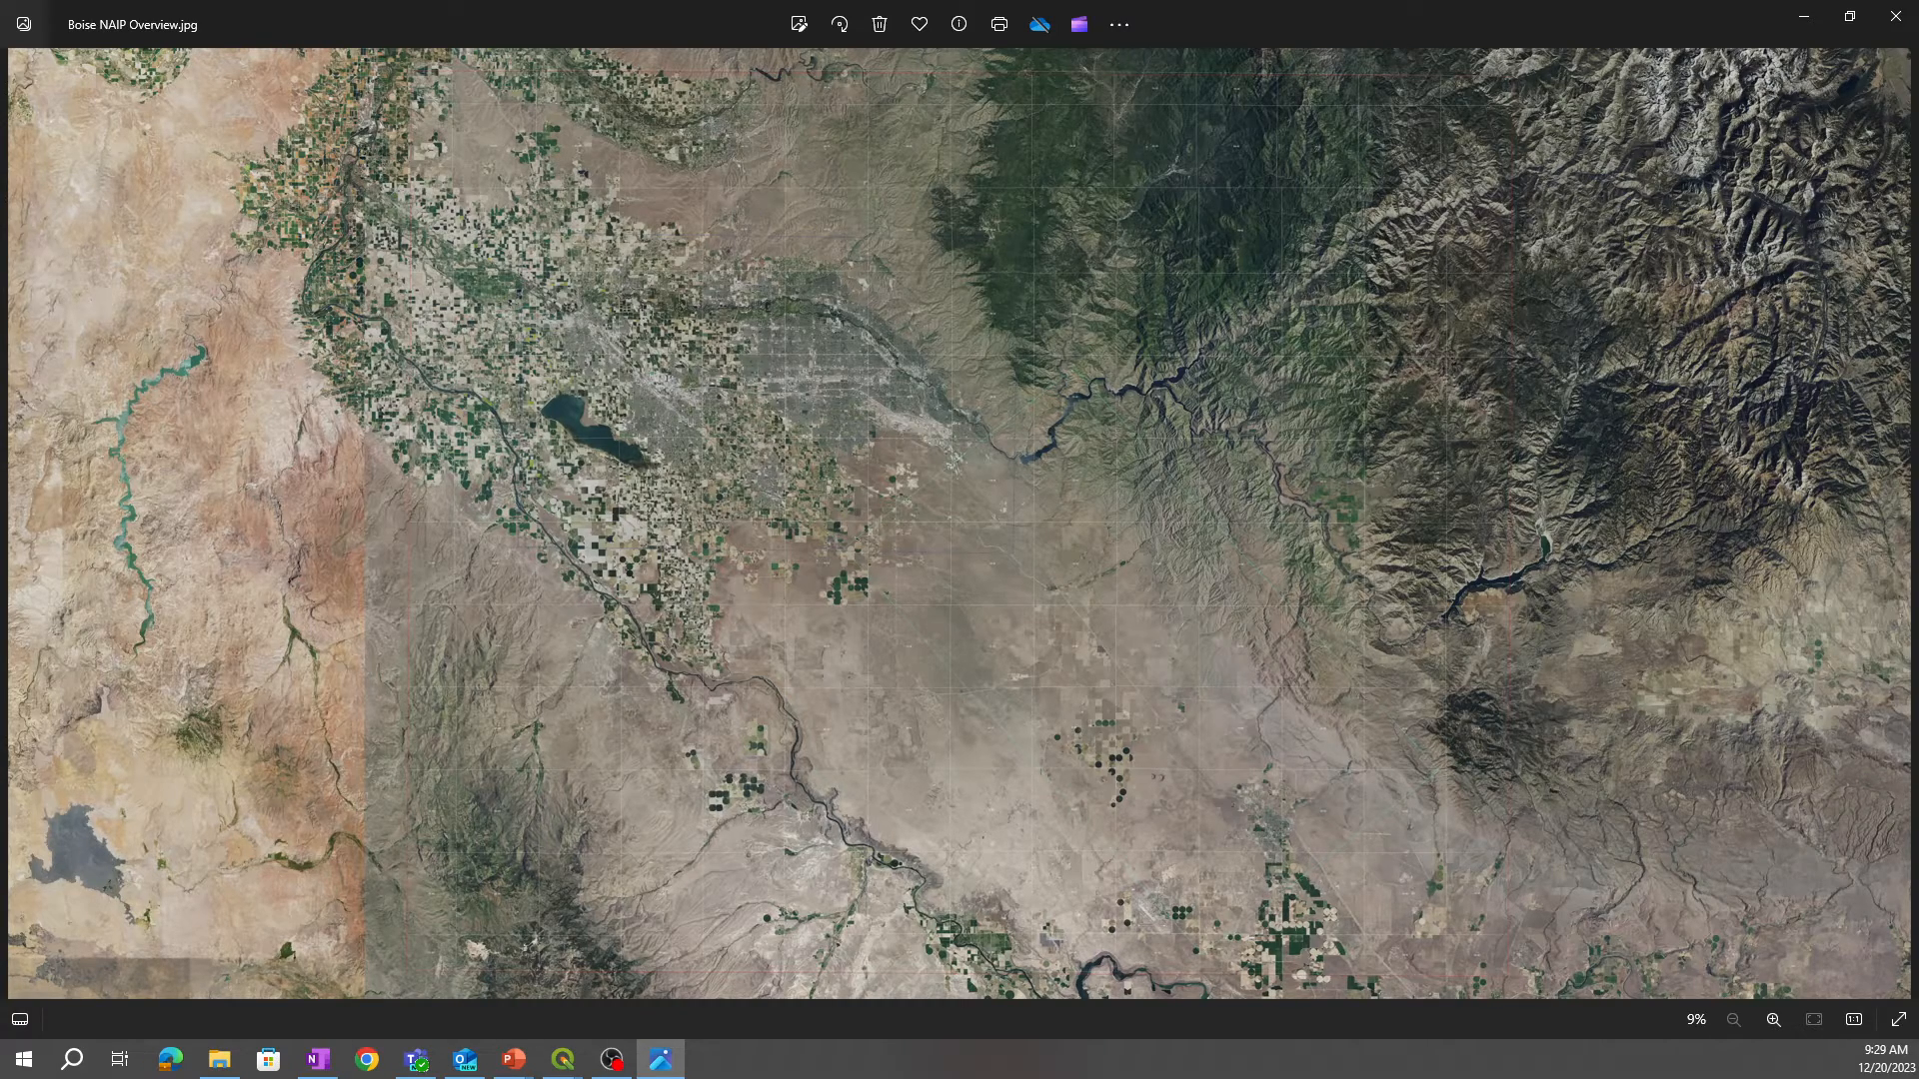
mouse_move(1147, 601)
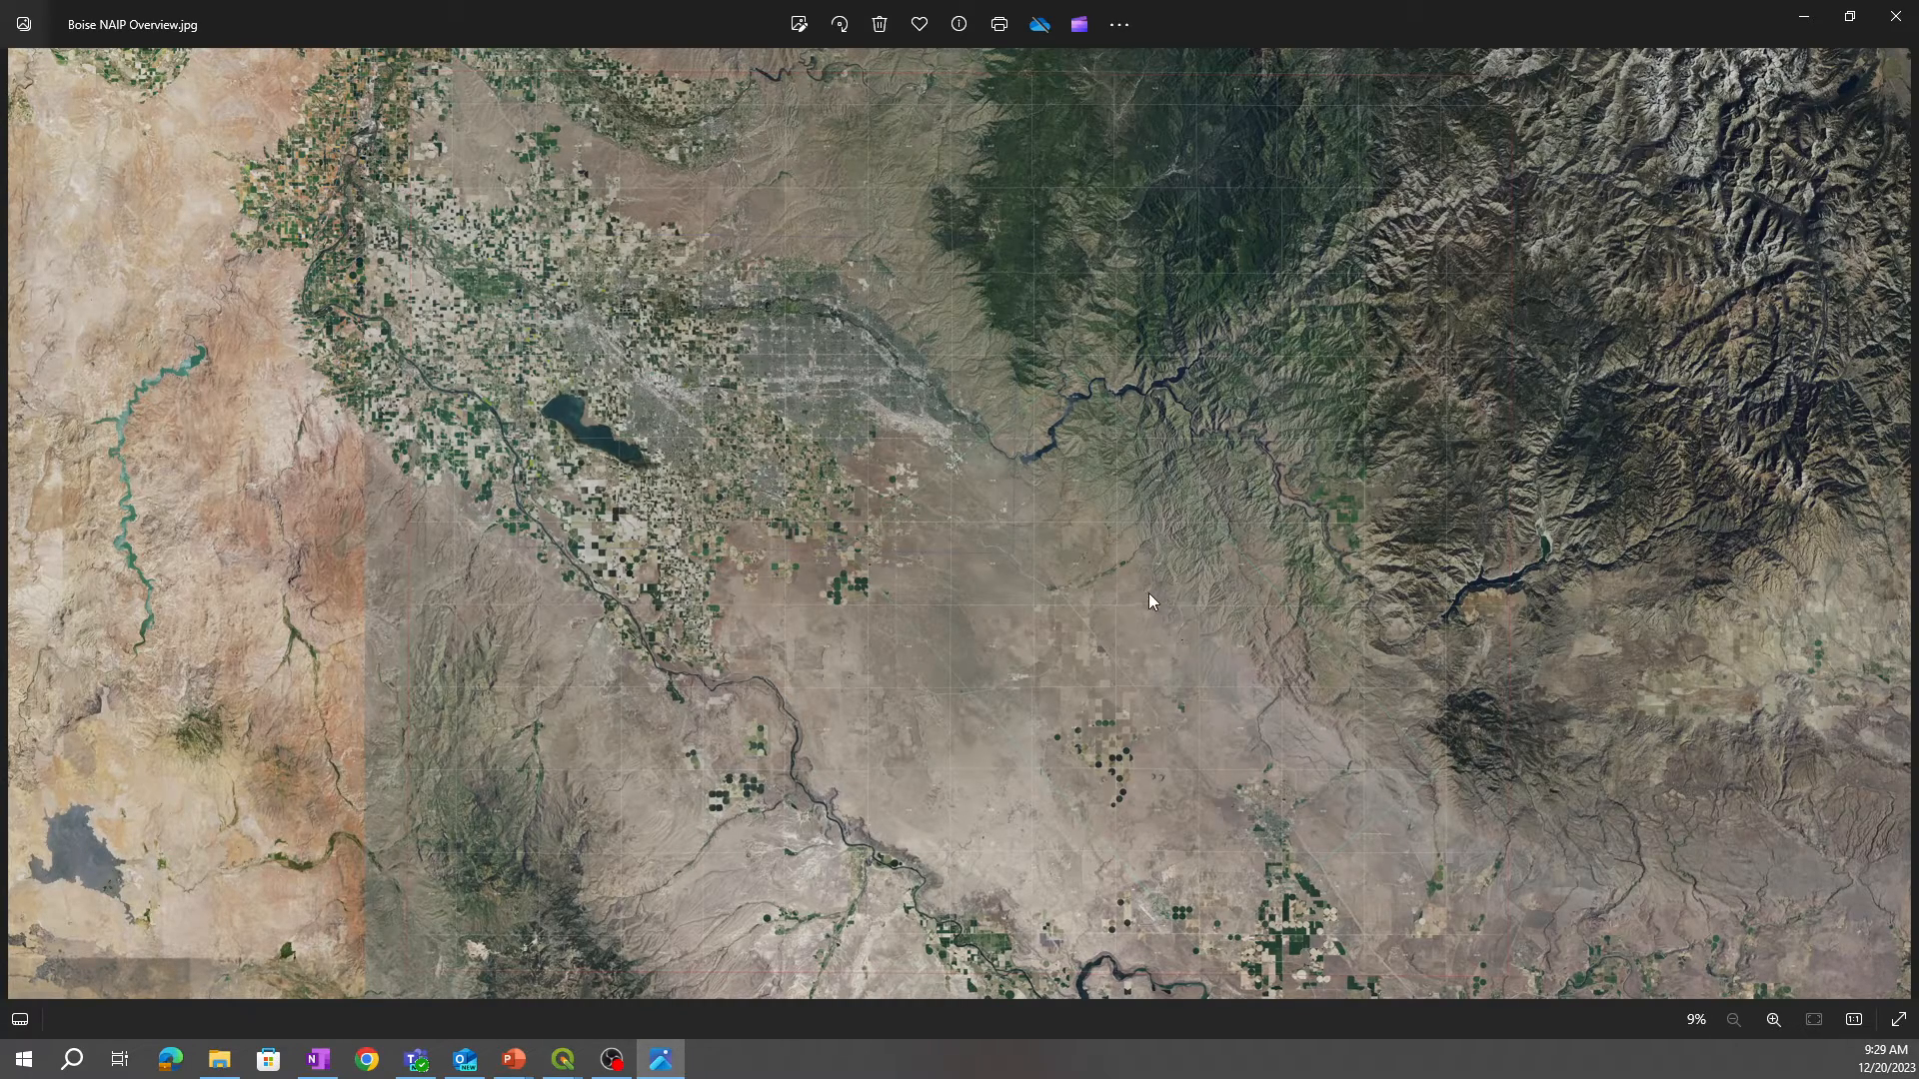
mouse_move(1115, 527)
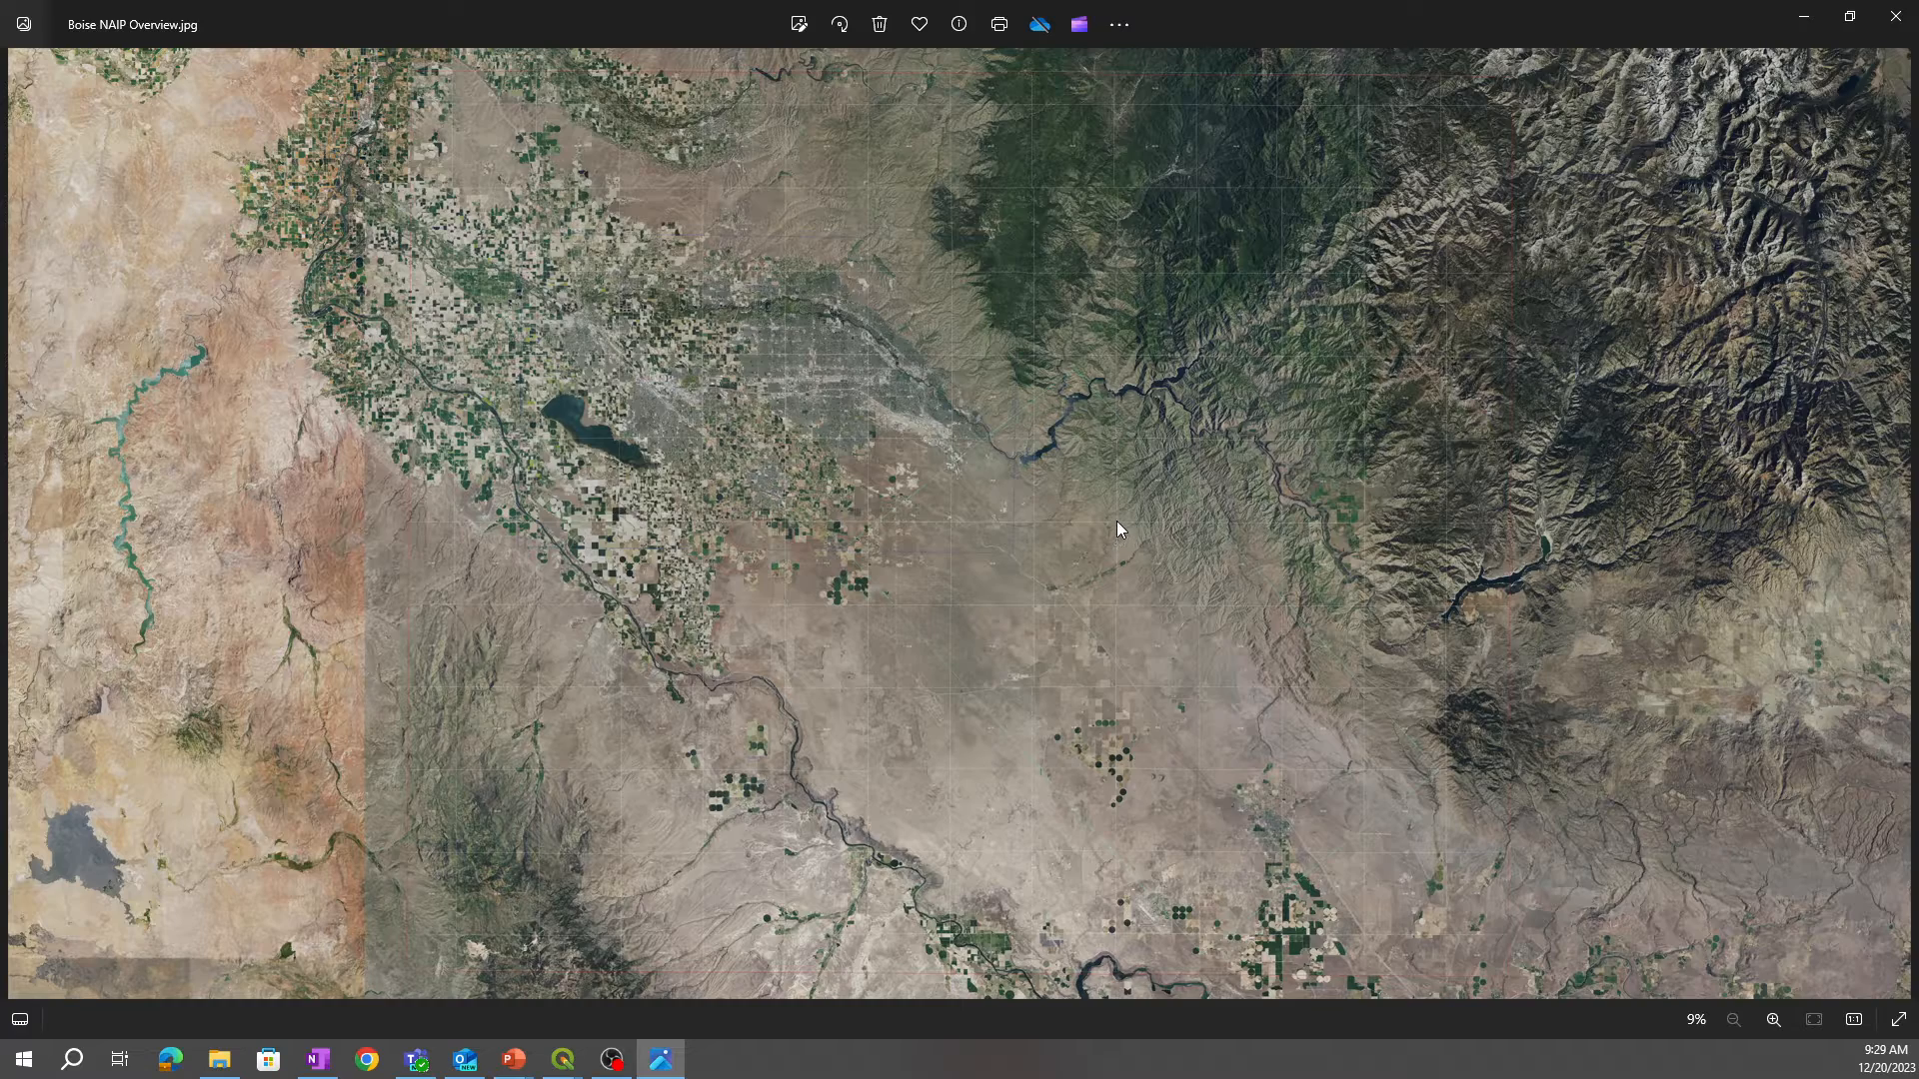
mouse_move(1138, 619)
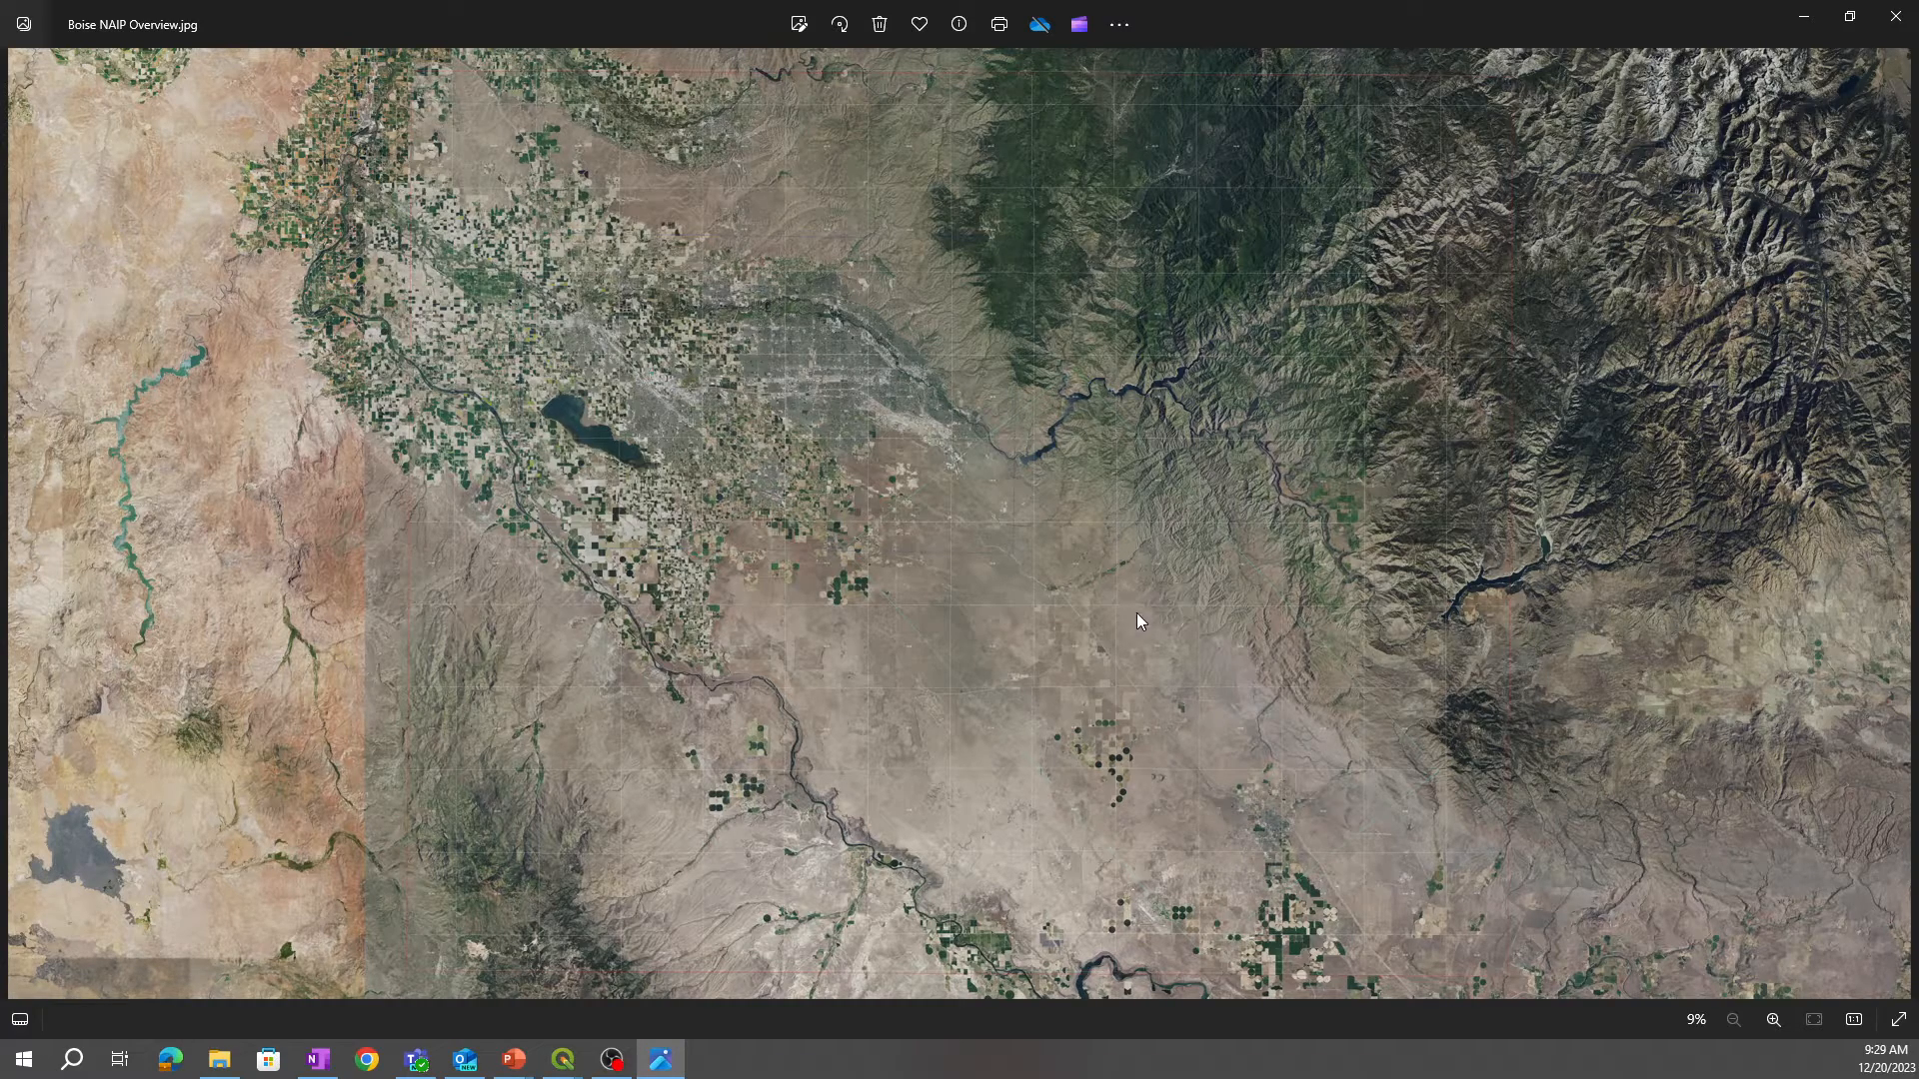
mouse_move(1117, 532)
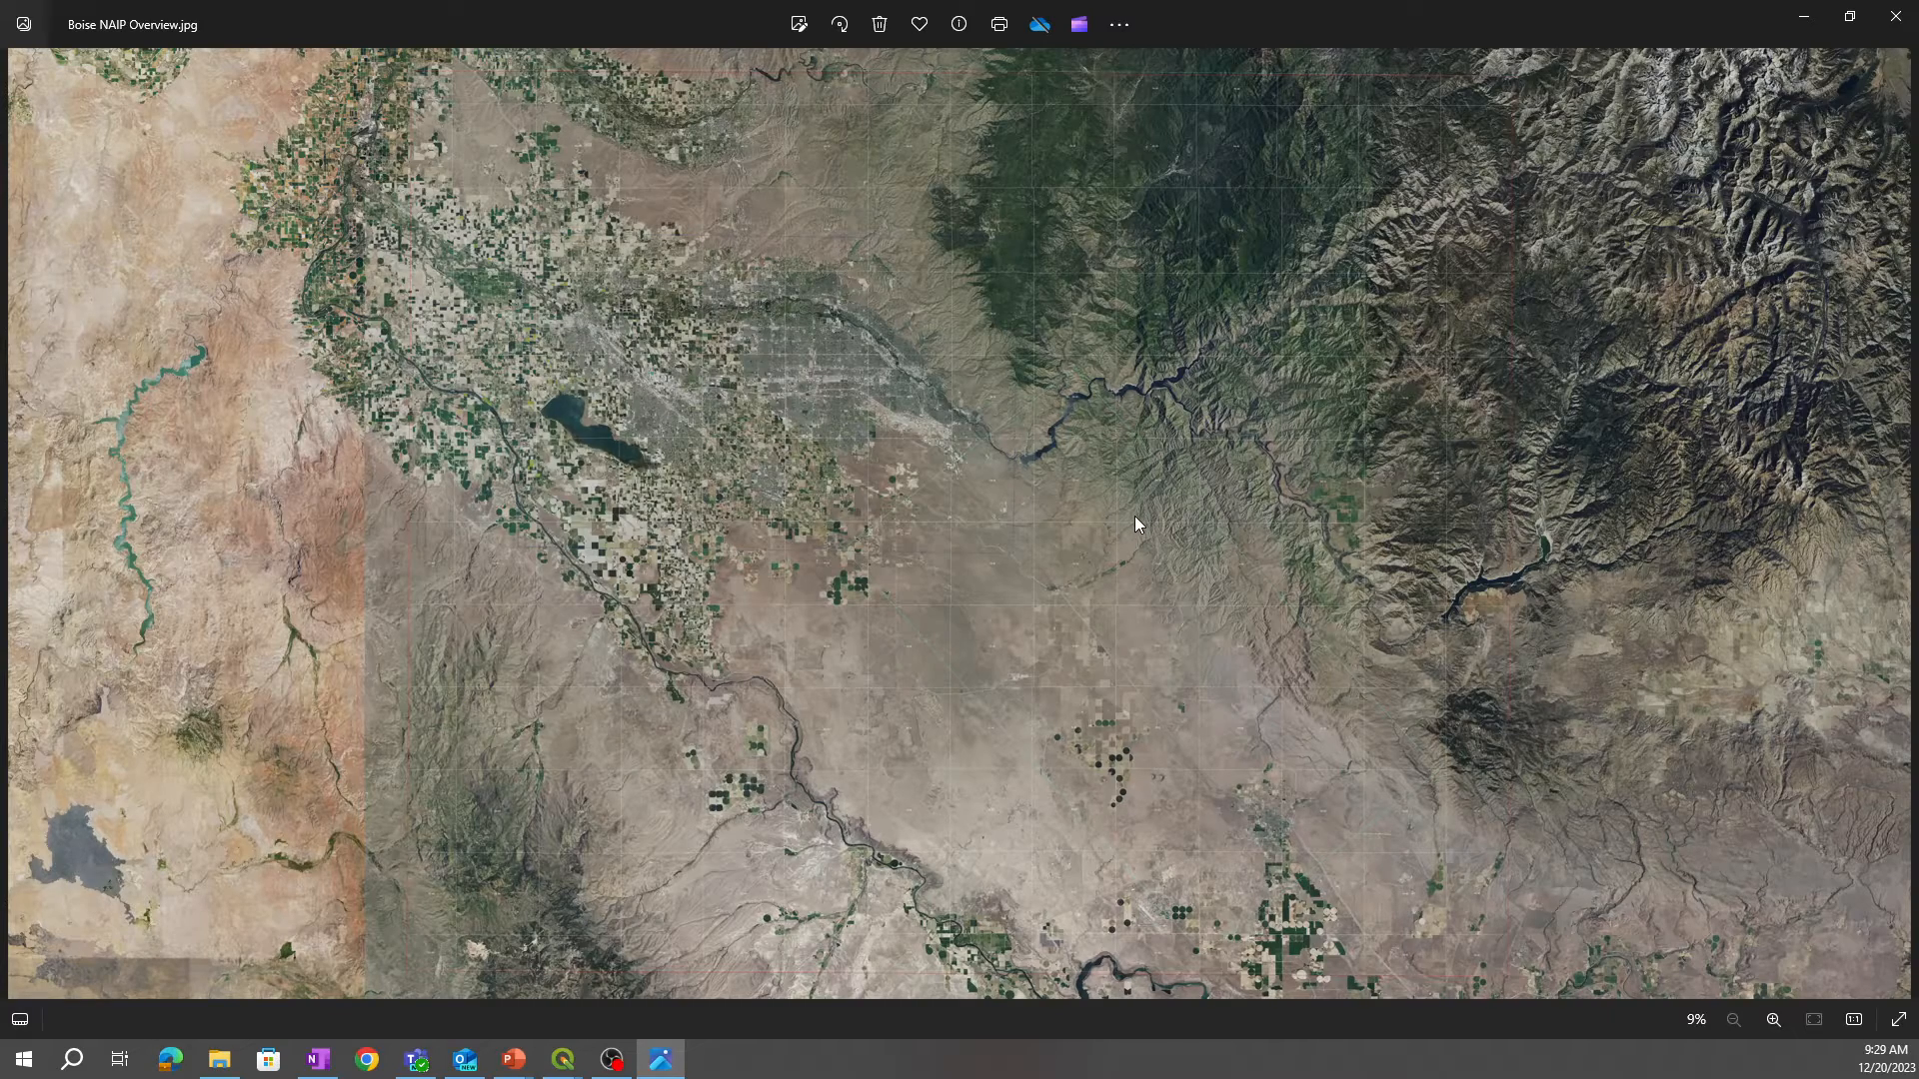
mouse_move(724, 434)
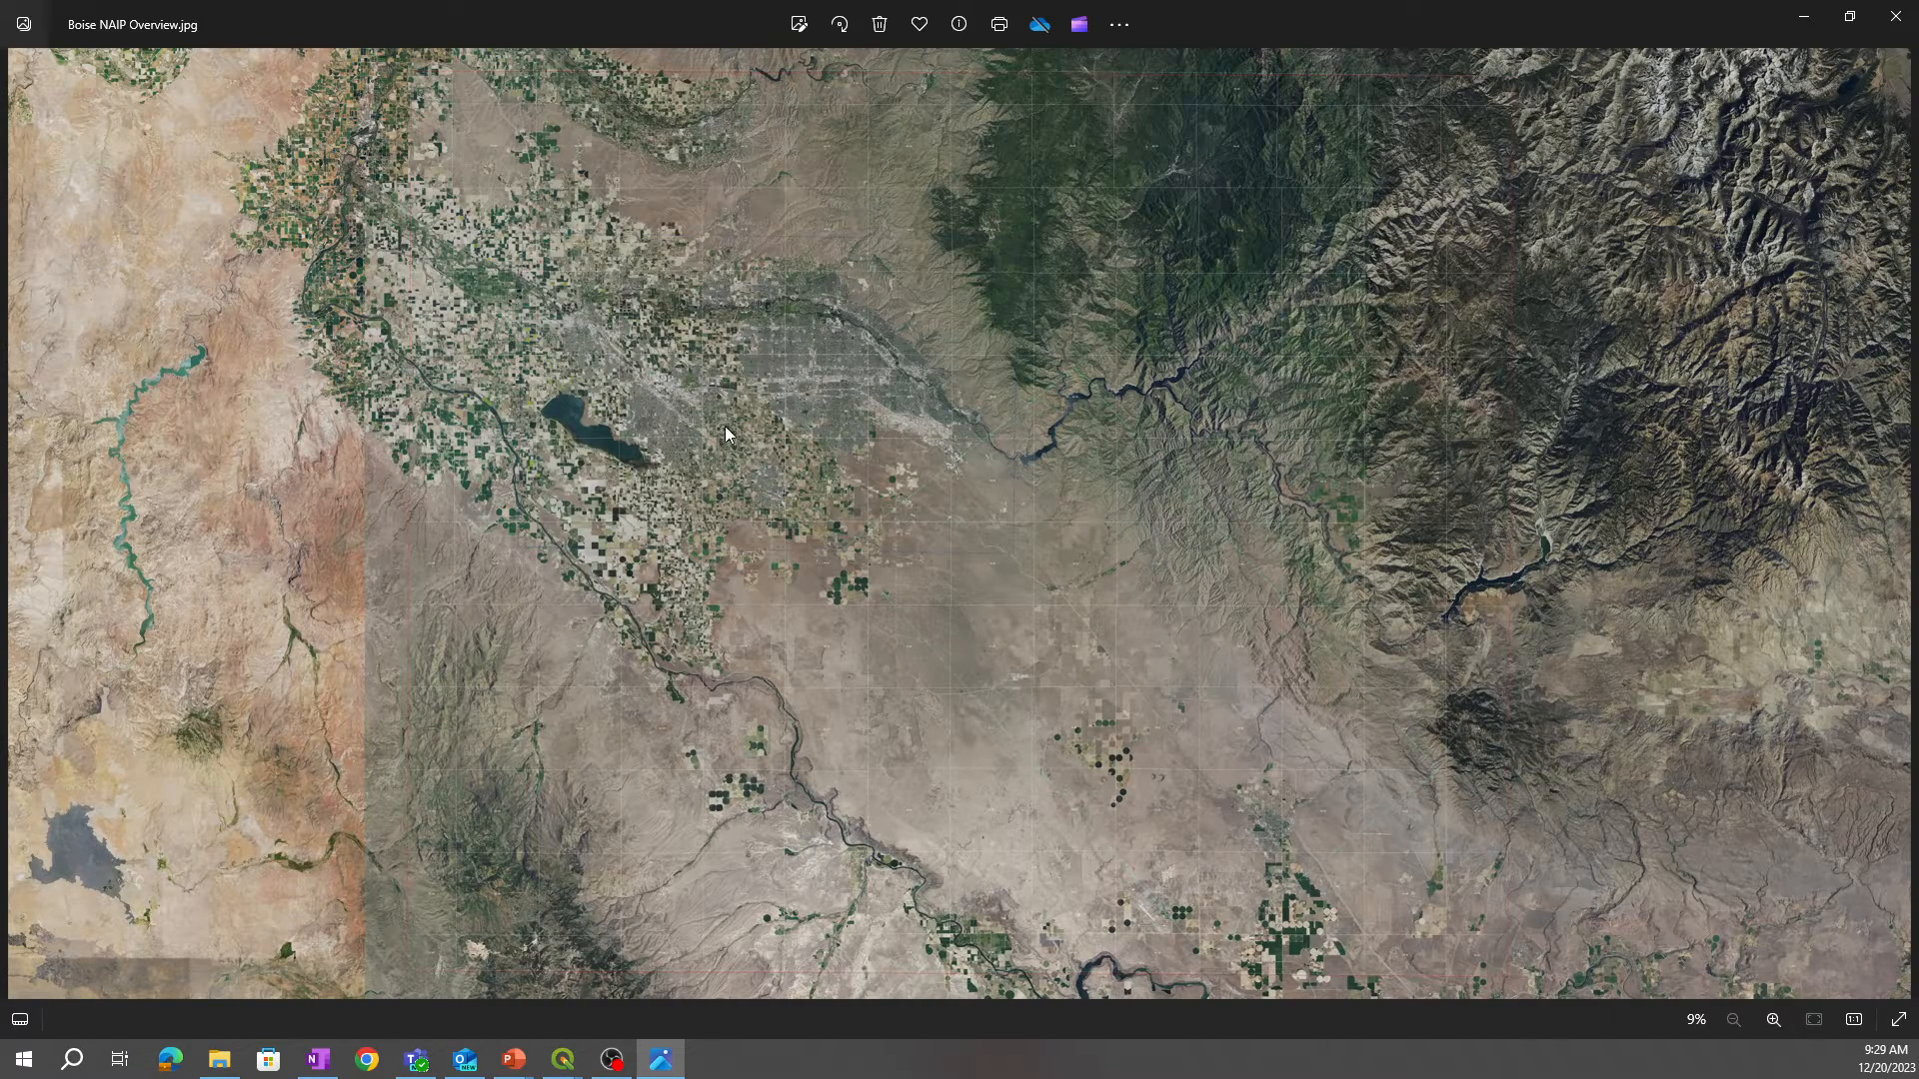
mouse_move(785, 432)
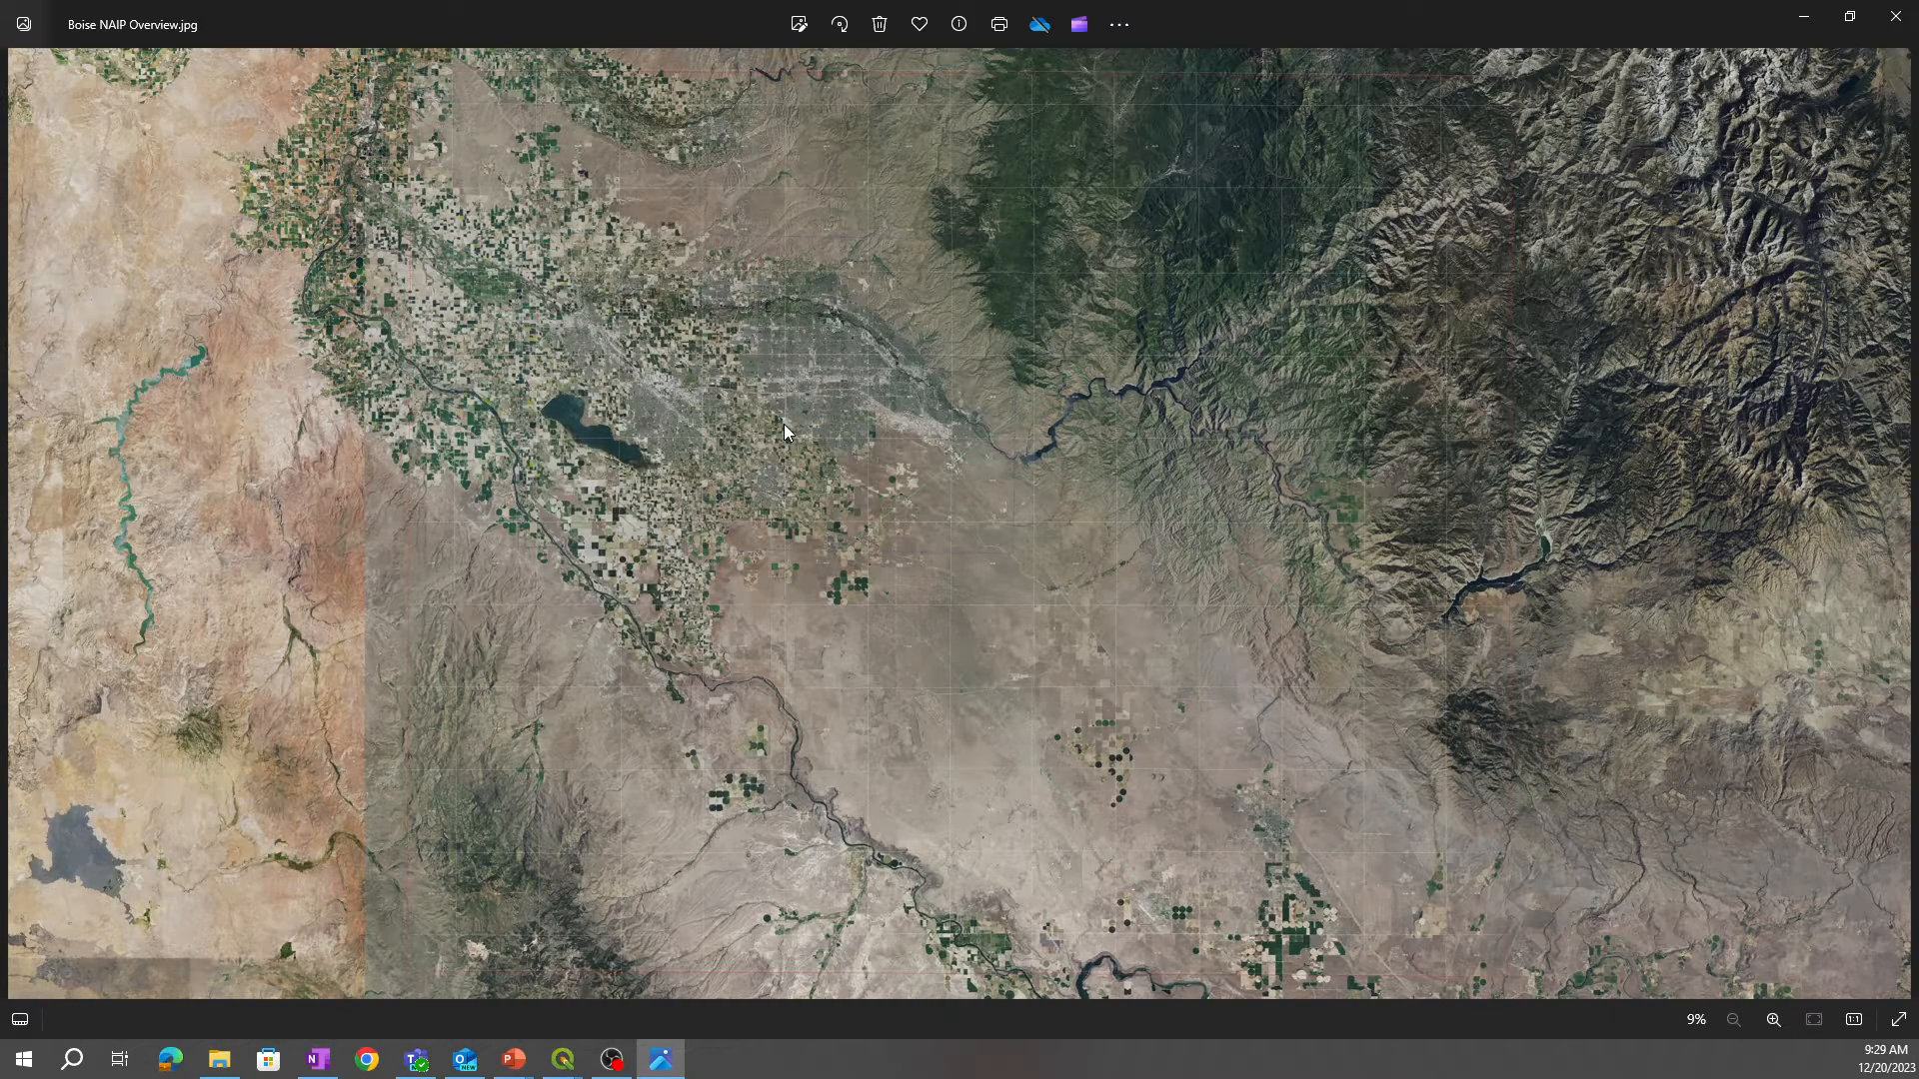
mouse_move(1719, 1046)
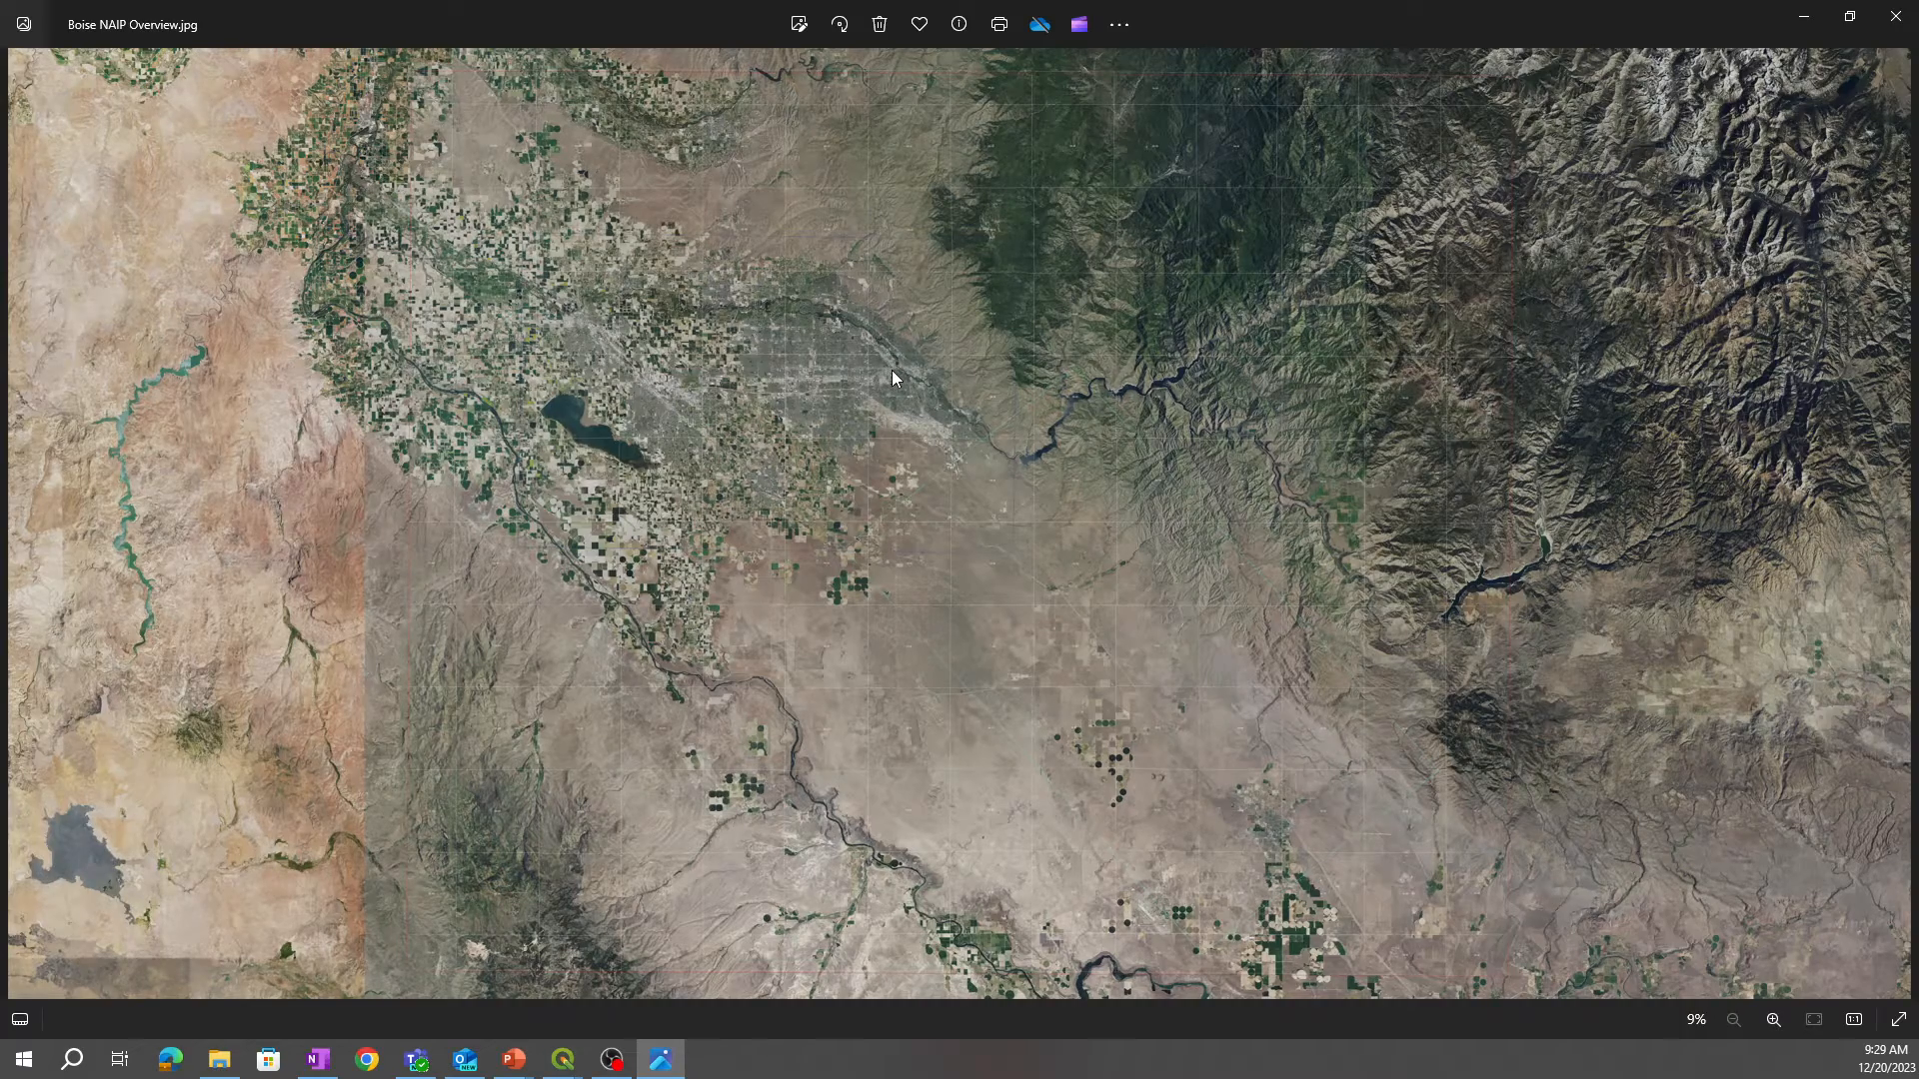
Step: Zoom the Boise NAIP JPEG to 60% so township labels 3N 1E, 3N 2E, 3N 3E are readable
left_click(1771, 1019)
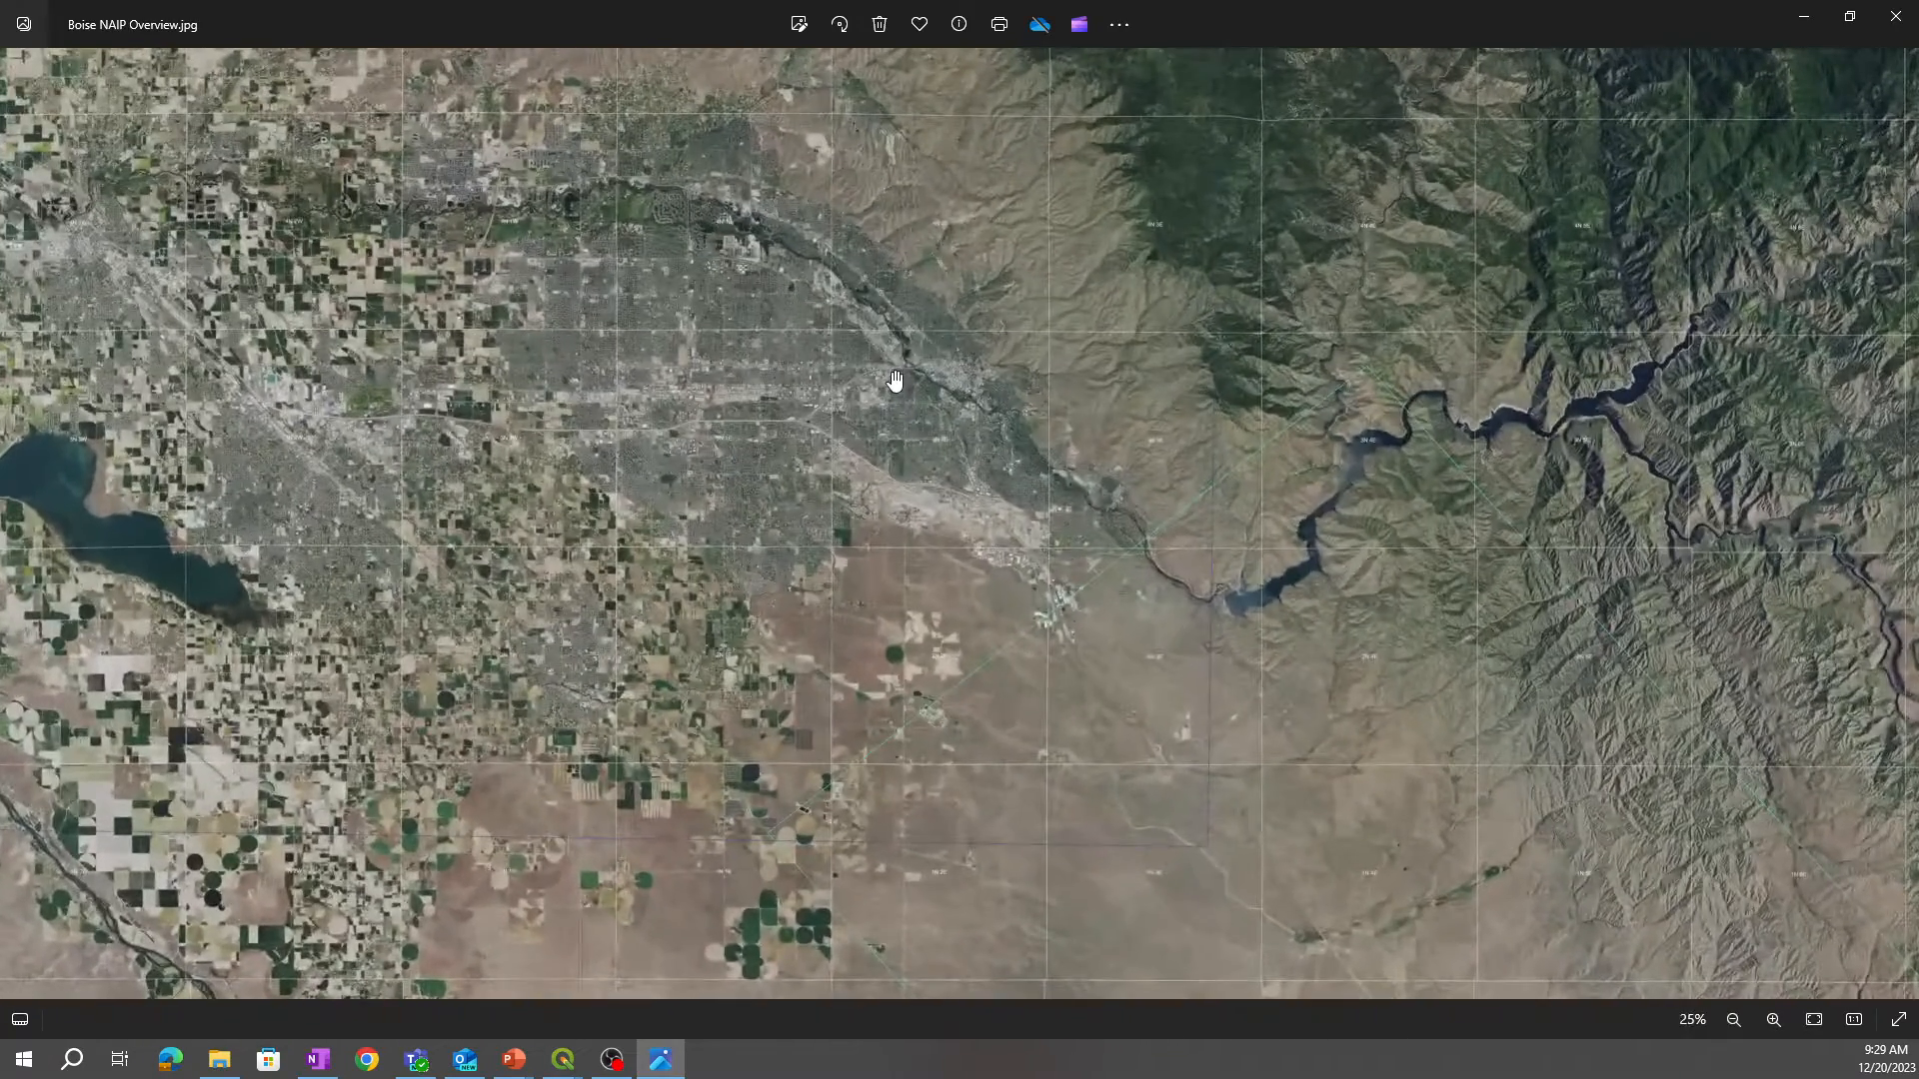
left_click(1772, 1020)
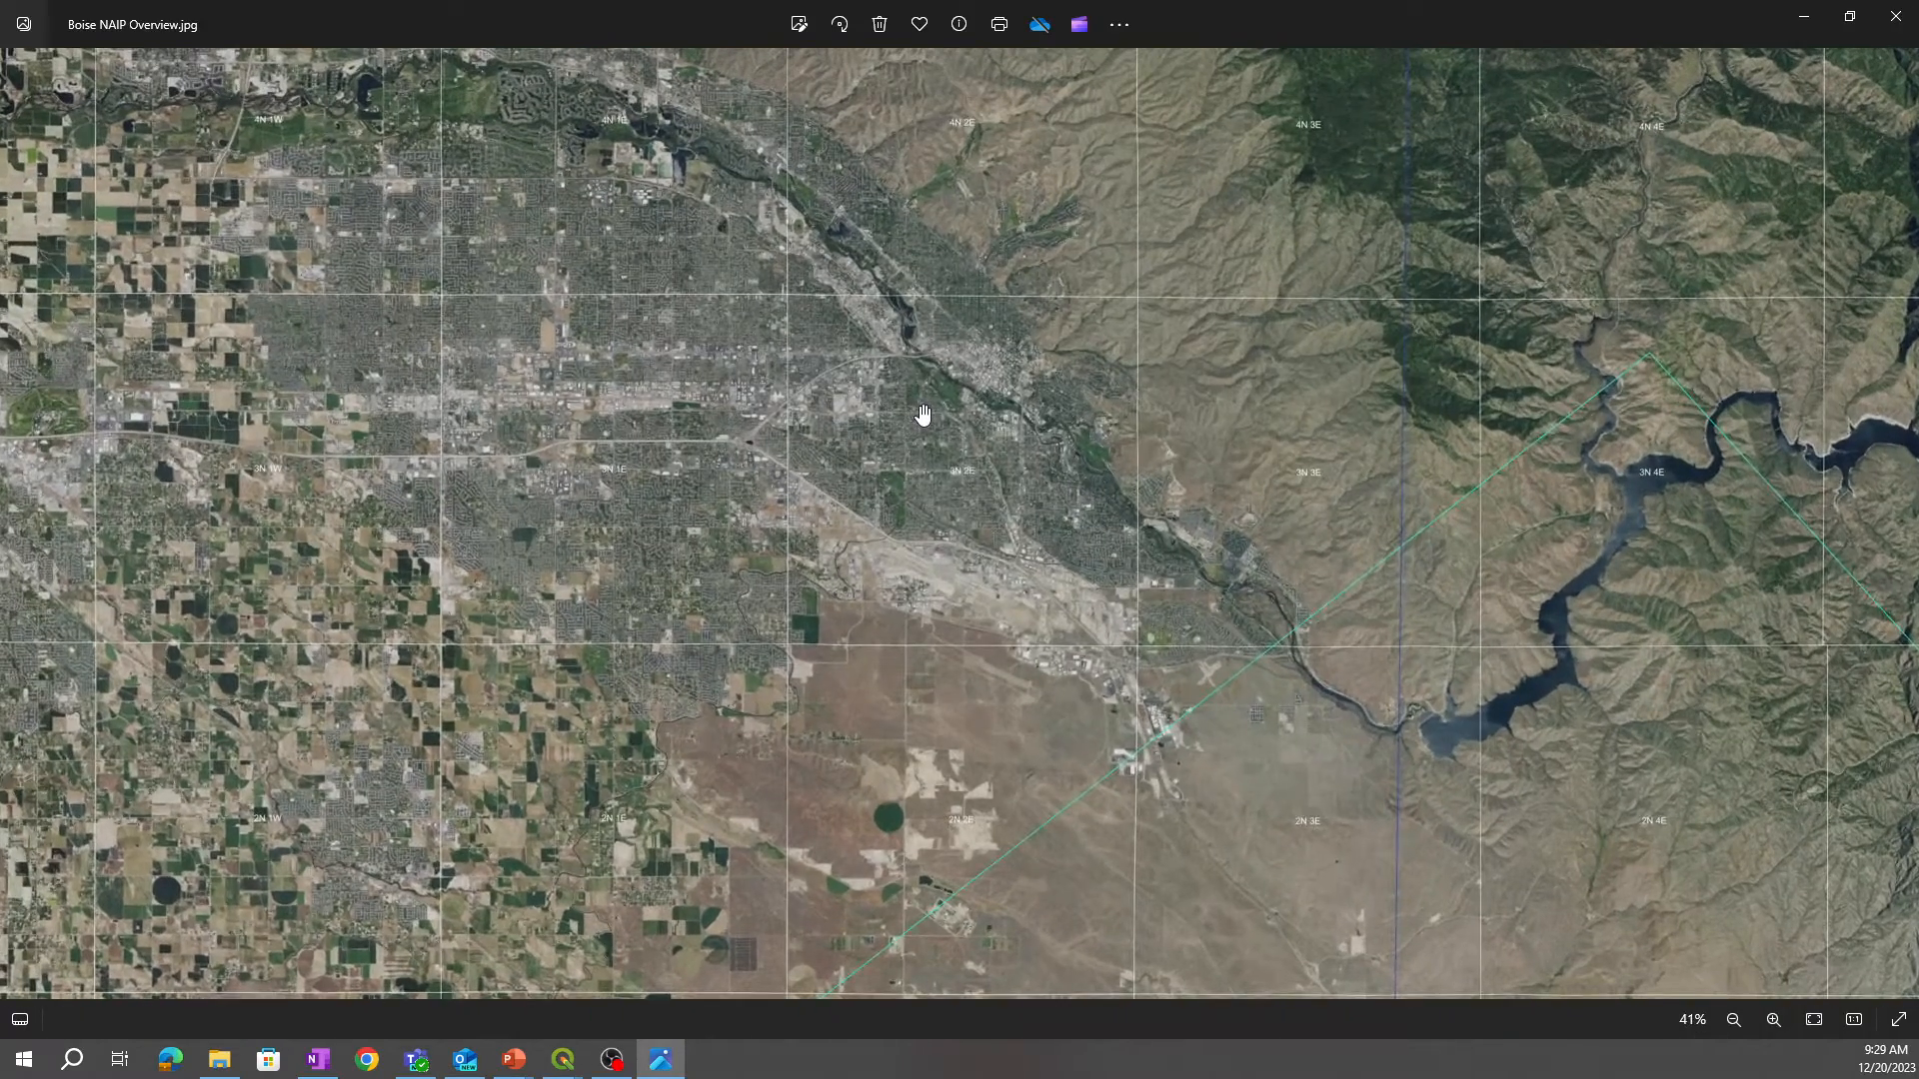
left_click(1771, 1019)
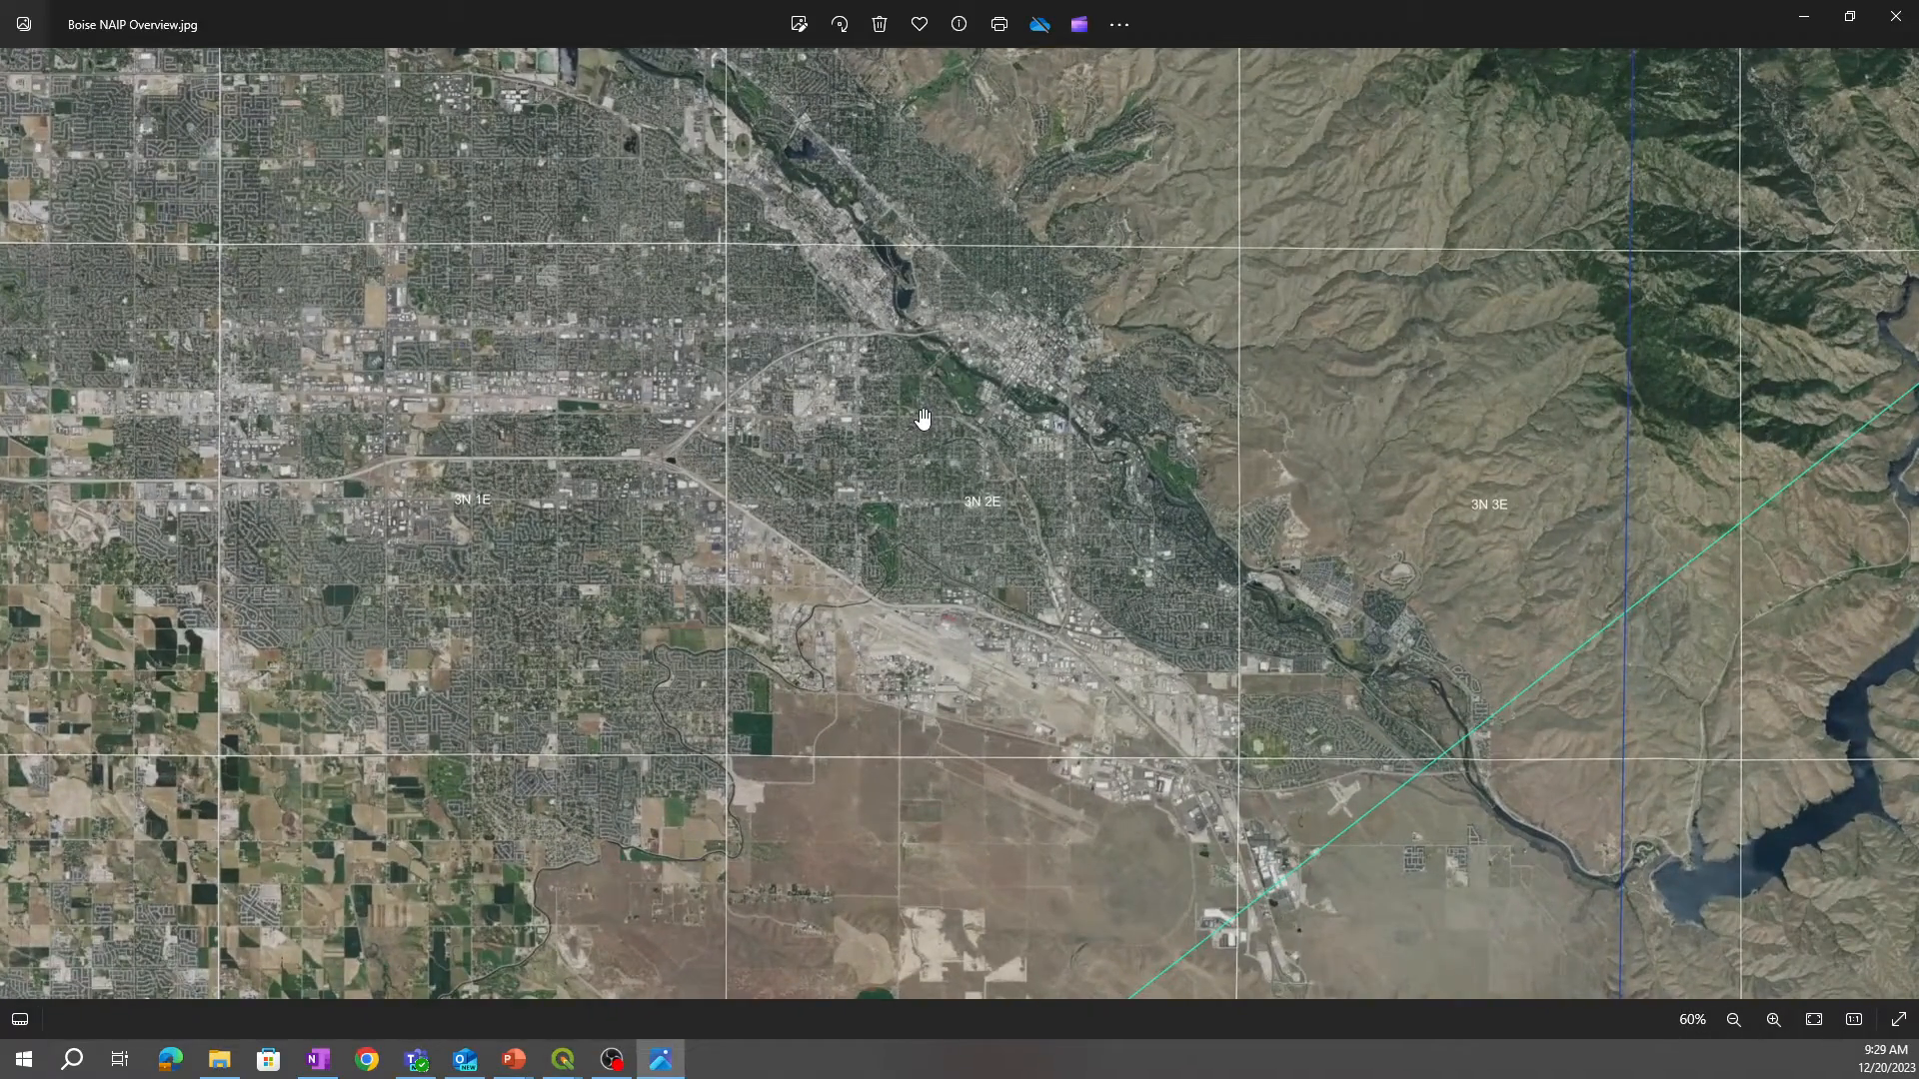
mouse_move(1234, 384)
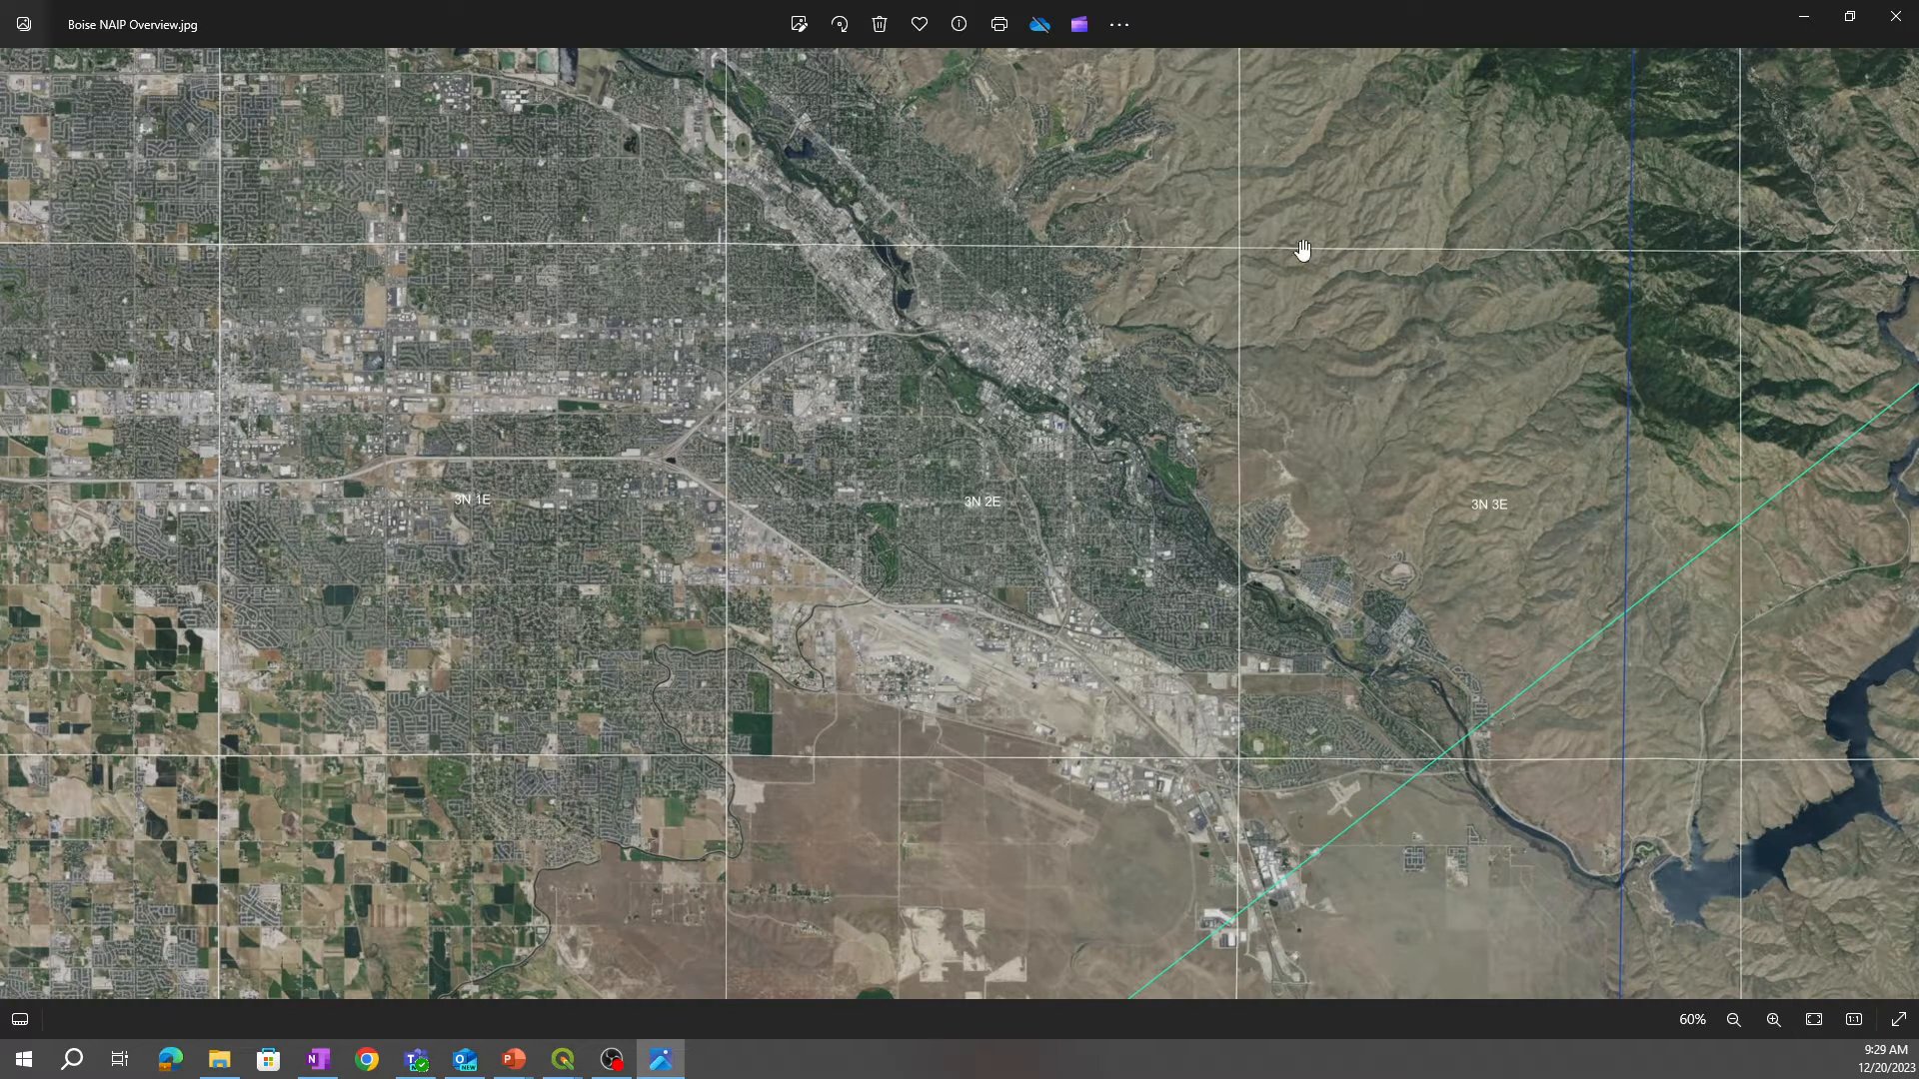
mouse_move(1251, 256)
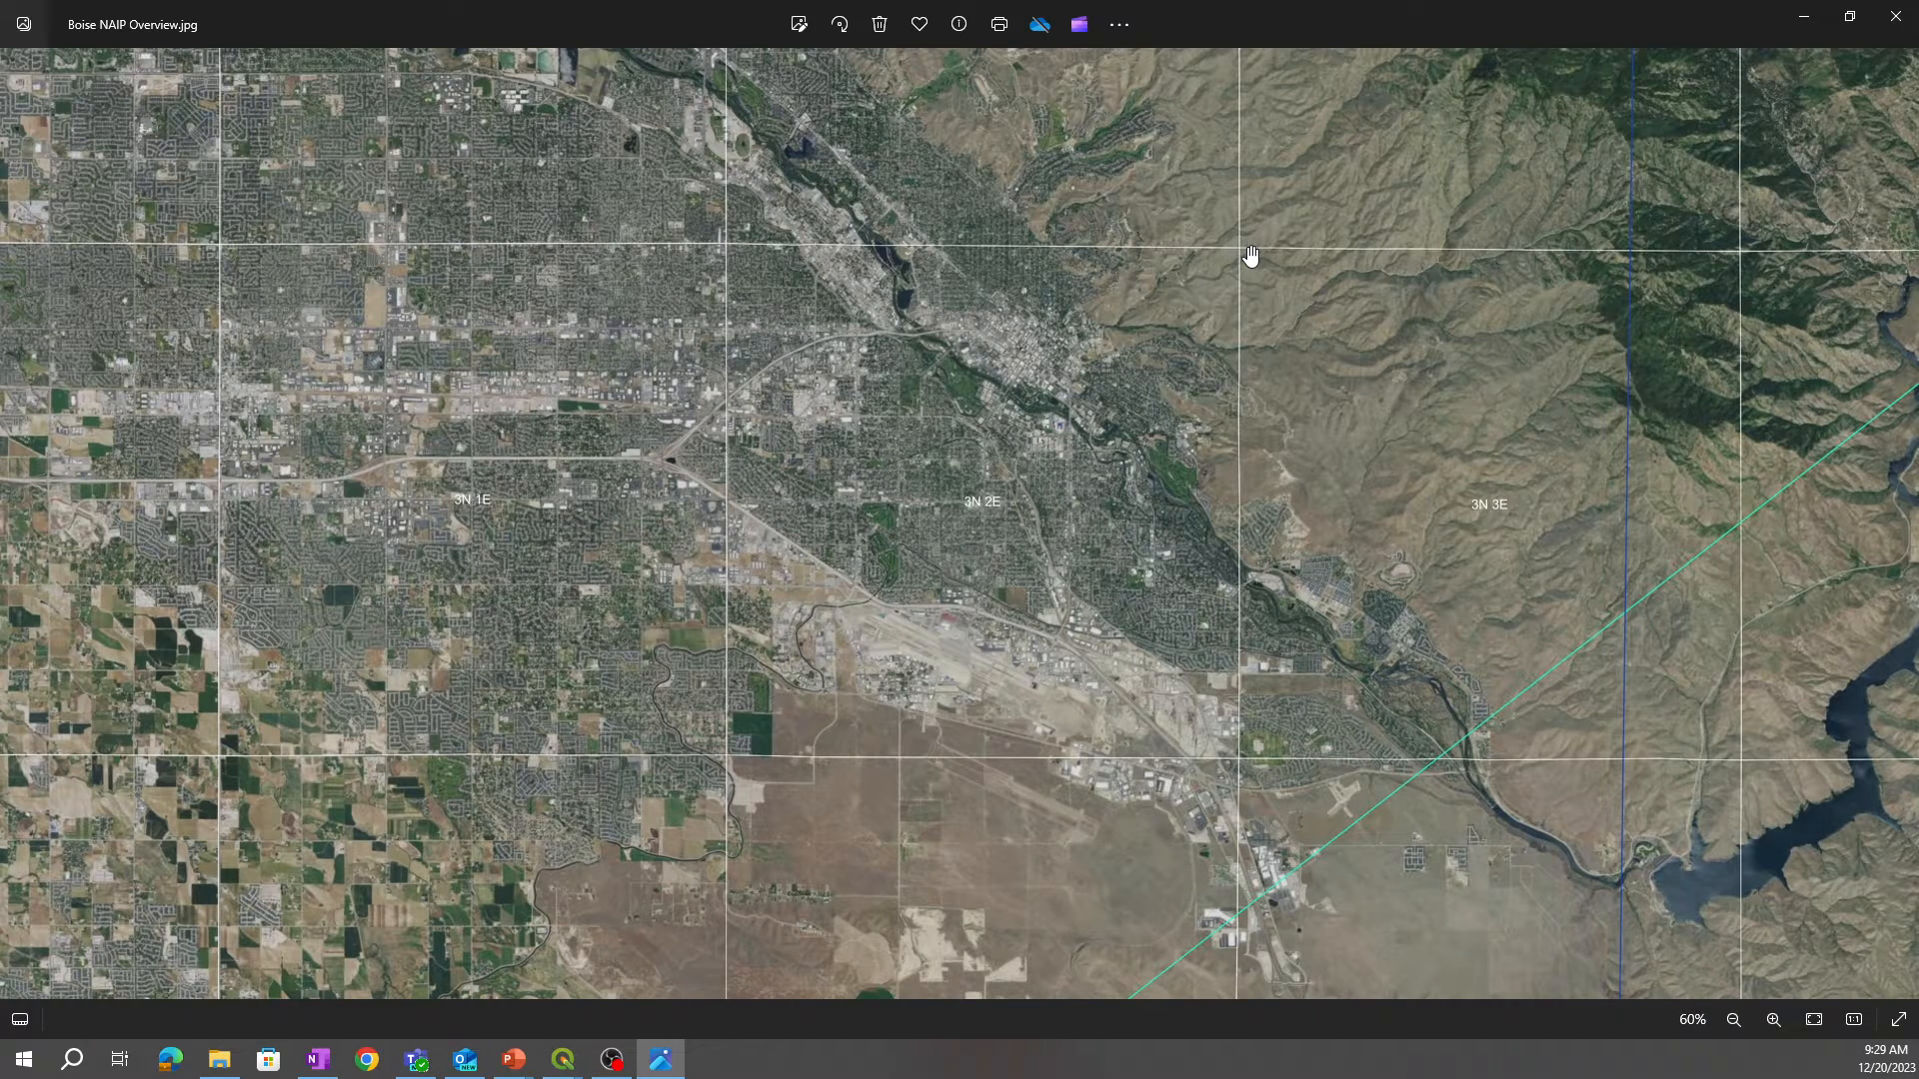
mouse_move(1419, 505)
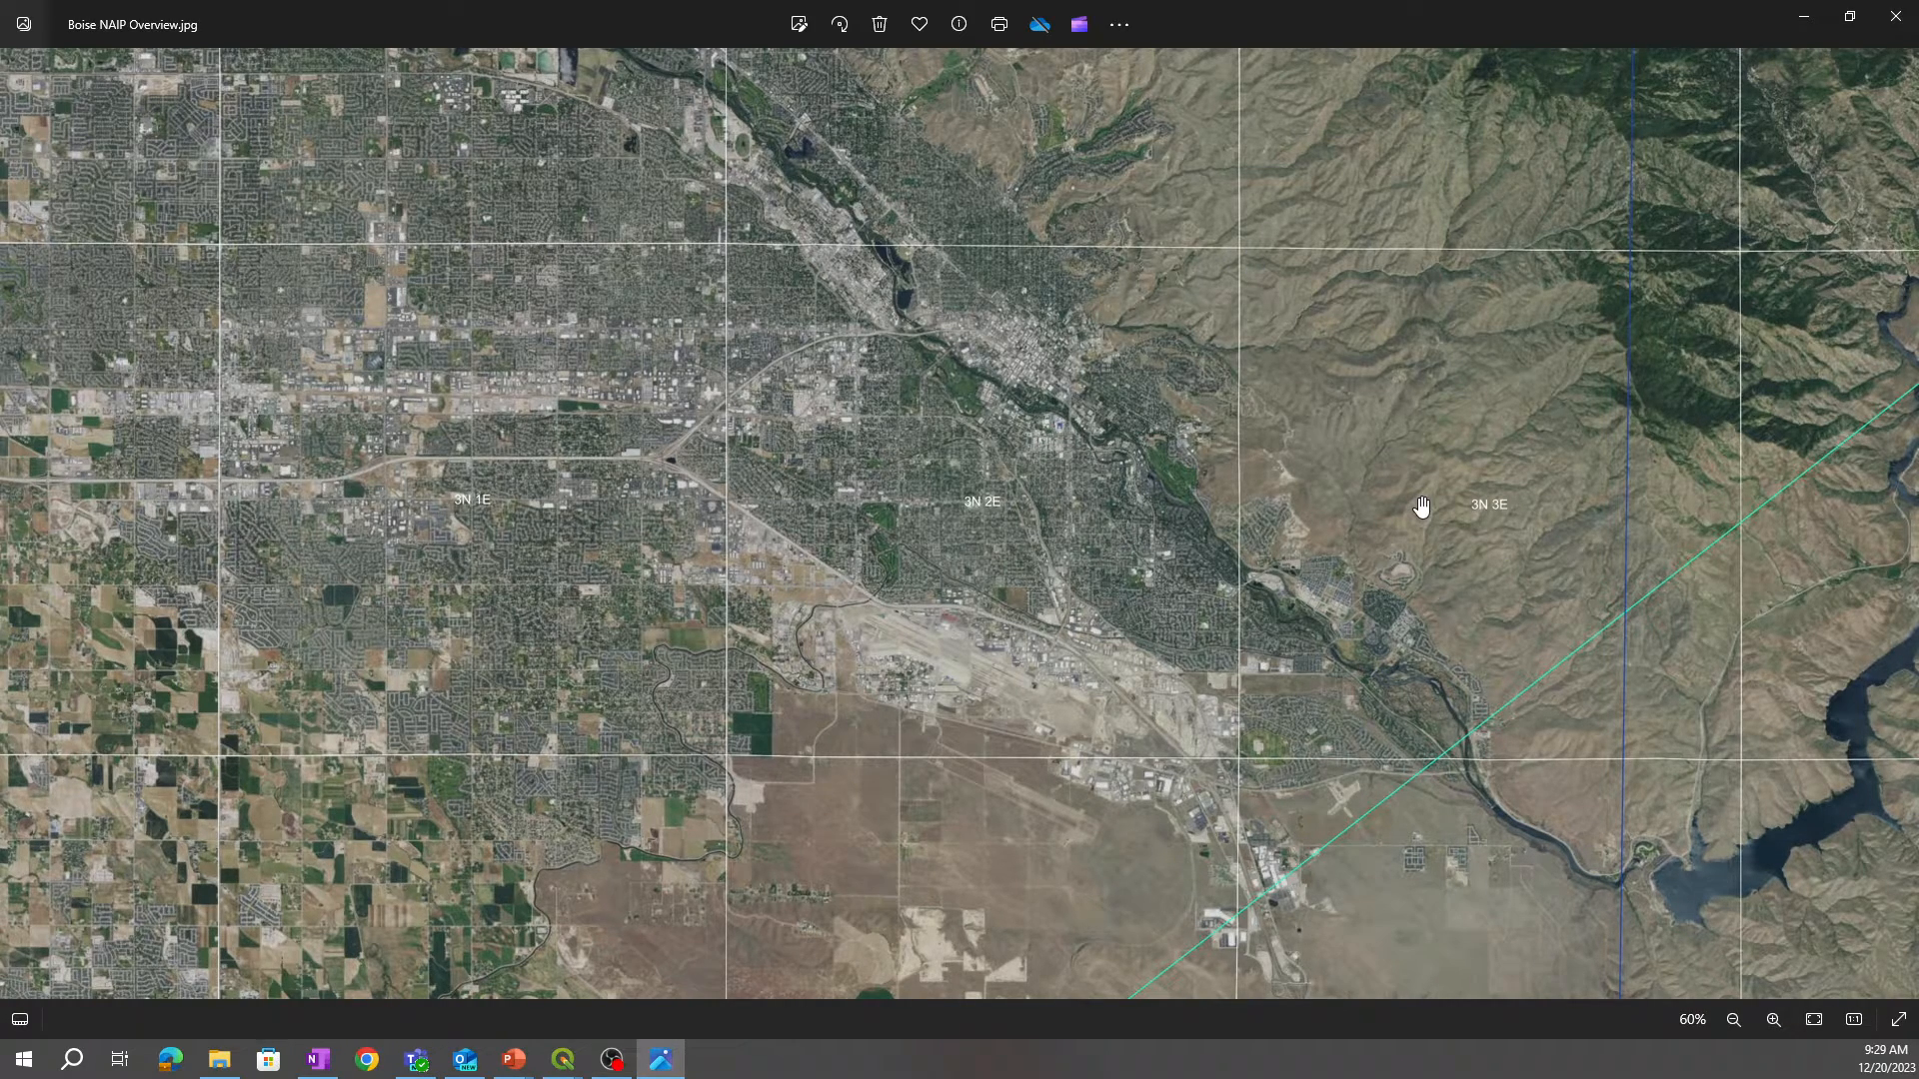
mouse_move(1421, 516)
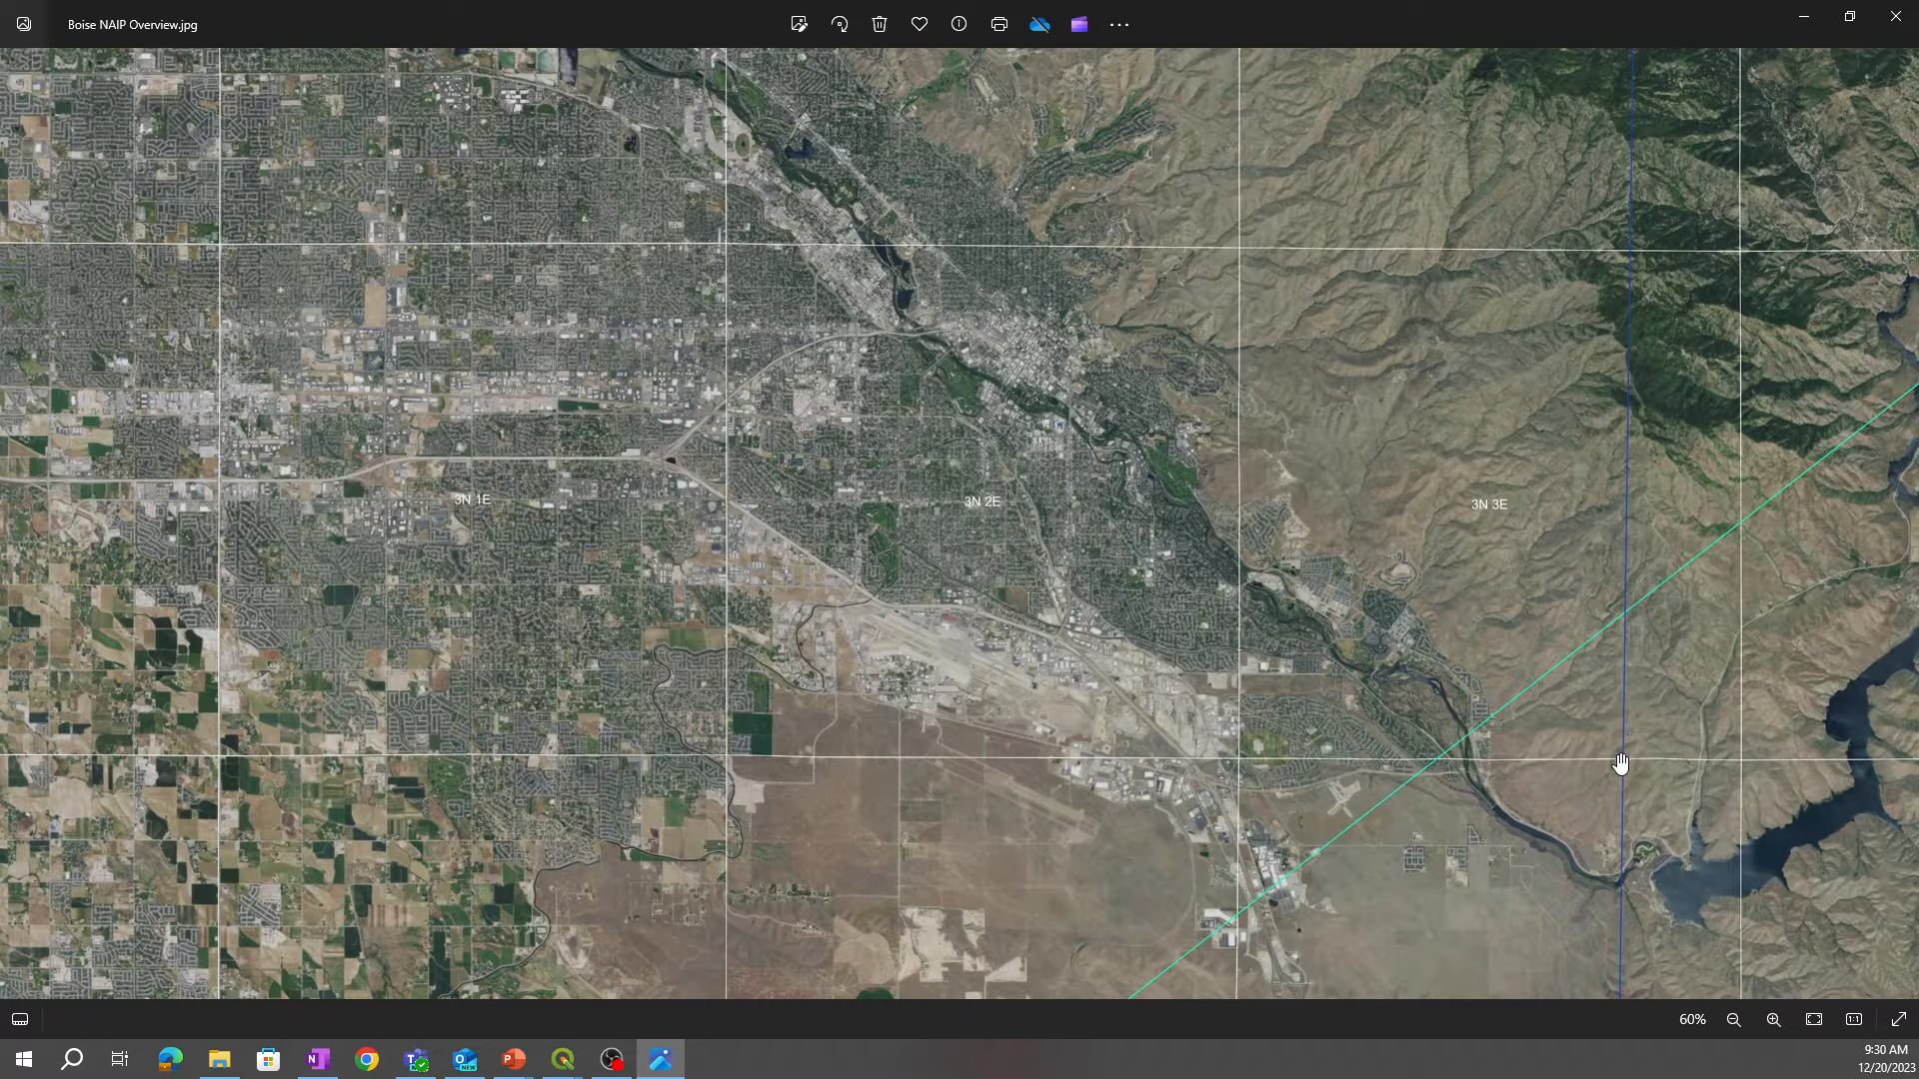
mouse_move(1633, 270)
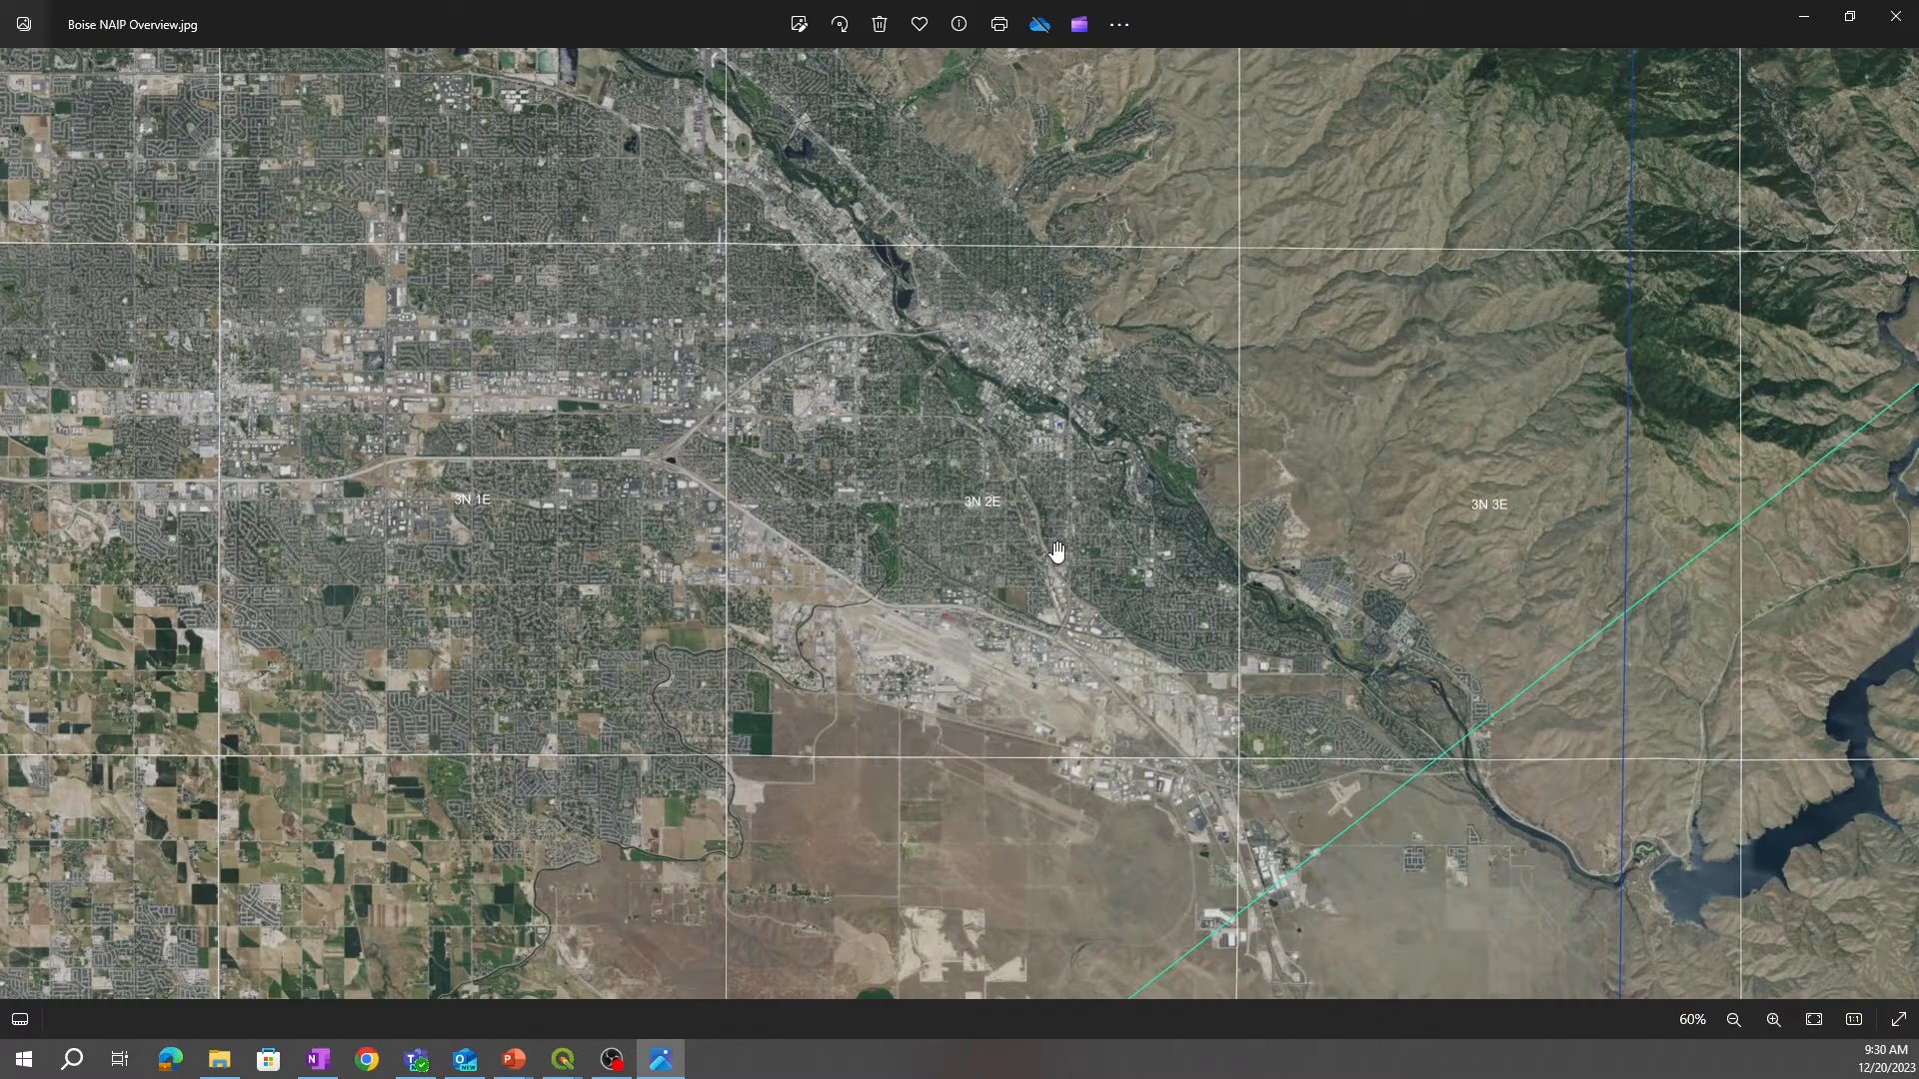
Step: Zoom to 100% on the 3N 2E township near downtown Boise, then back out to about 11% for the valley overview
left_click(1772, 1019)
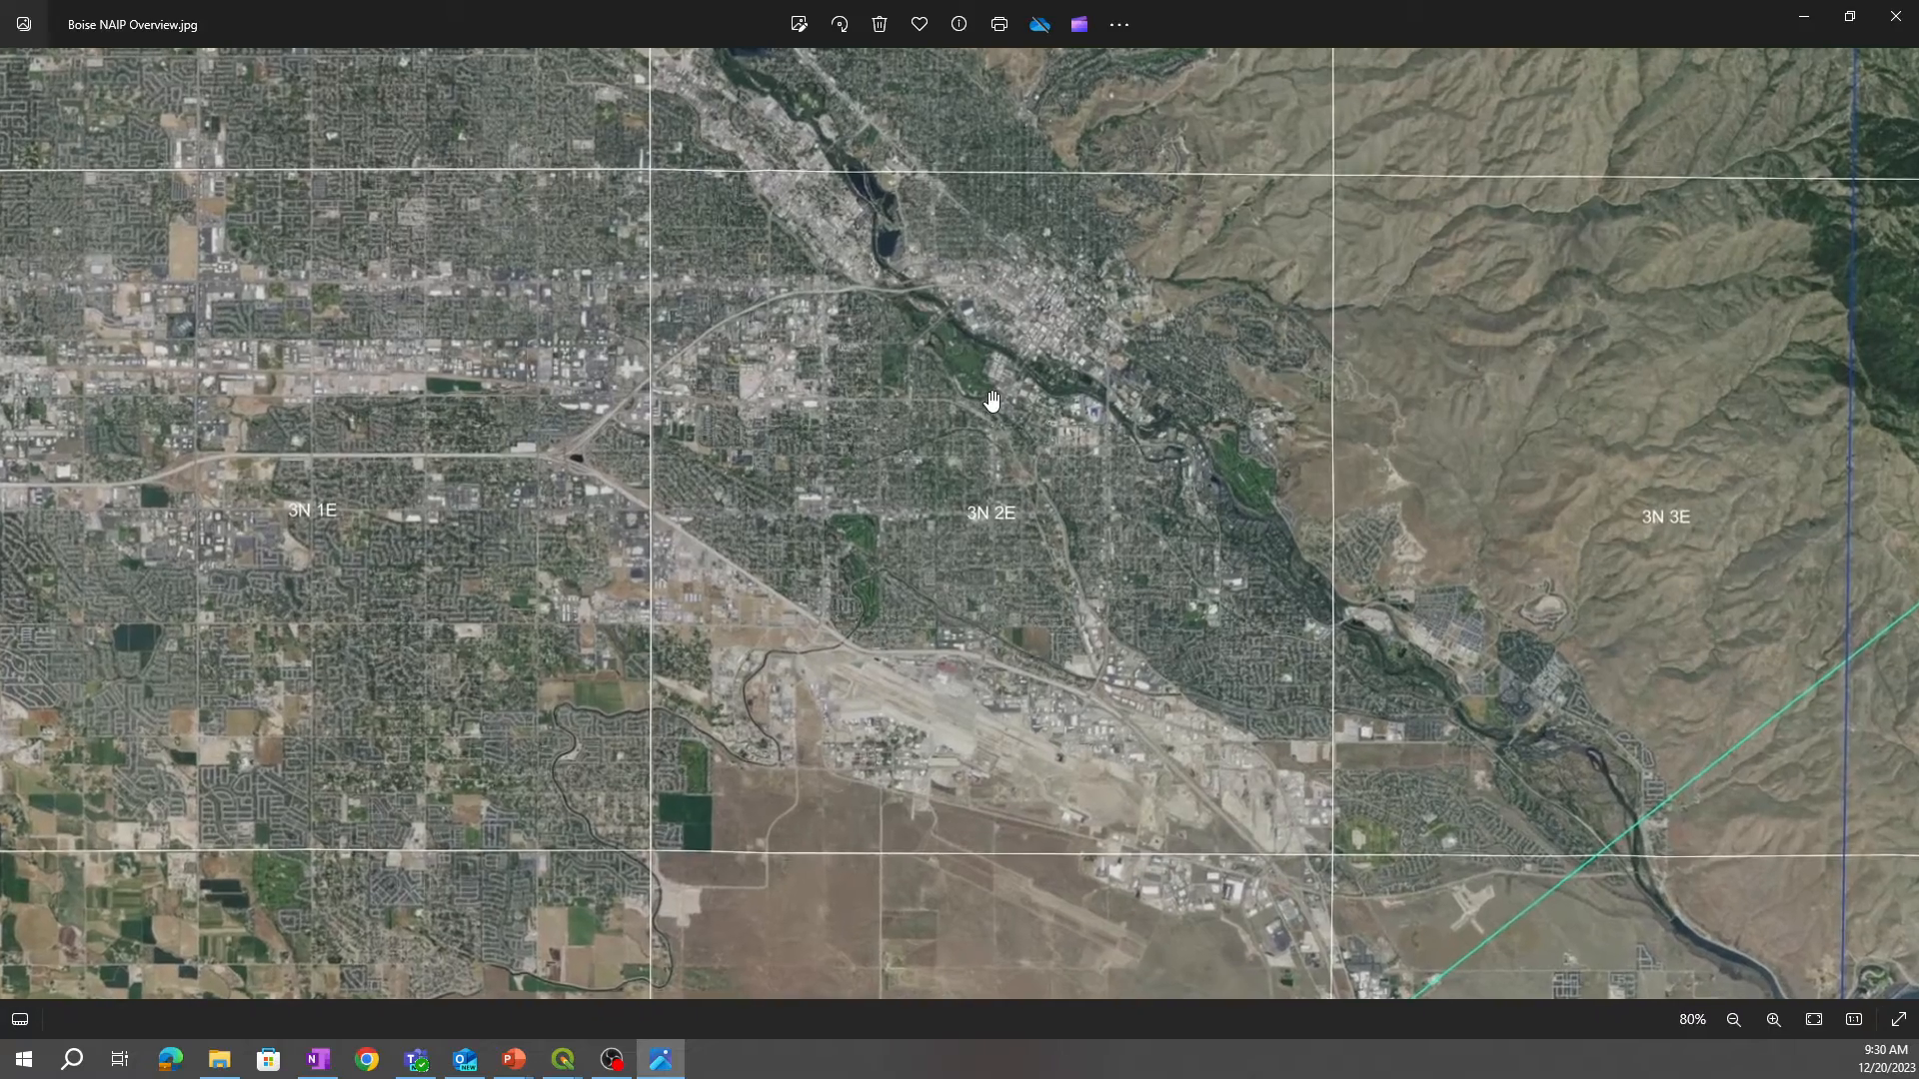
left_click(1772, 1019)
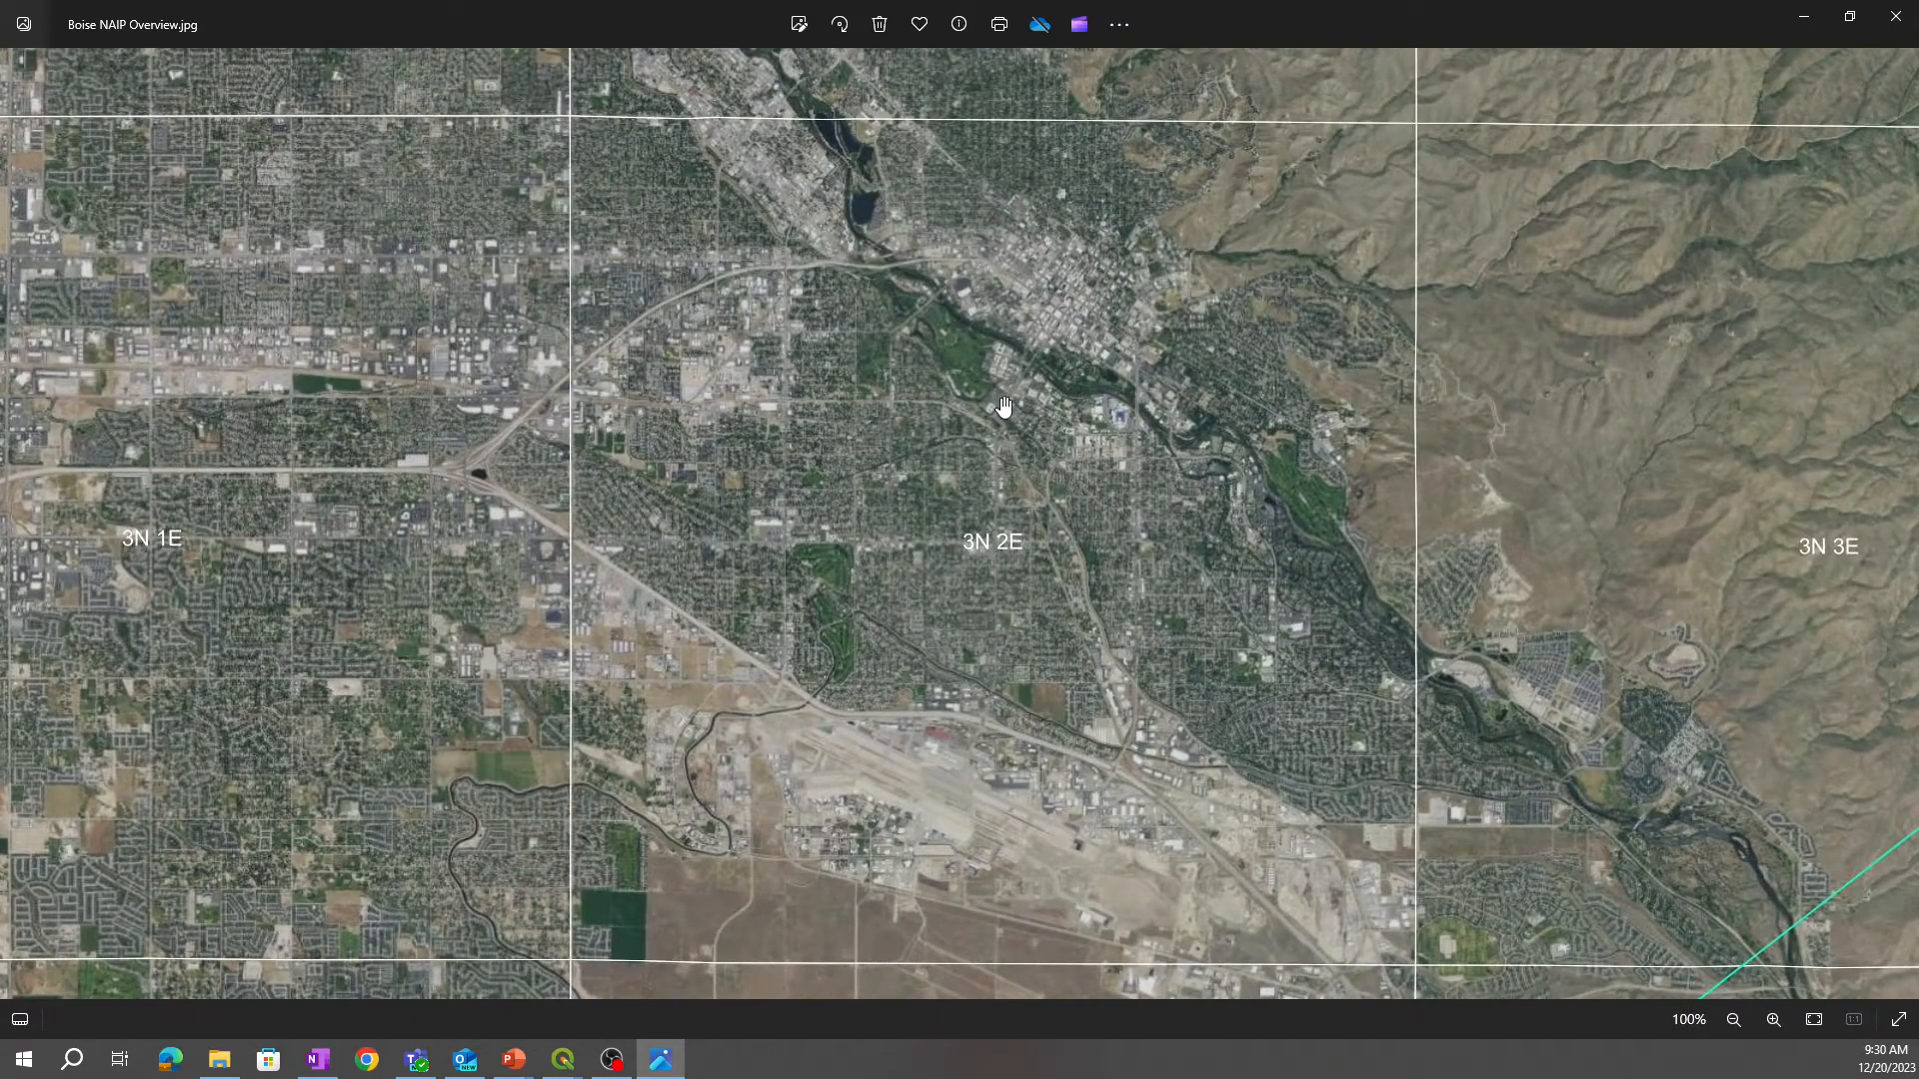
mouse_move(1005, 406)
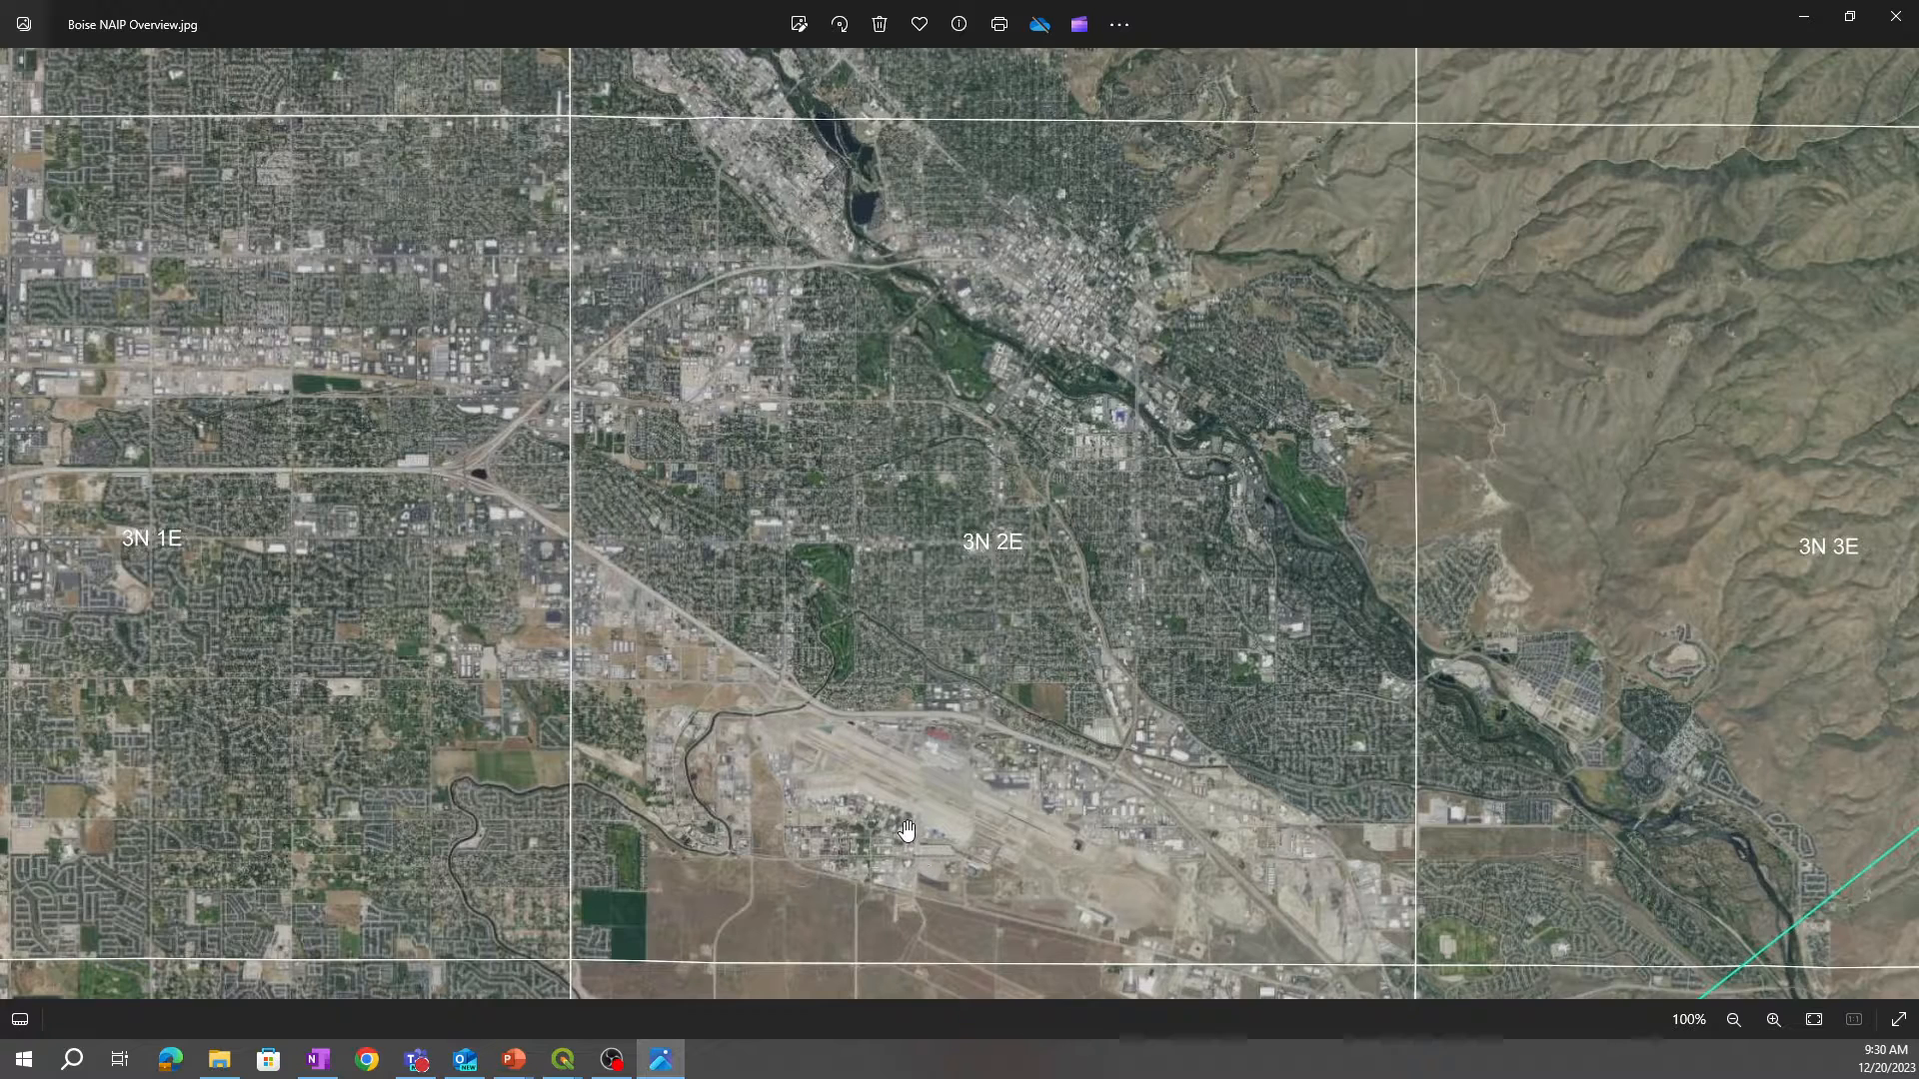
mouse_move(1105, 278)
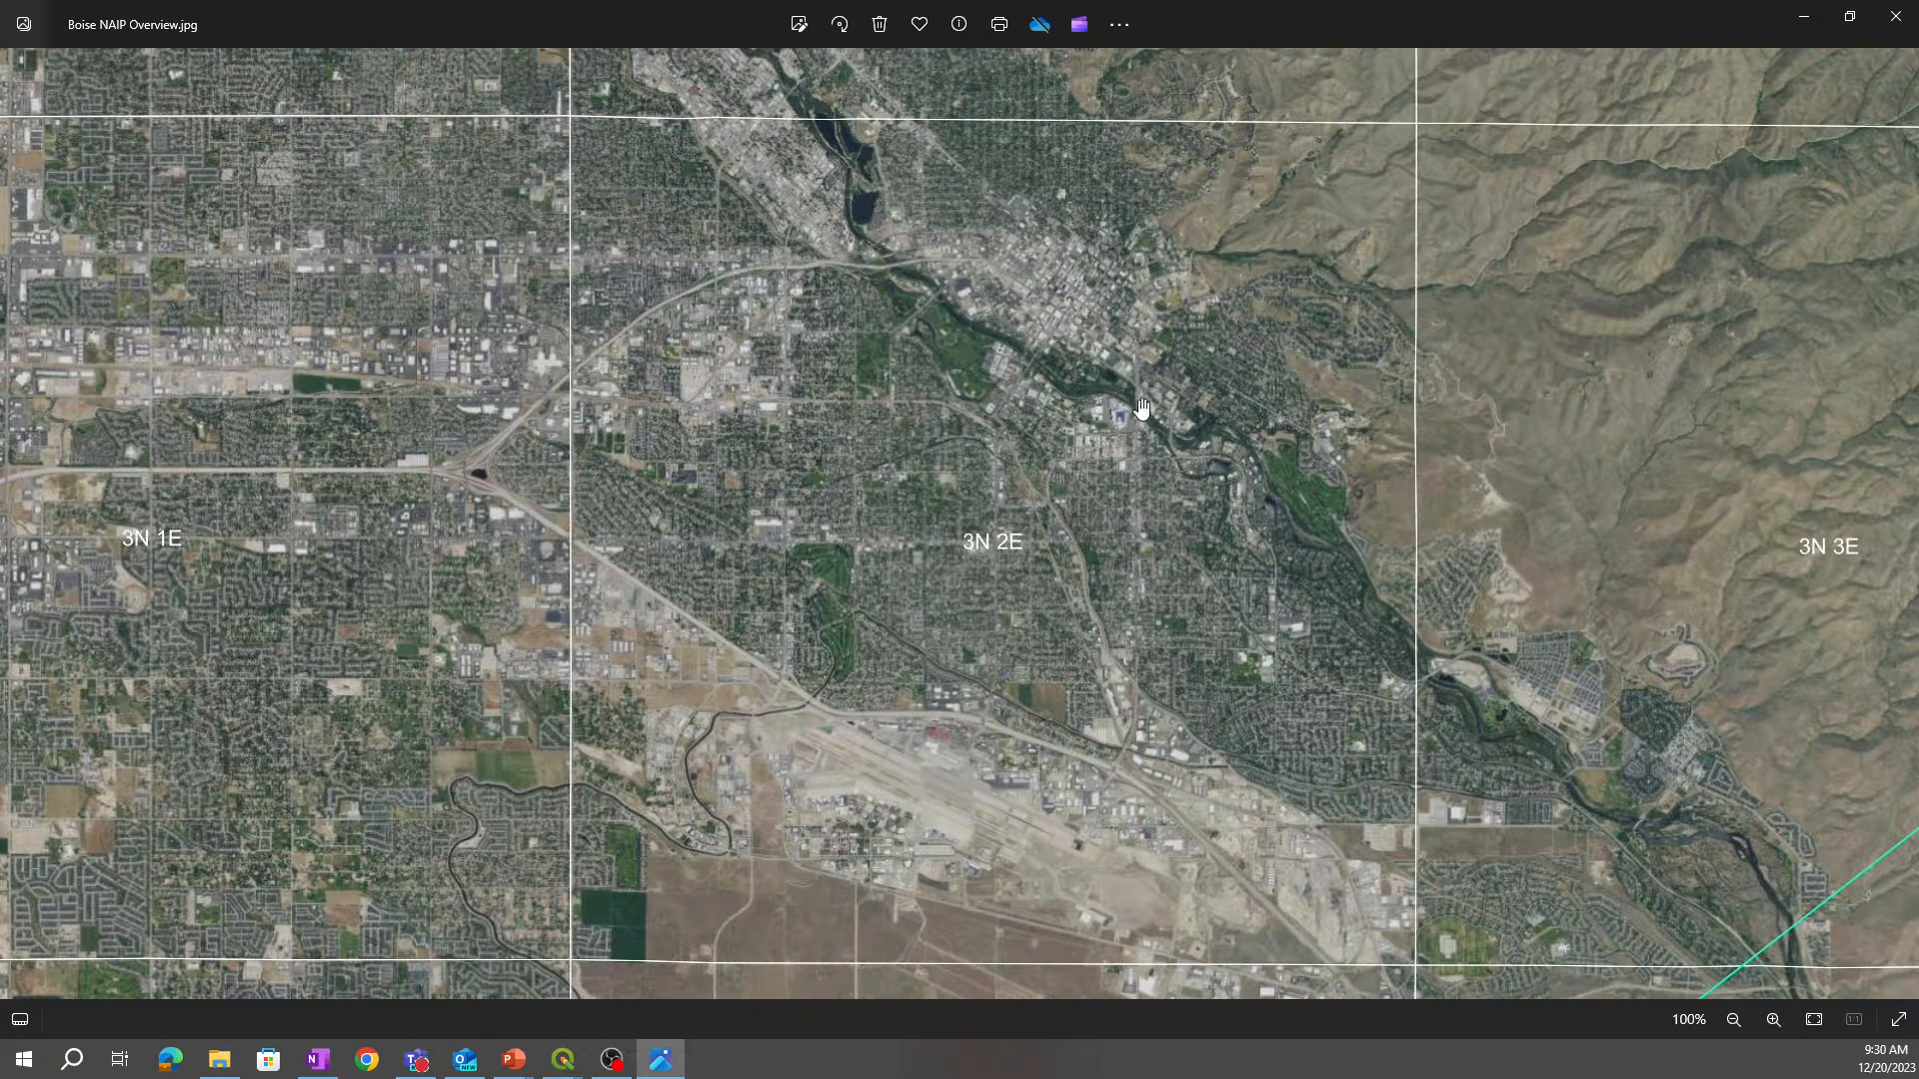
mouse_move(1255, 680)
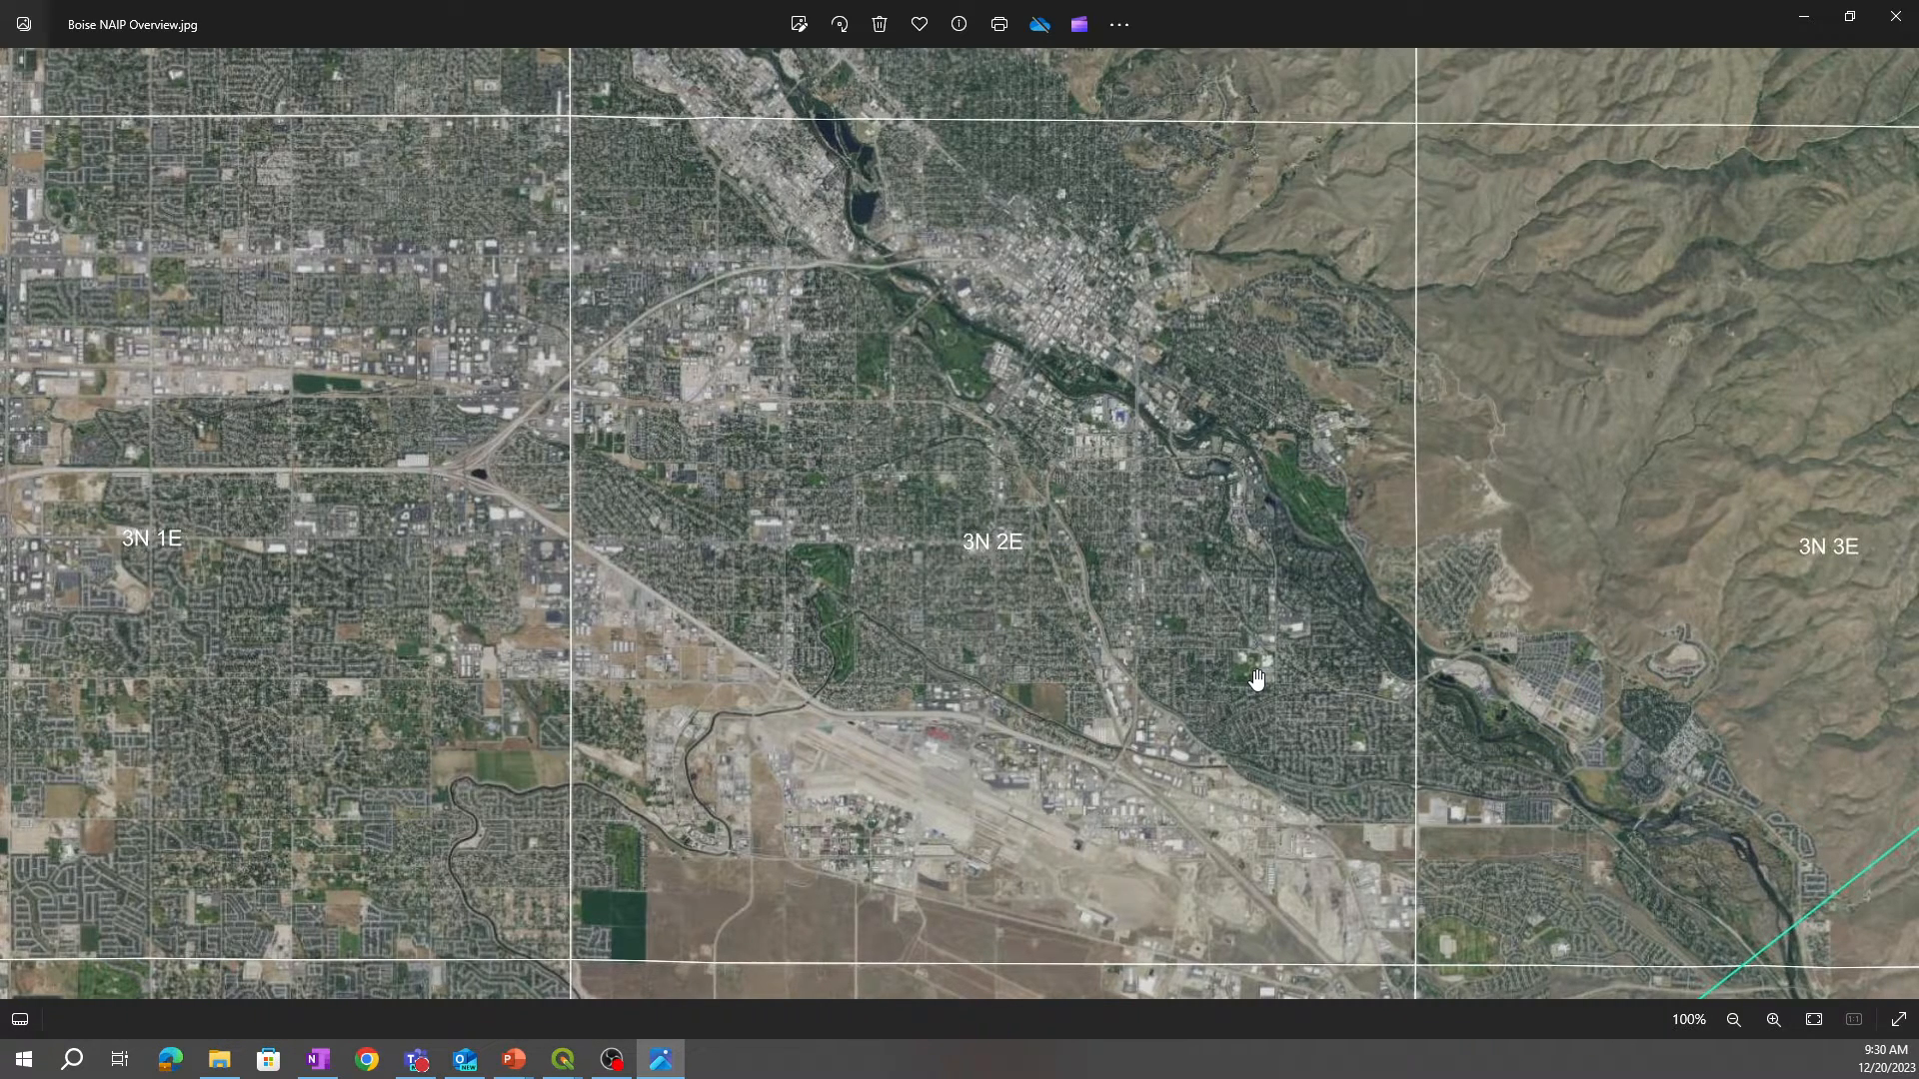
mouse_move(1169, 674)
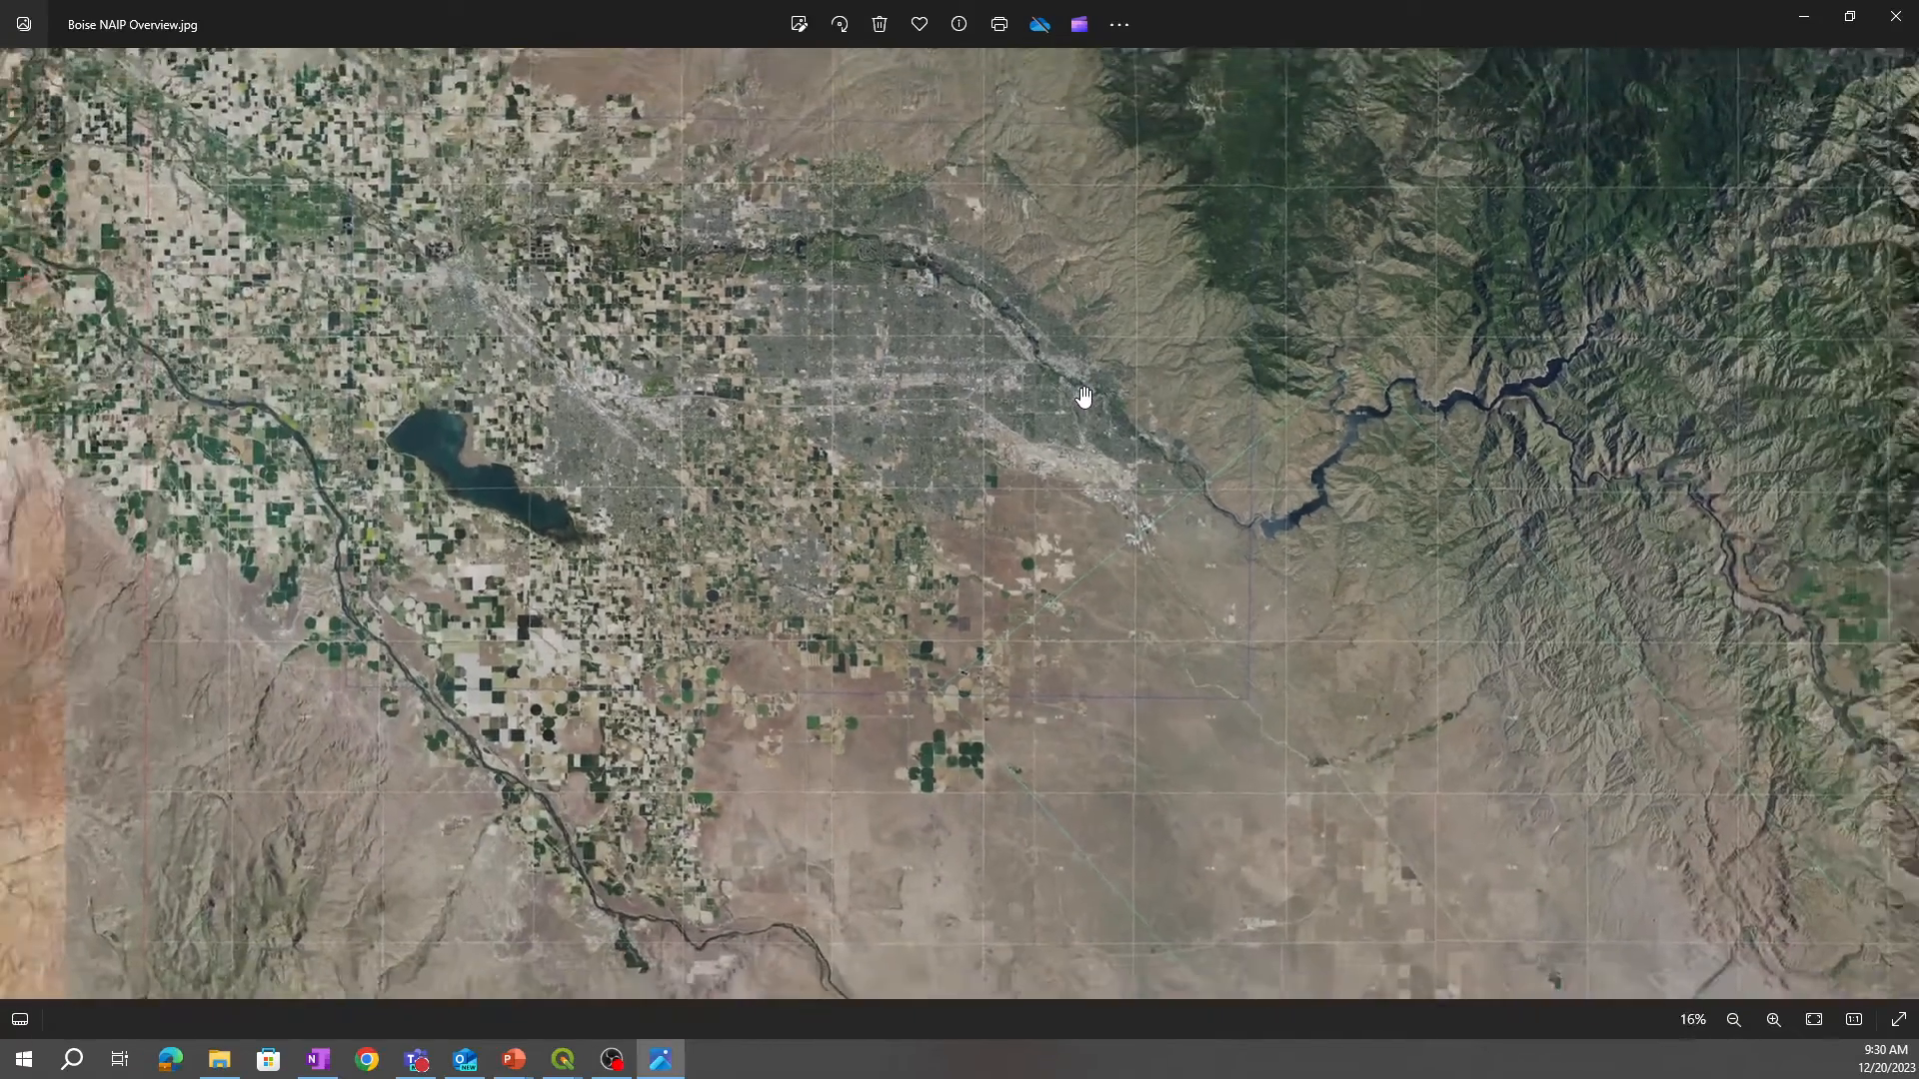
scroll("down", 3)
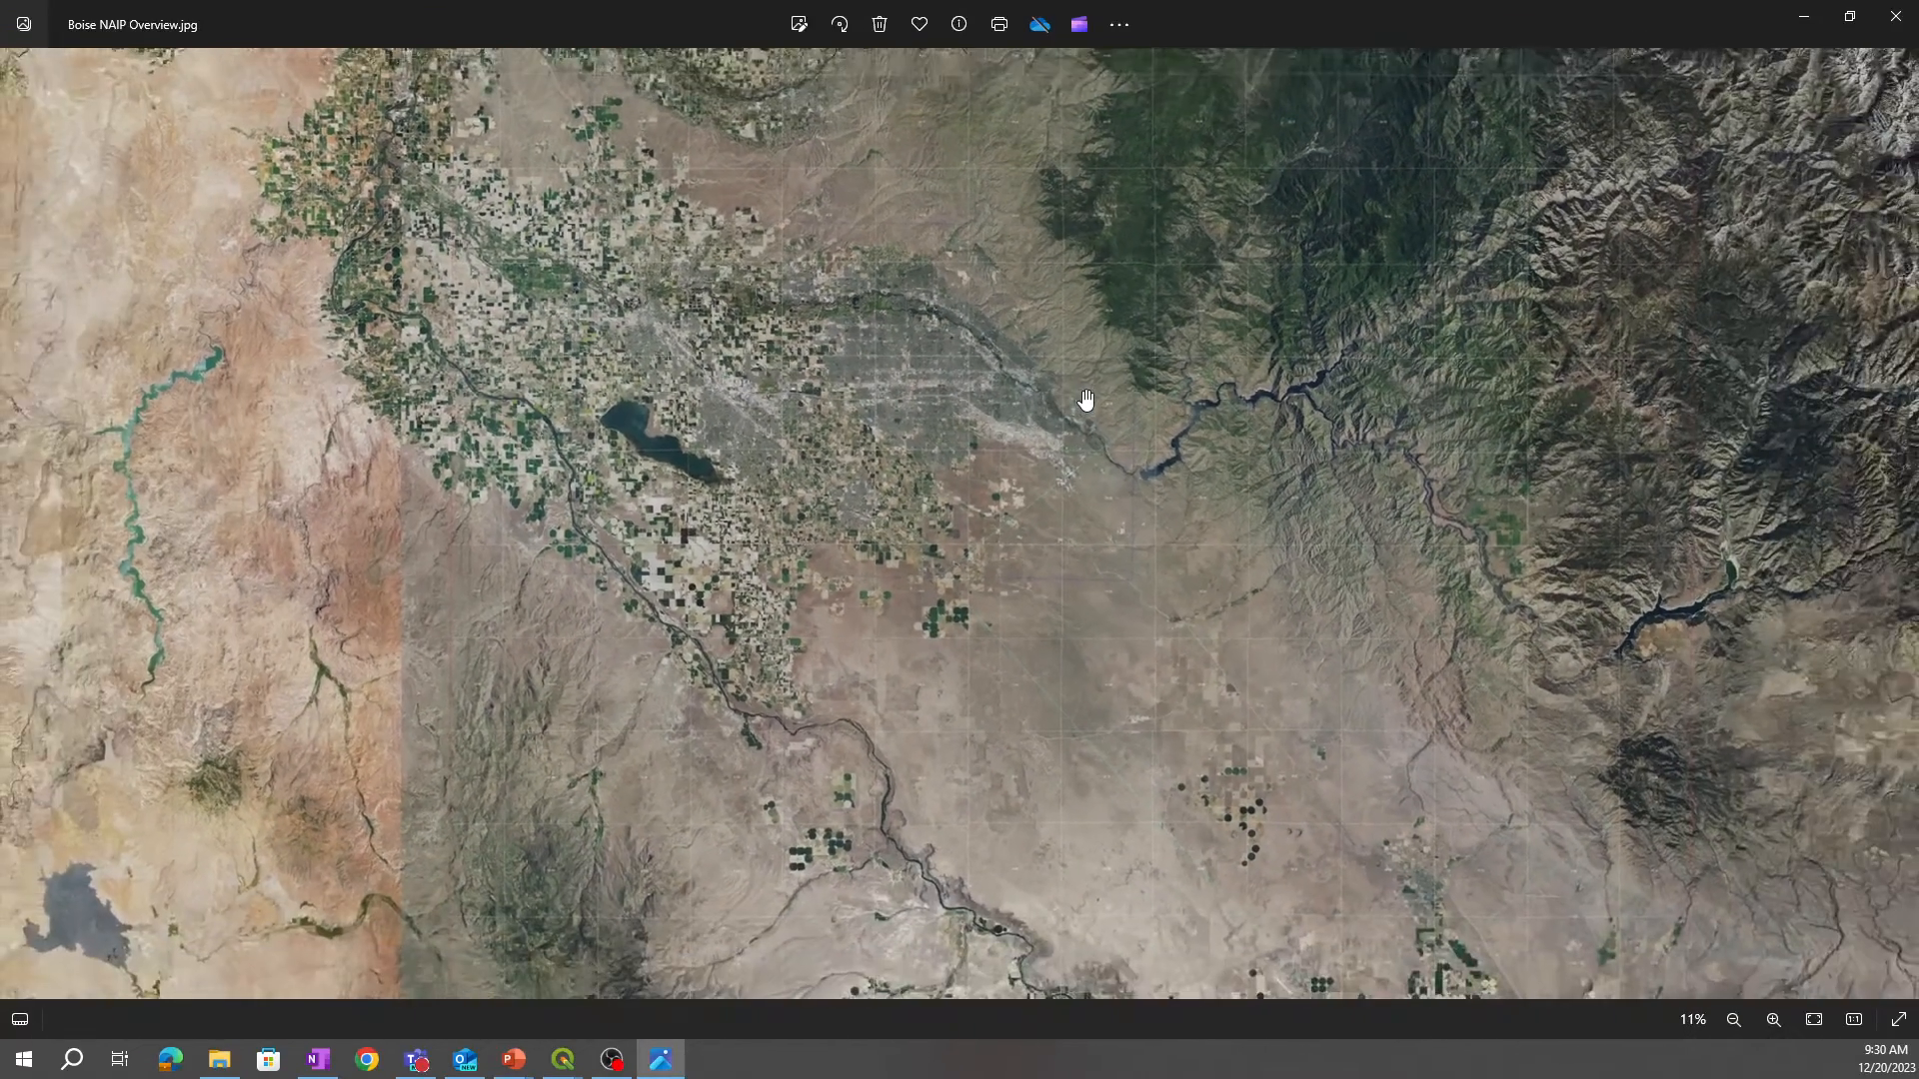